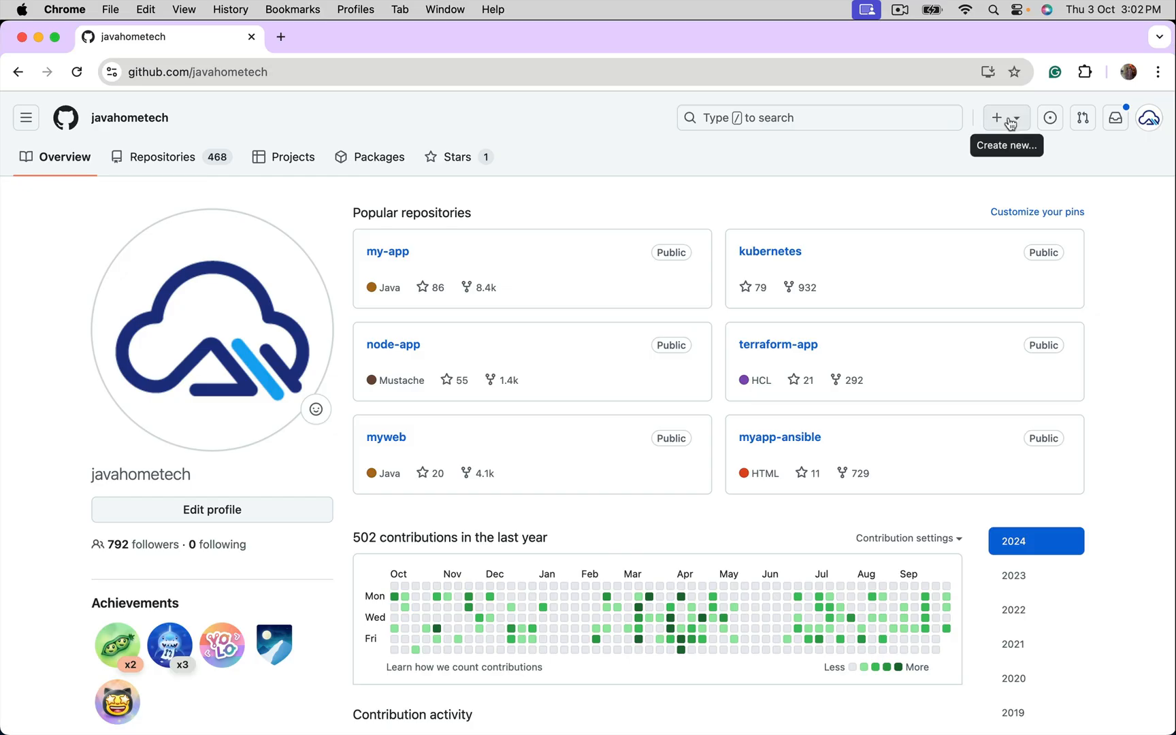
- Create a public repository git-in-10-minutes under the chosen owner account
left_click(999, 117)
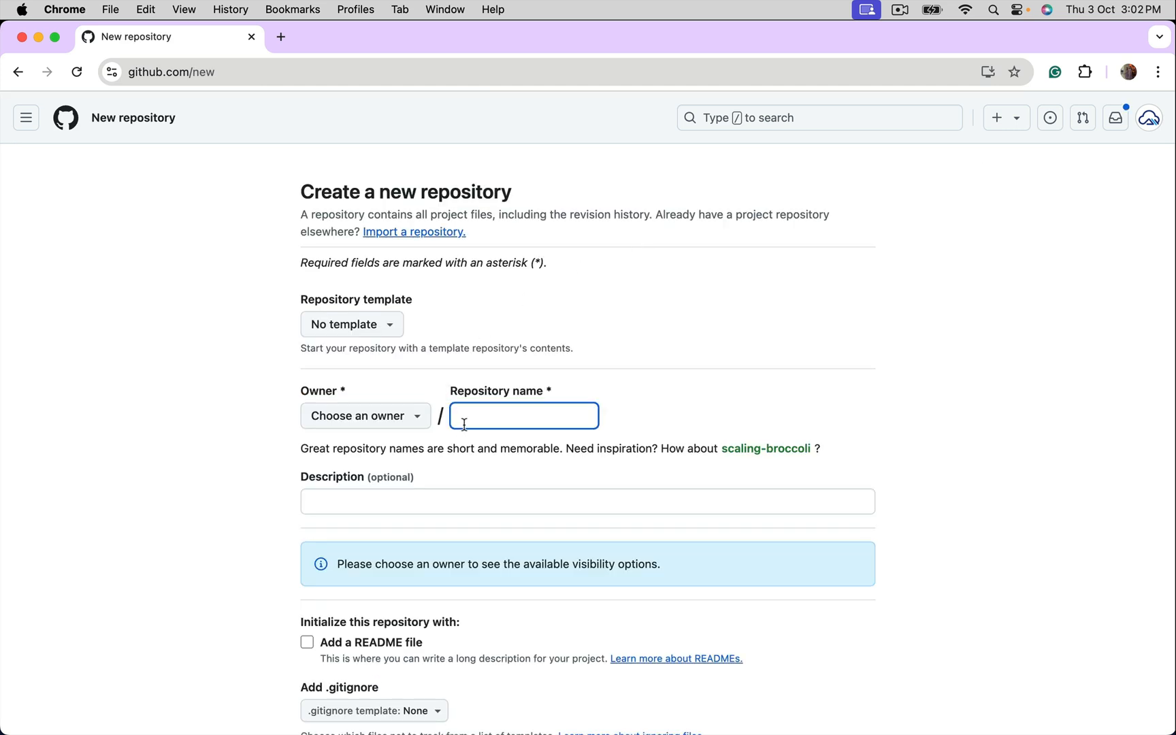
type("git-in-10-minutes")
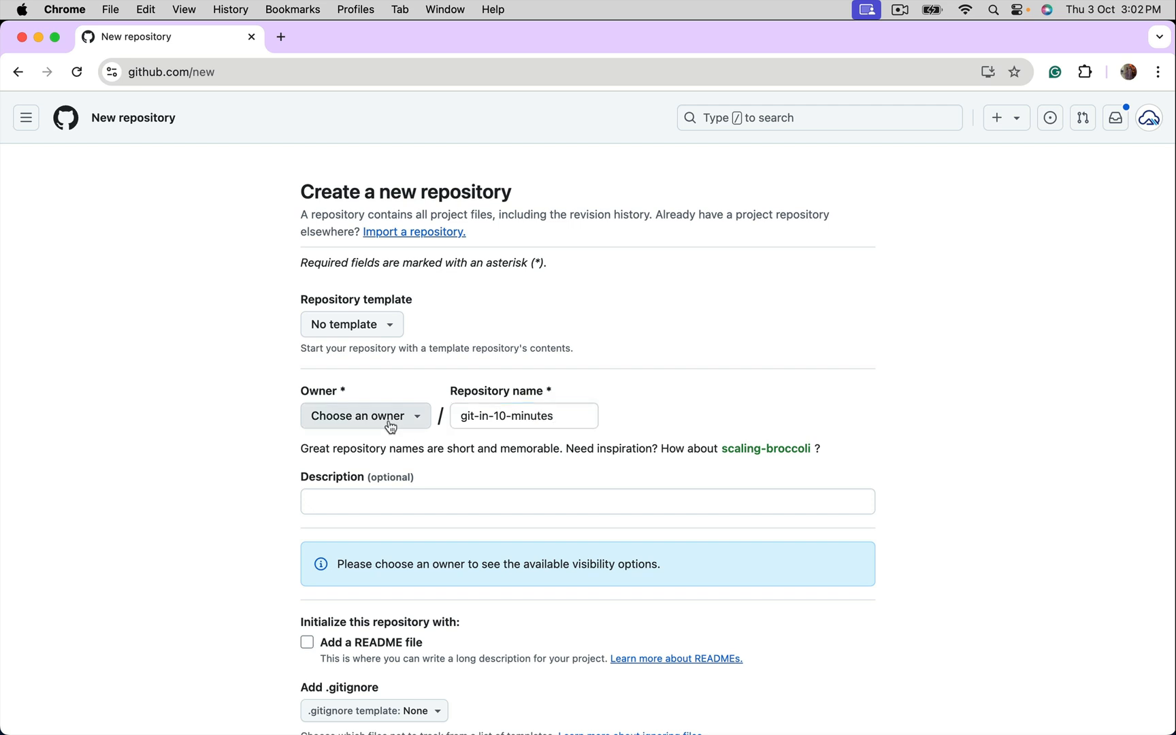
left_click(364, 416)
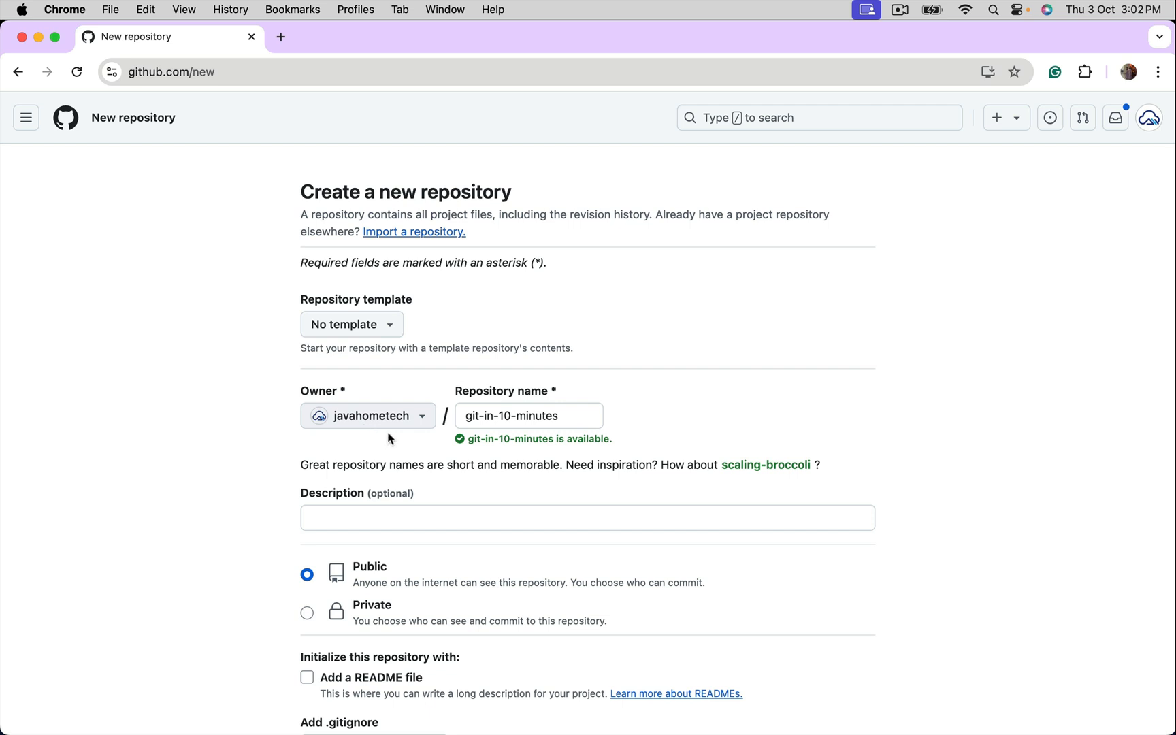
mouse_move(368, 396)
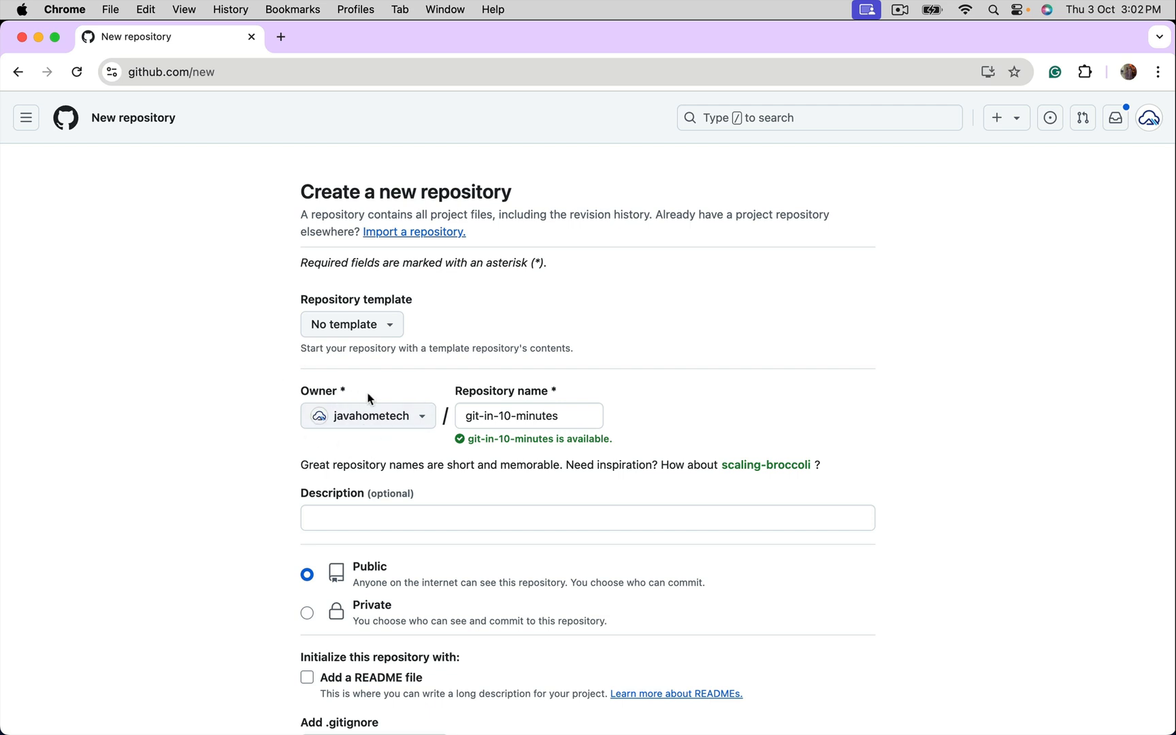
scroll("down", 3)
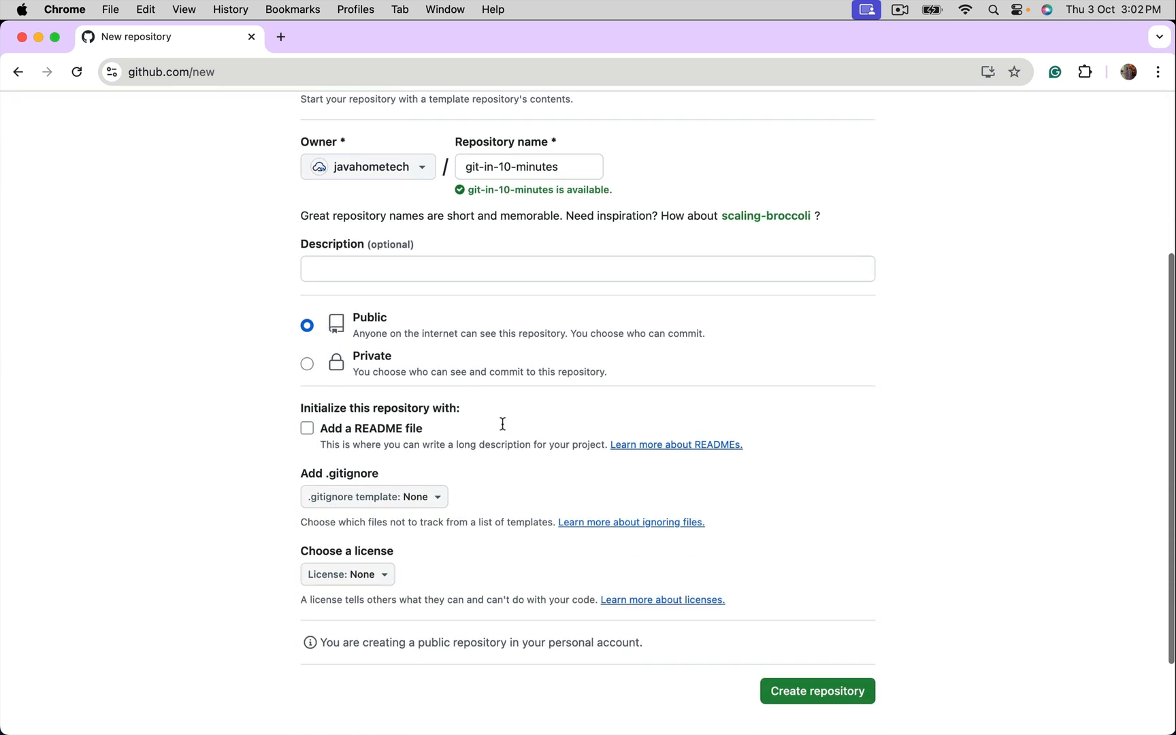
left_click(816, 691)
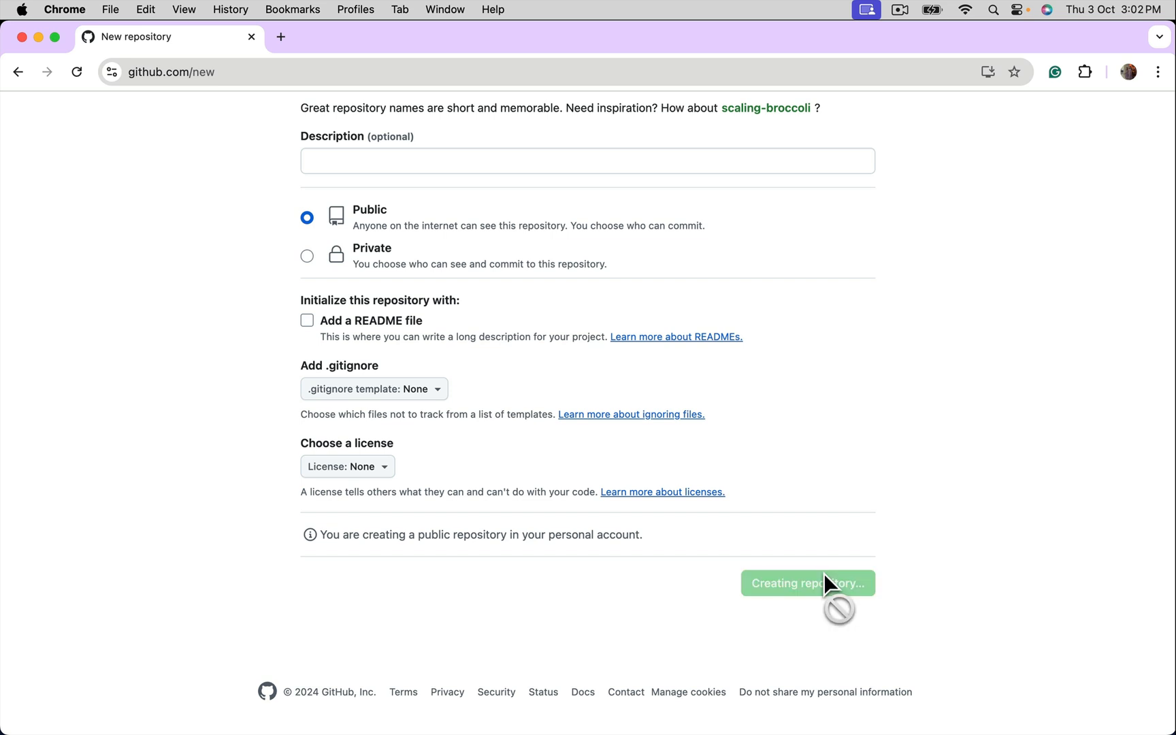
left_click(807, 584)
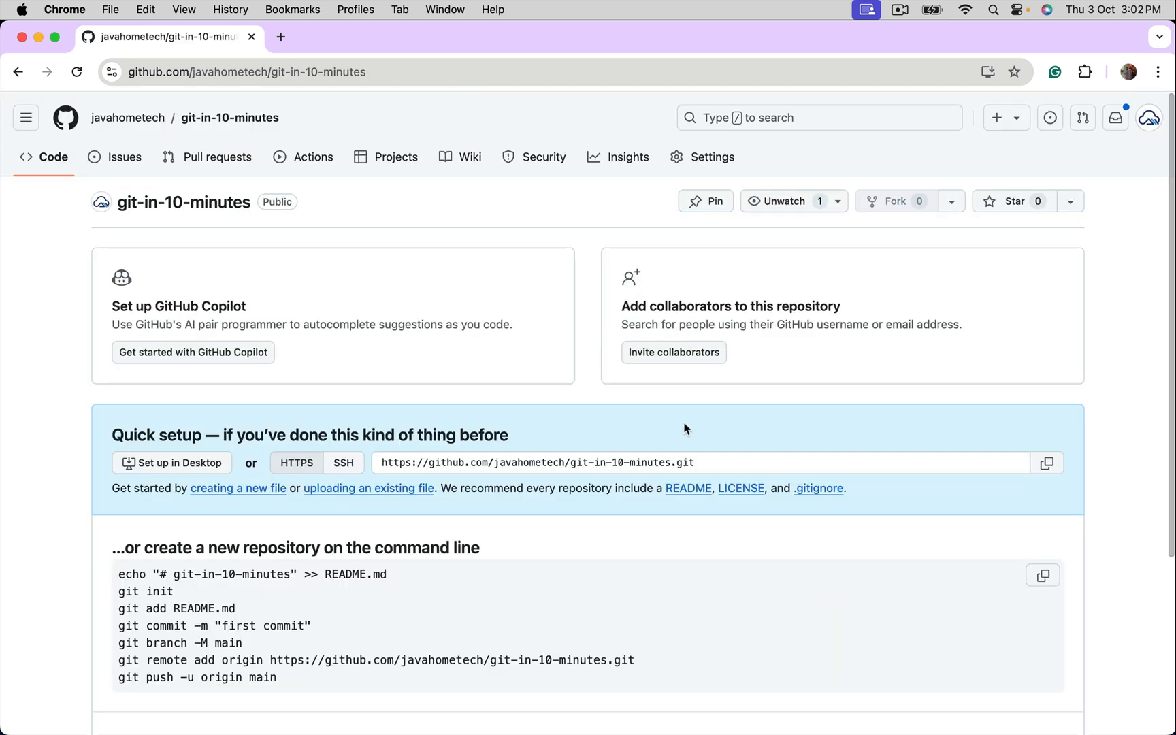
mouse_move(939, 444)
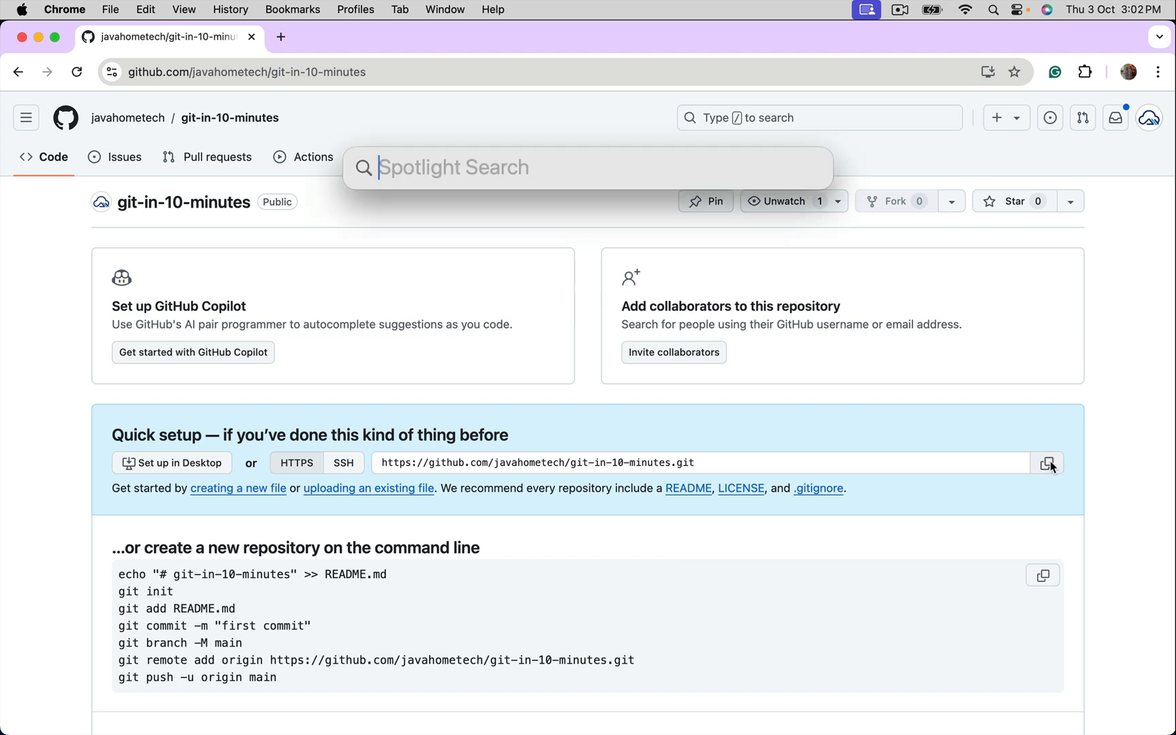
- Clone git-in-10-minutes, cd into it, and launch code . for the editor
type("i")
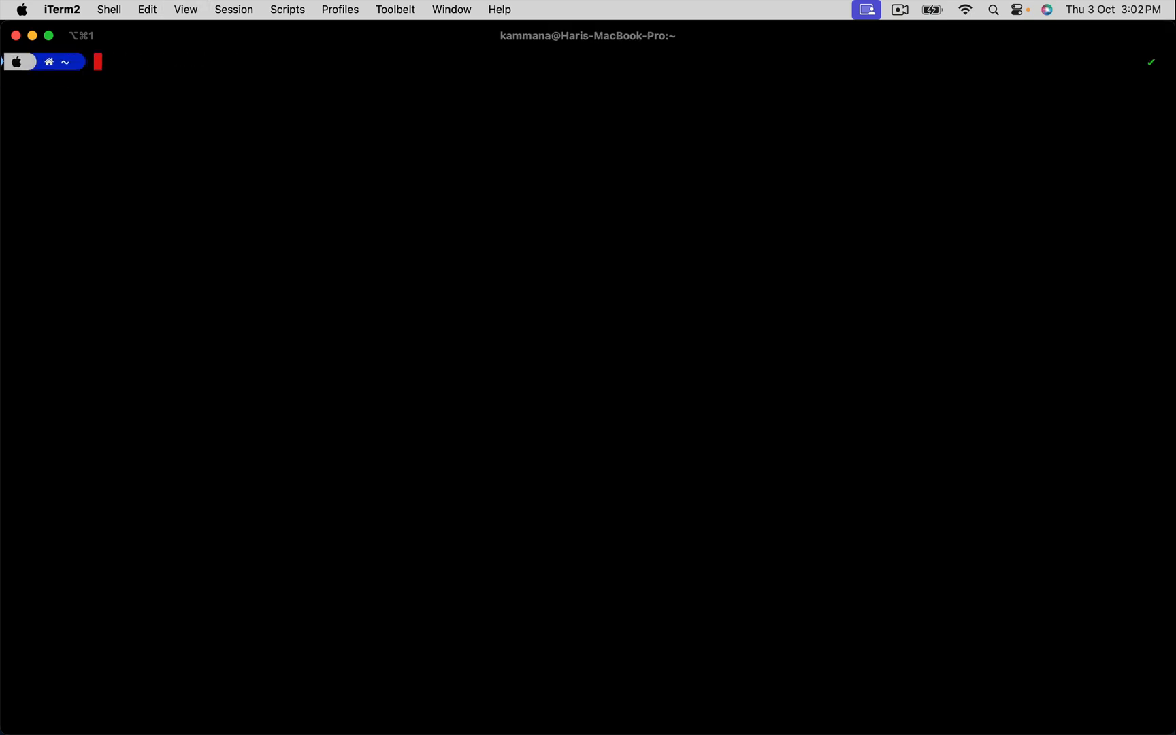
type("git clone https://github.com/javahometech/git-in-10-minutes.git")
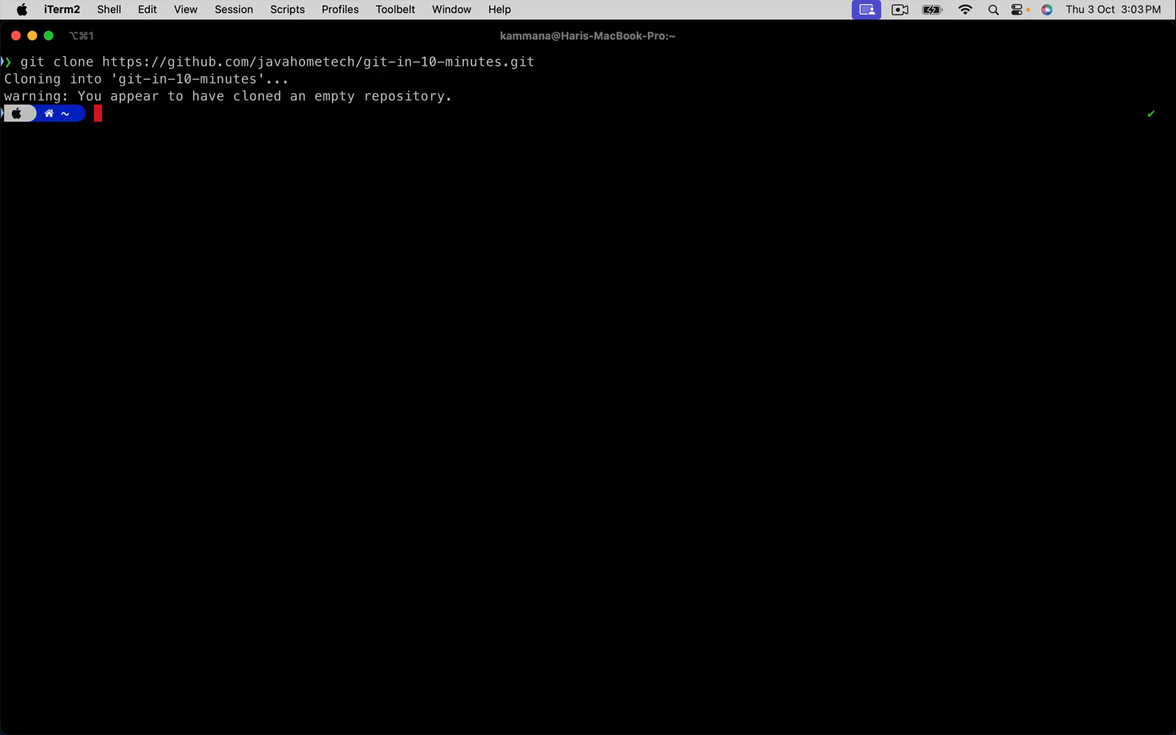
mouse_move(190, 120)
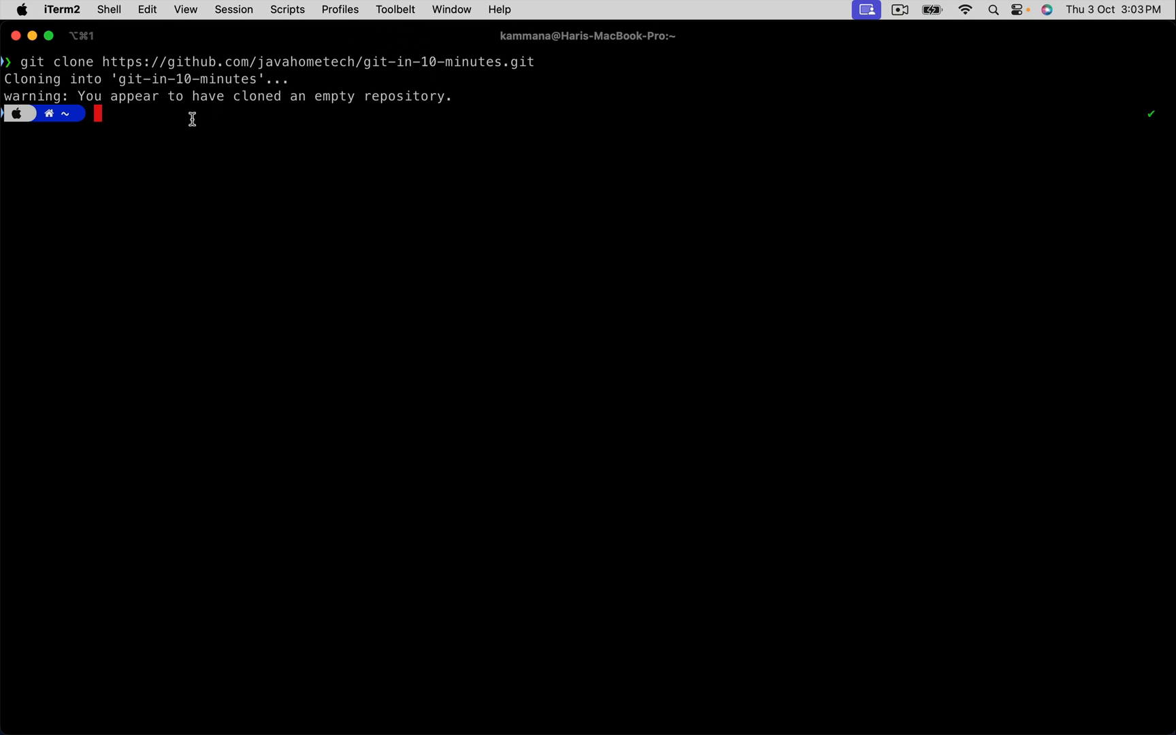
mouse_move(177, 235)
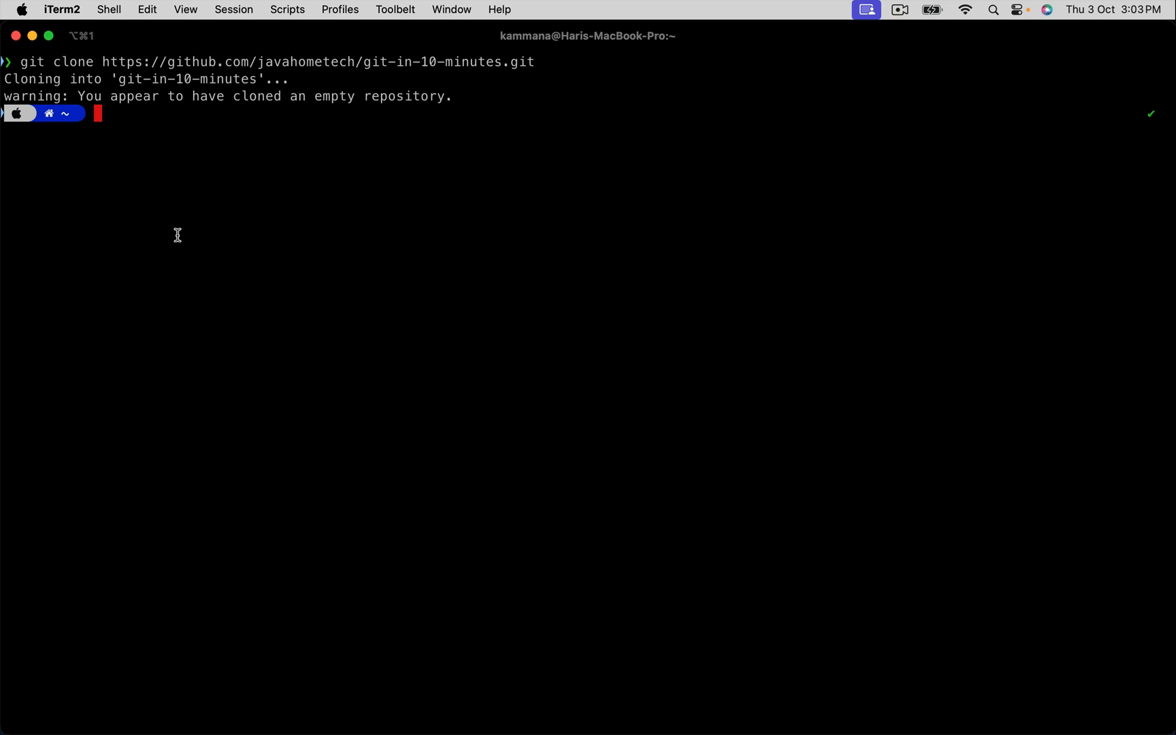
mouse_move(132, 155)
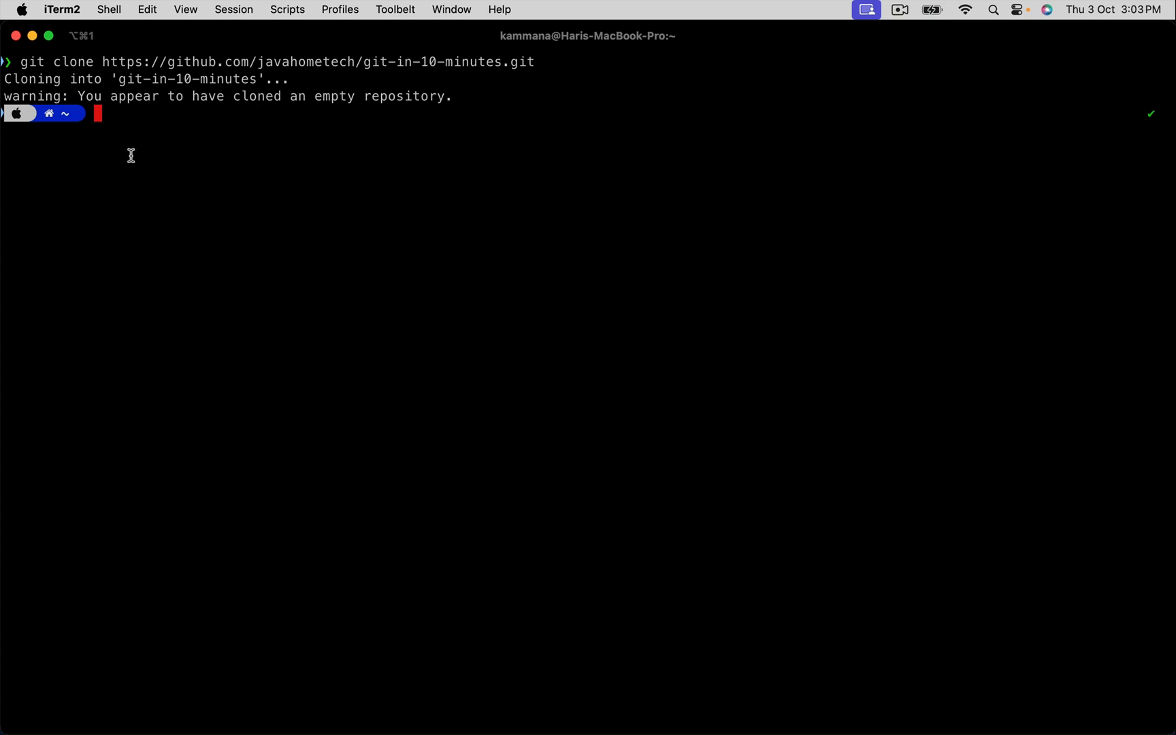
mouse_move(60, 61)
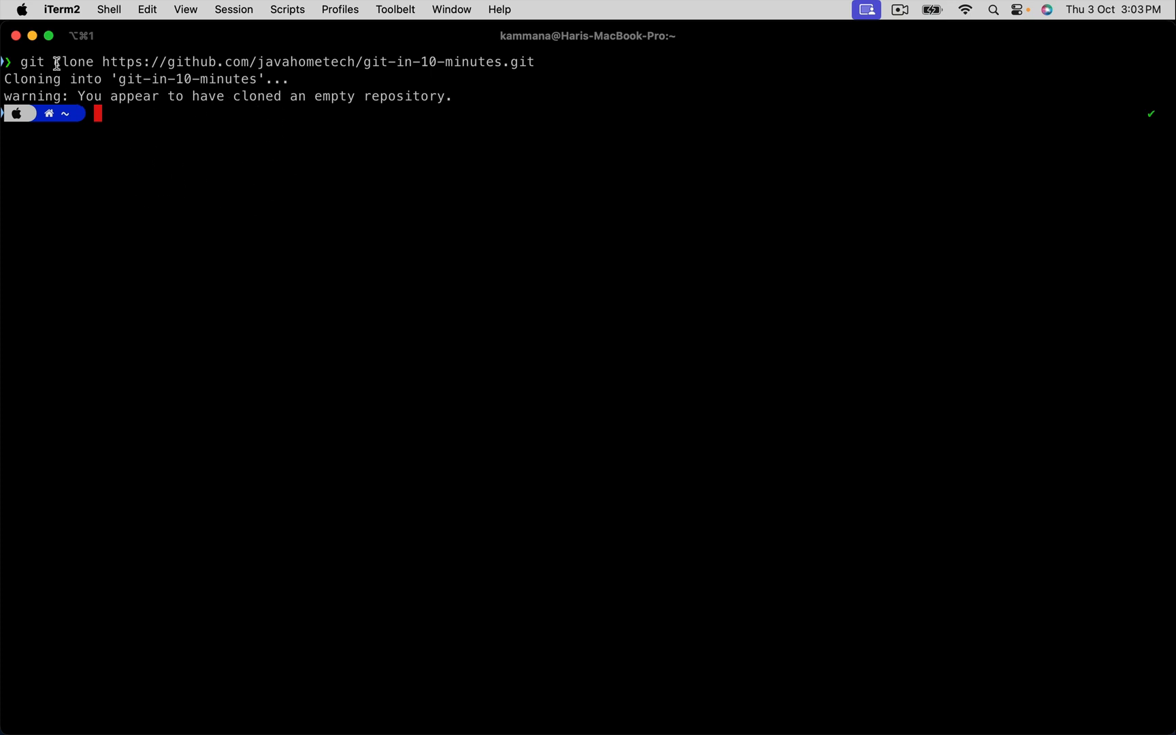
mouse_move(215, 119)
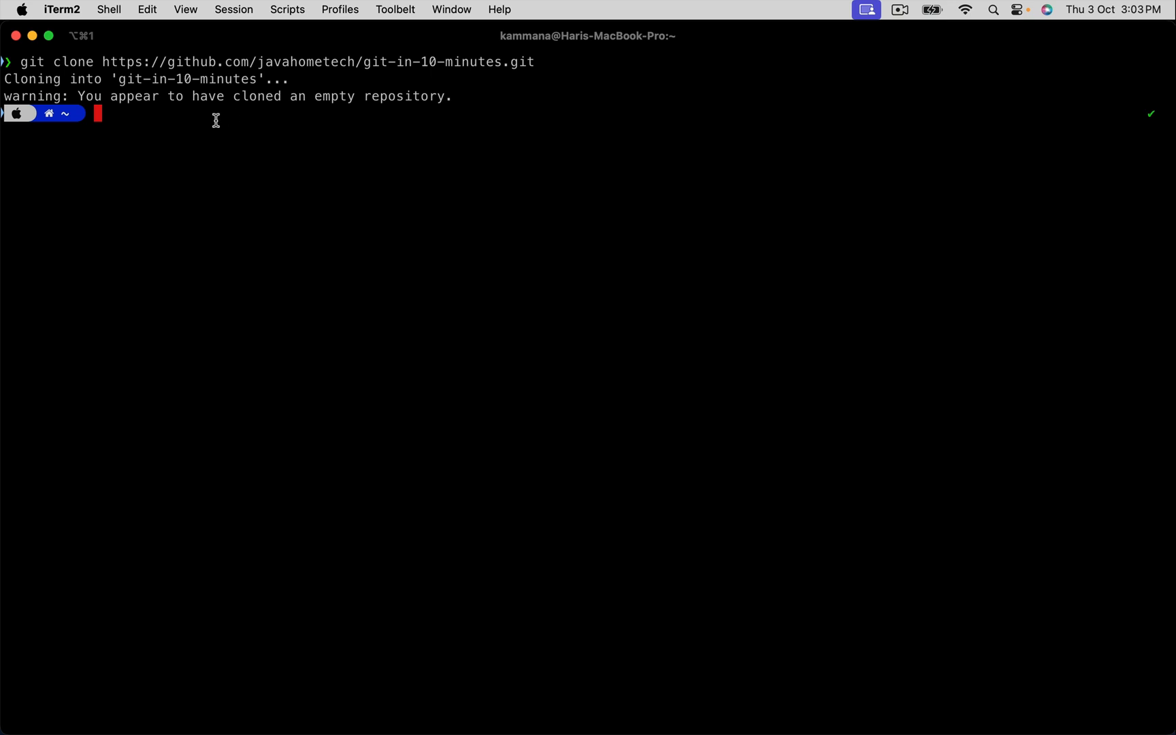
type("cd")
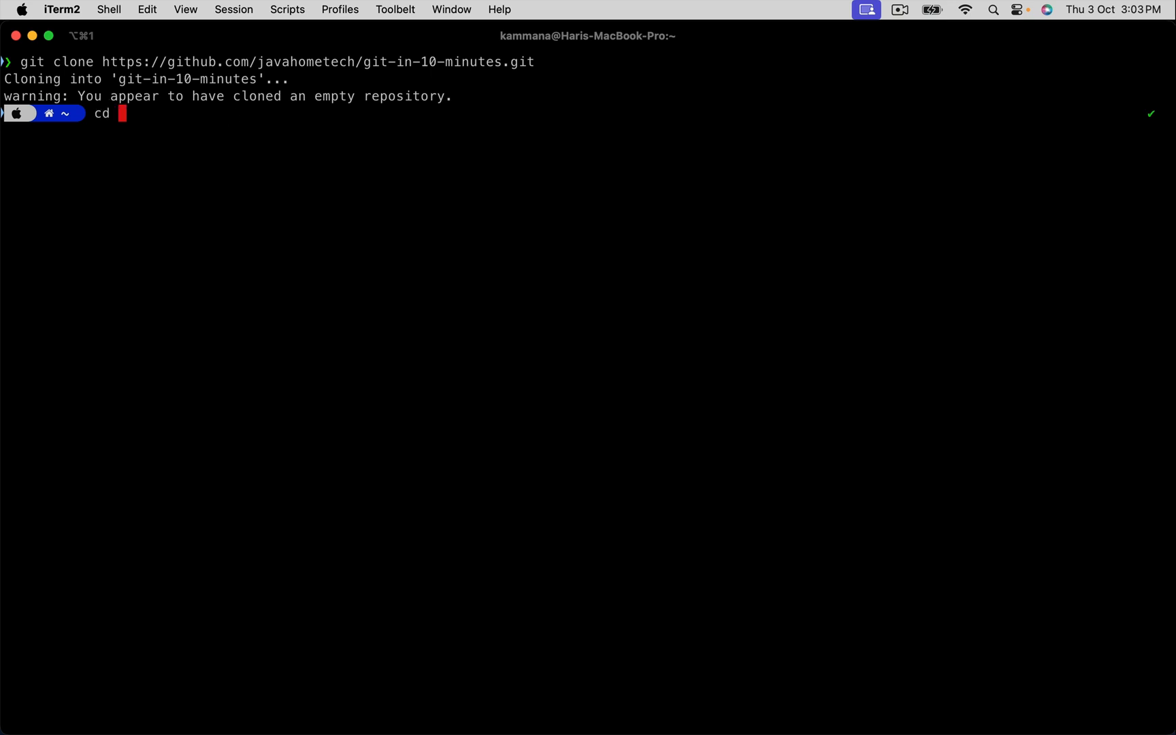
type("git-in-10-minutes/")
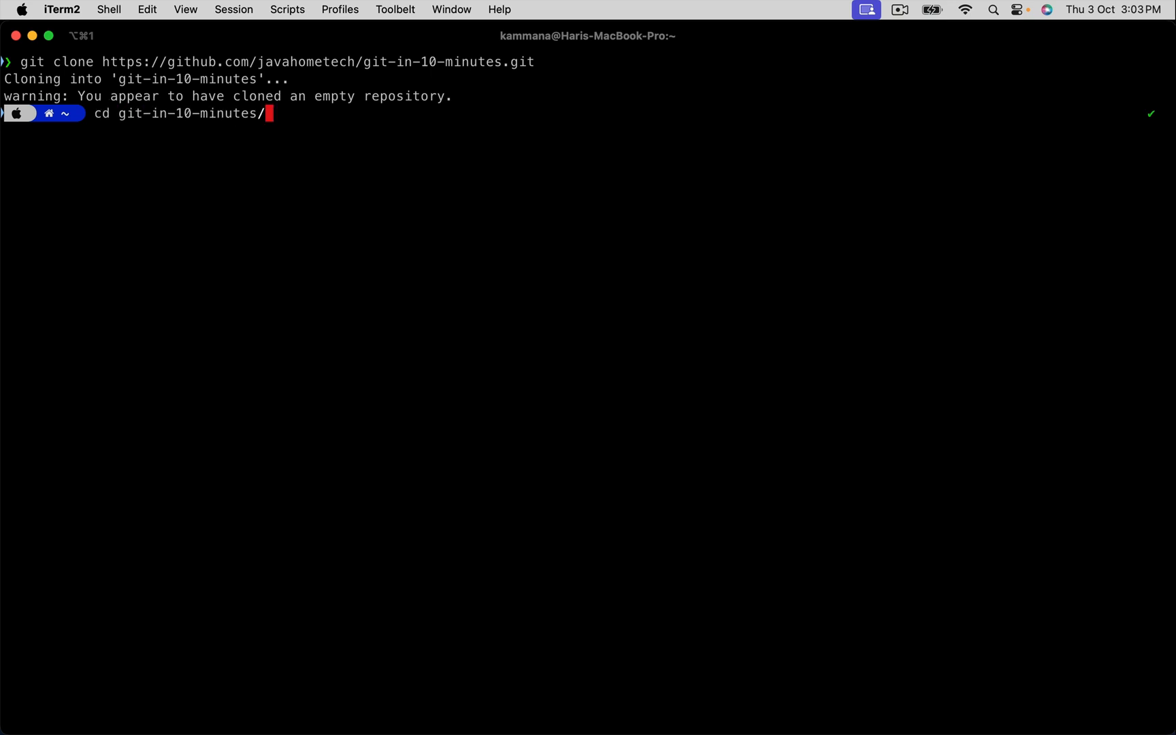
key("Enter")
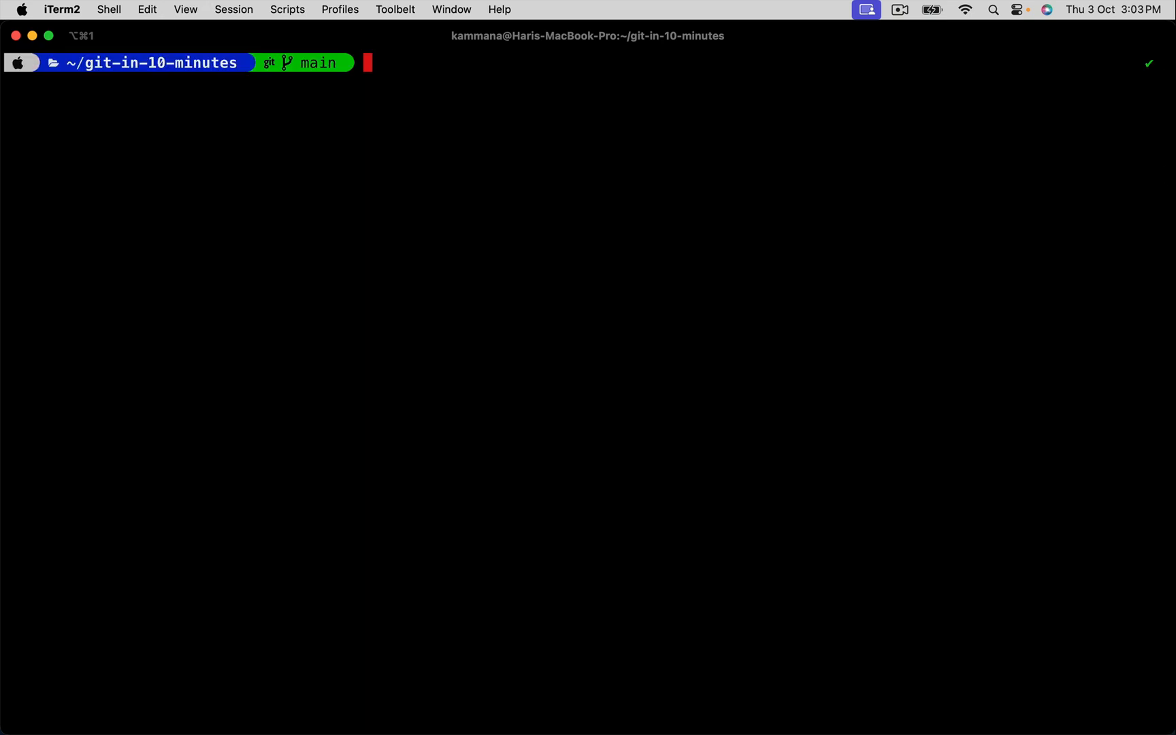
type("code .")
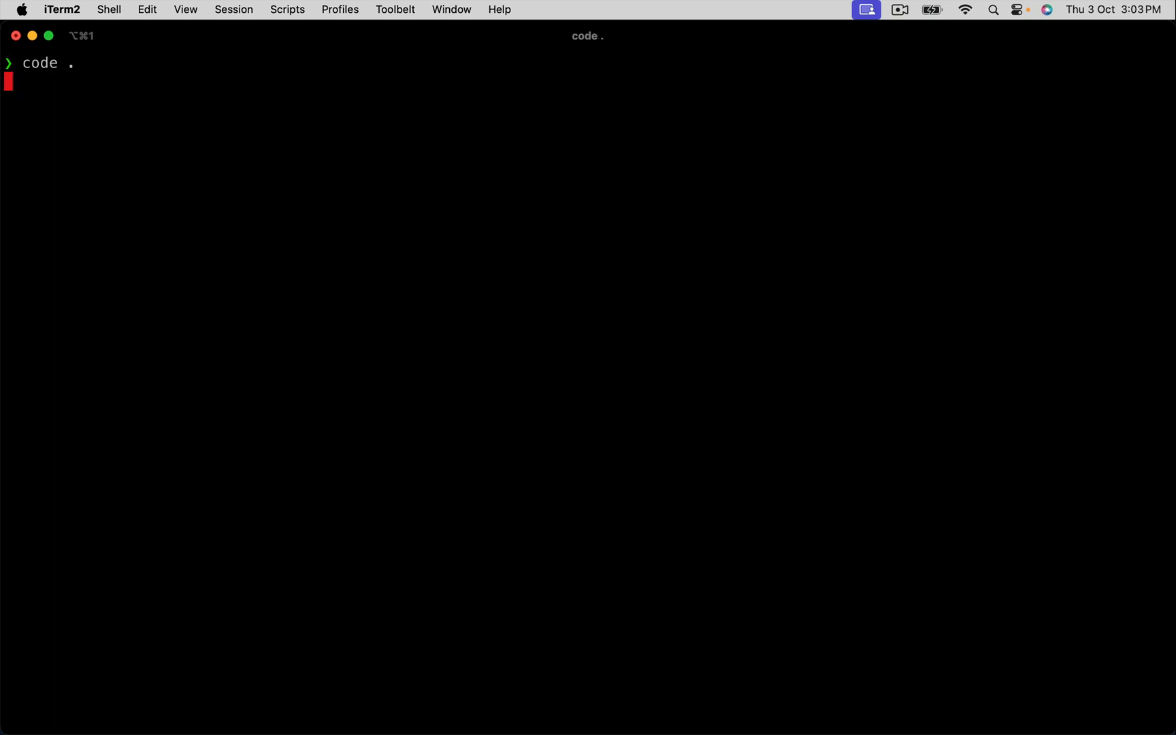
- Add a new file named info.txt in the project Explorer
key("Return")
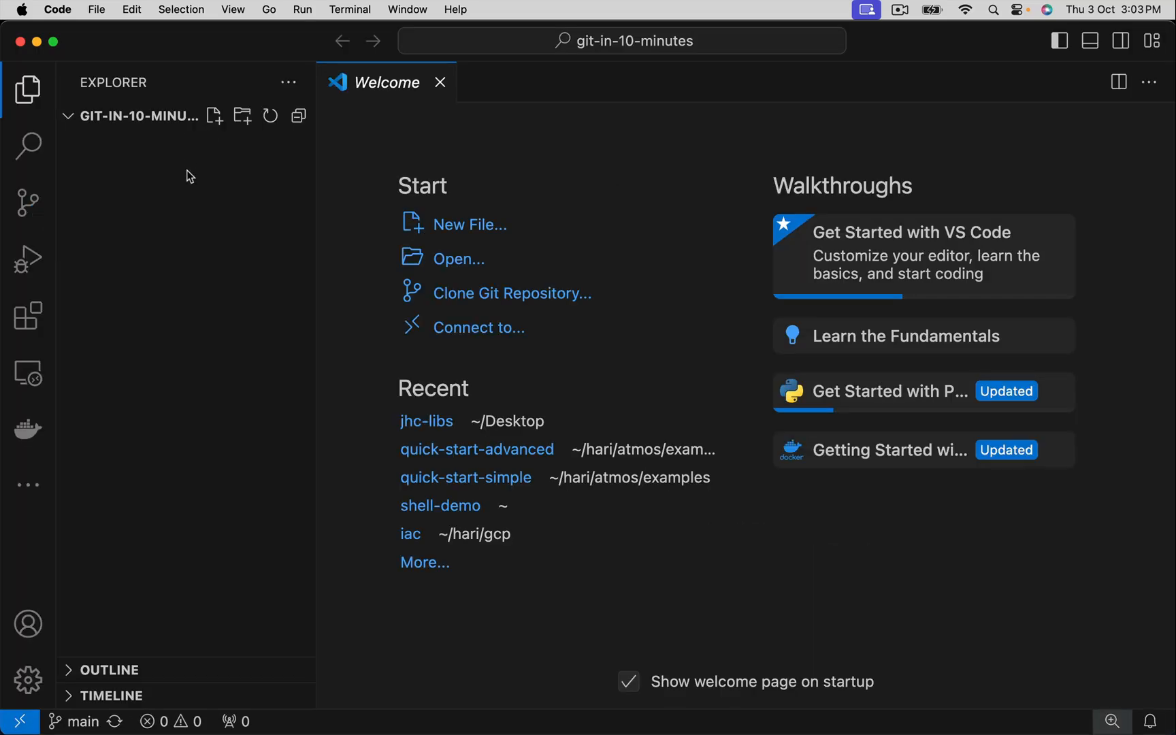
left_click(213, 116)
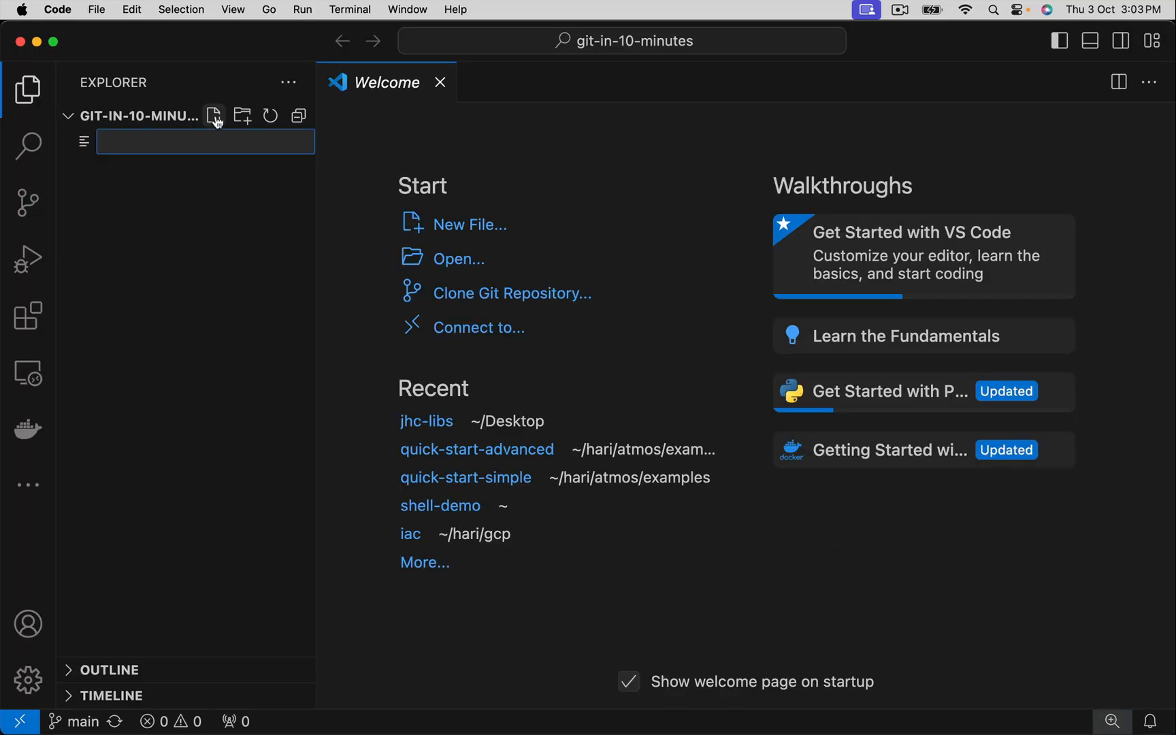
type("info")
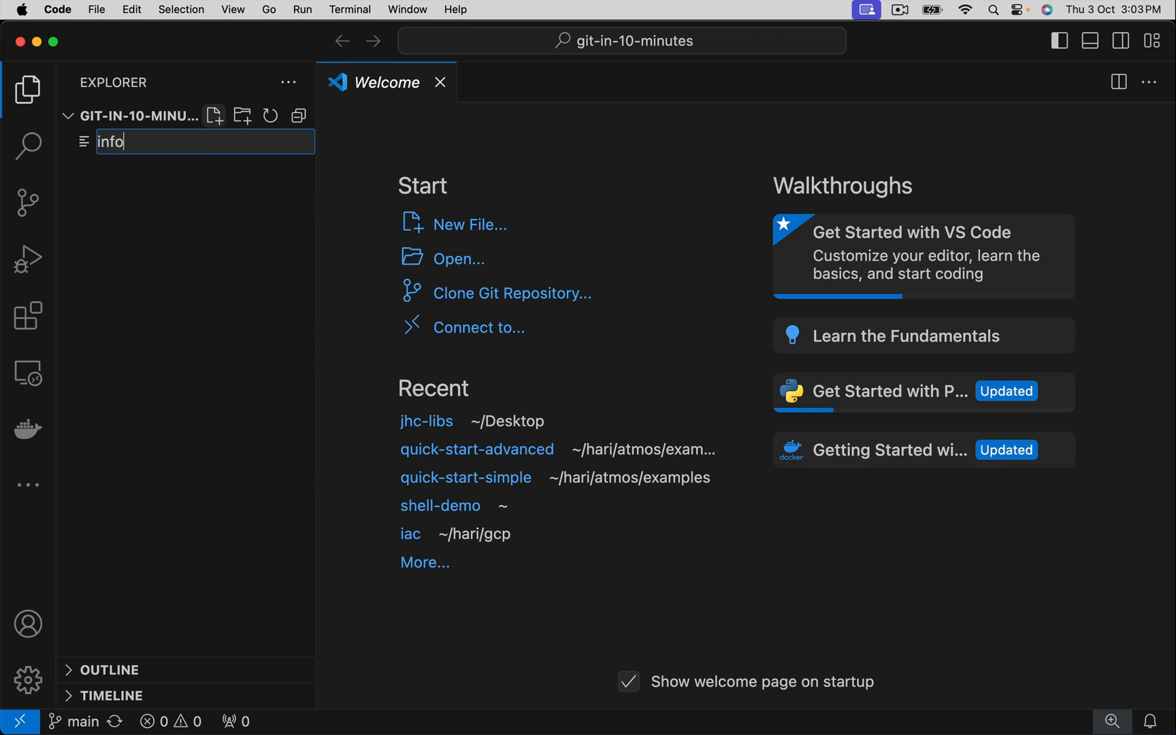
type(".txt")
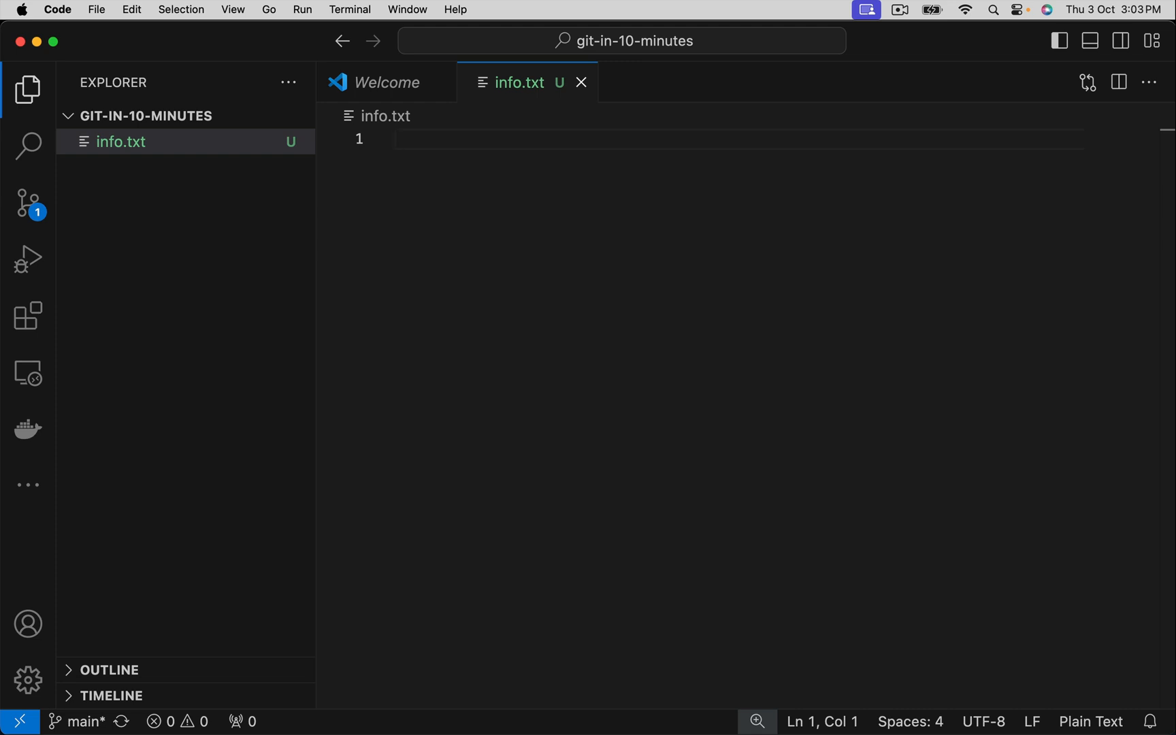
- Write 'This is git in 10 minutes video' as the file's content
type("This is")
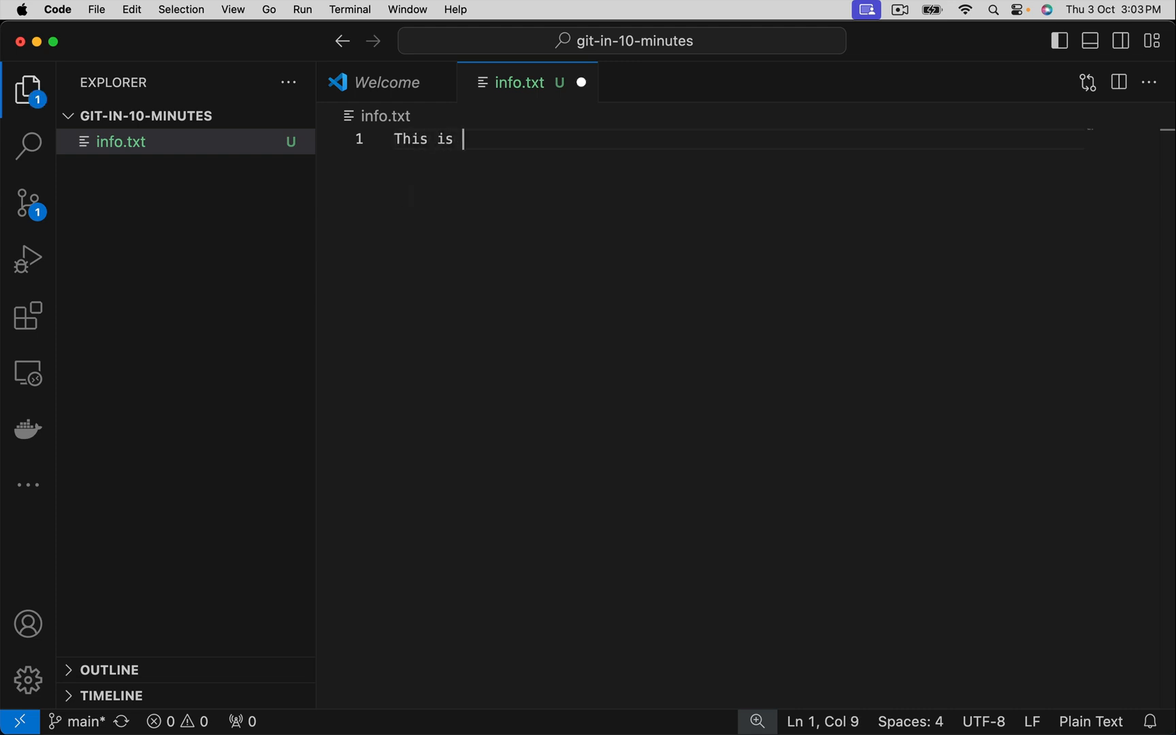
type("git in")
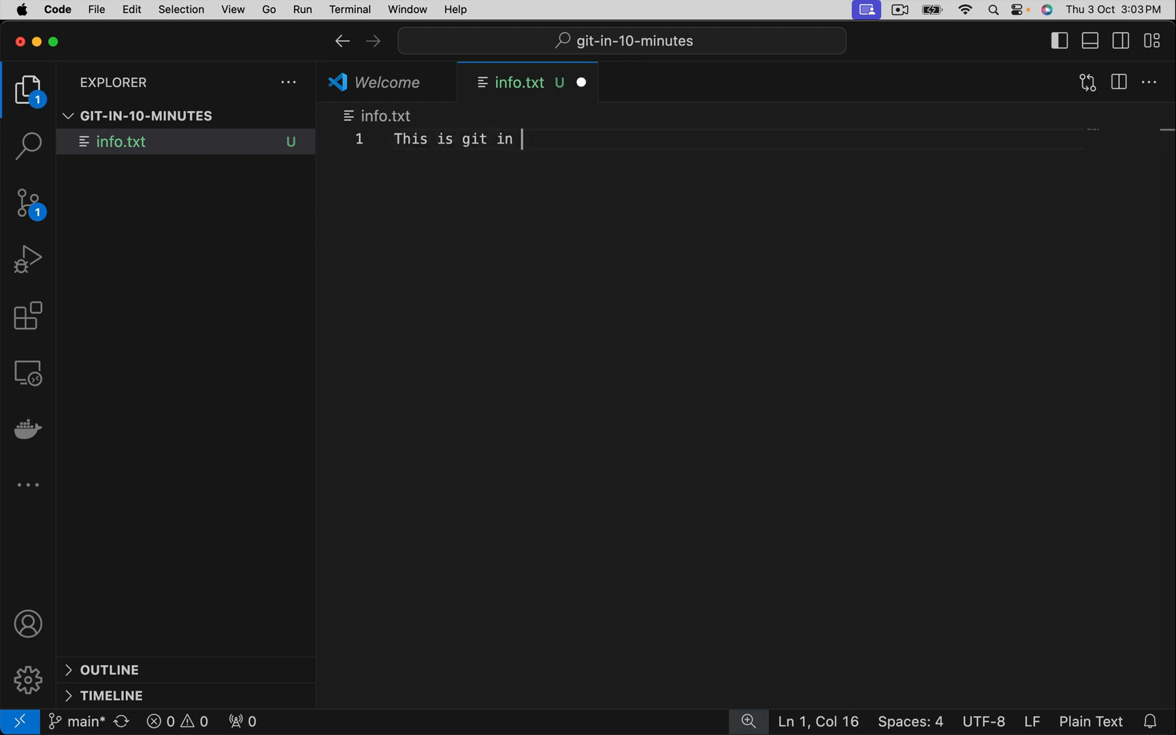
type("10 minutes")
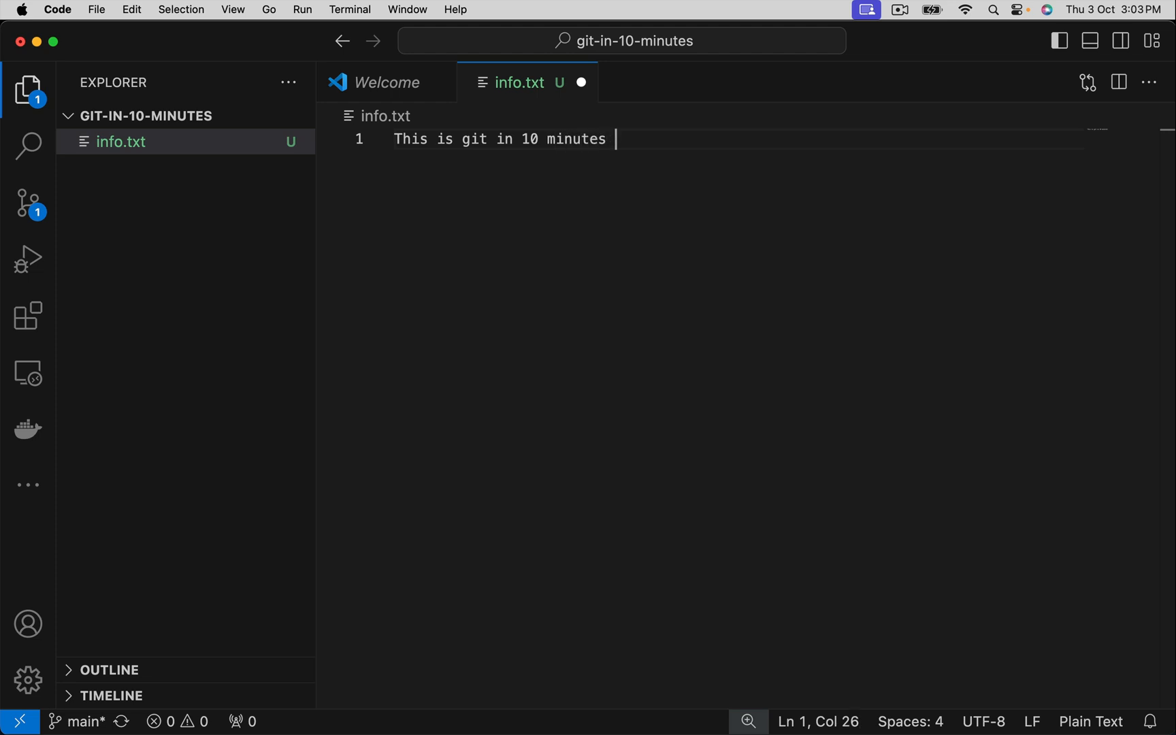
type("video")
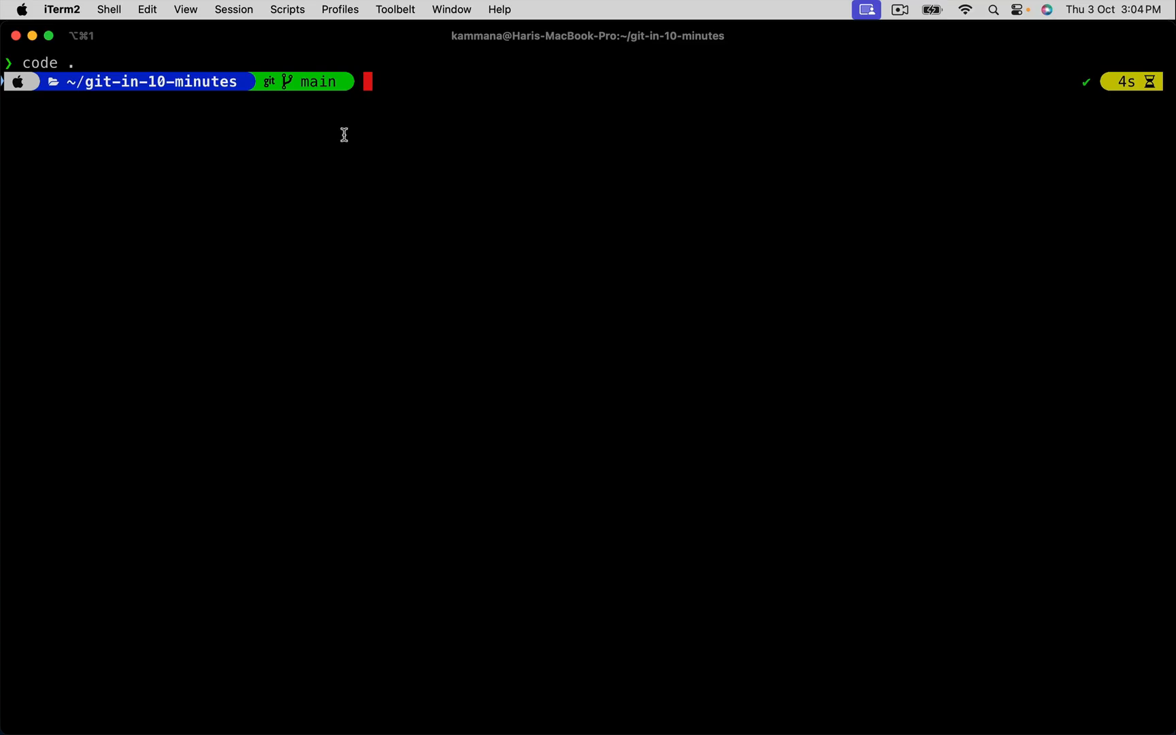
mouse_move(311, 191)
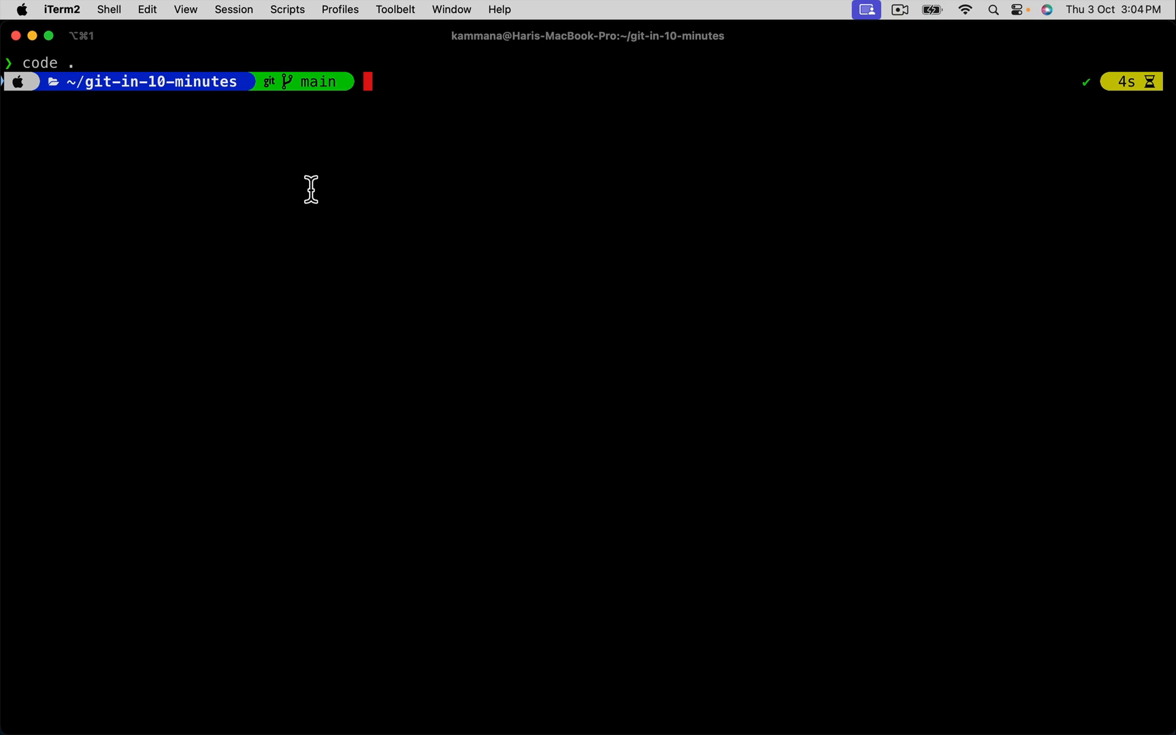
- Stage info.txt with git add info.txt
type("git")
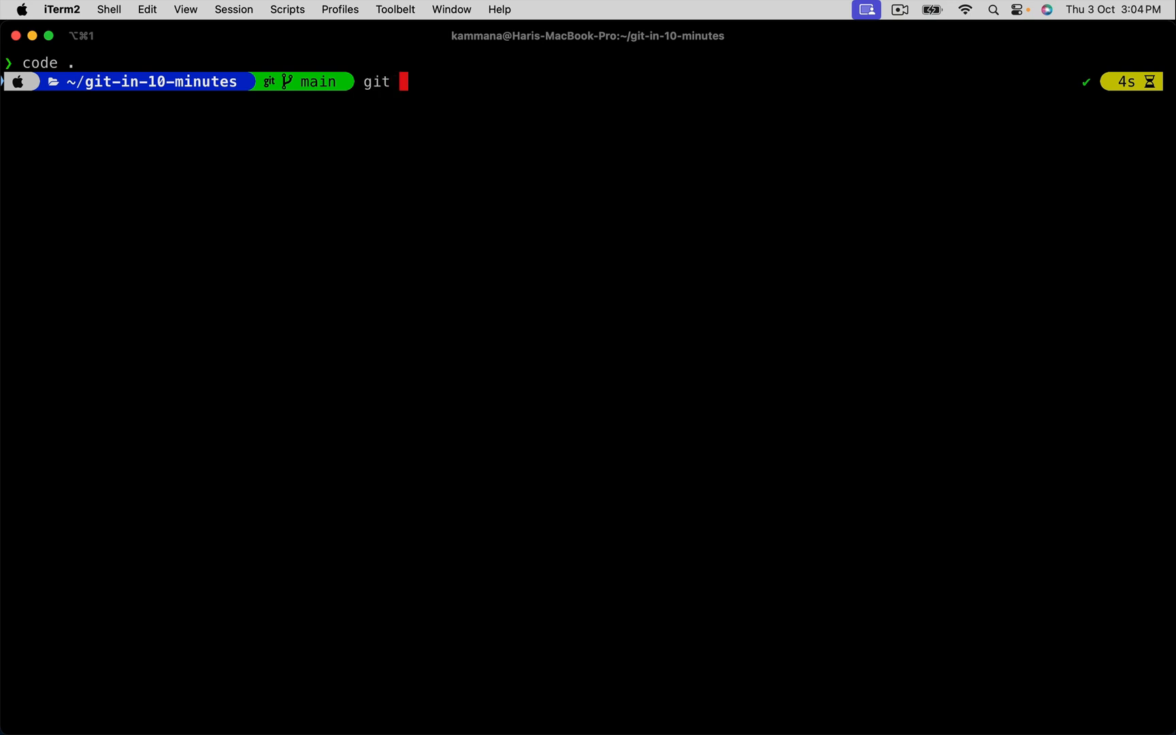
type("add")
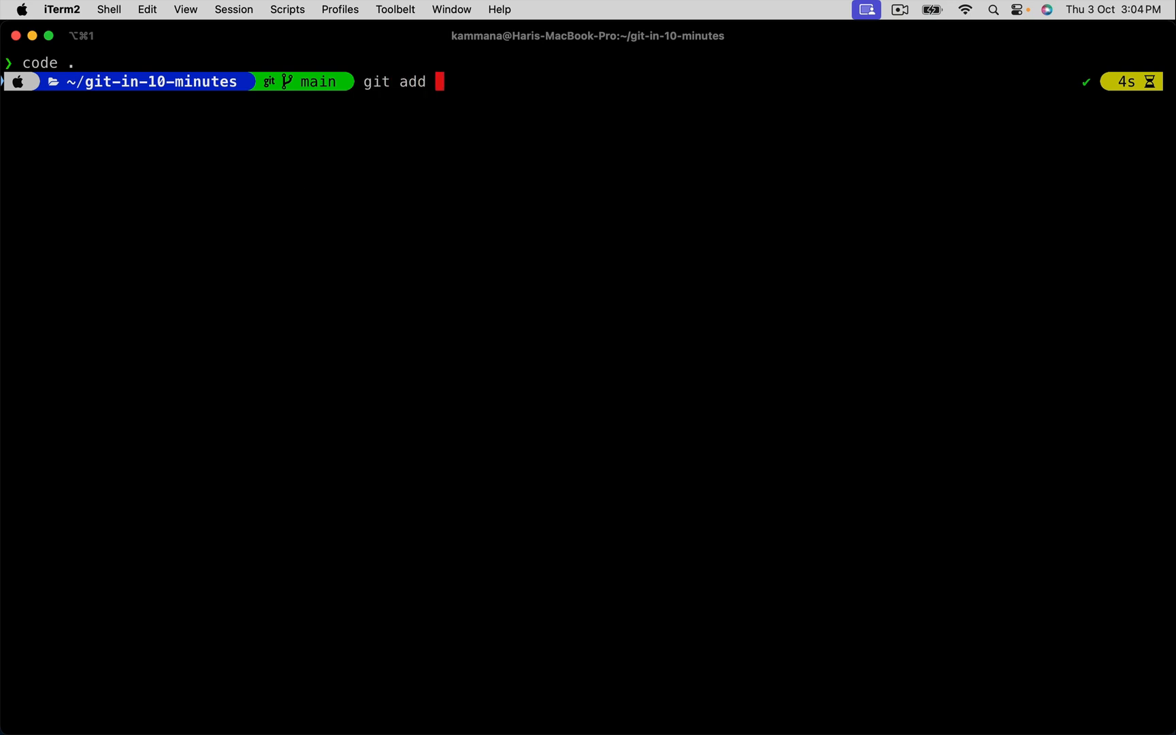
type("info.txt")
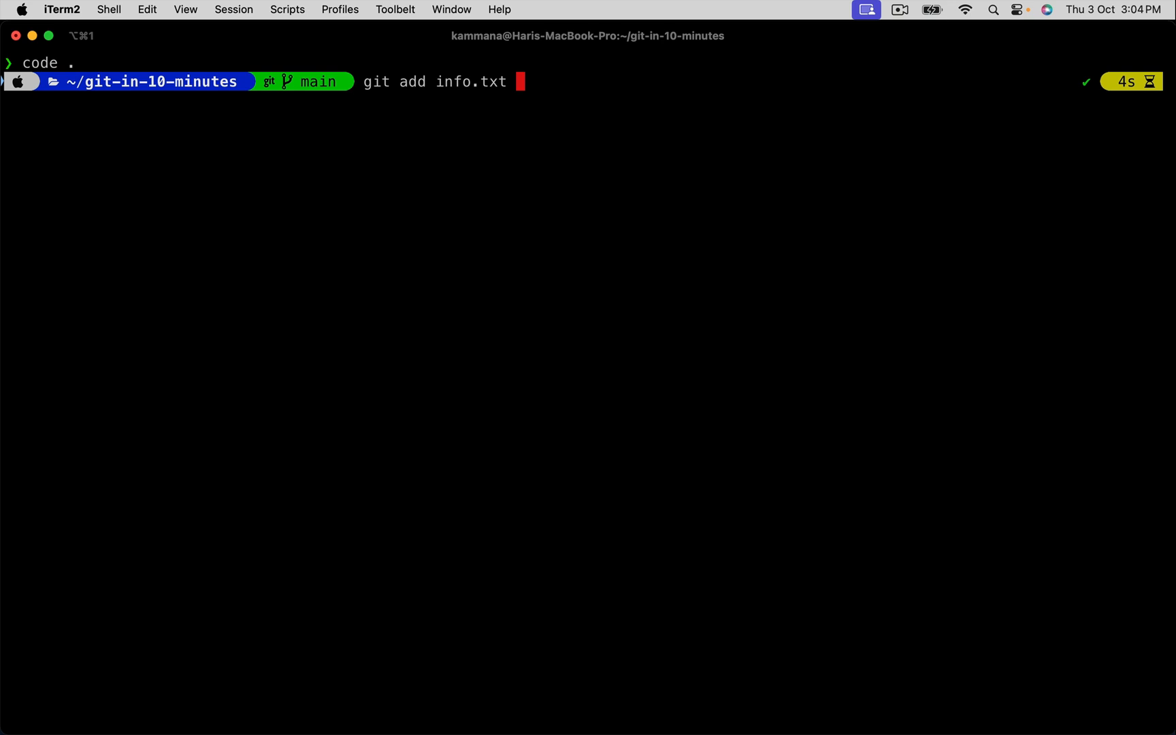
mouse_move(474, 82)
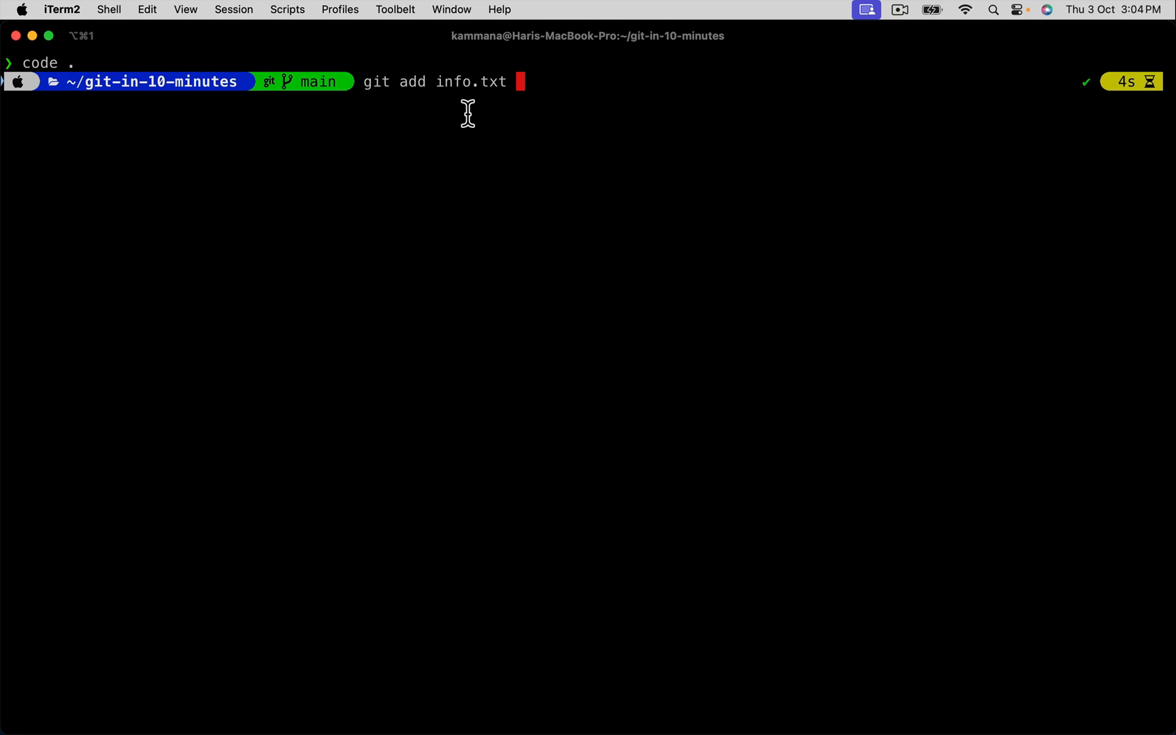
key("Enter")
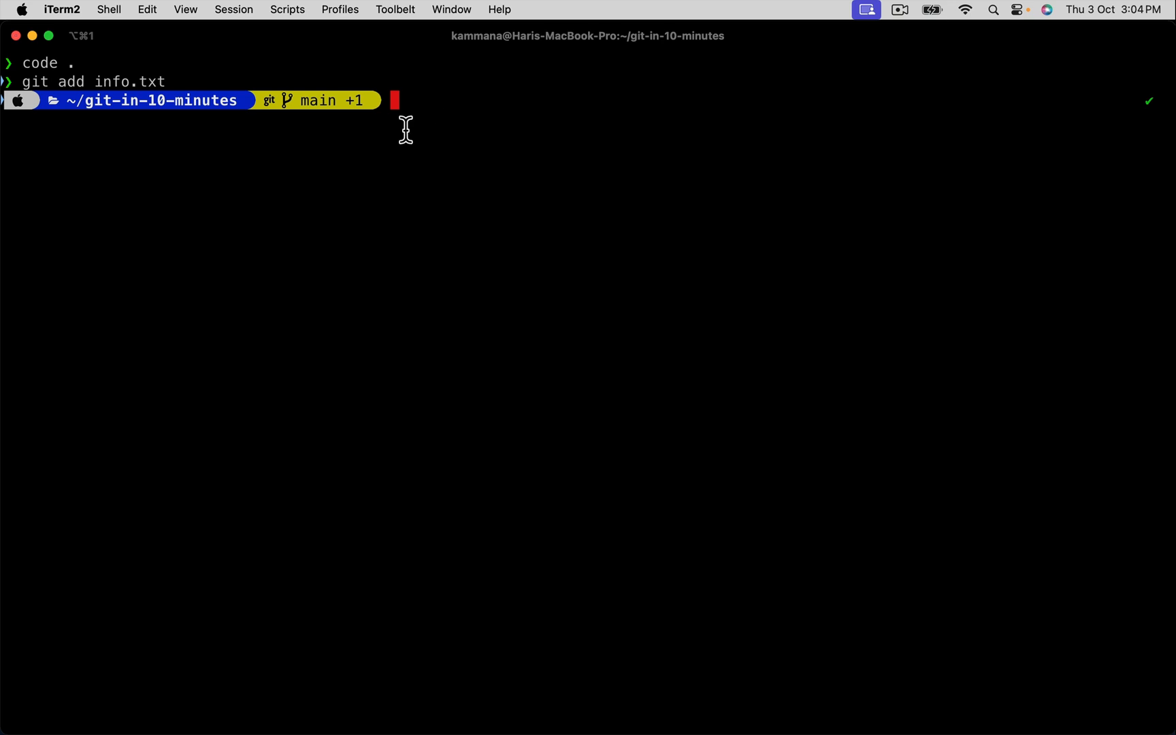
- Draft git add *.java as an example, then discard it with ctrl+u
type("git add info.txt")
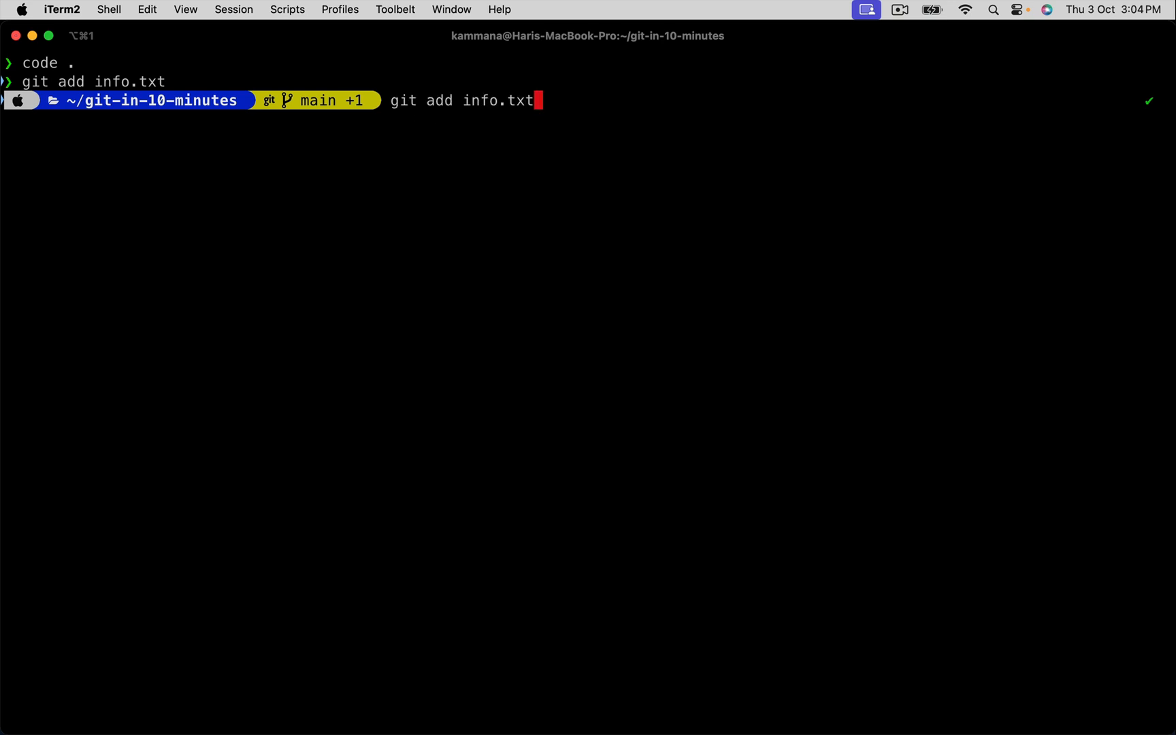
key("Backspace")
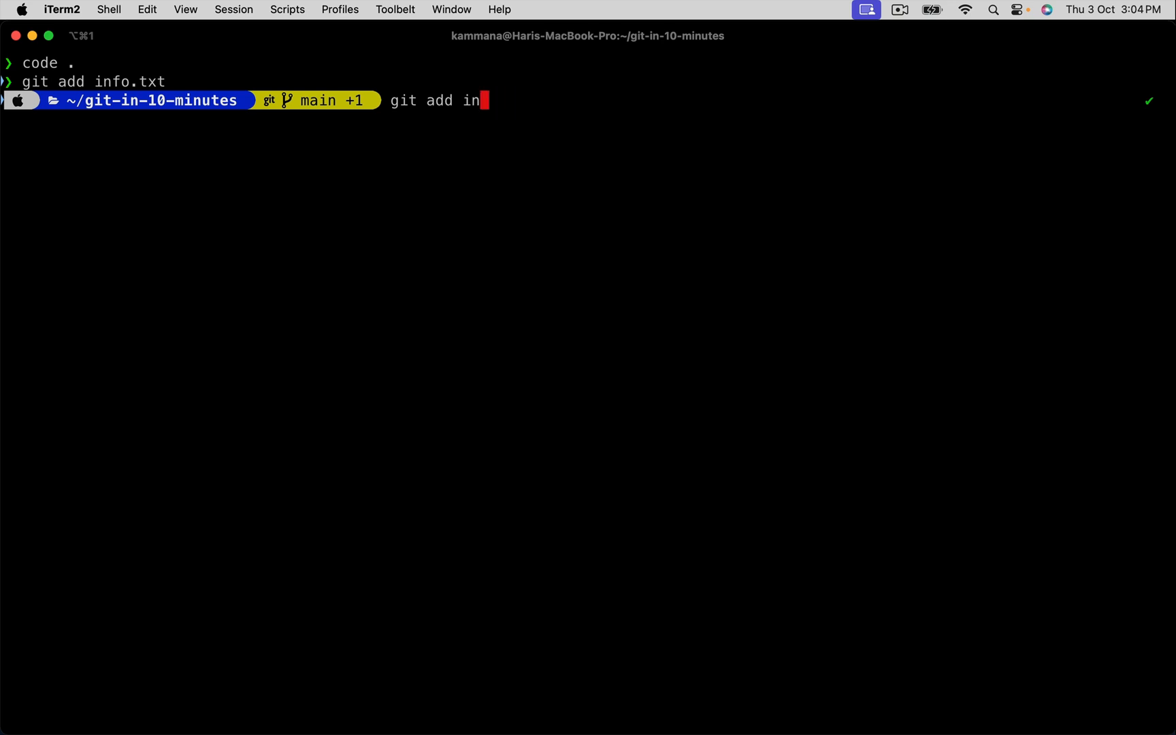
key("Backspace")
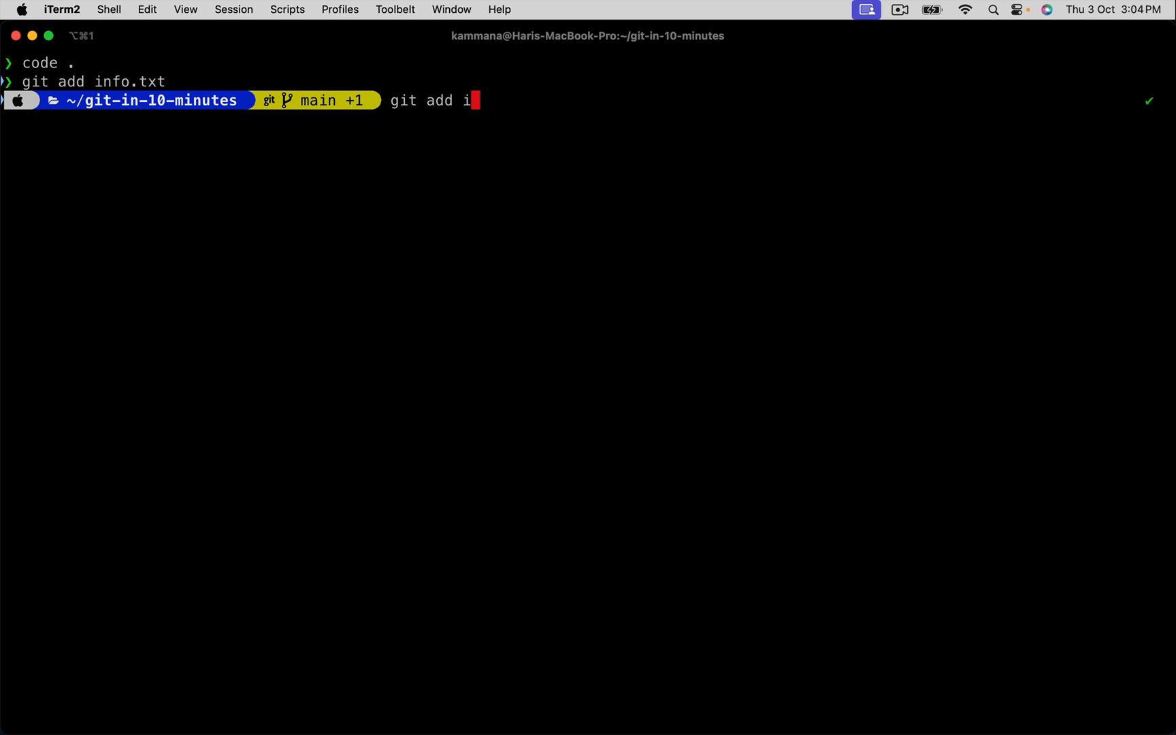
key("Backspace")
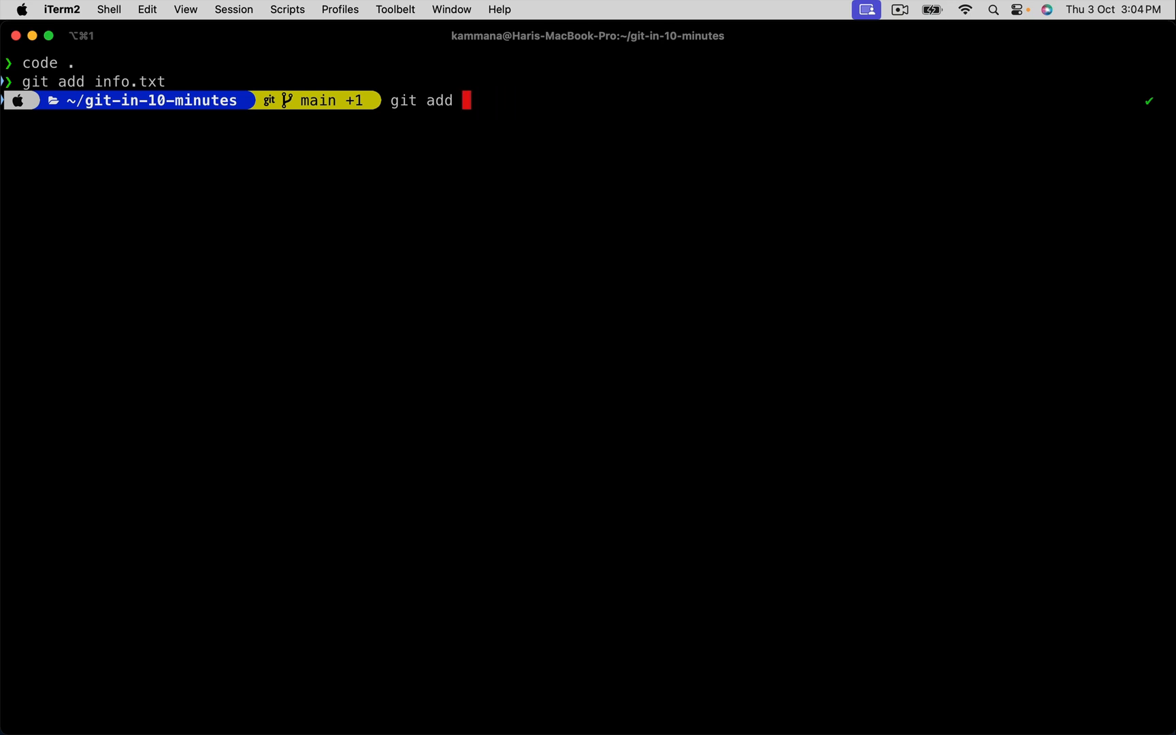
type("*")
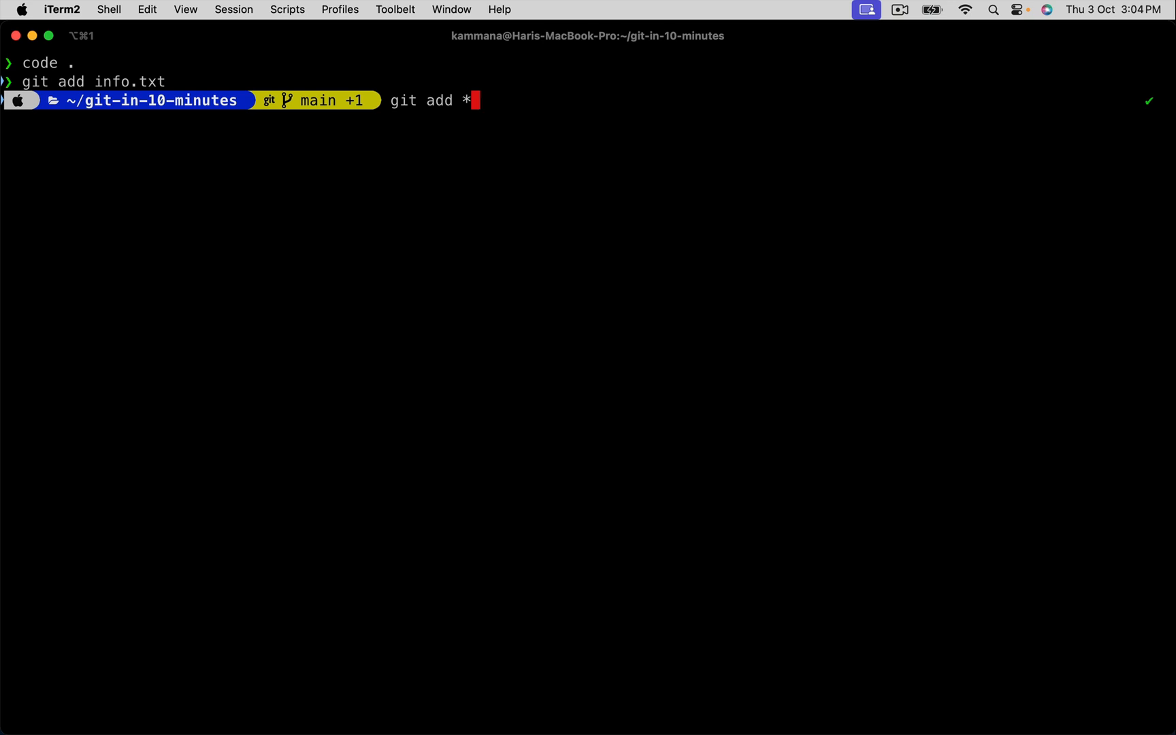
type(".ja")
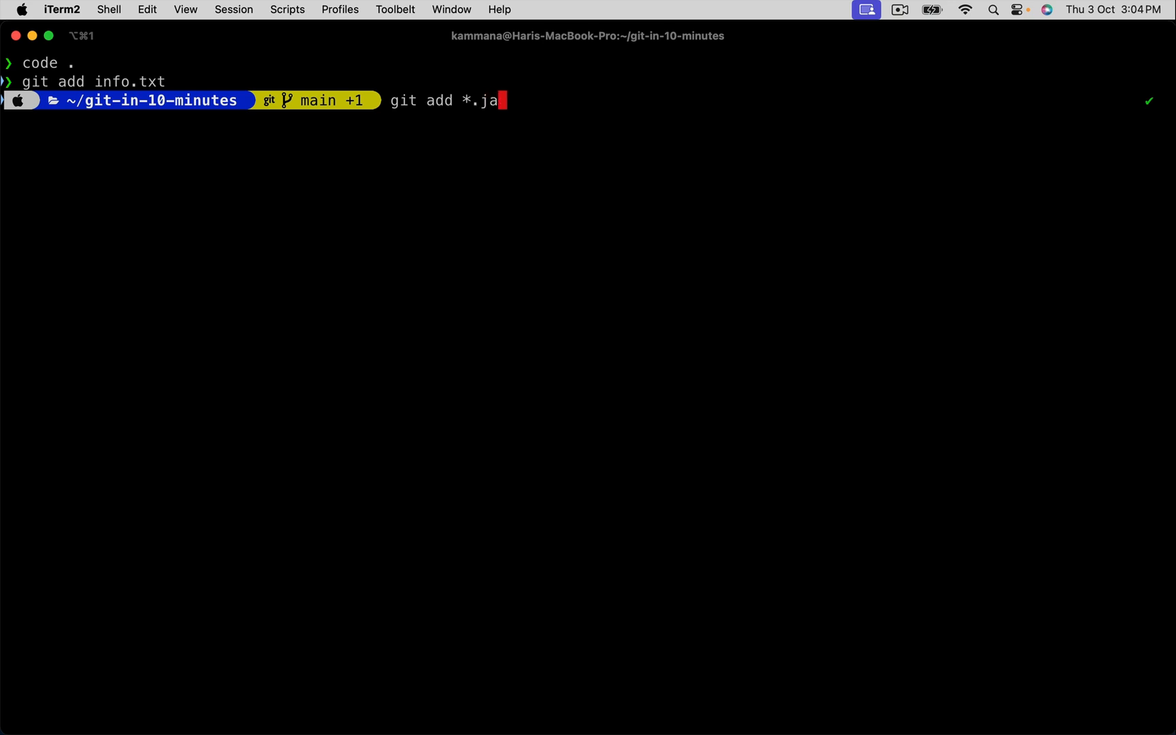
type("va")
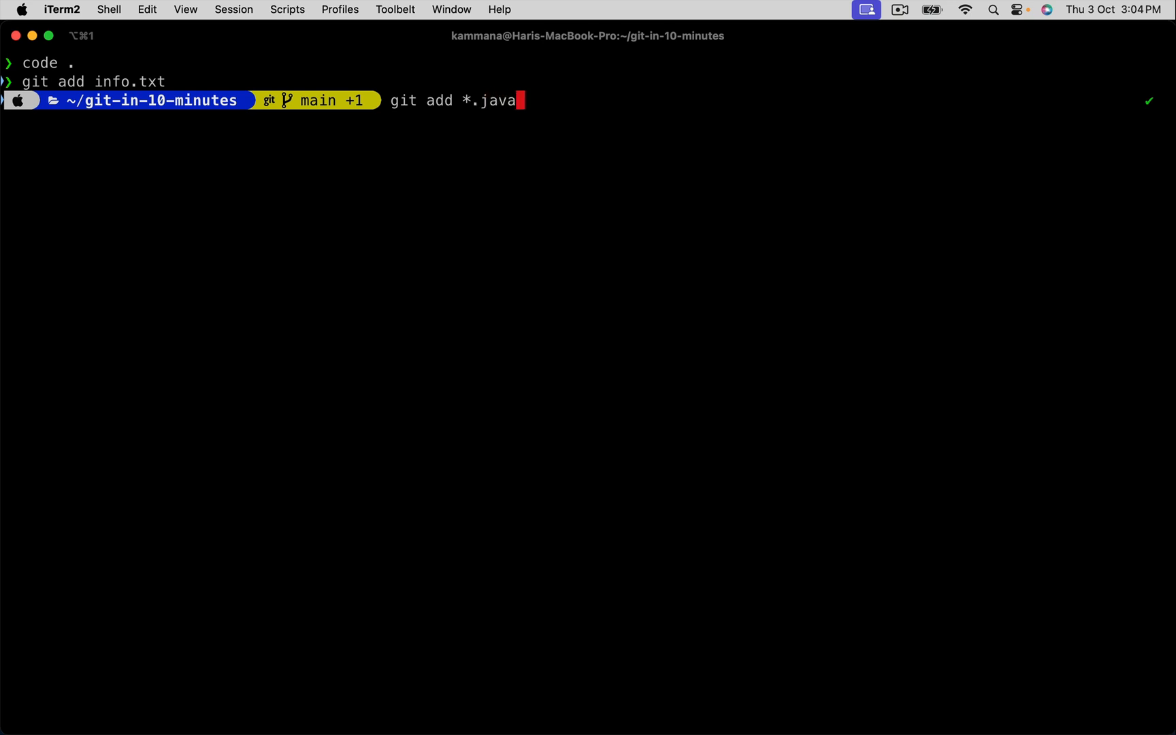
key("Backspace")
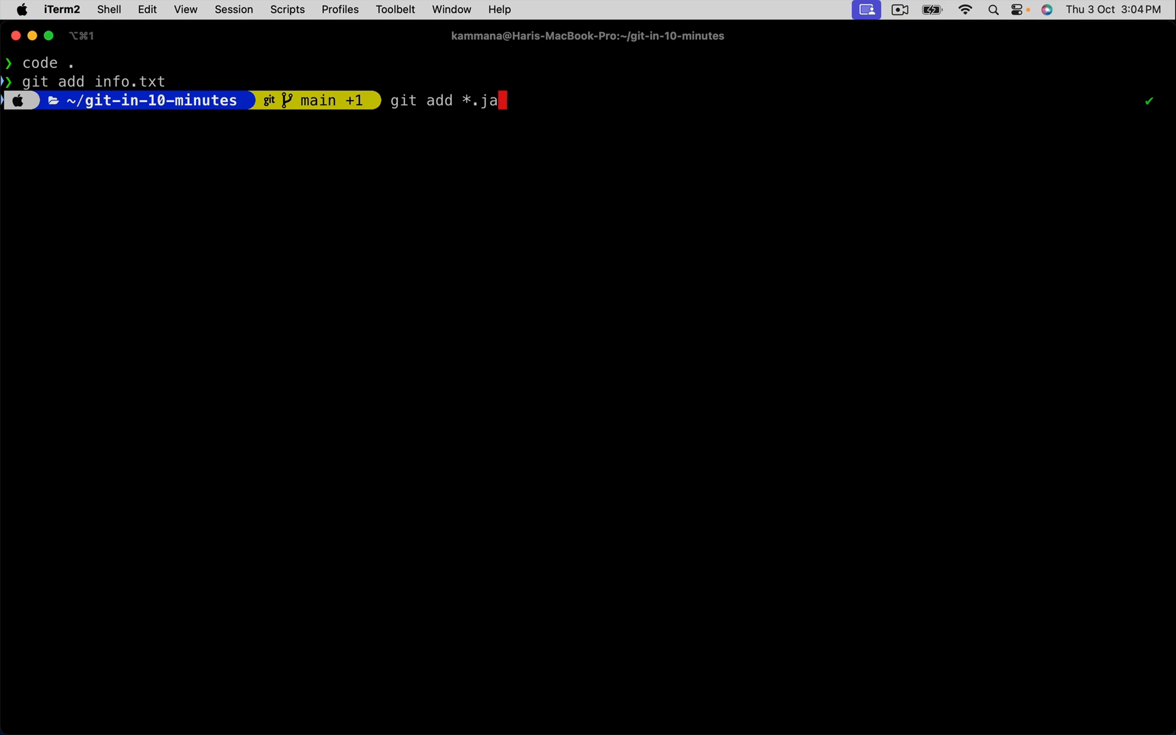
key("ctrl+u")
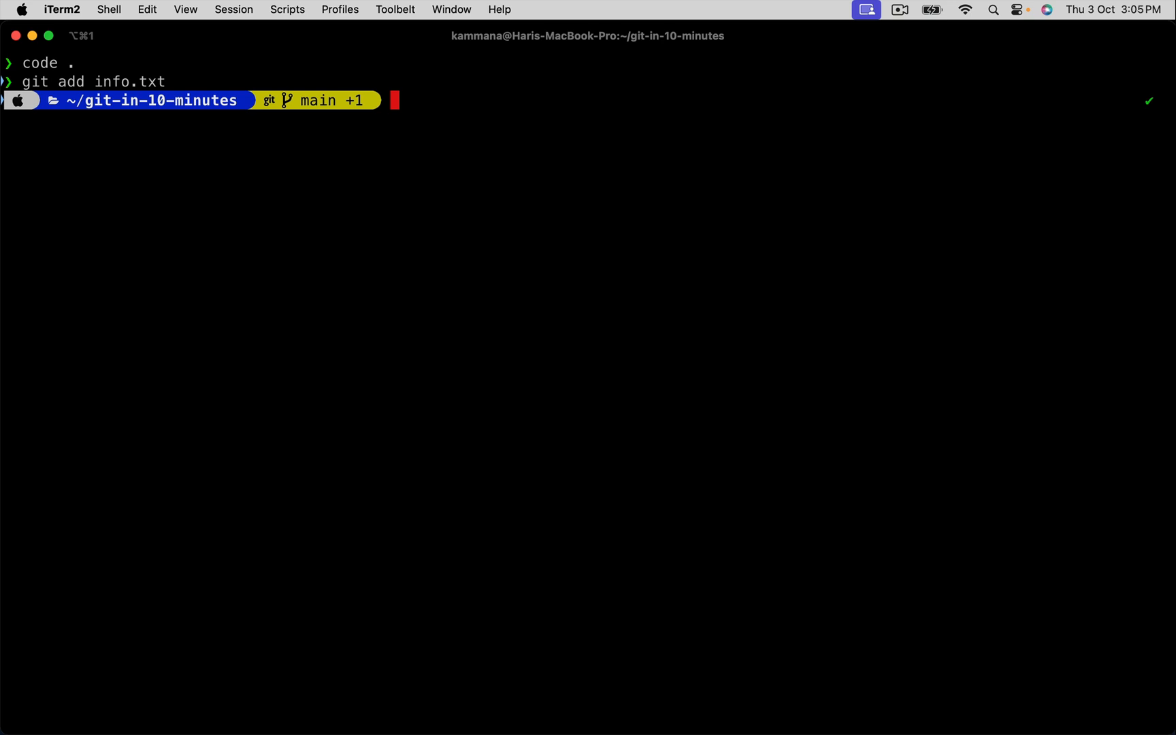
- Run git status and highlight the unstage hint in its output
type("git status")
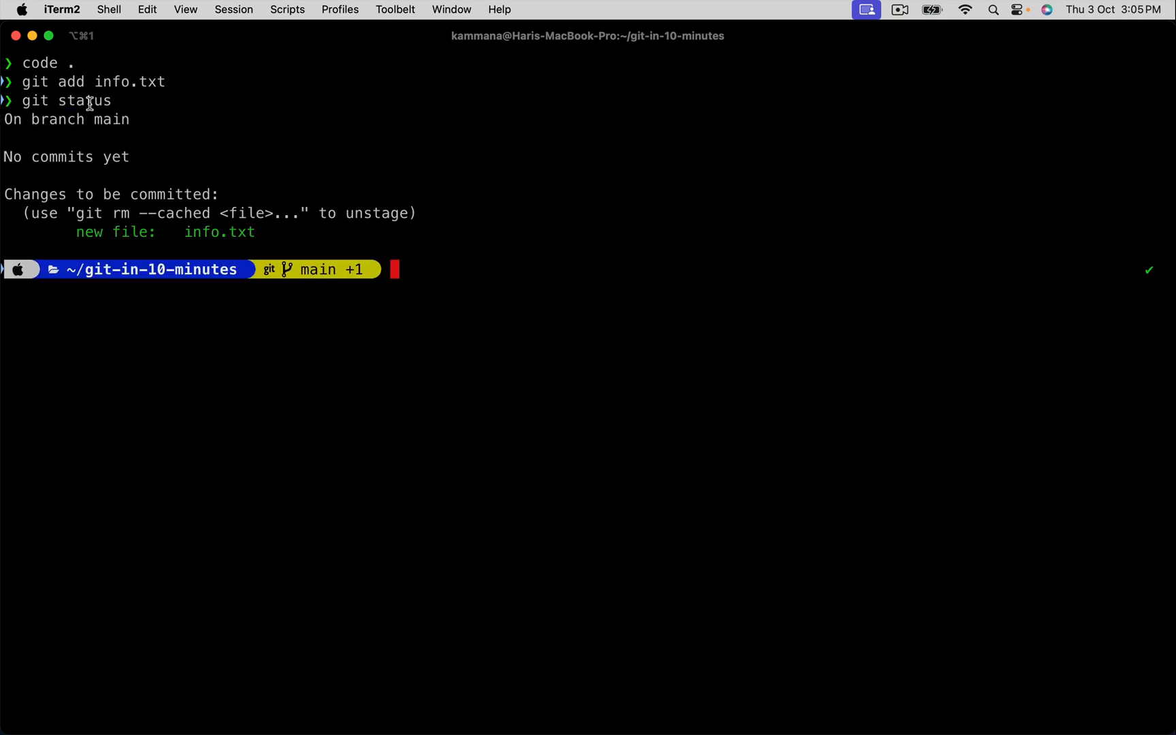
mouse_move(103, 158)
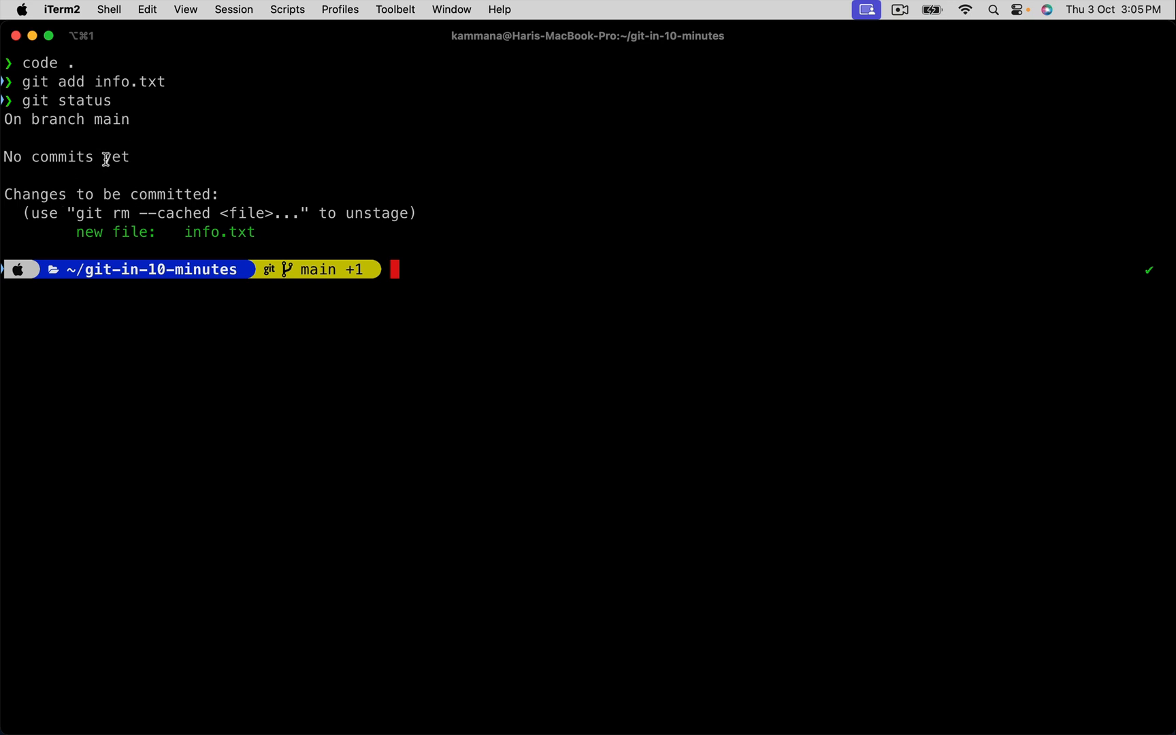
mouse_move(140, 162)
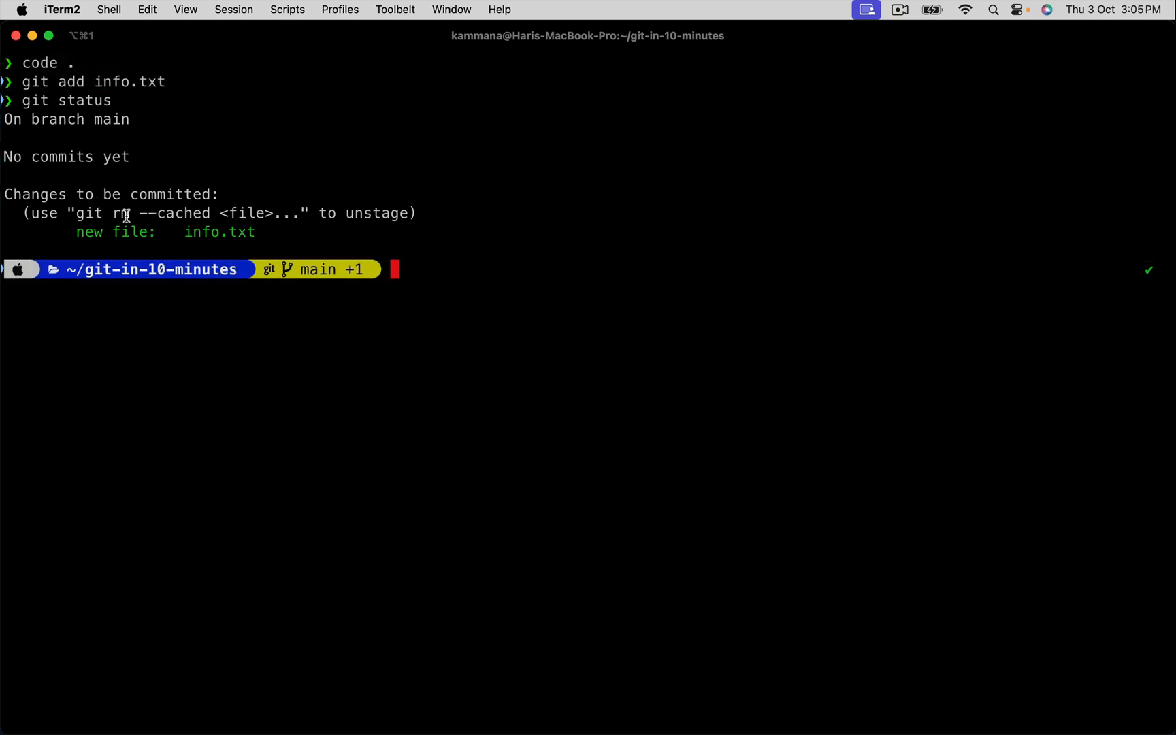
left_click_drag(74, 212, 252, 212)
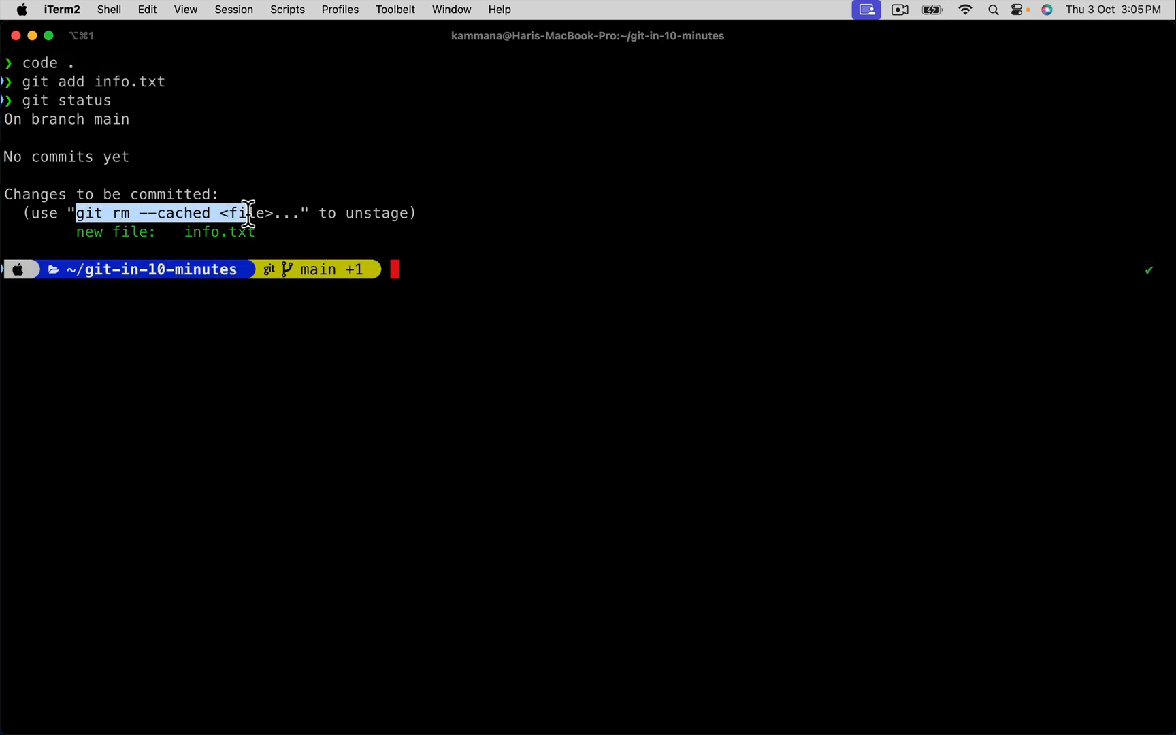
left_click(468, 294)
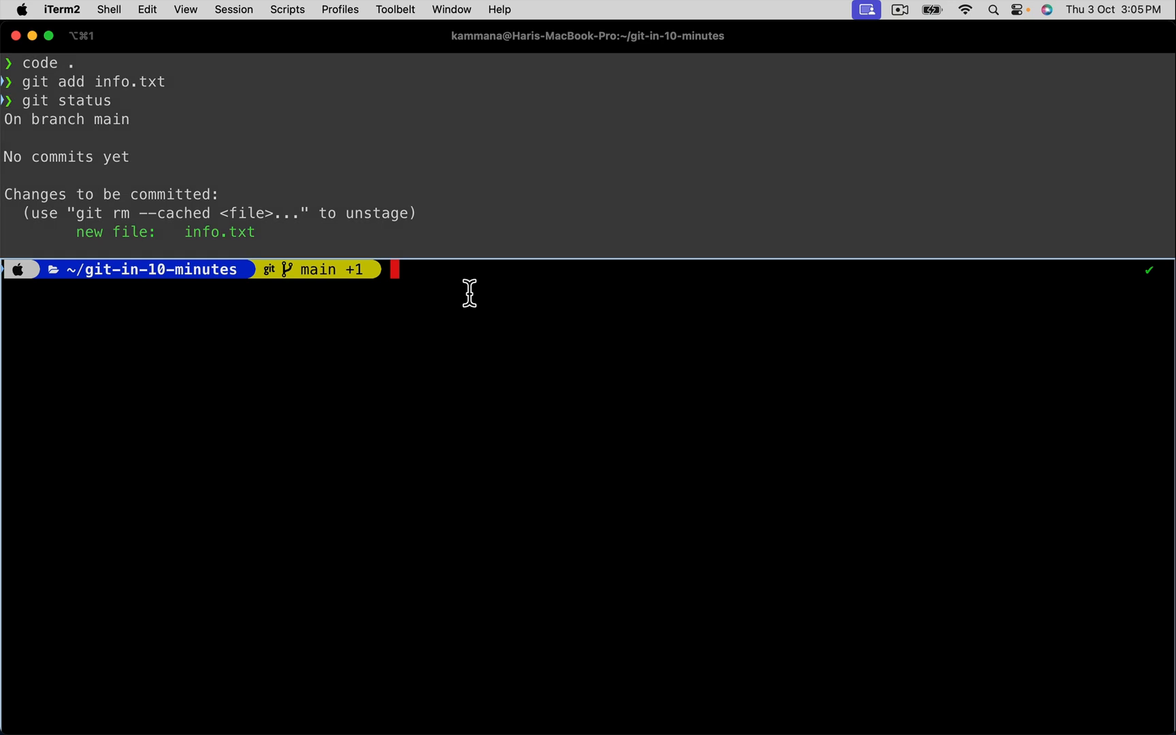
- Commit the staged file with message 'this is git in 10 minutes'
type("git")
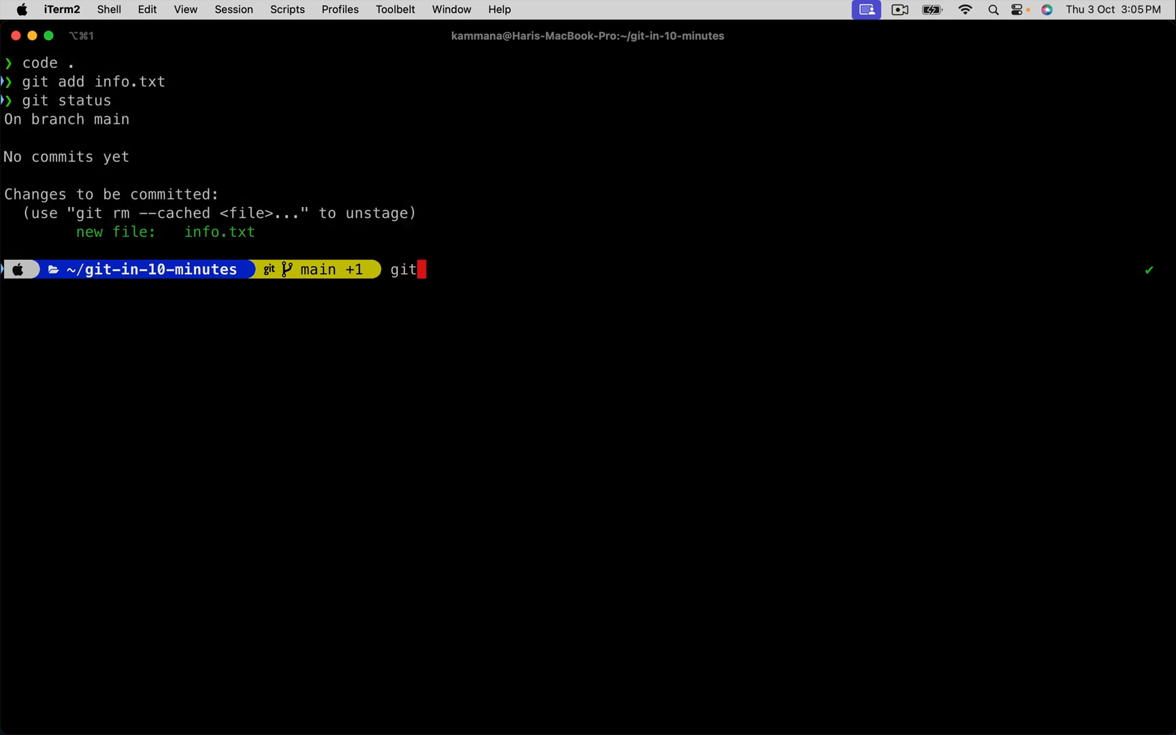
type("commit")
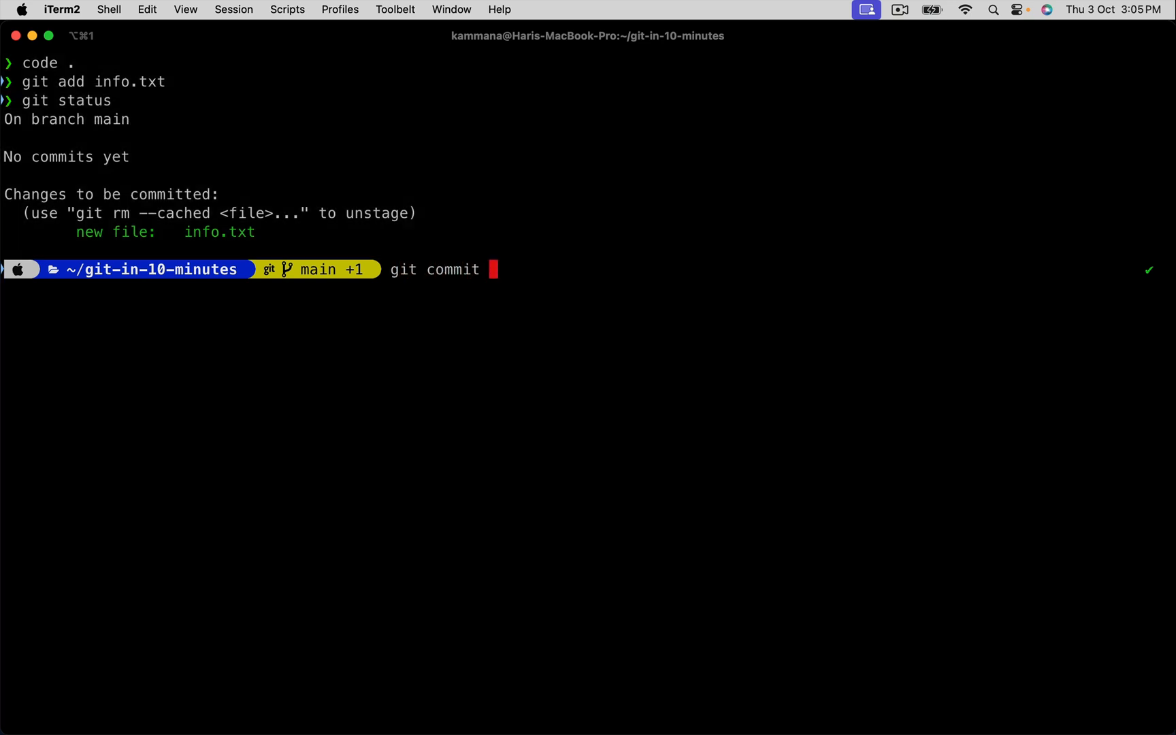
type("-m ''")
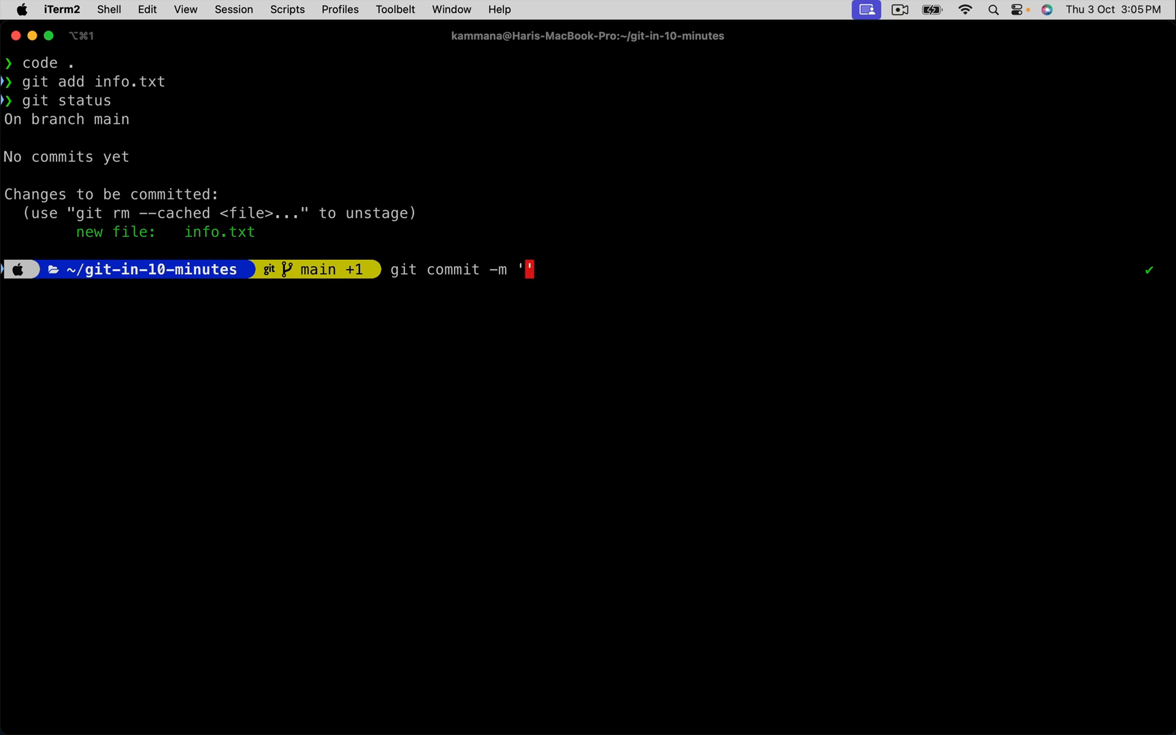
type("this is git in")
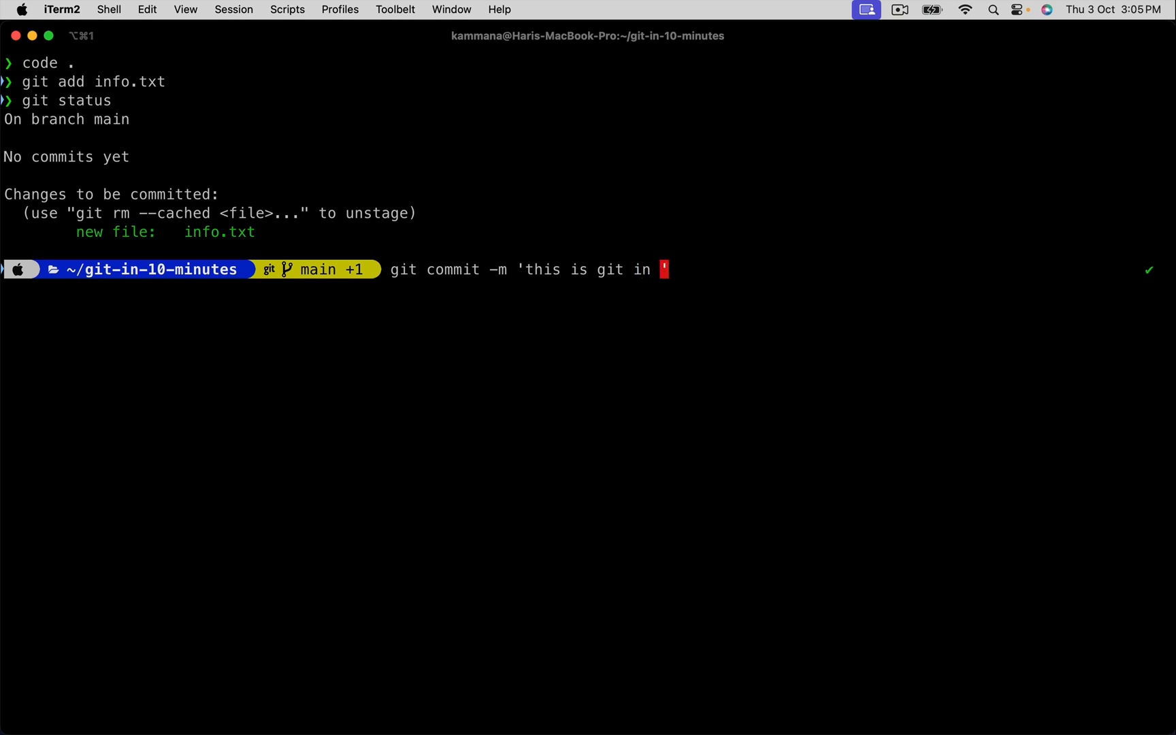
type("10 minutes")
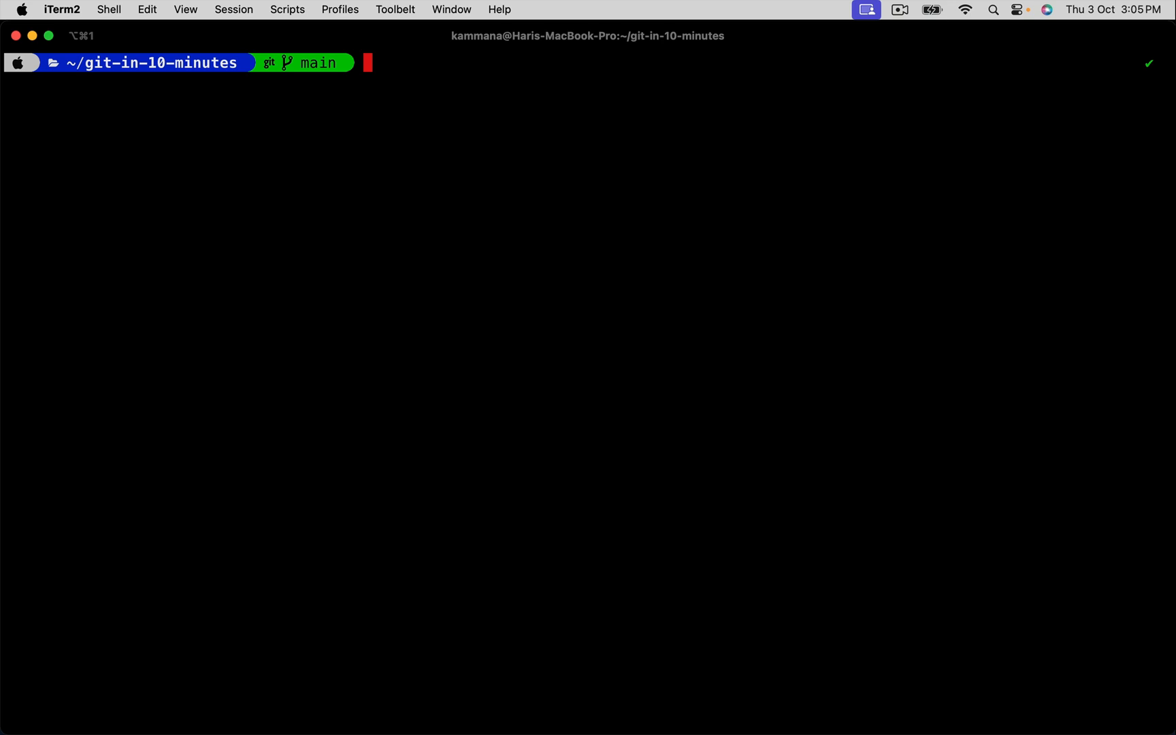
- Push main with git push origin main and highlight origin and the remote URL
type("git push o")
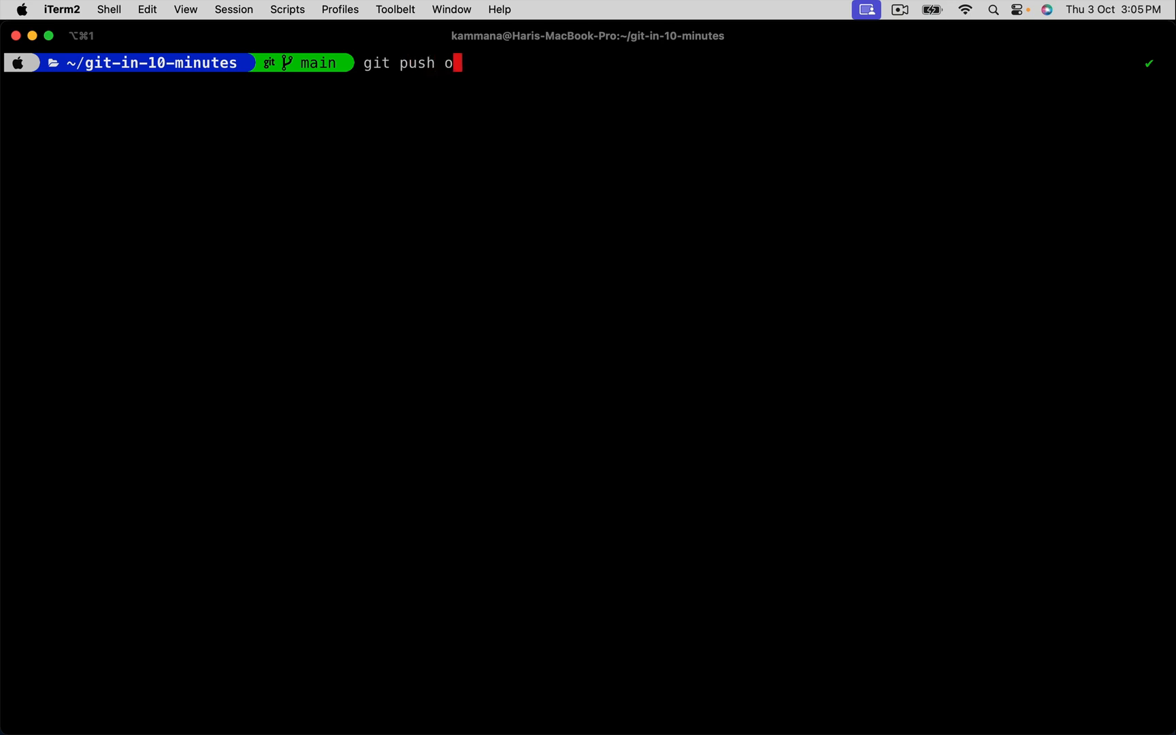
type("rigin")
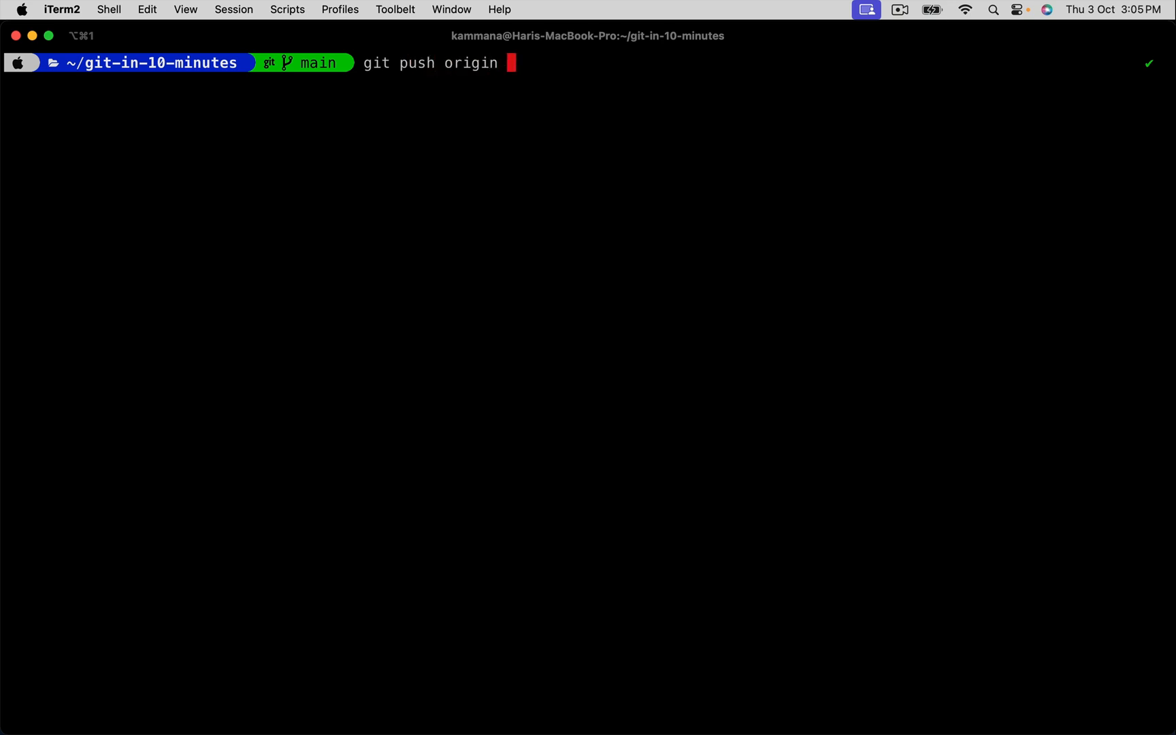
type("main")
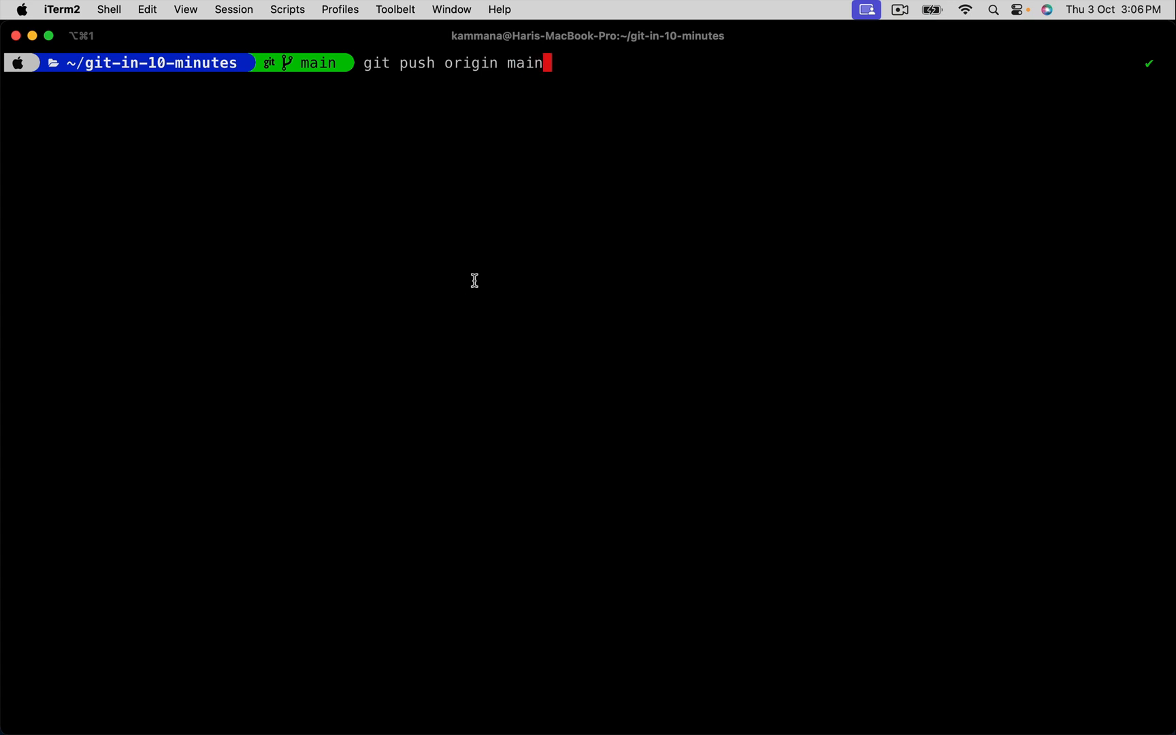
double_click(417, 64)
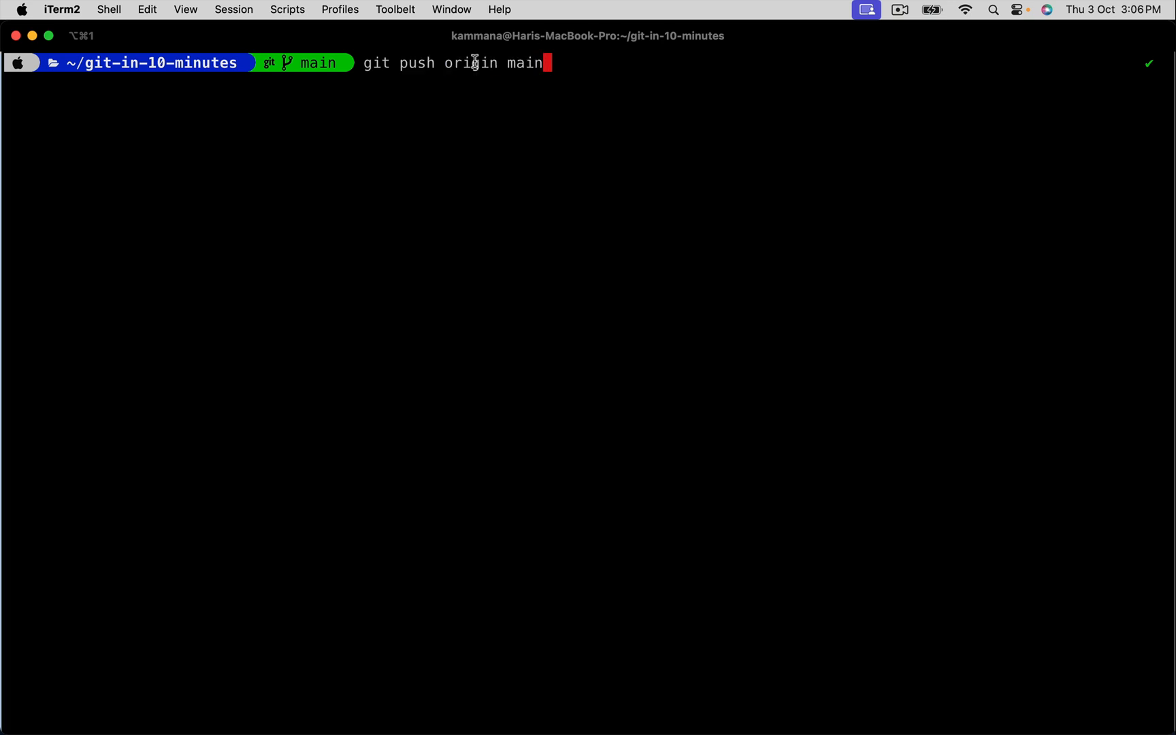
double_click(471, 64)
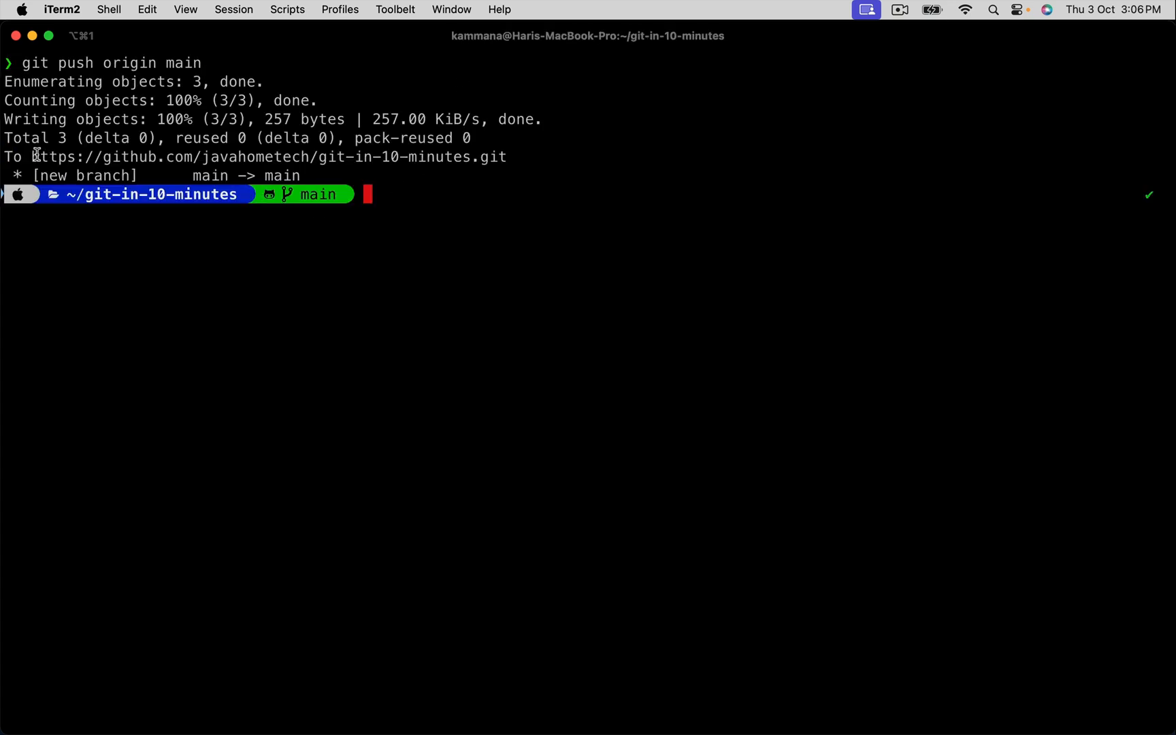
double_click(256, 157)
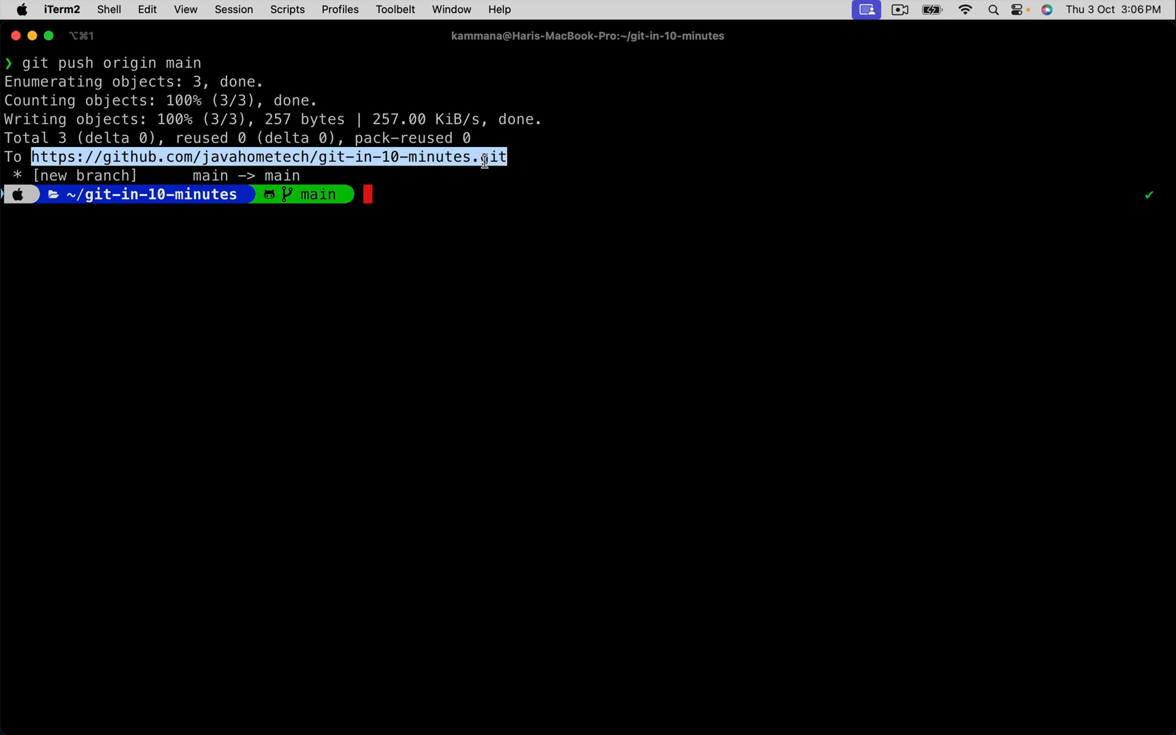
double_click(132, 63)
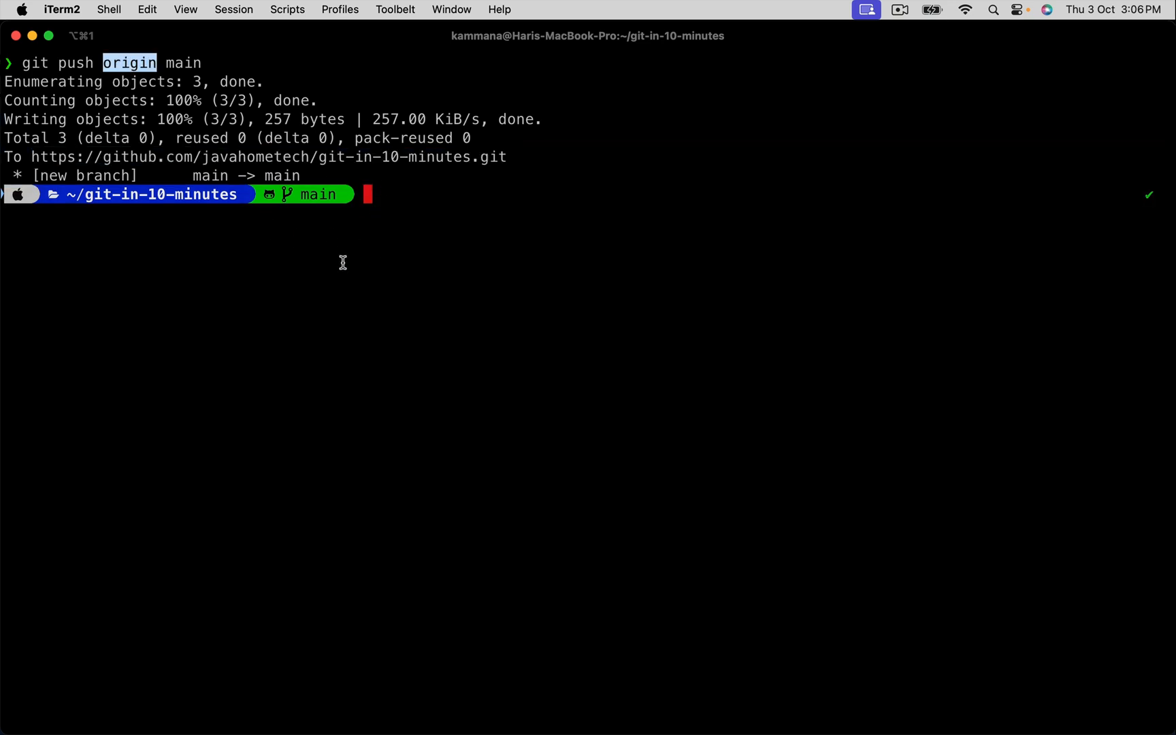
mouse_move(377, 320)
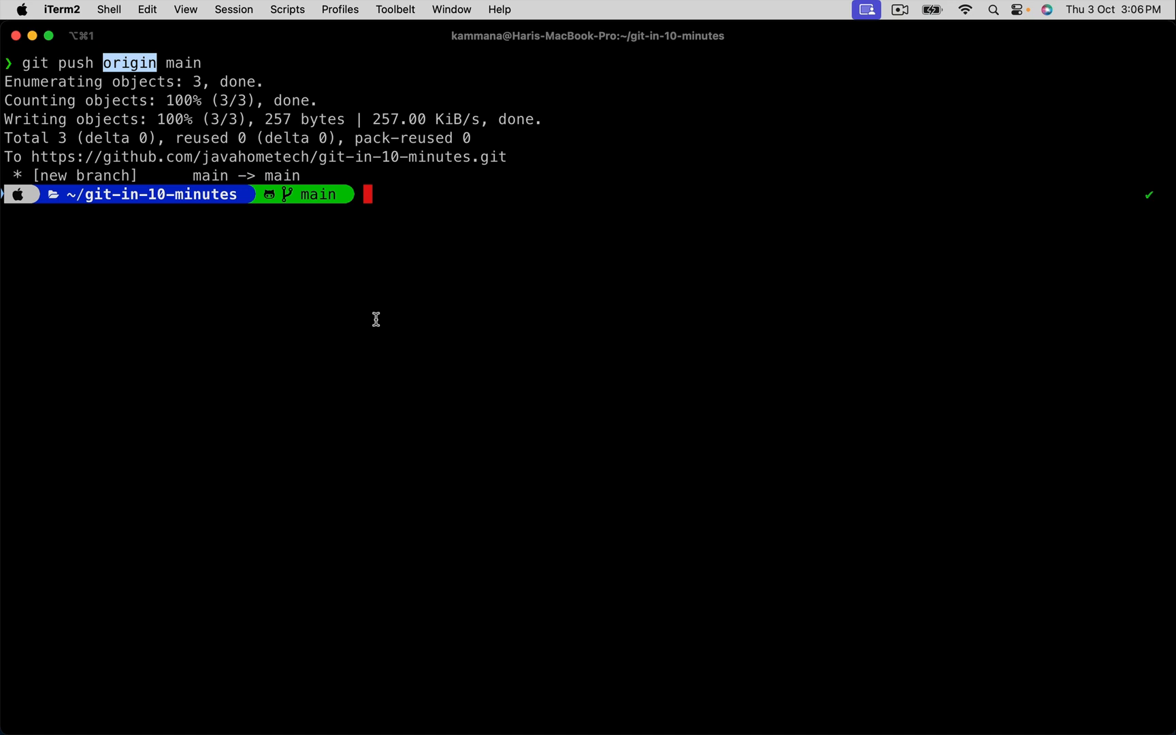
mouse_move(377, 320)
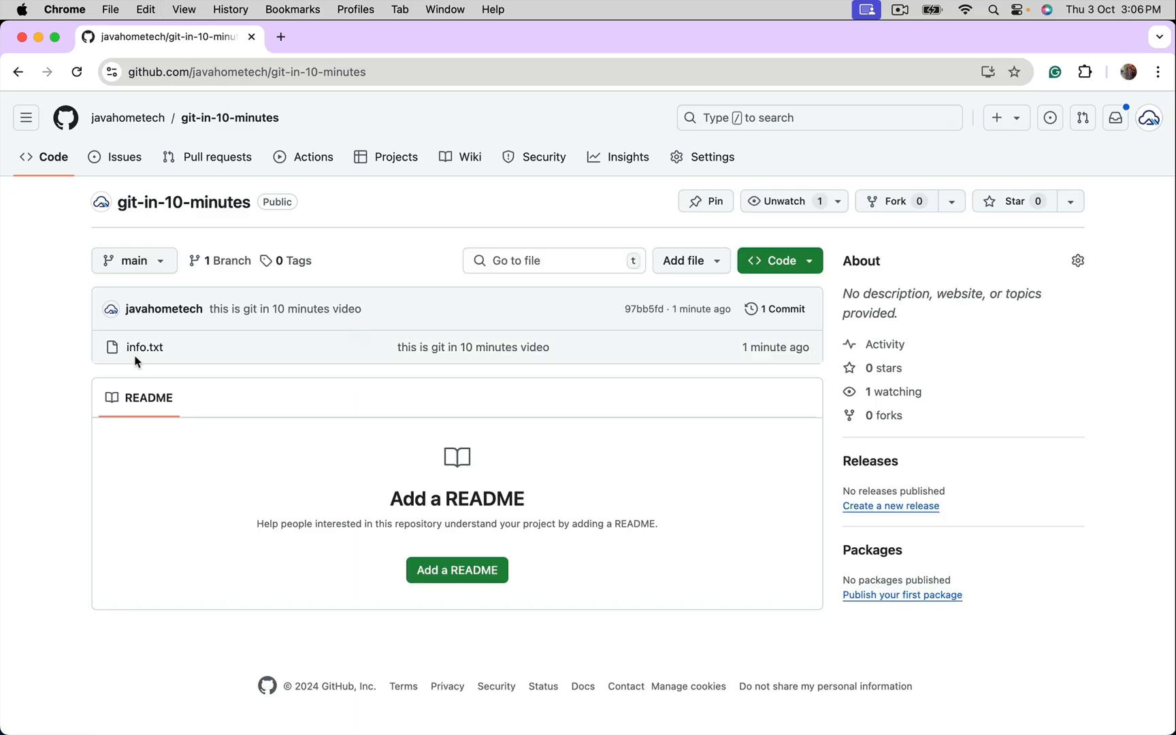
- View info.txt on the GitHub repository page
left_click(145, 347)
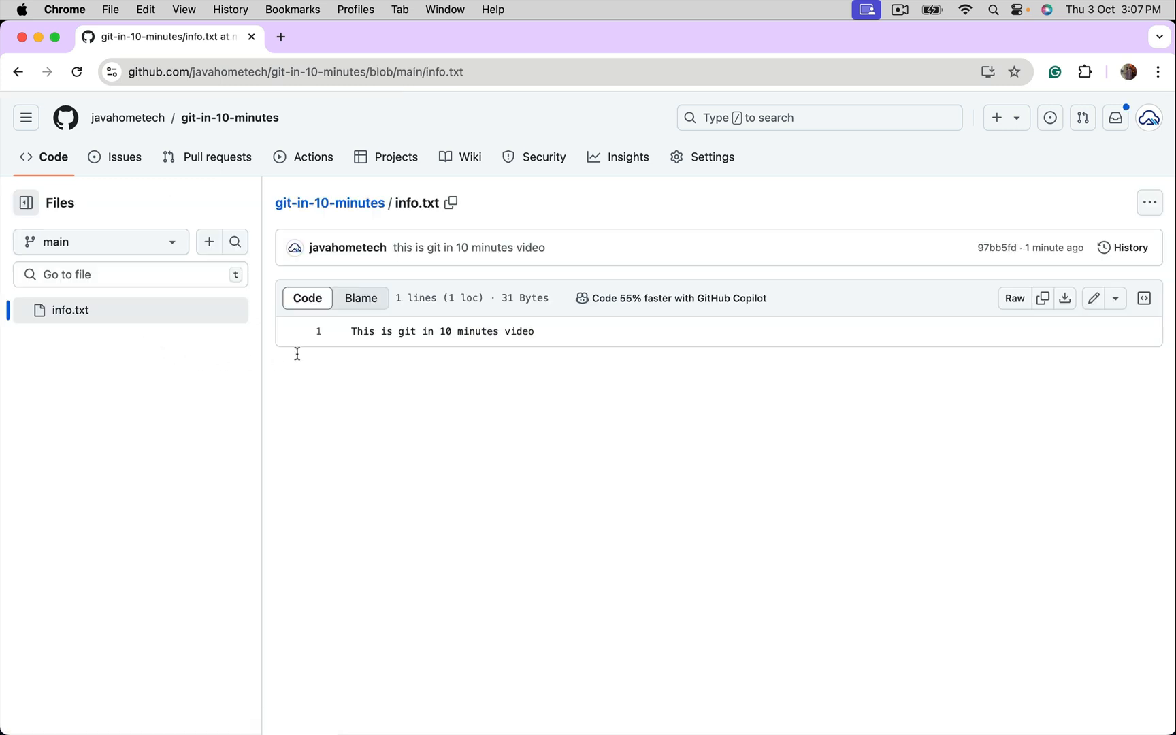
mouse_move(390, 393)
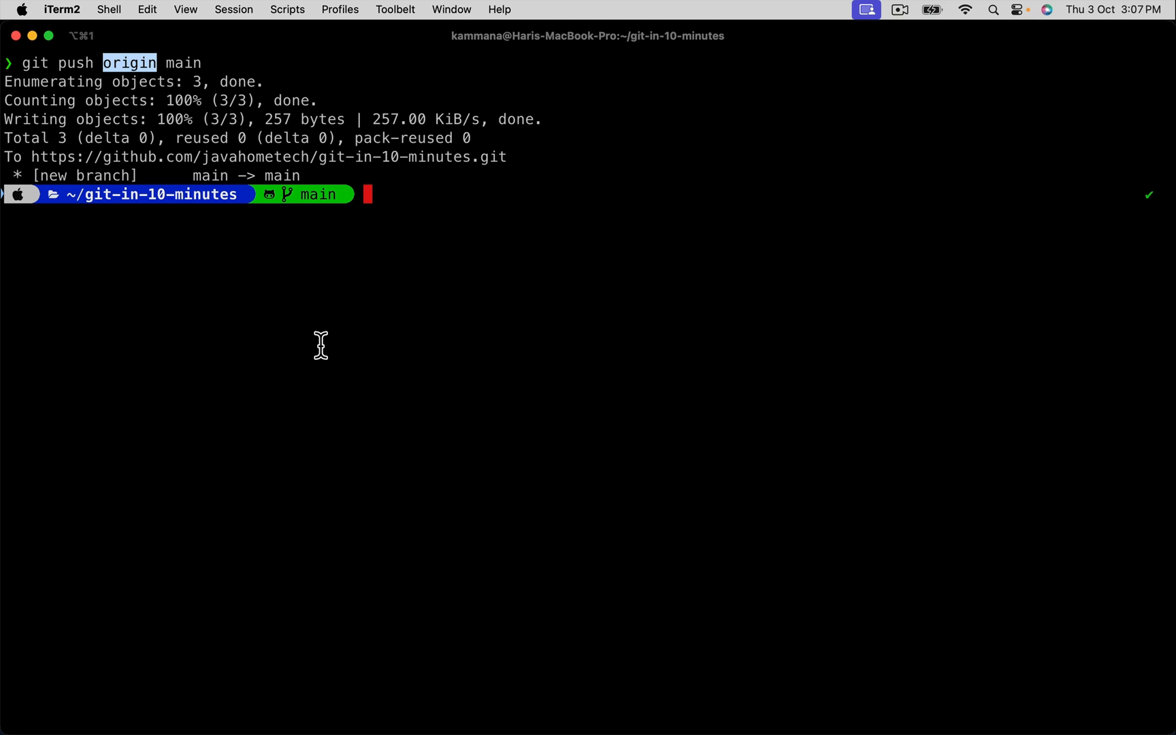
- Run git log and highlight the commit's author details
type("git")
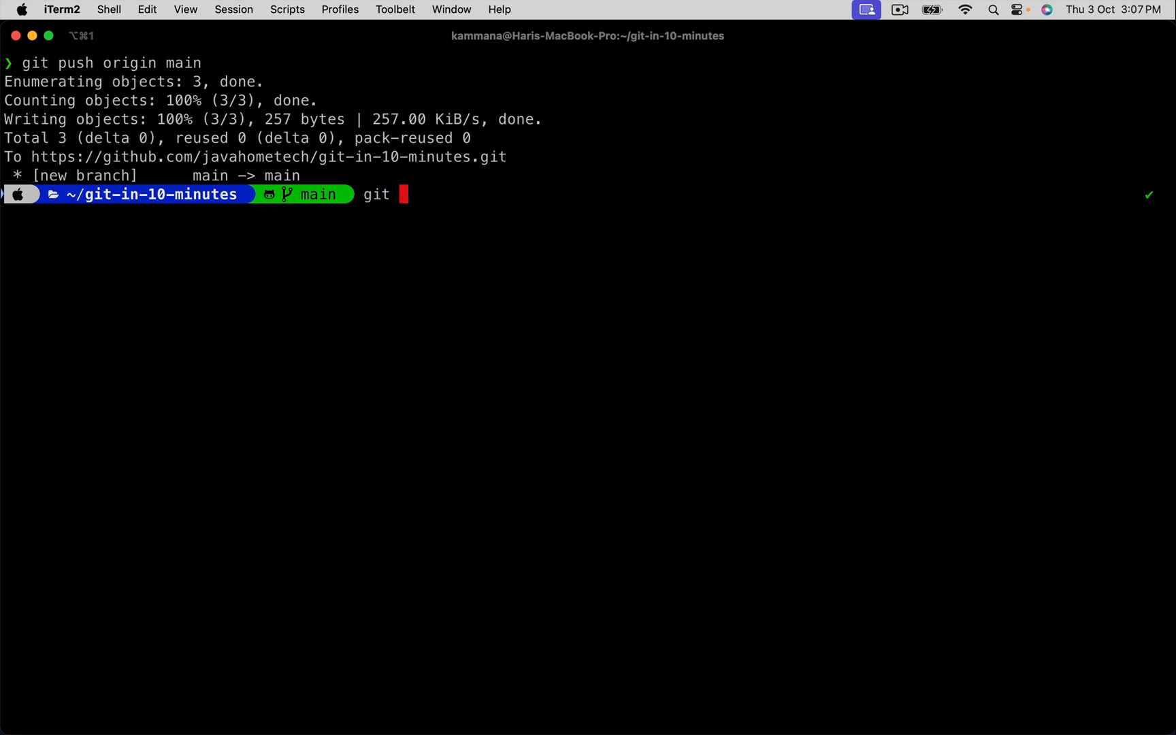
type("log")
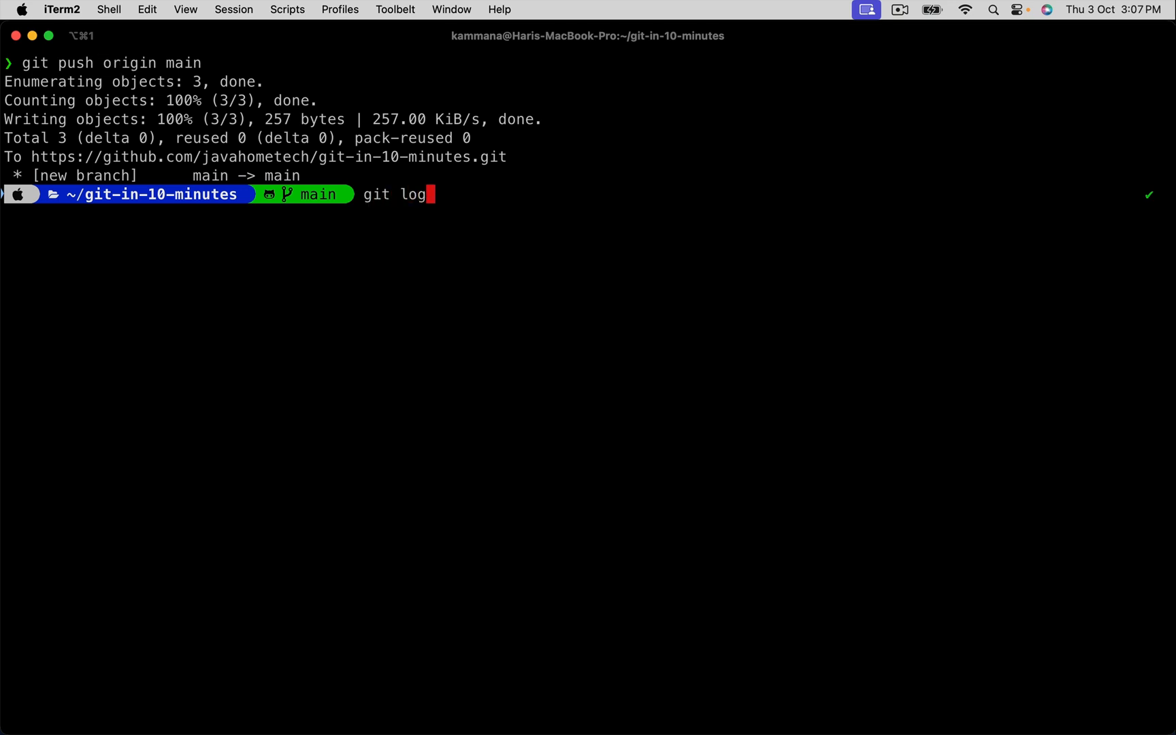
type("s")
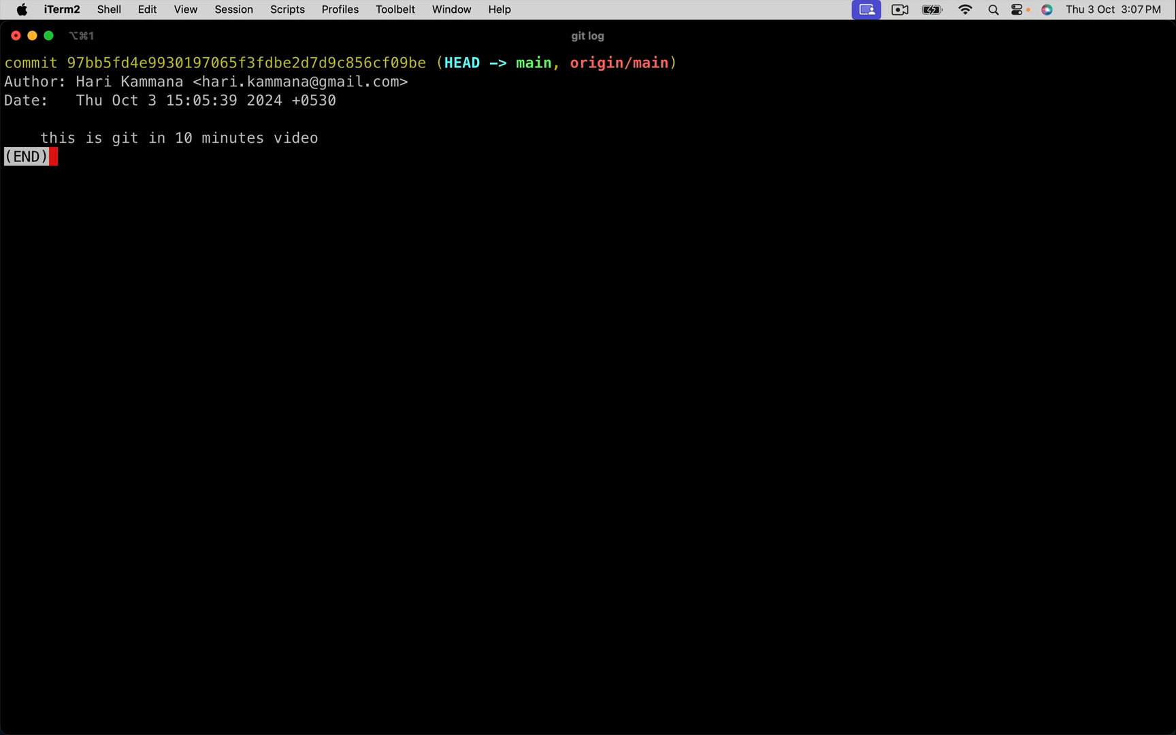
double_click(76, 62)
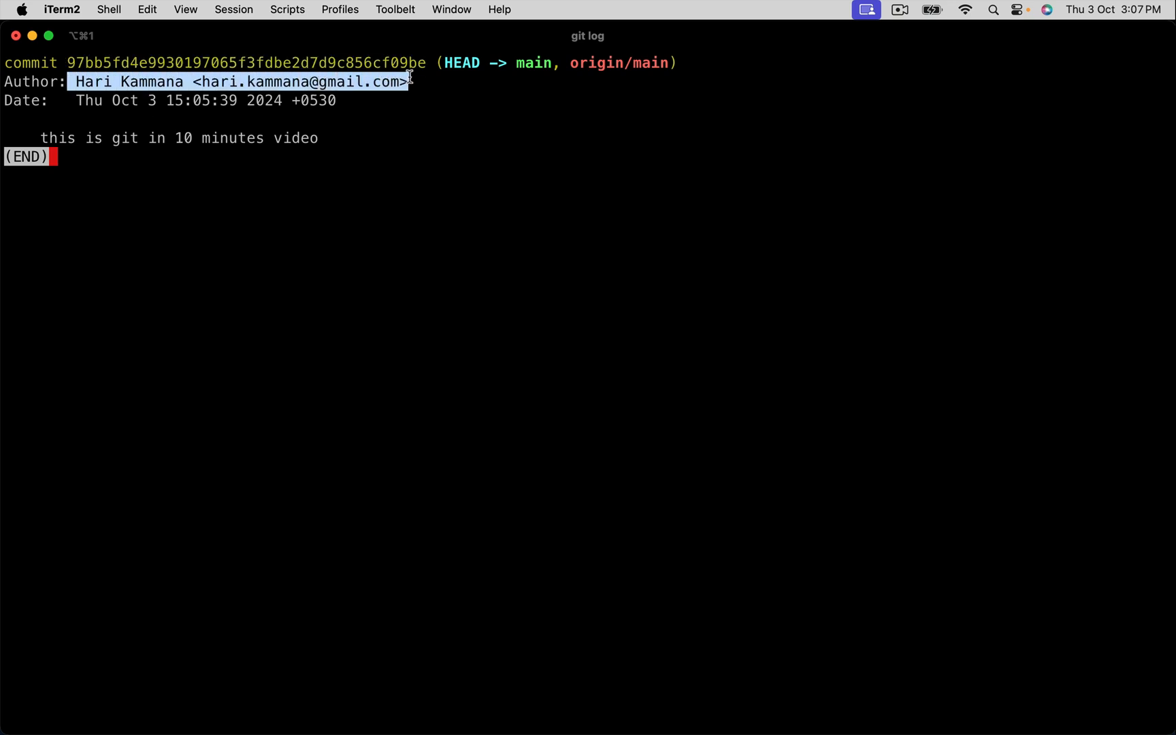
mouse_move(194, 71)
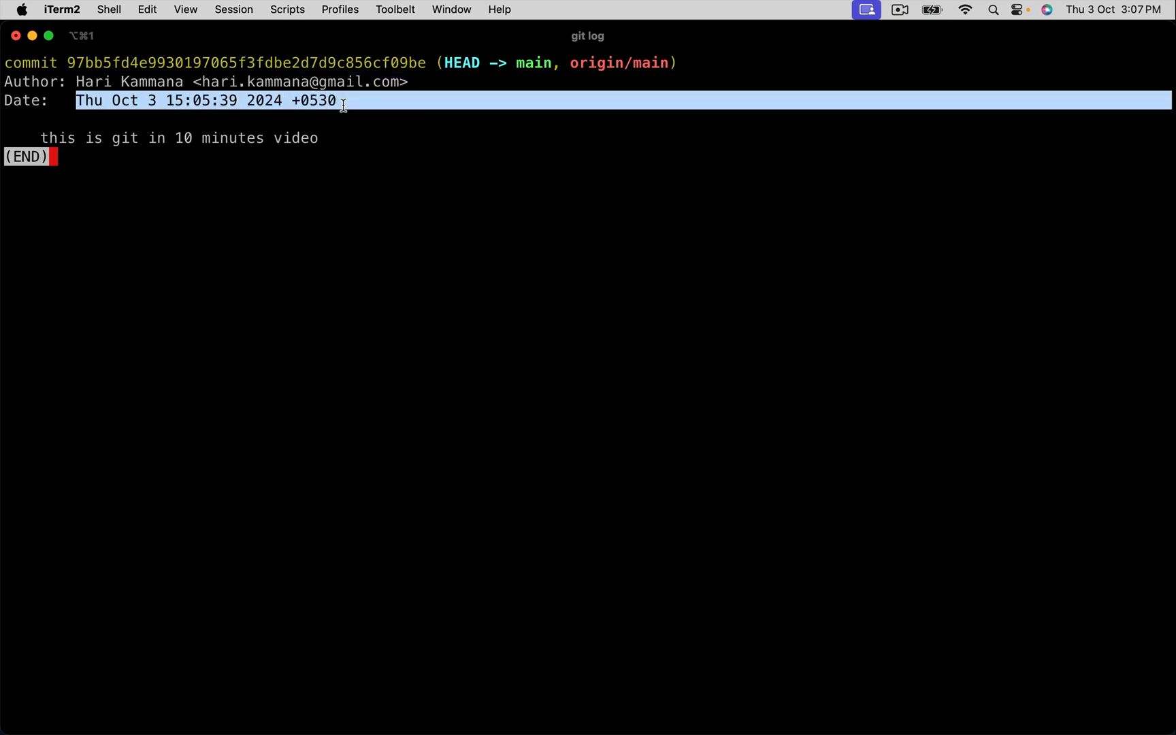
mouse_move(42, 137)
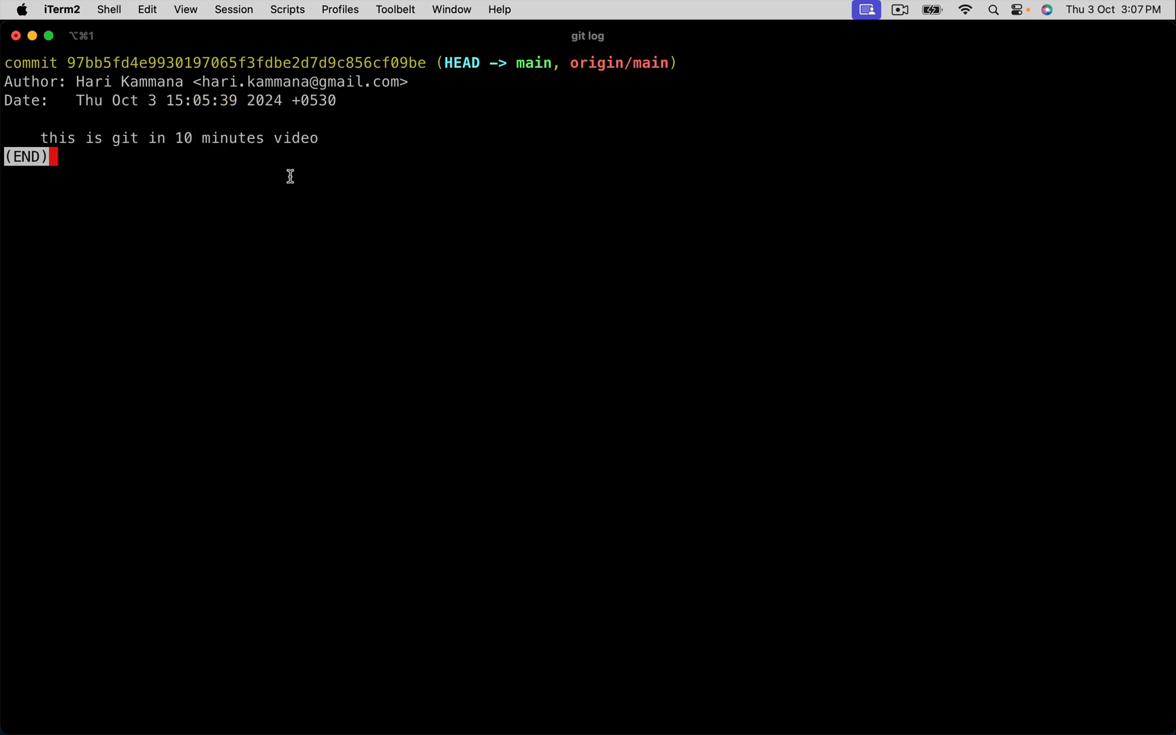
- Run git log --oneline and highlight the short commit hash
key("q")
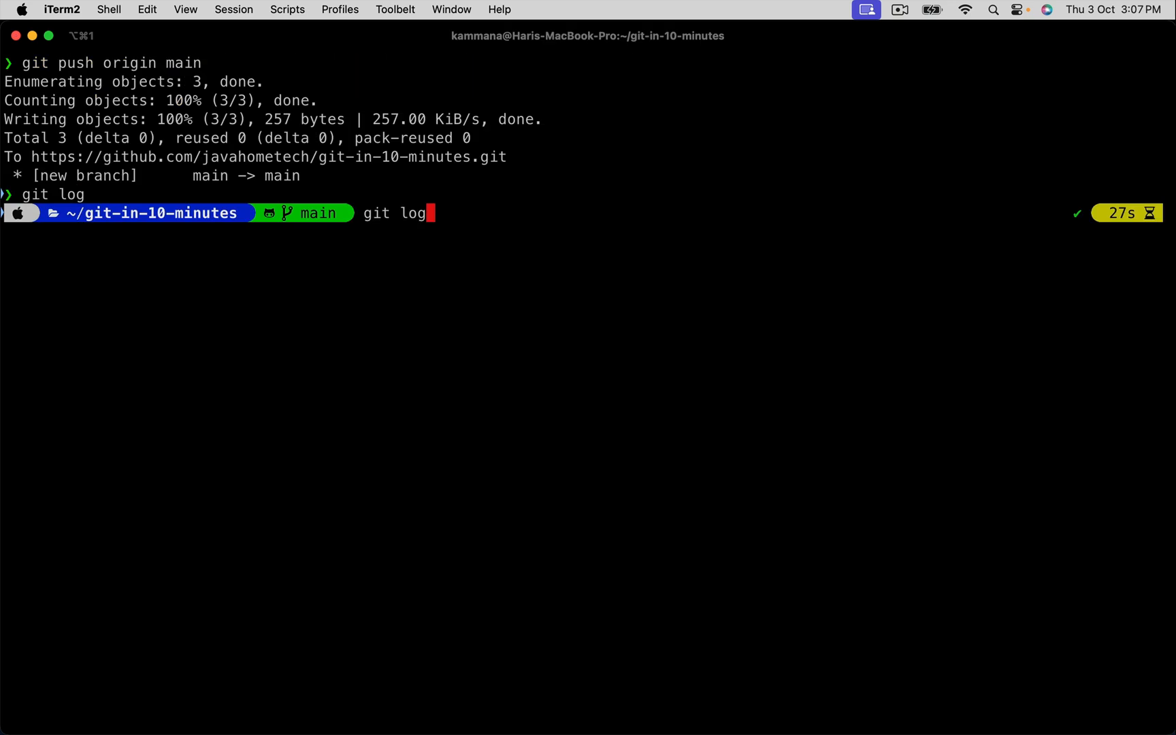
type("-")
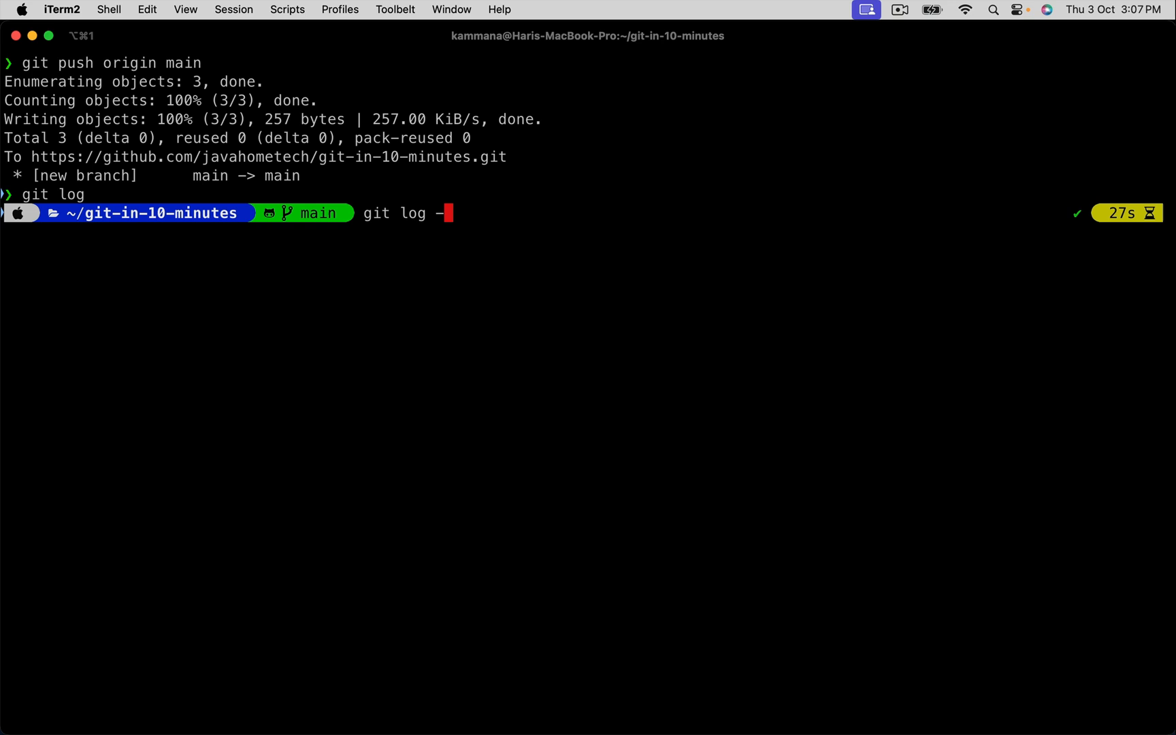
type("-on")
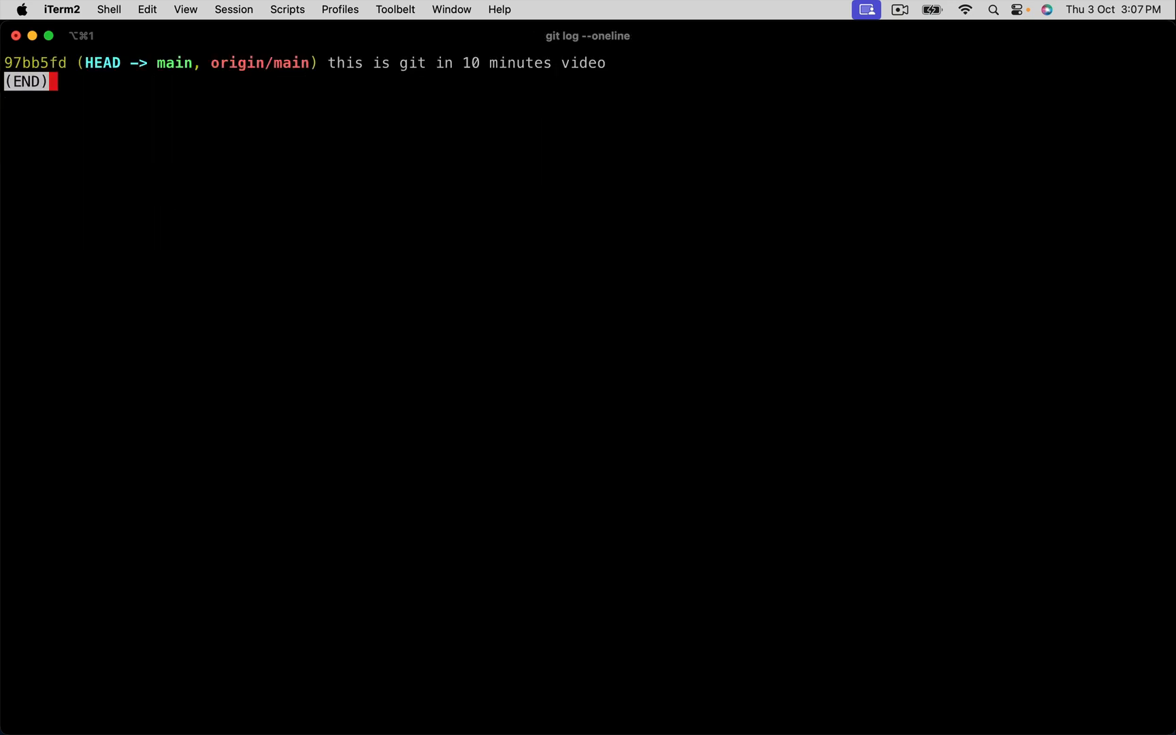
double_click(33, 65)
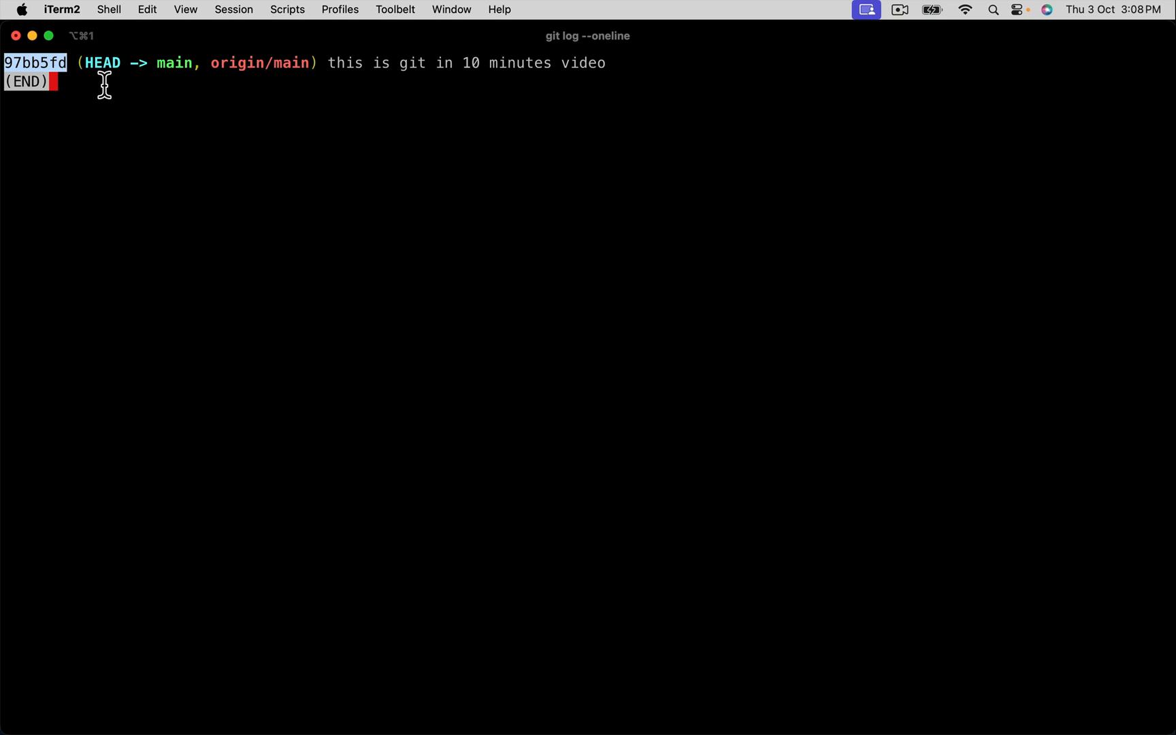
key("q")
type("git log --oneline")
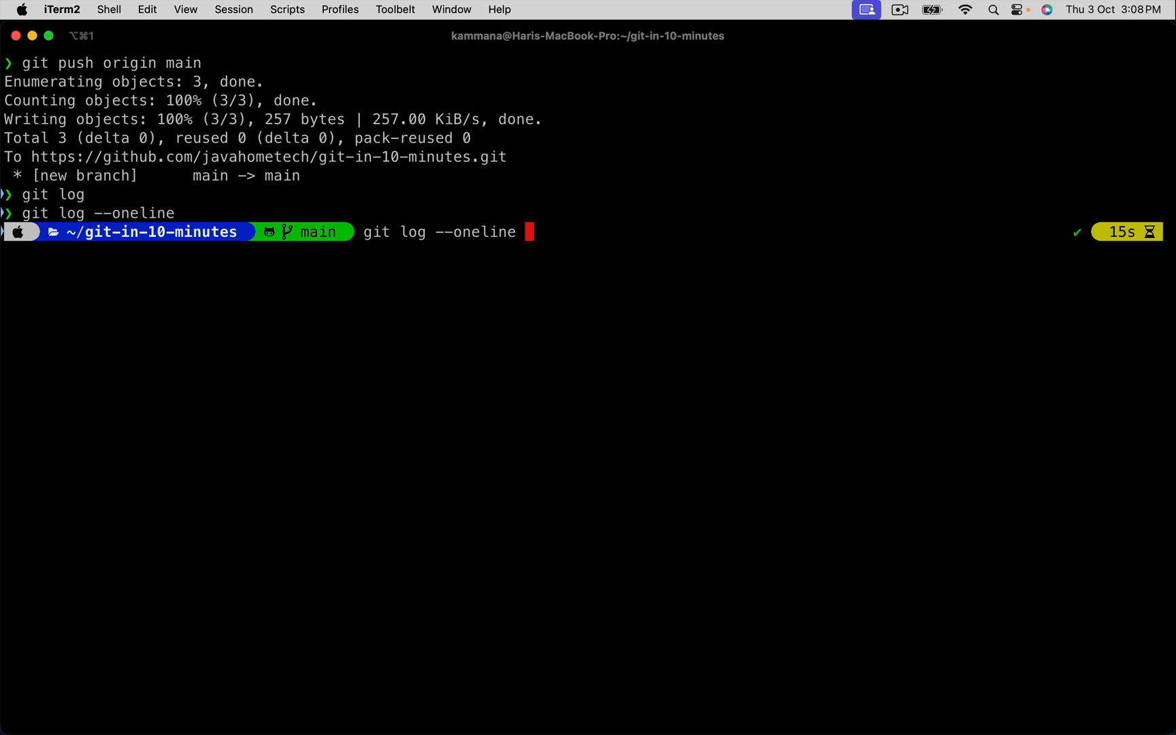
- Run git log --oneline -3, then quit the pager and clear the screen
type("-")
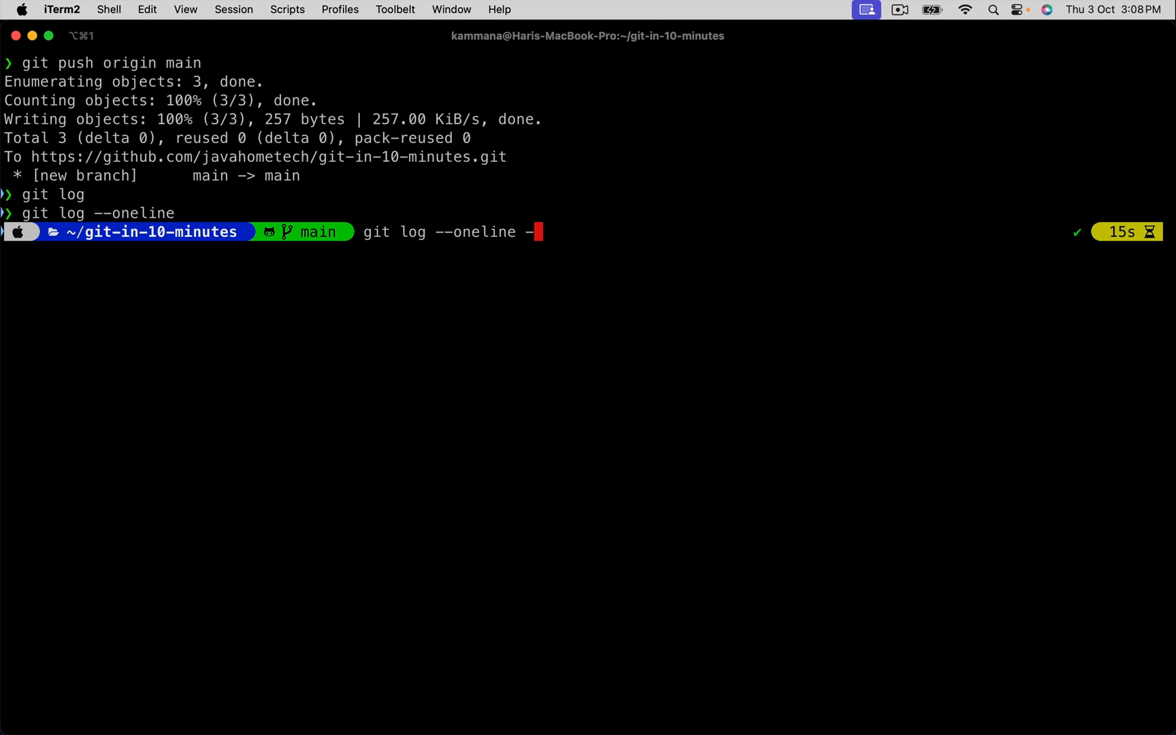
type("3")
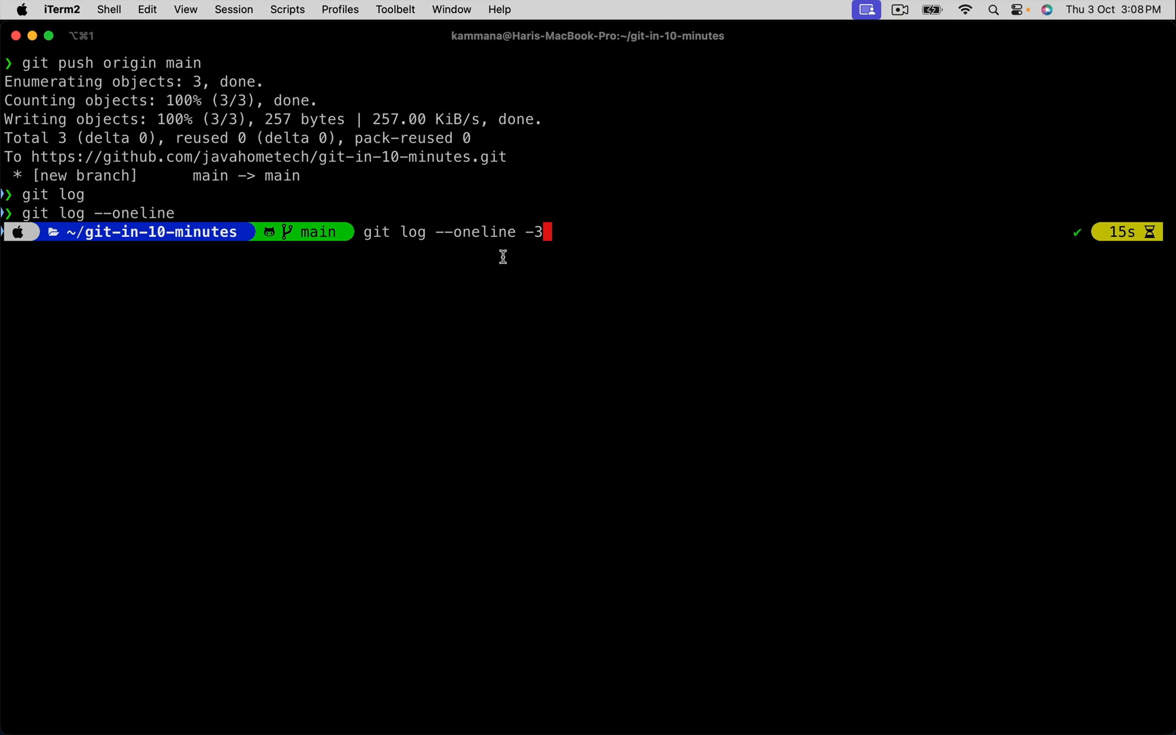
mouse_move(521, 235)
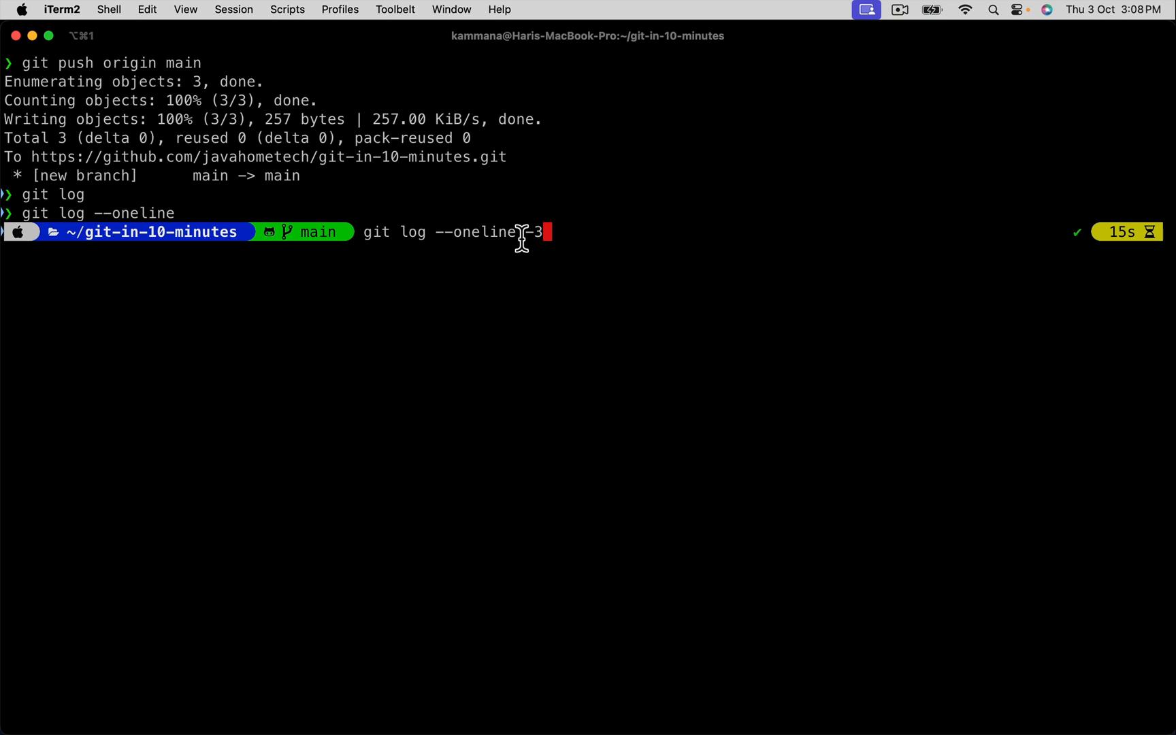
key("Return")
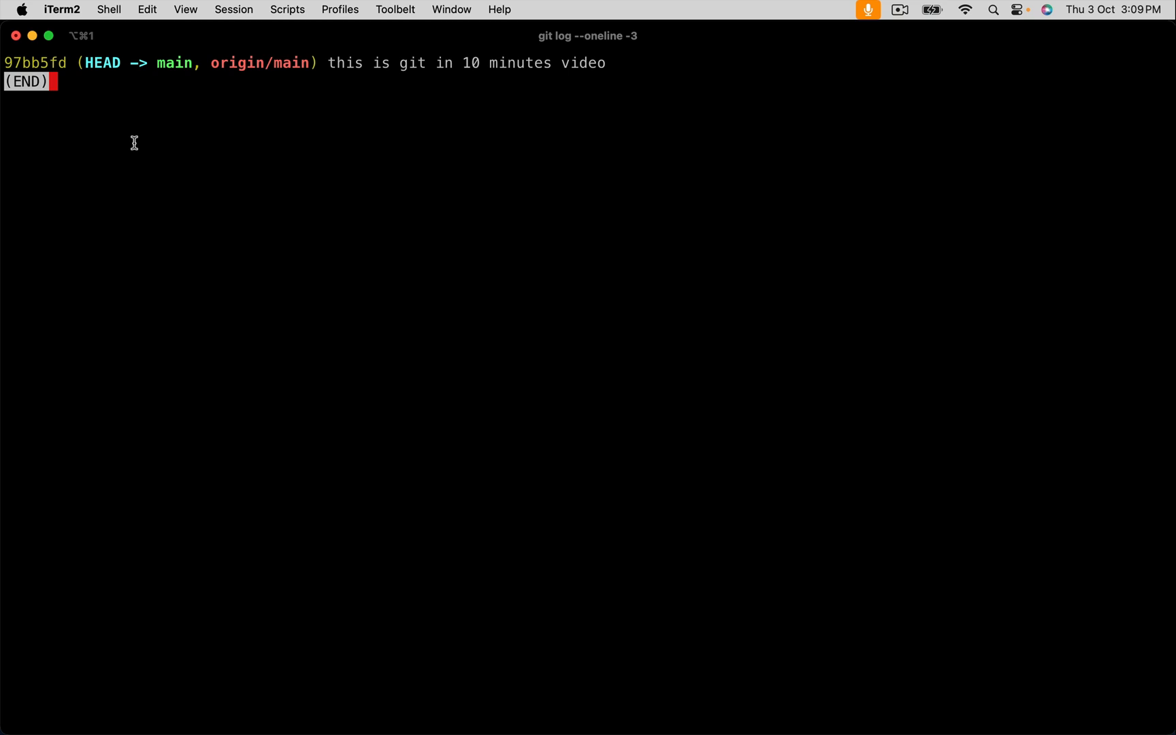
key("q")
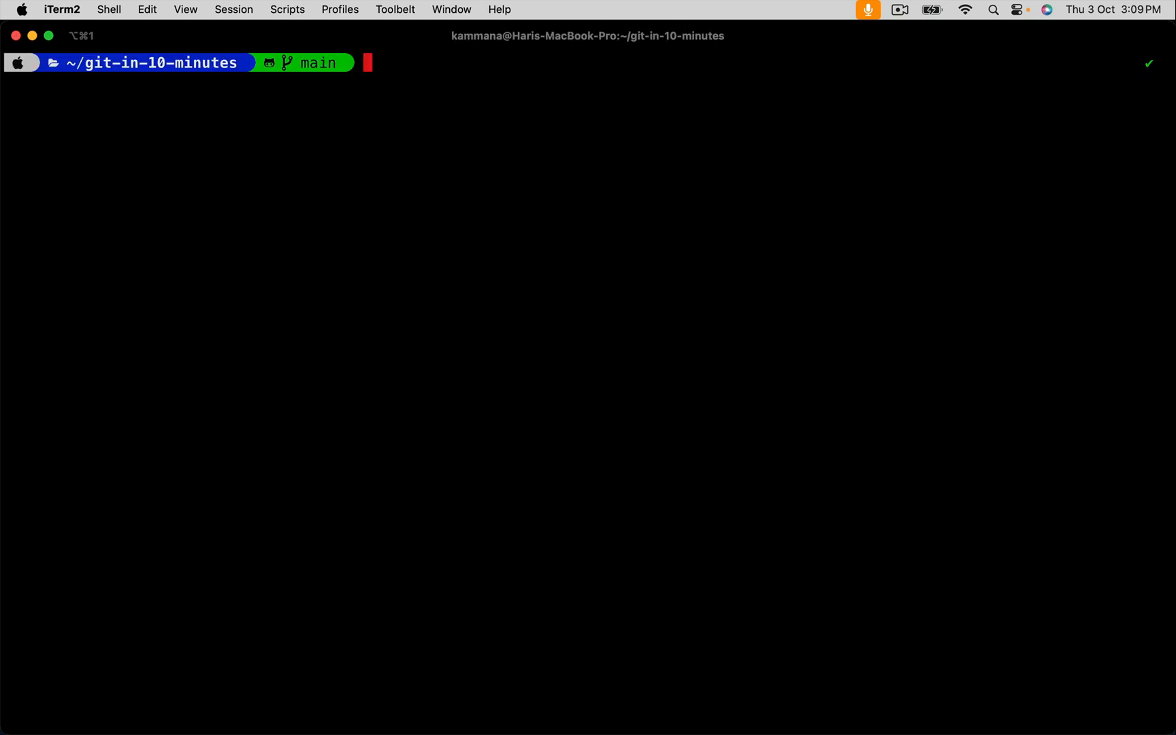
- Create branch feature/one with git branch, noting the prompt still shows main
type("git branch")
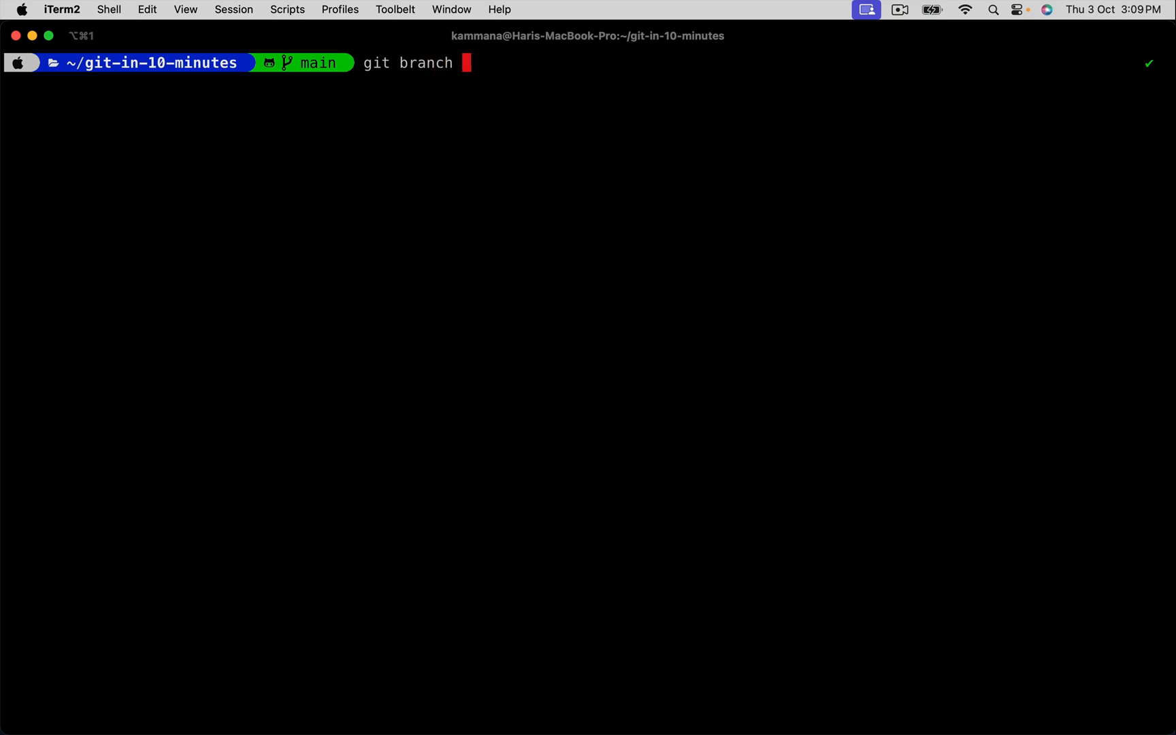
type("feature")
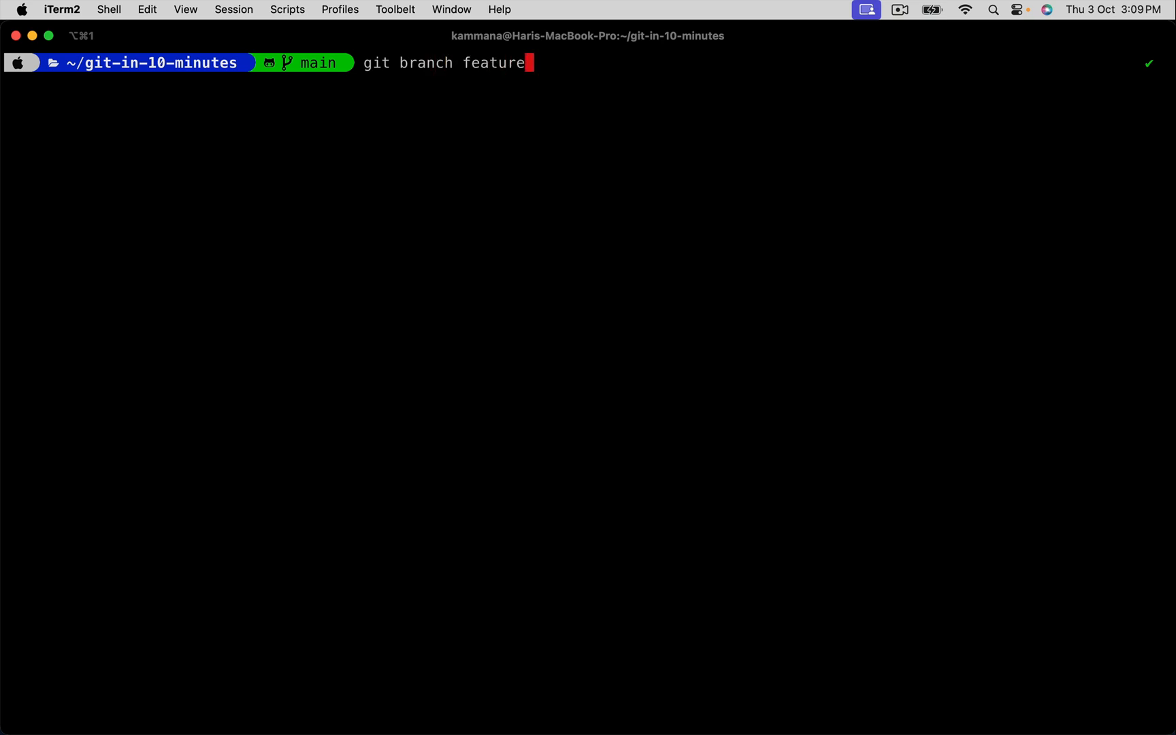
type("/")
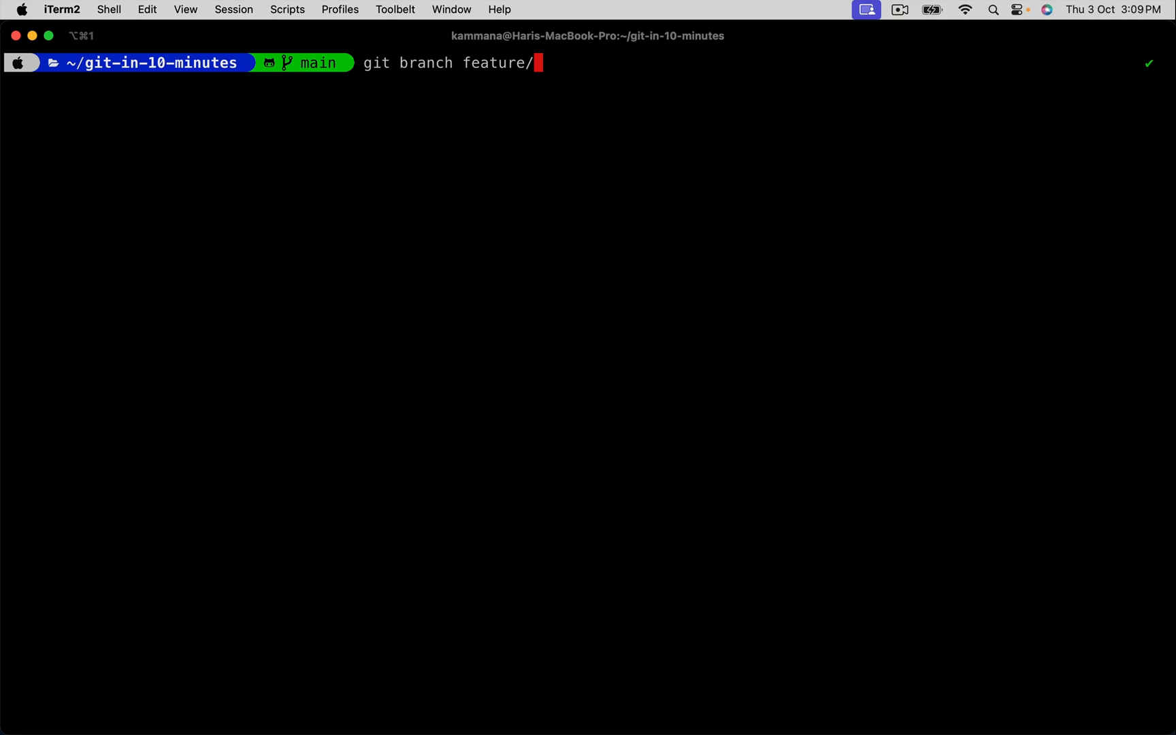
type("one")
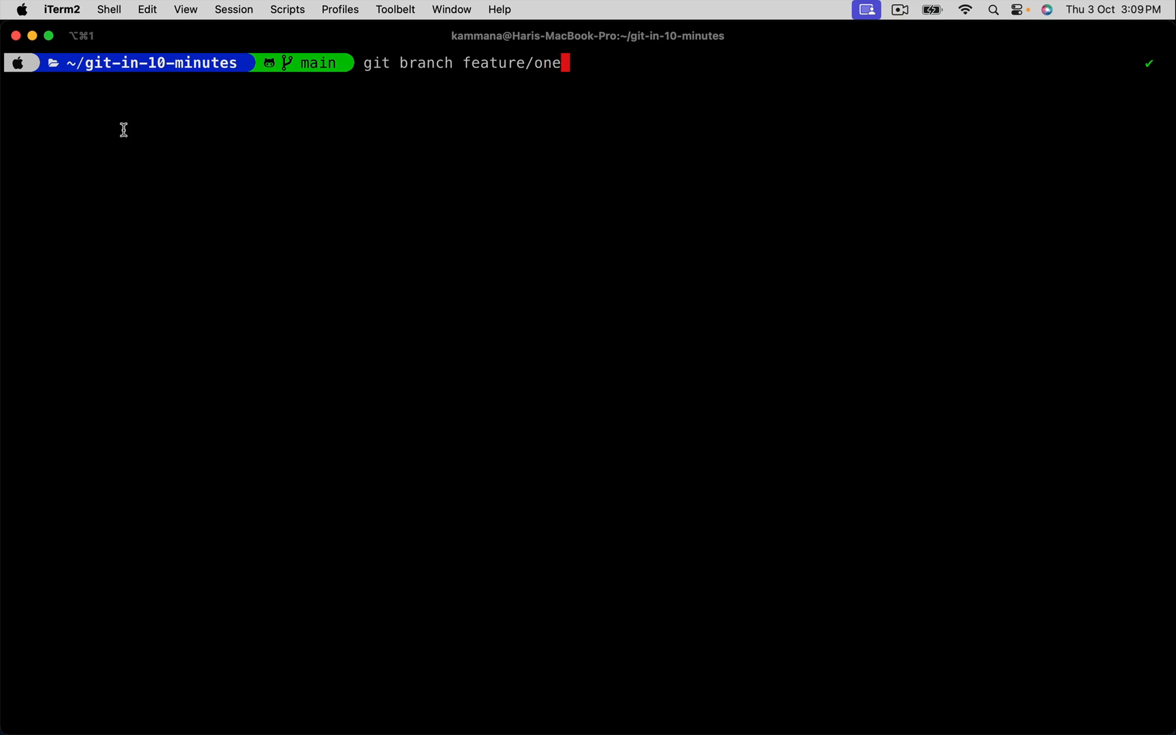
mouse_move(407, 126)
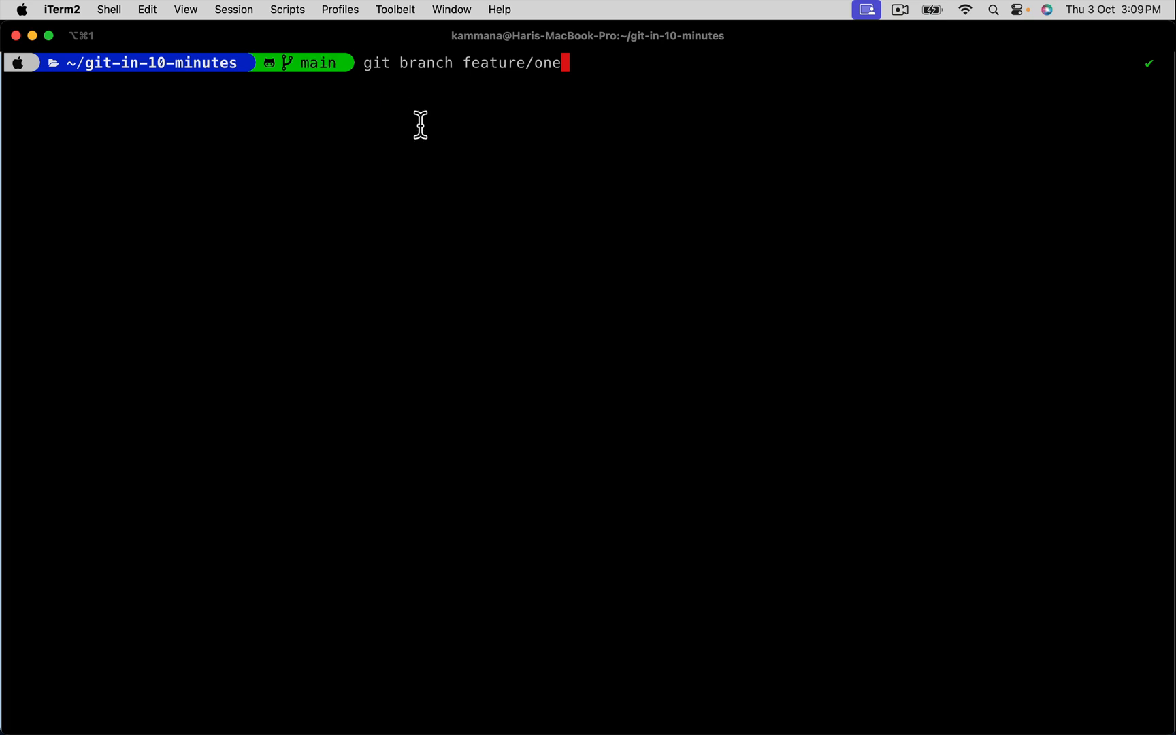
mouse_move(496, 79)
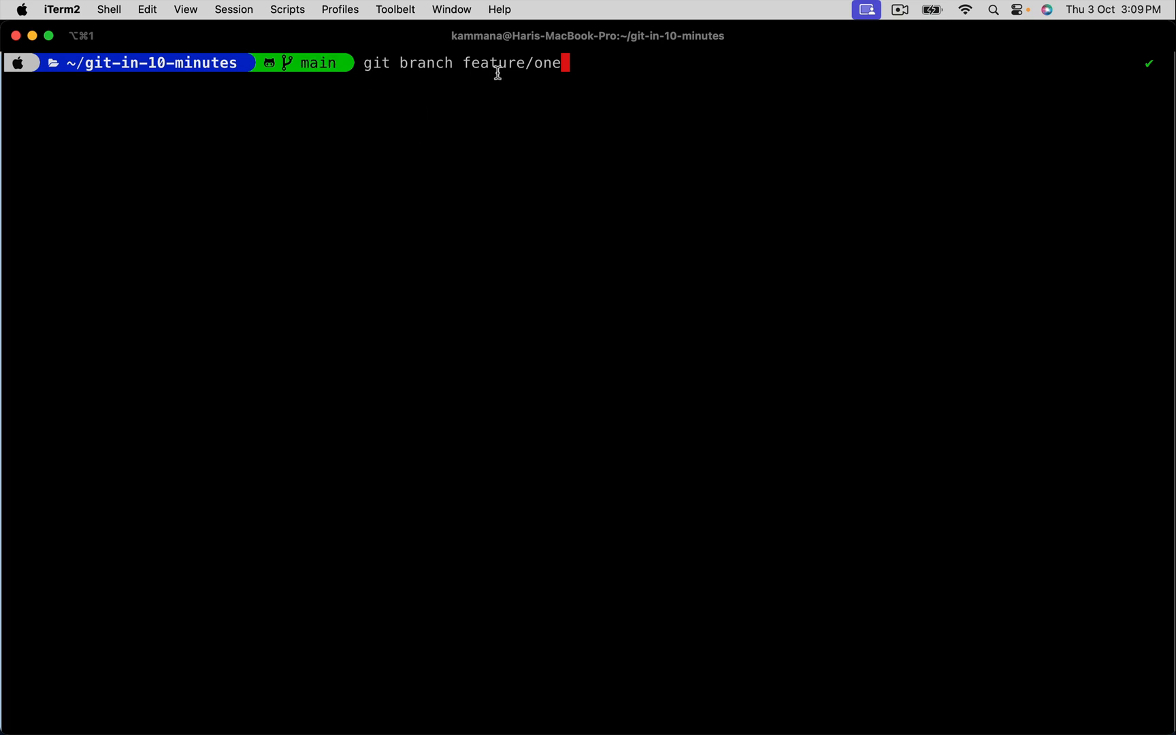
mouse_move(498, 71)
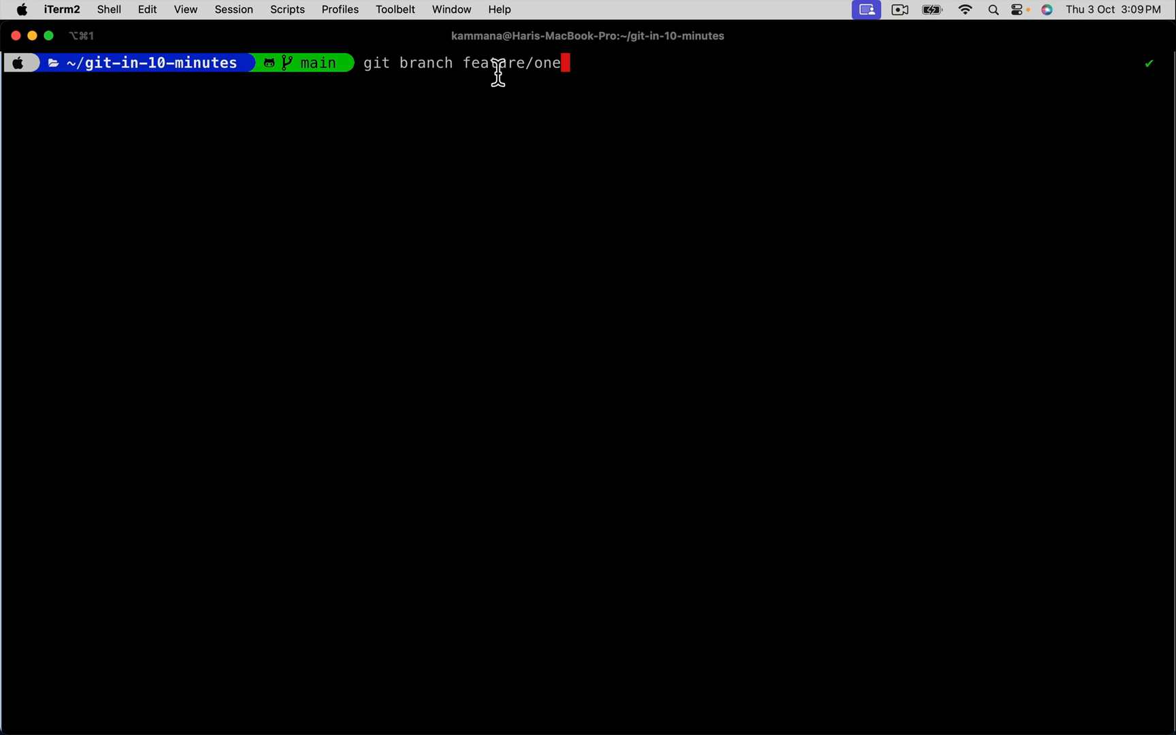
mouse_move(424, 63)
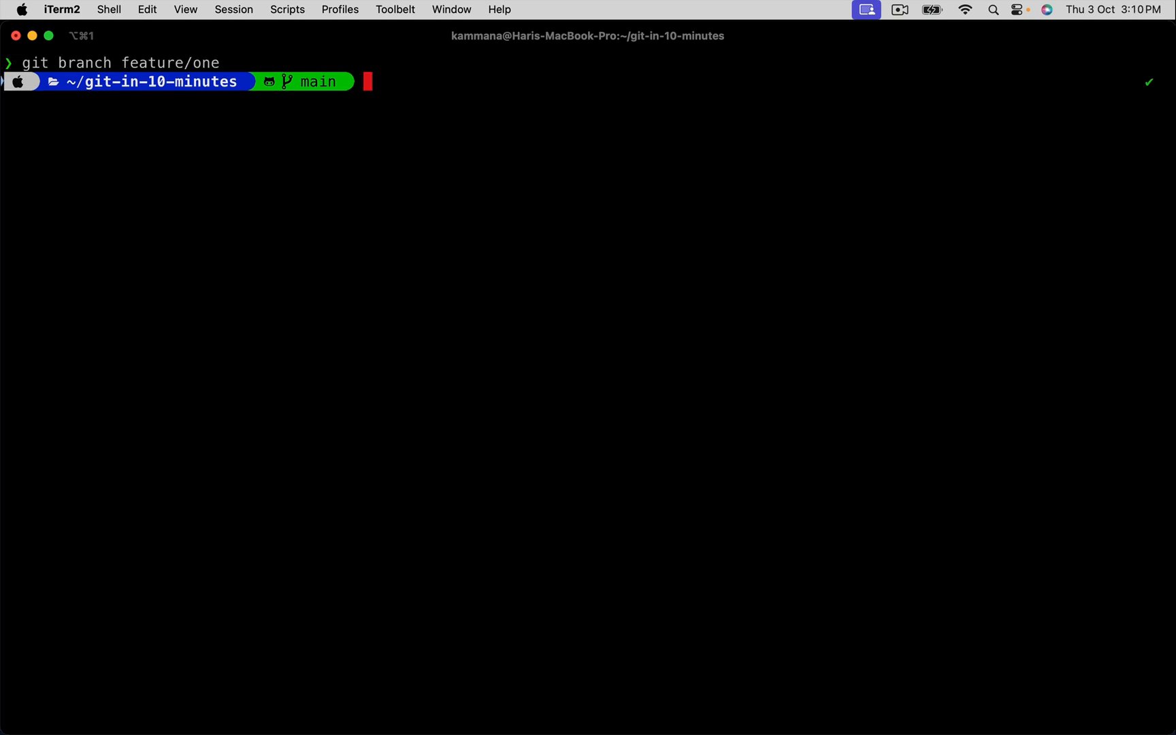
double_click(321, 81)
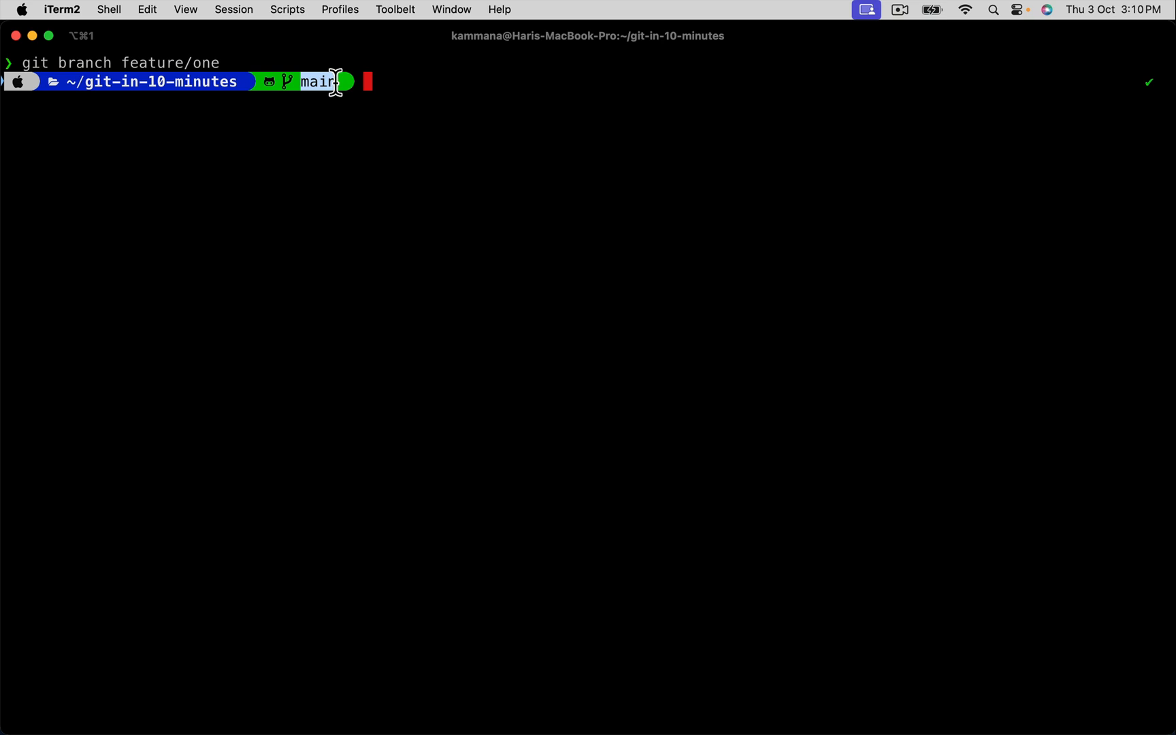
- Switch to the new branch with git checkout feature/one
type("git checkout fea")
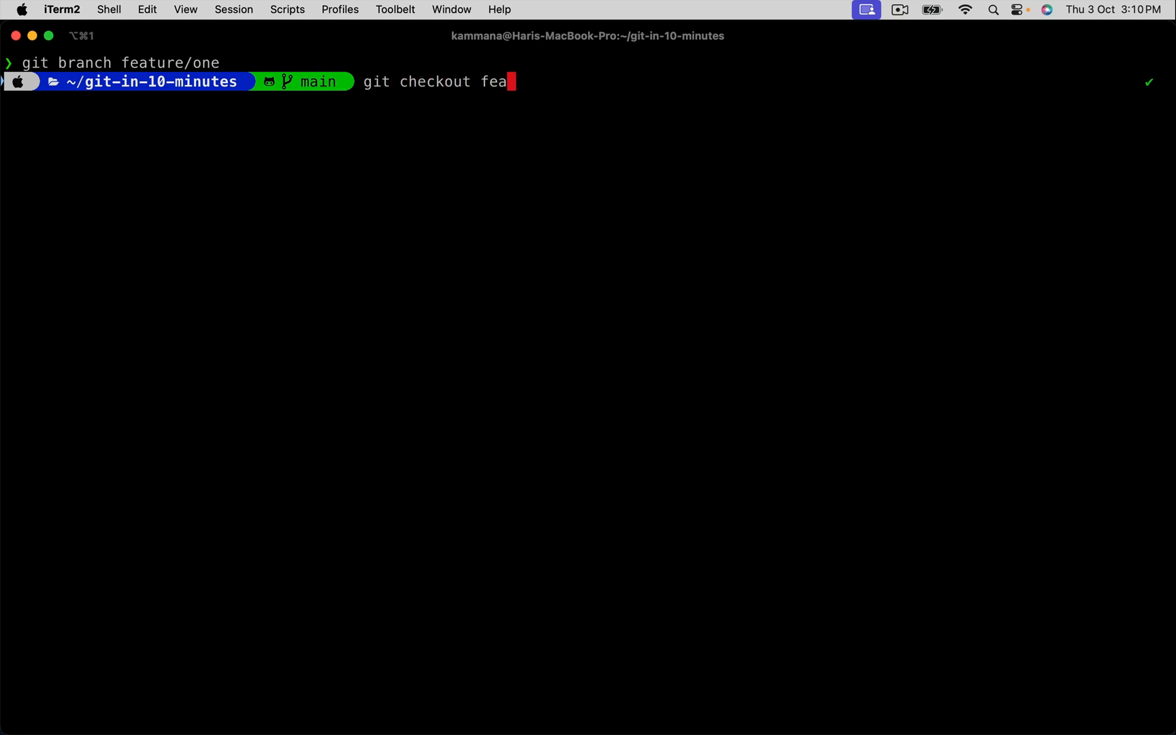
type("ture/one")
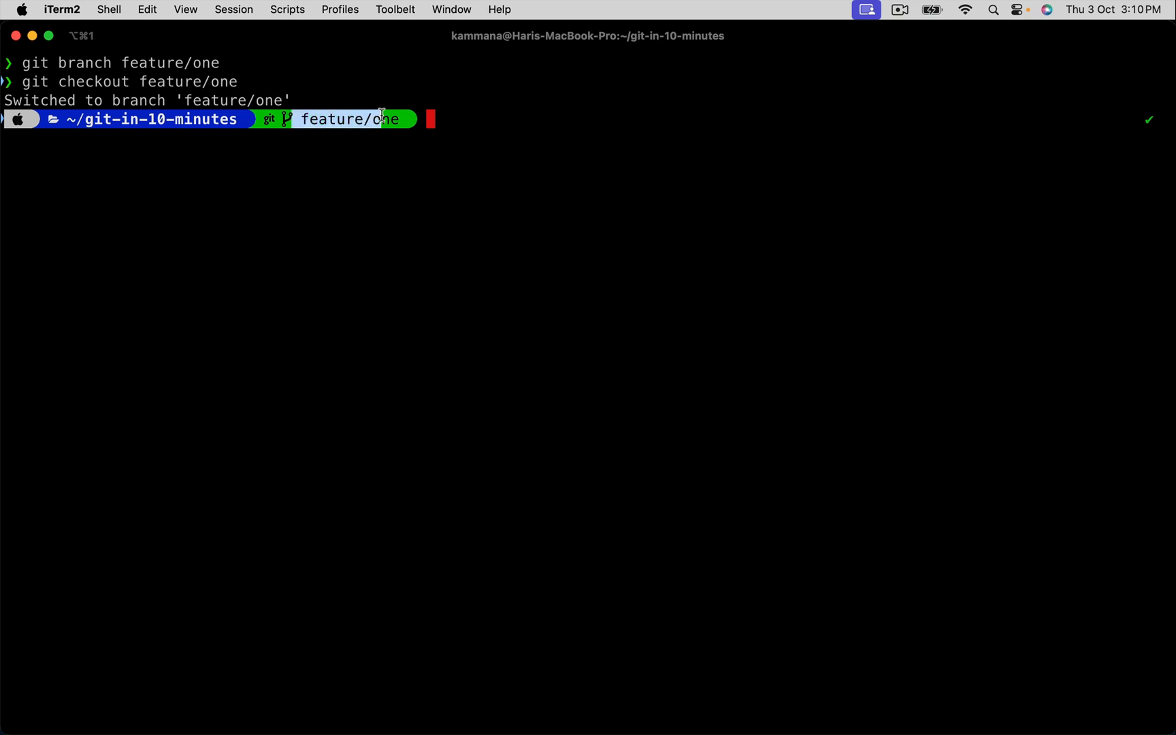
mouse_move(447, 212)
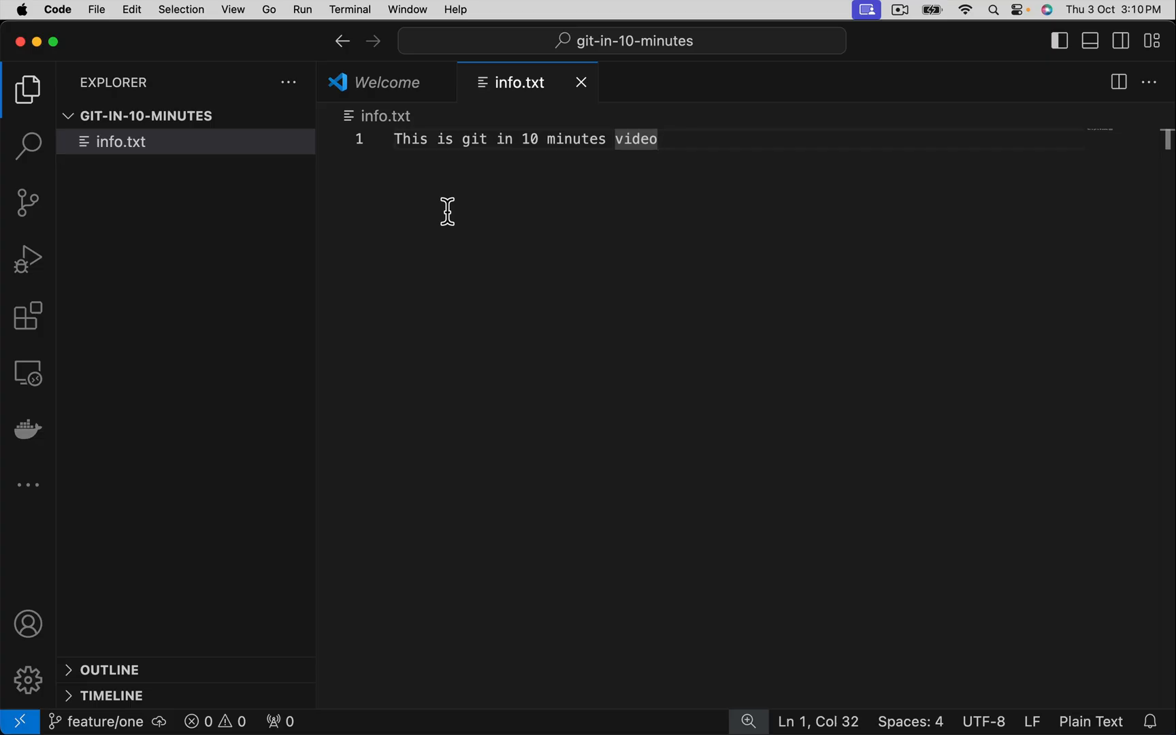
mouse_move(679, 141)
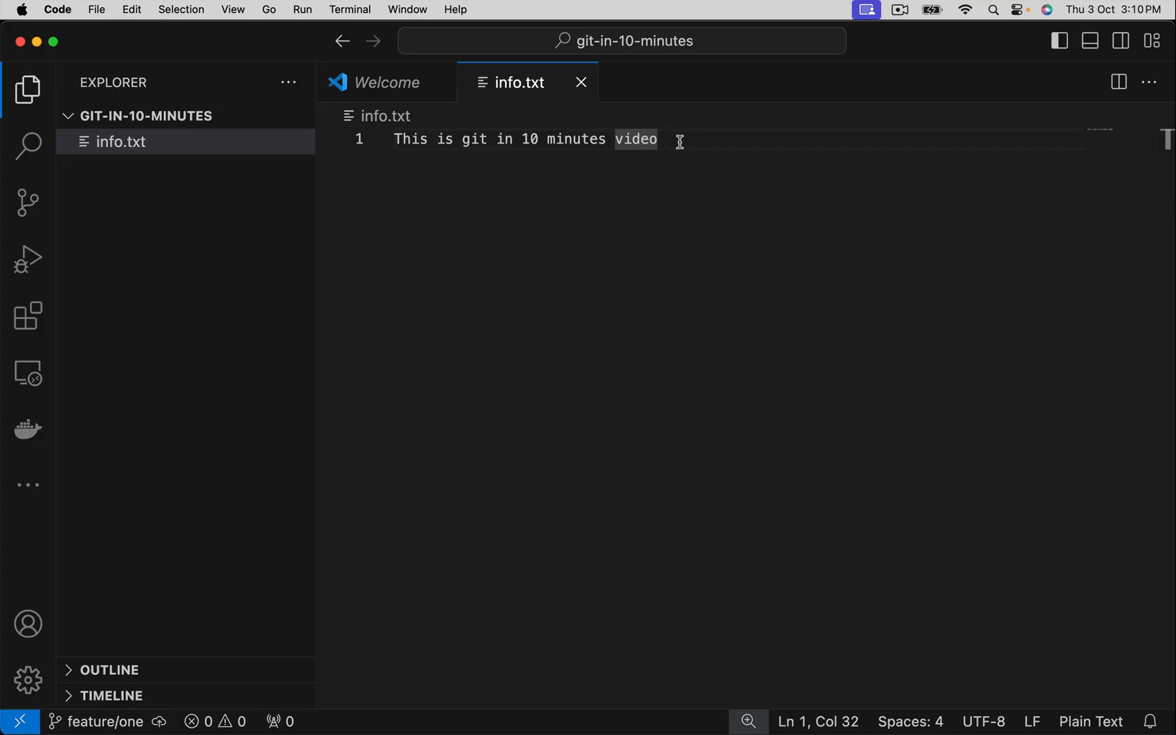
- Write the second line 'This is to demonstrate branch concepts' in info.txt
type("This is to demons")
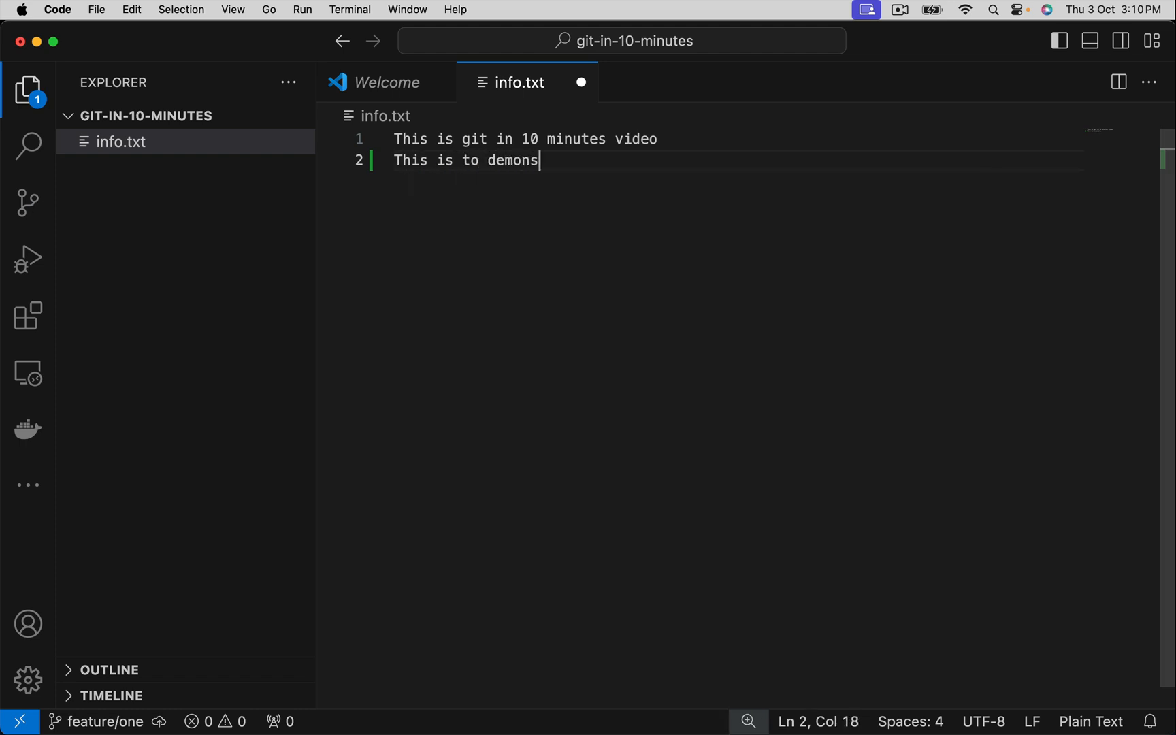
type("trate")
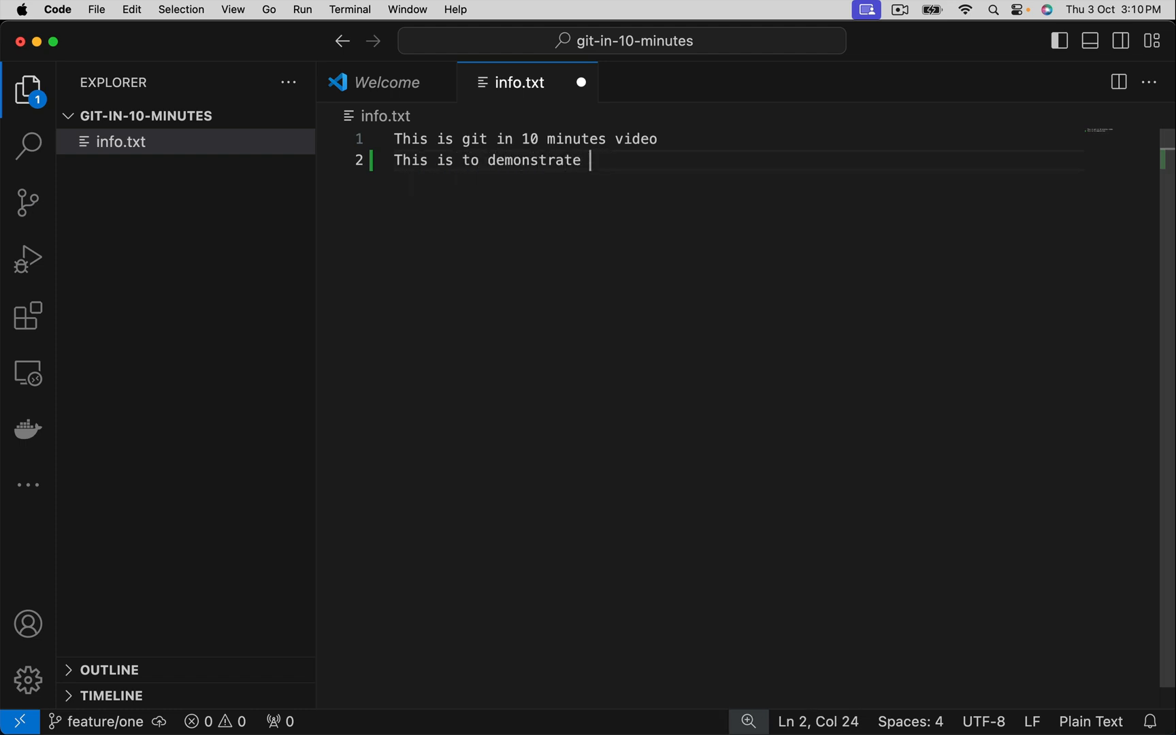
type("branch")
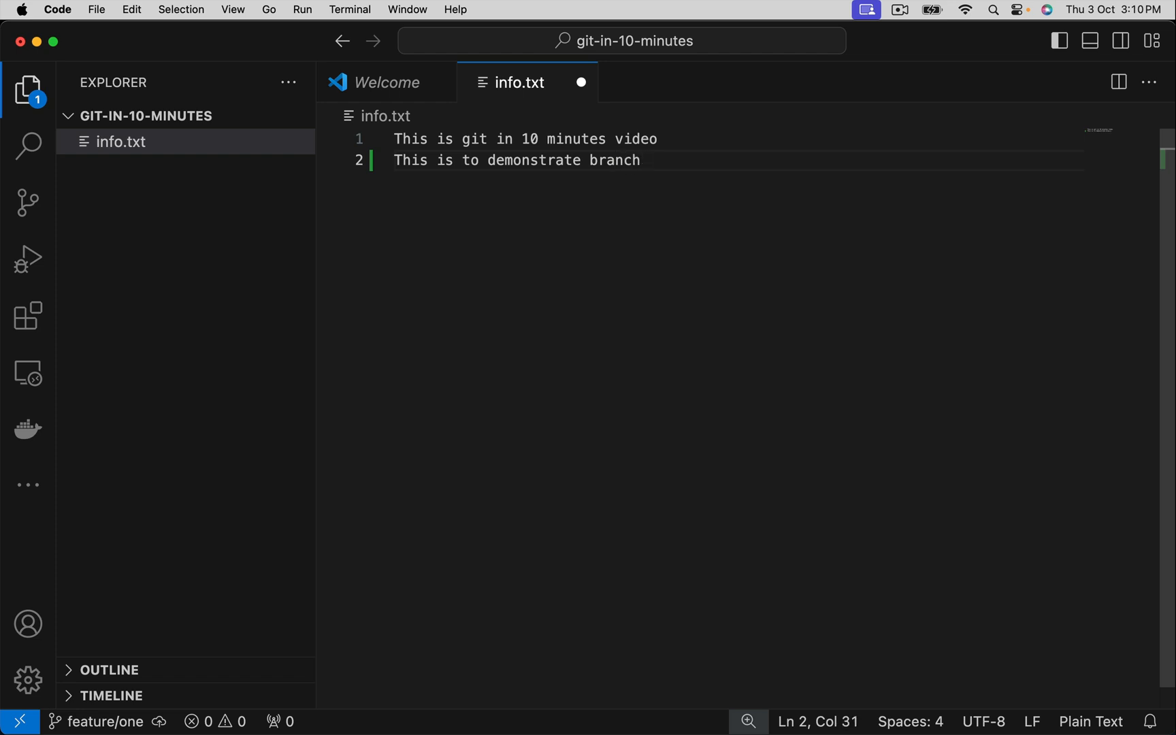
type("conc")
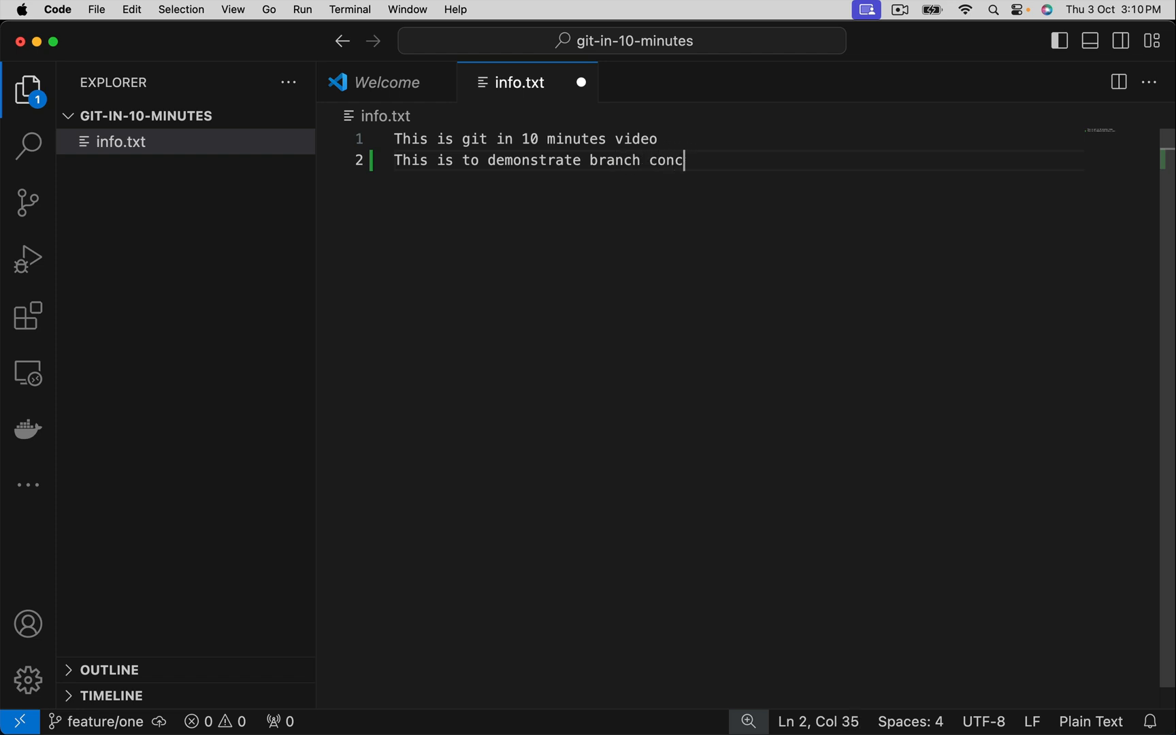
type("epts")
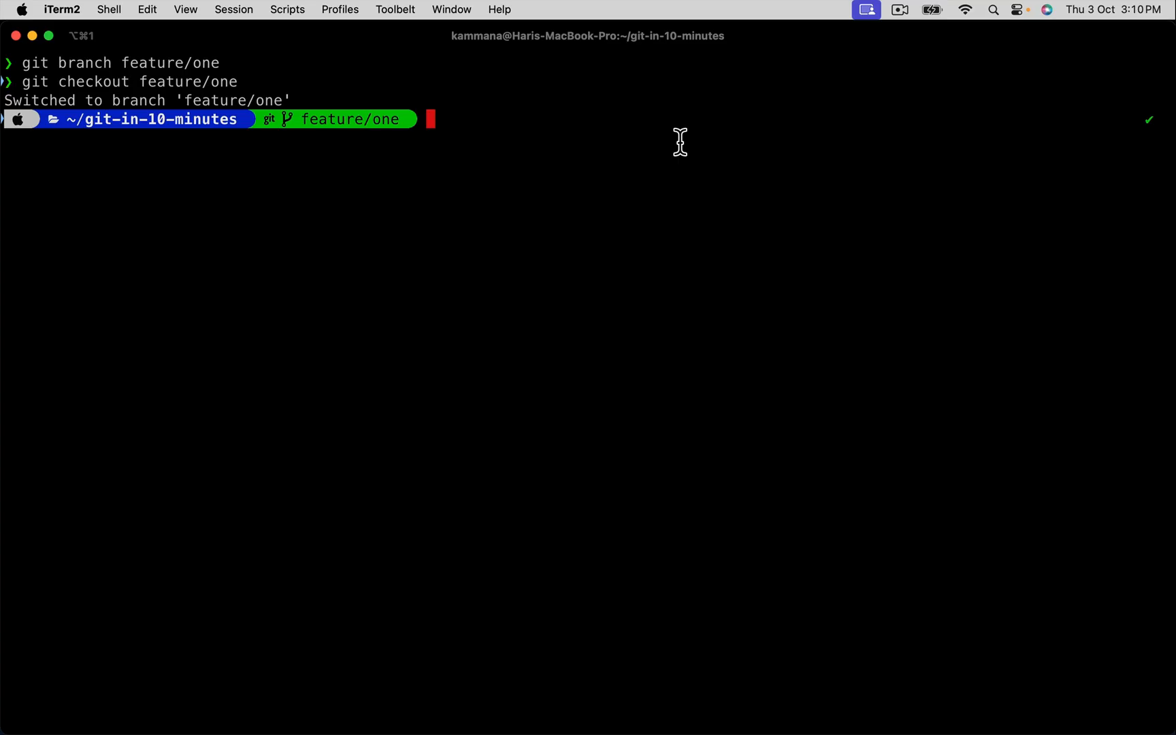
- Start a git add for info.txt, then erase it in favour of committing directly
type("git add")
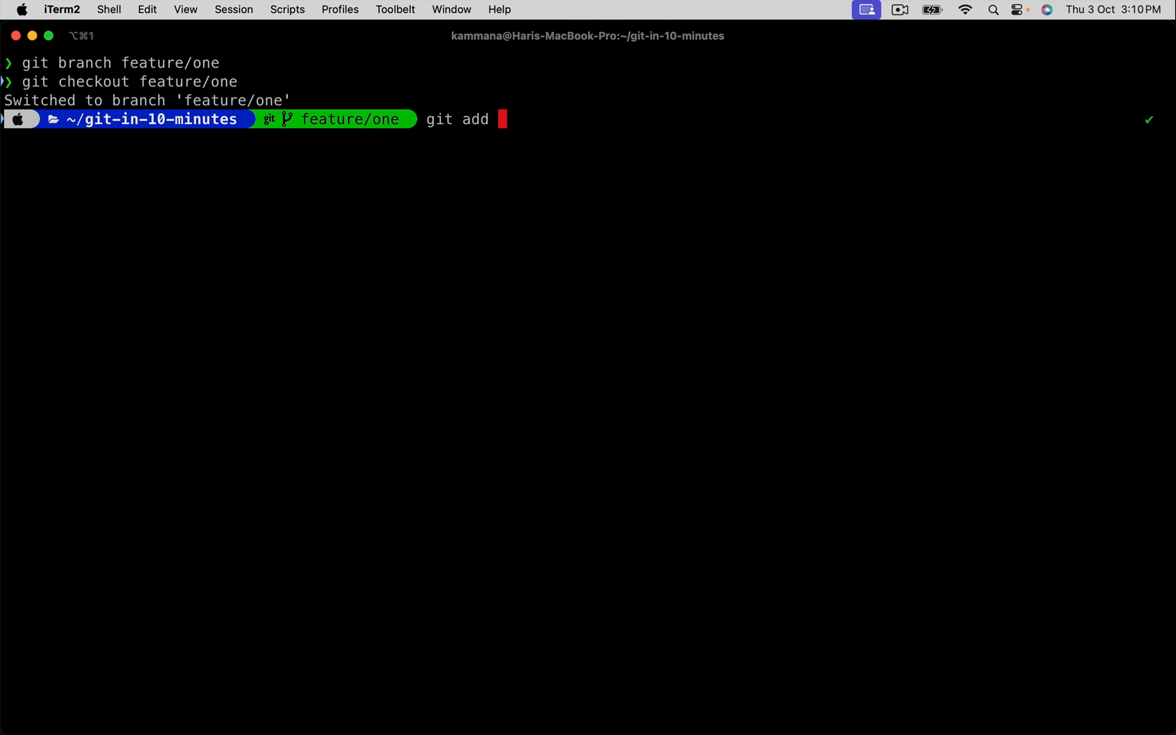
type("*")
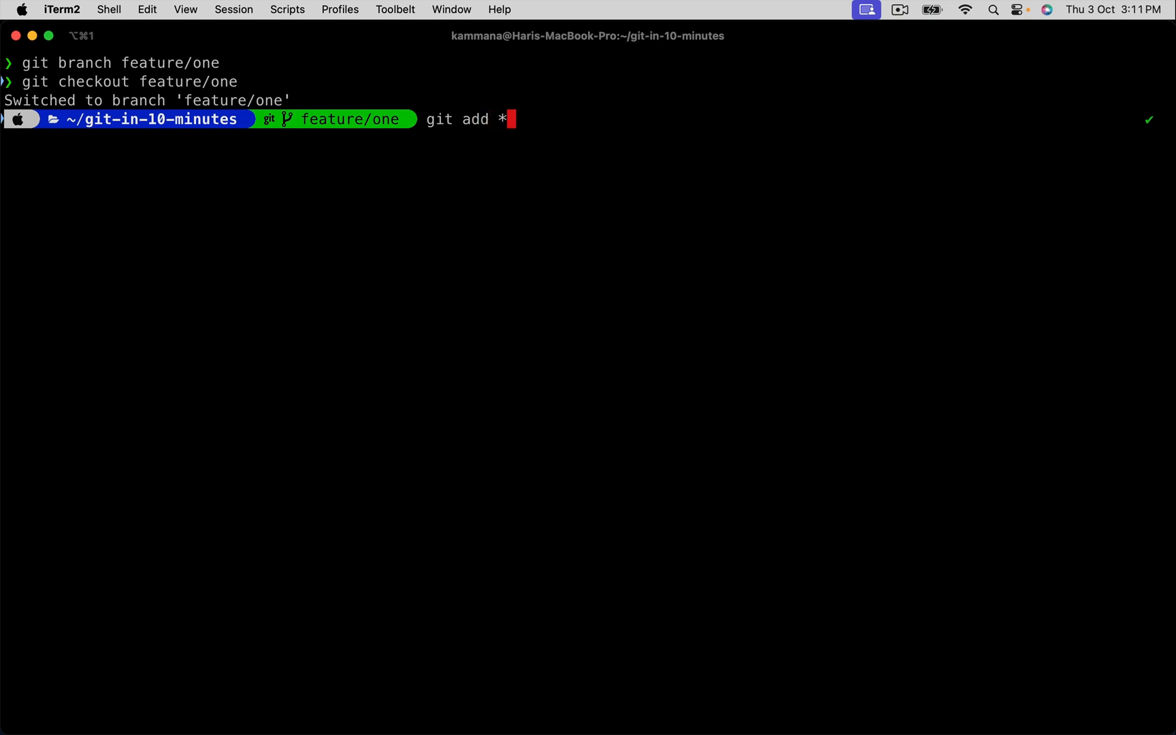
type("info.txt")
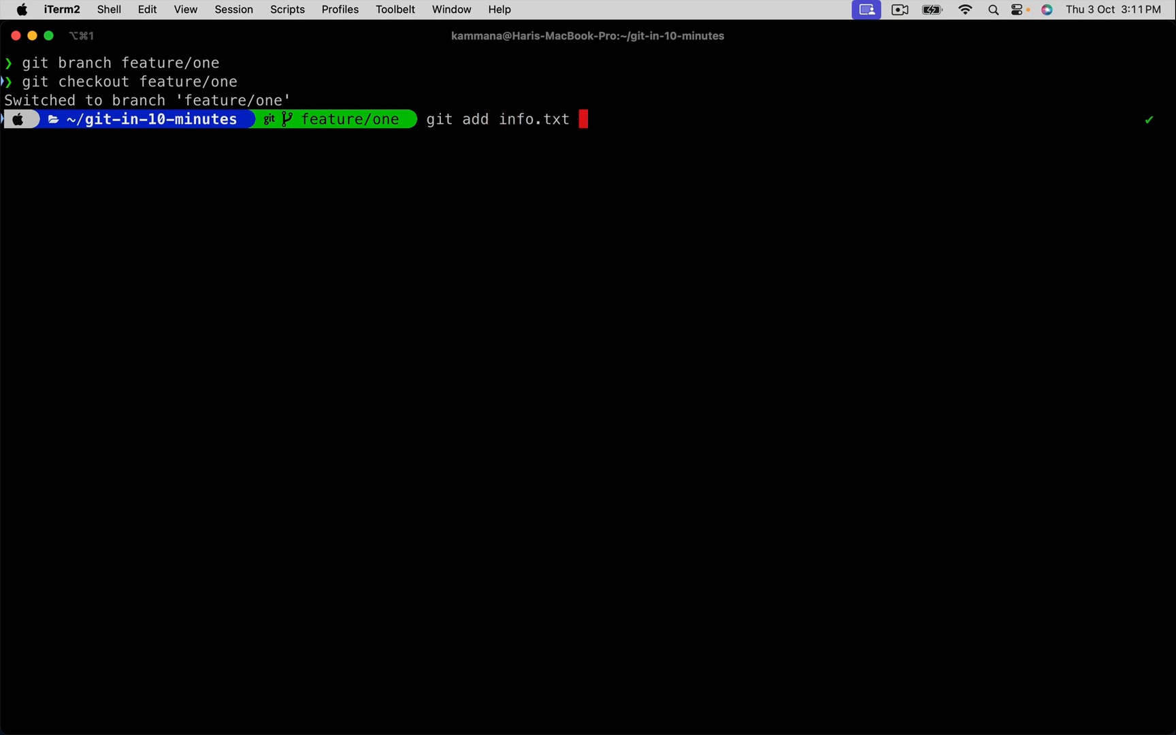
key("Backspace")
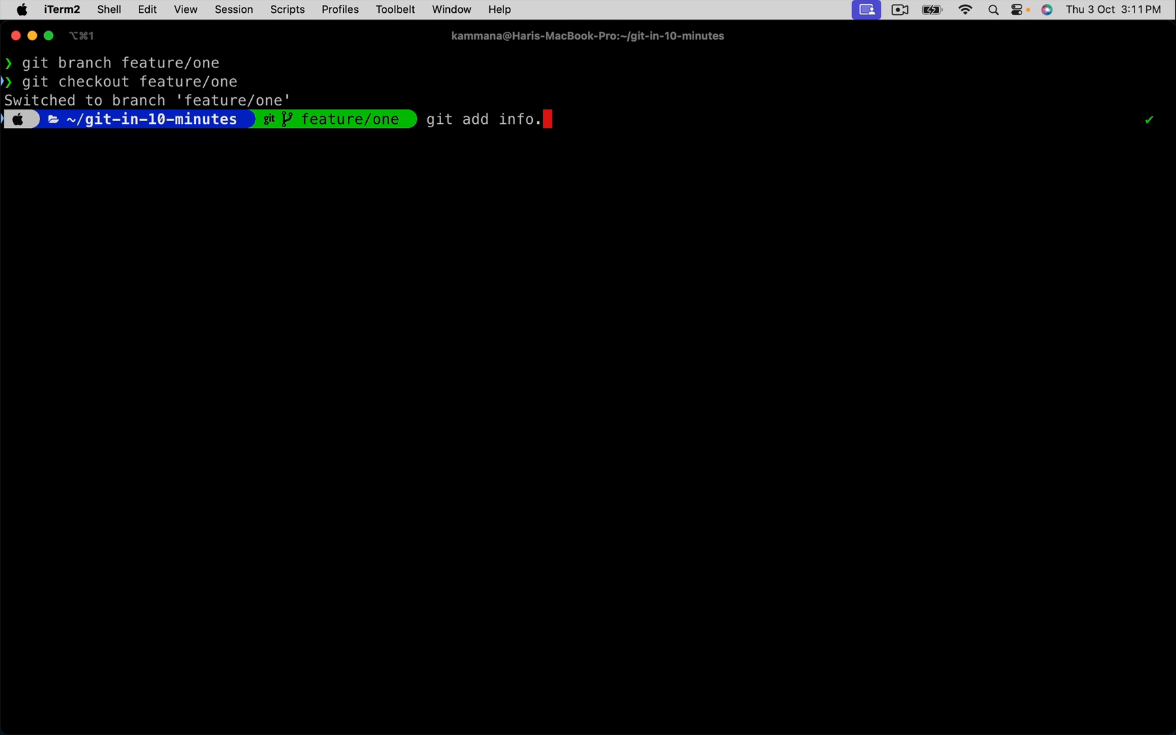
key("Backspace")
type("git c")
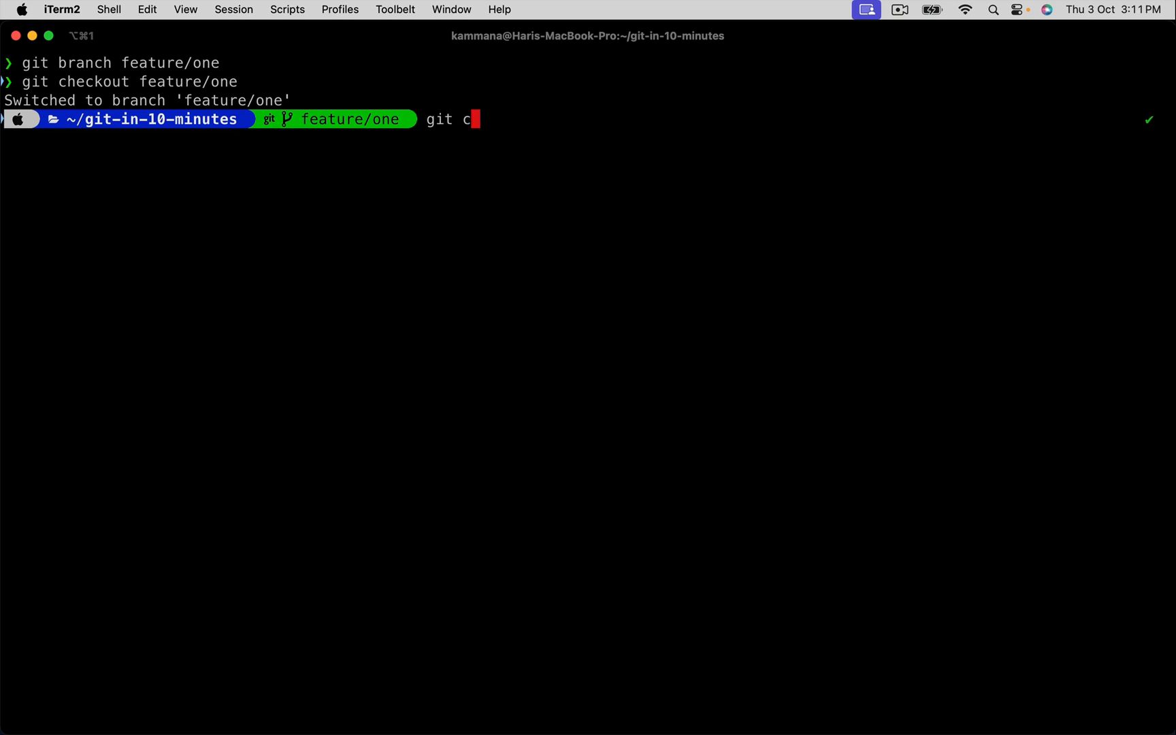
- Run git commit -a -m "branch in git" to commit the info.txt change
type("ommit")
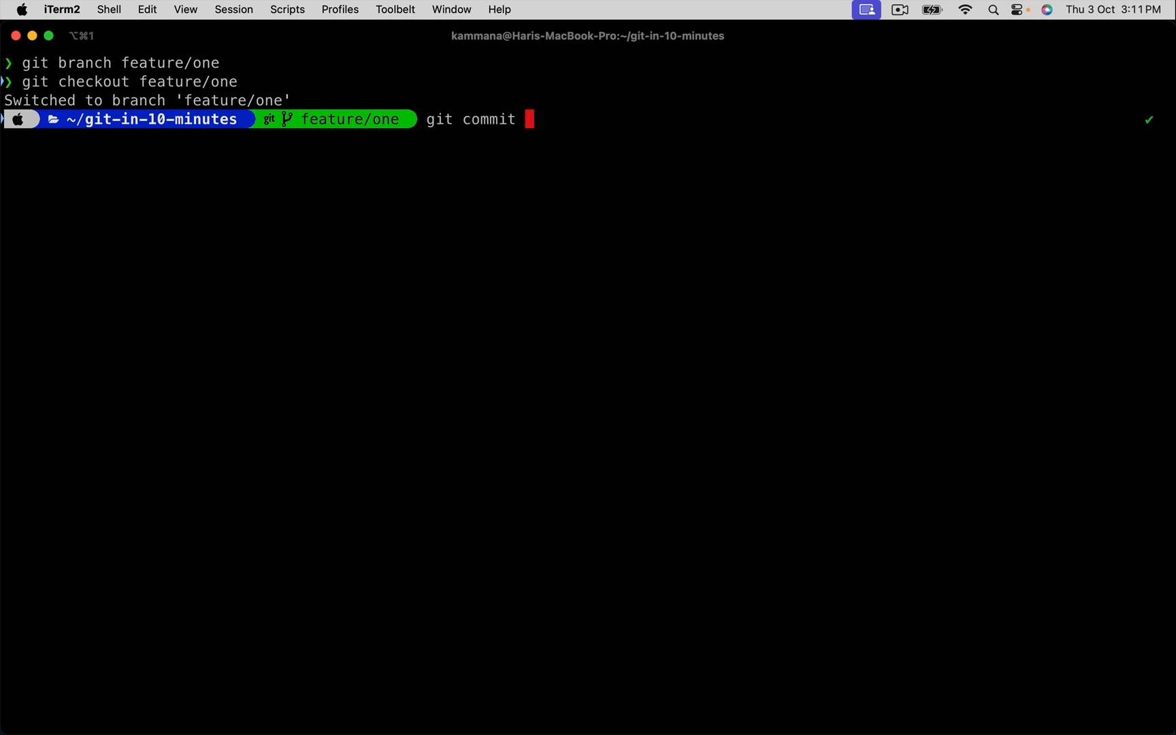
type("-a")
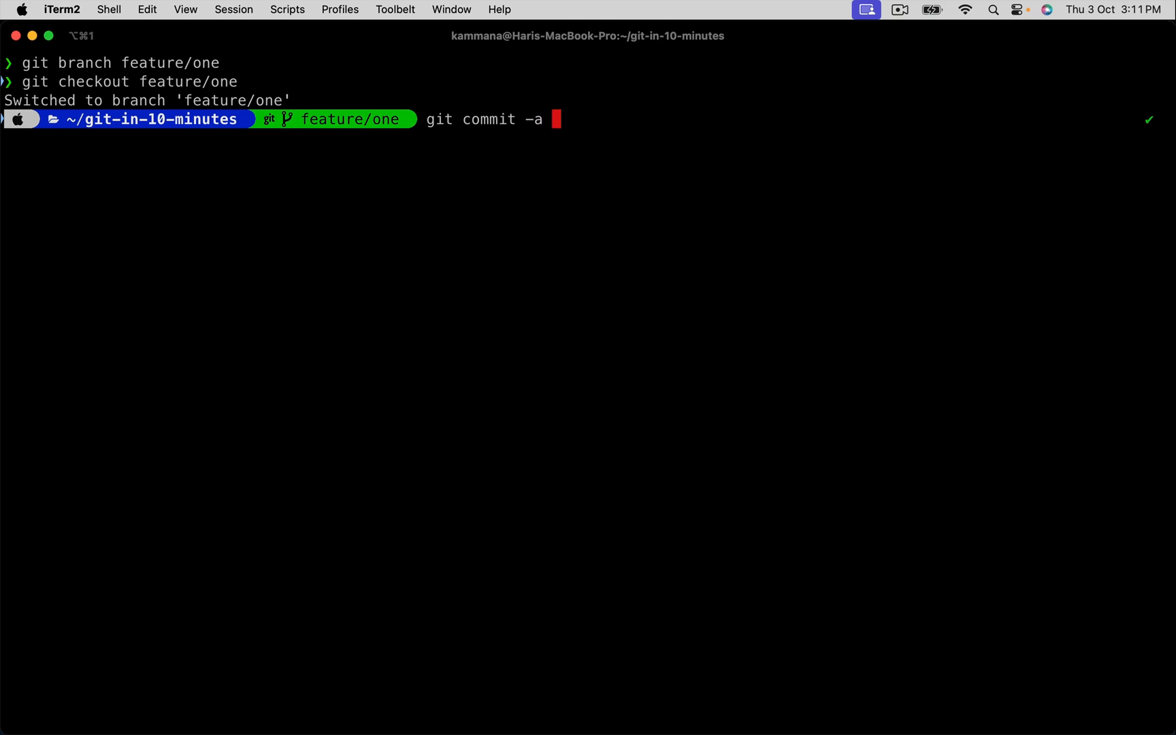
type("-m")
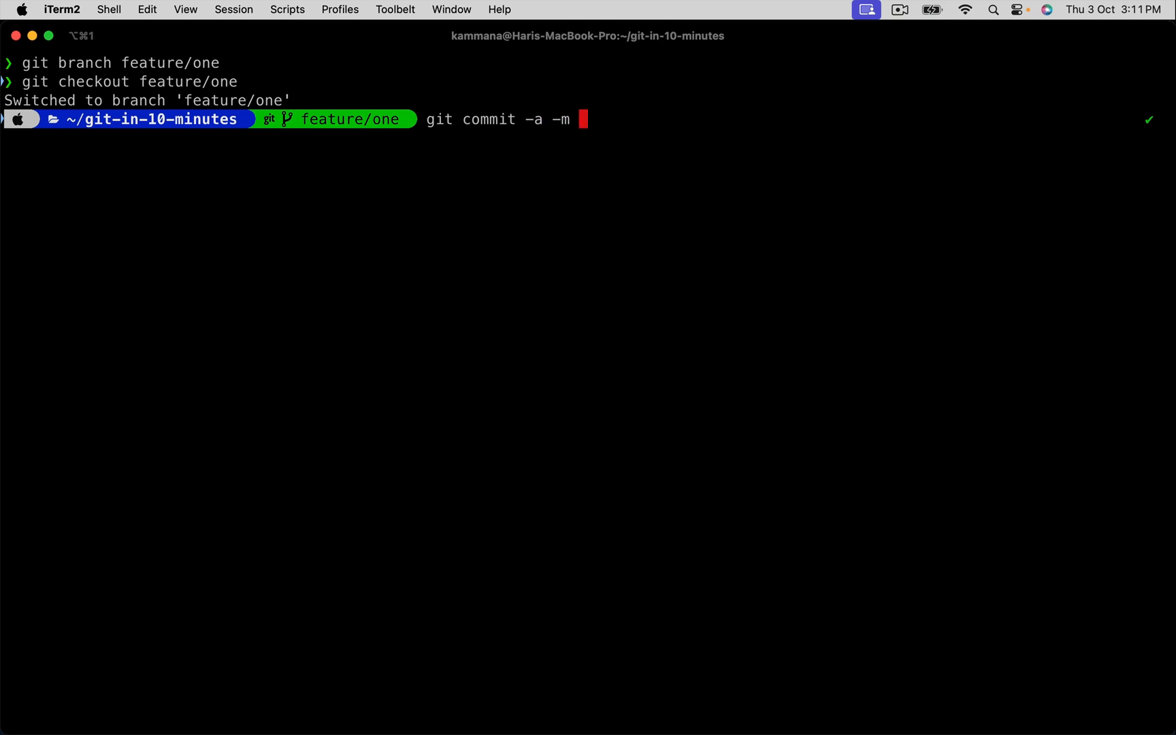
type("\"\"")
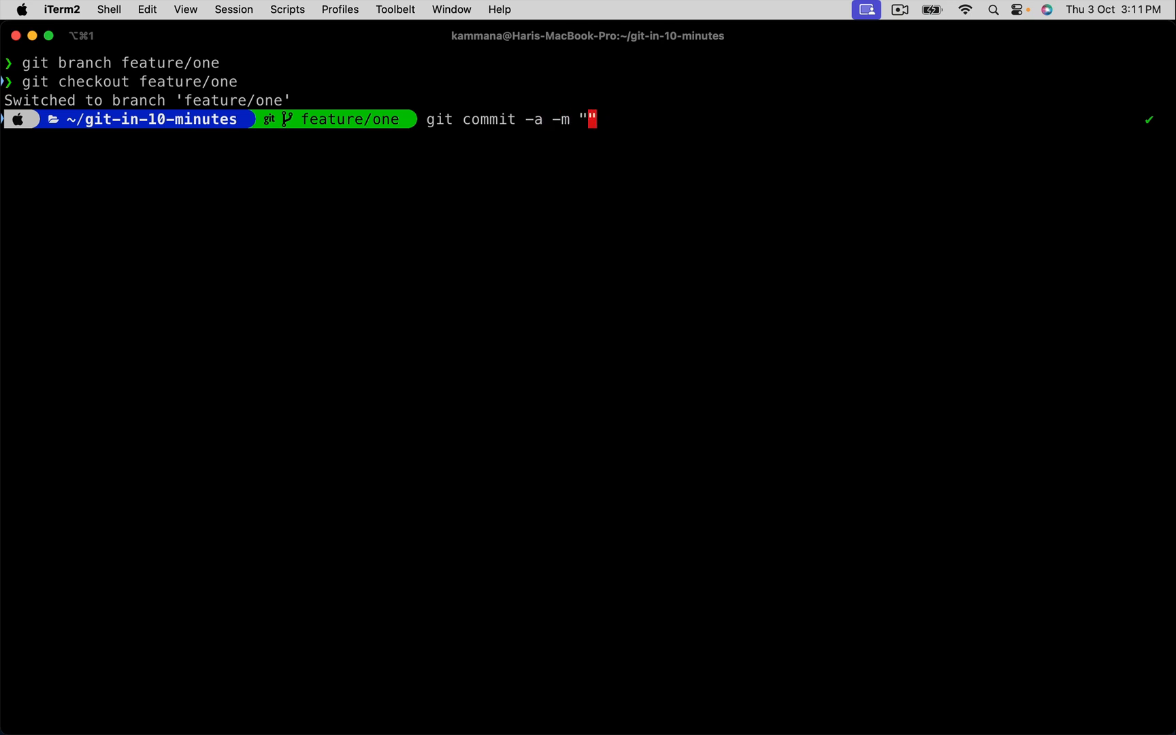
type("branch in git")
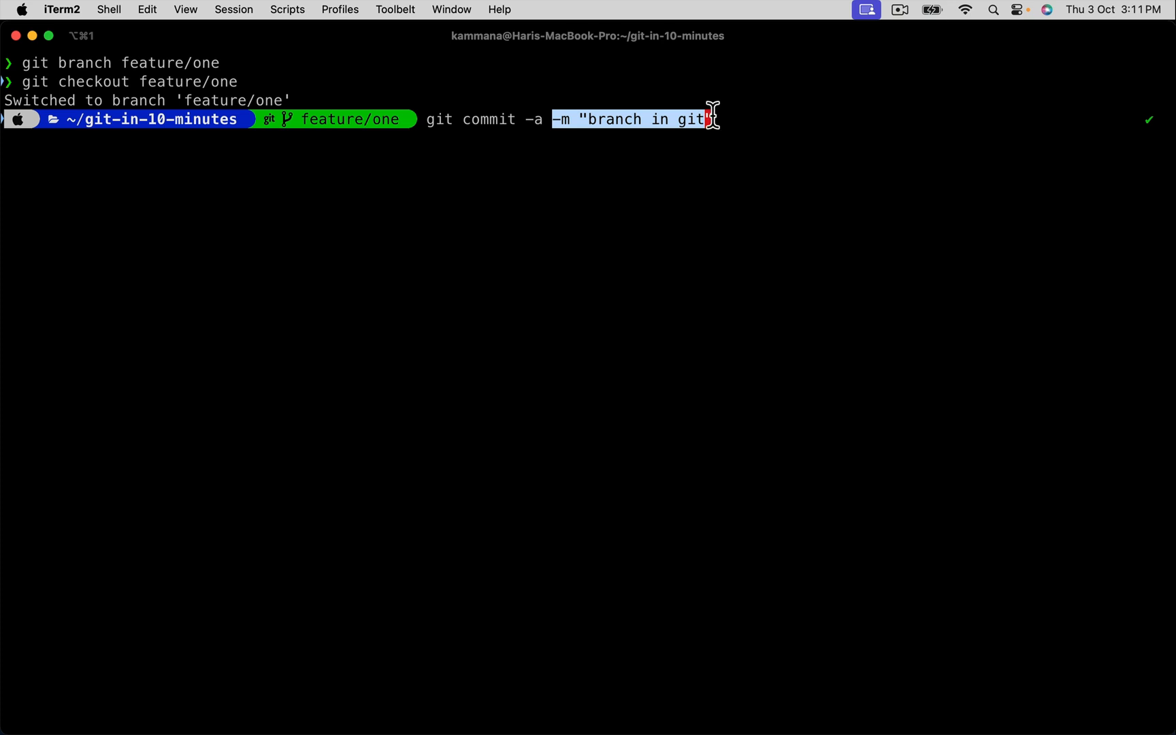
key("Return")
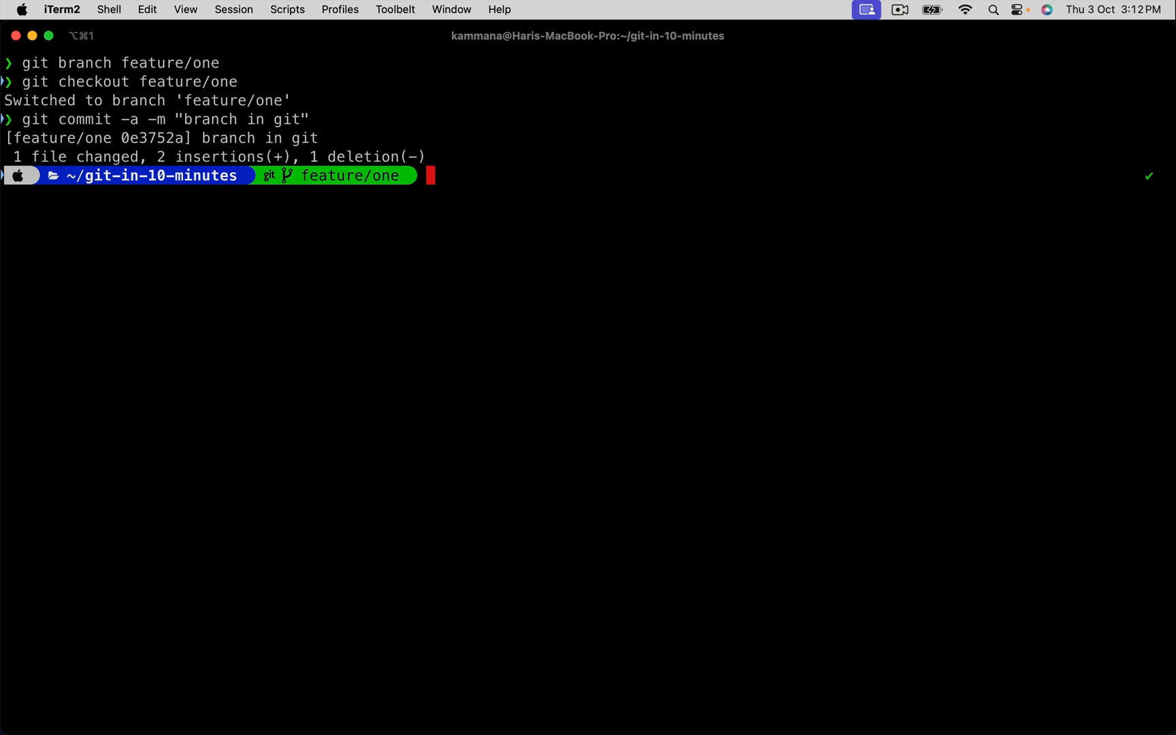
- Run git push origin feature/one to publish the branch to GitHub
type("git push")
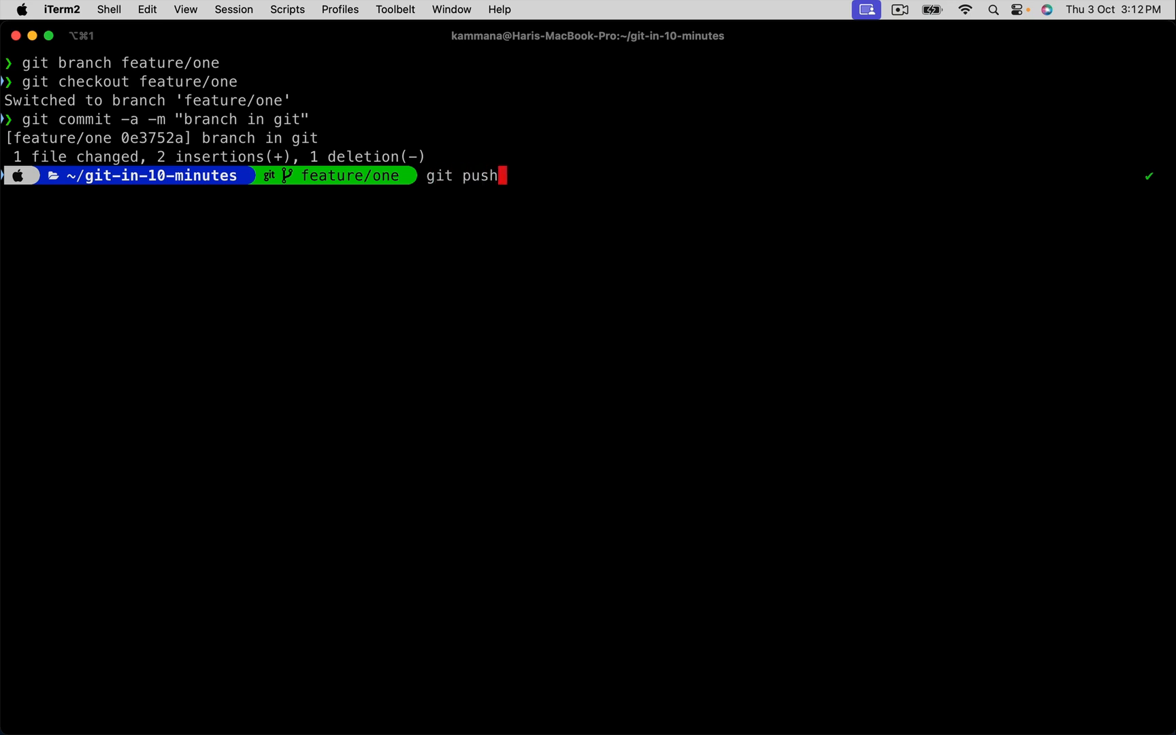
type("origin")
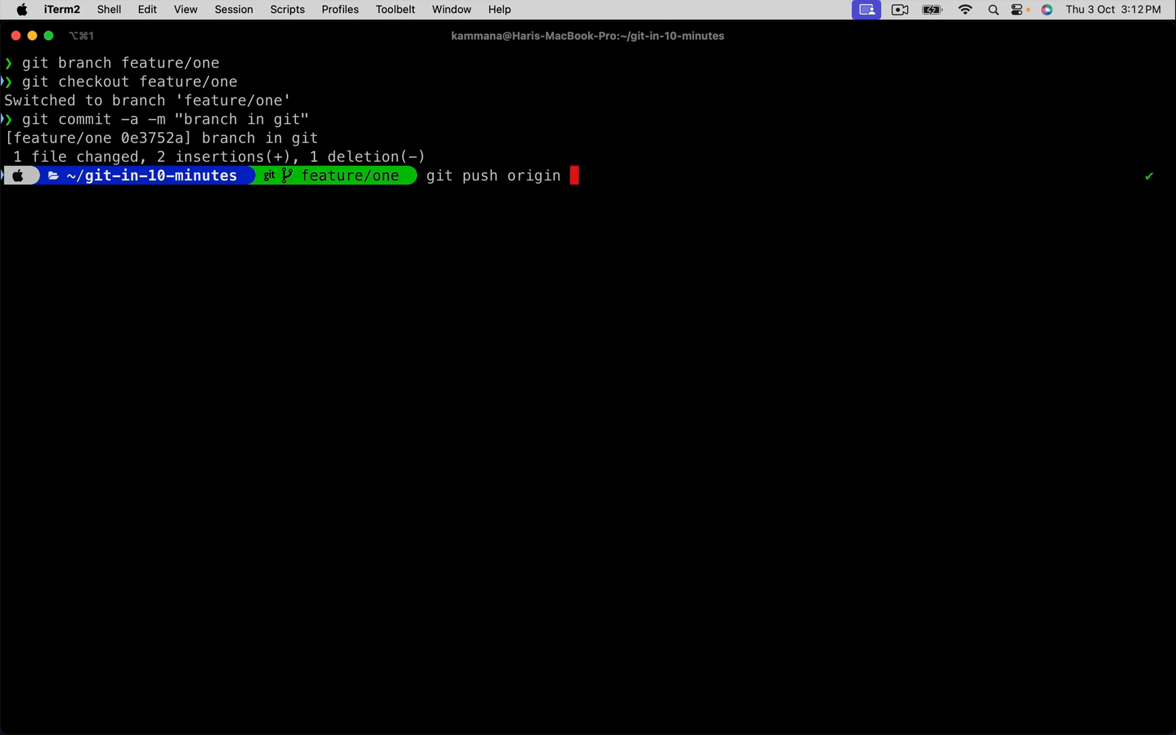
type("feature/one")
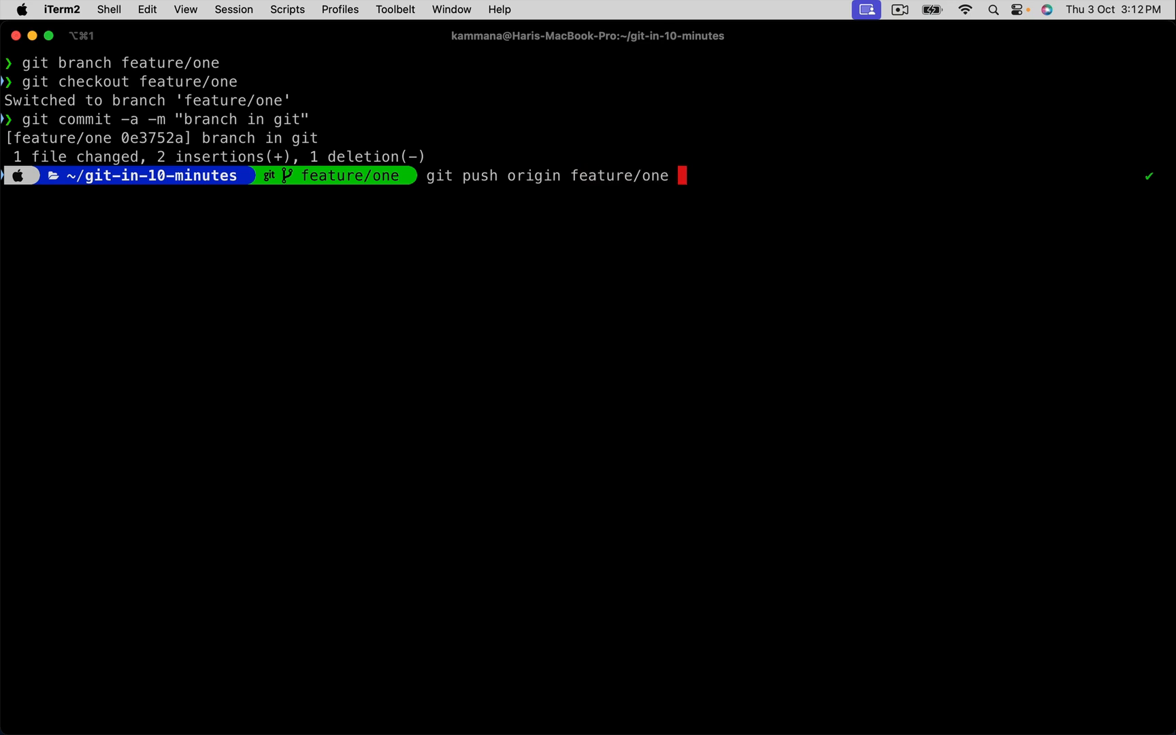
mouse_move(707, 136)
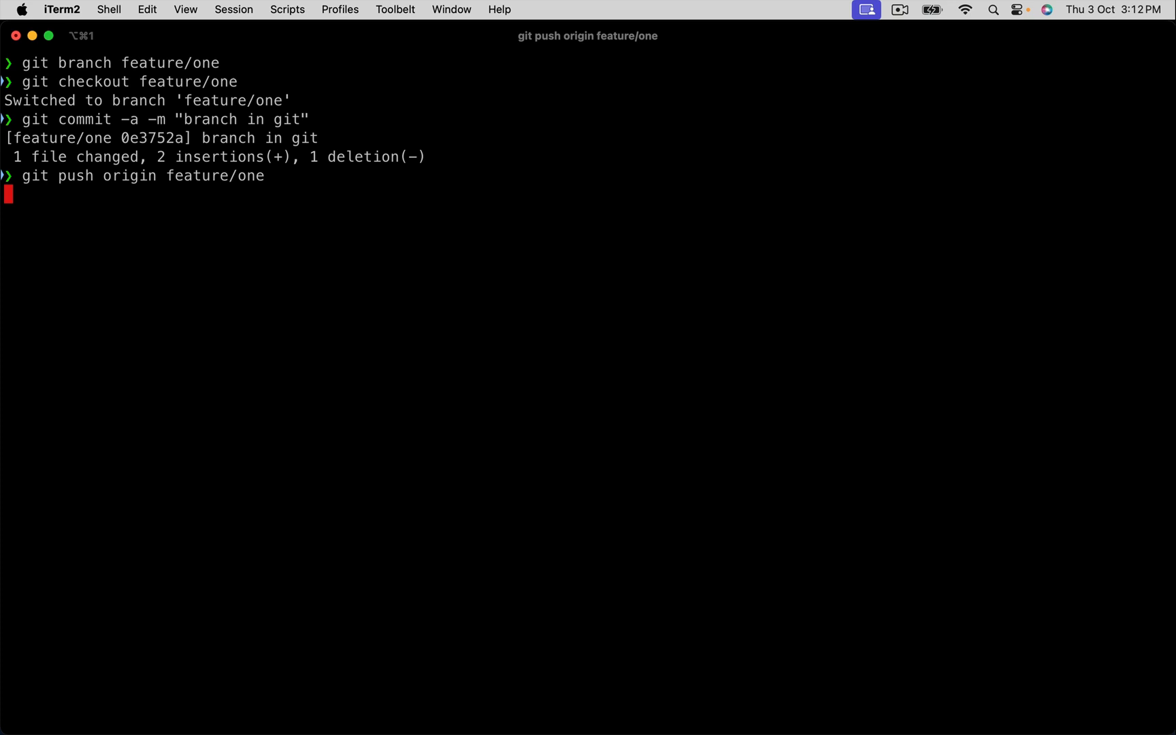
key("Return")
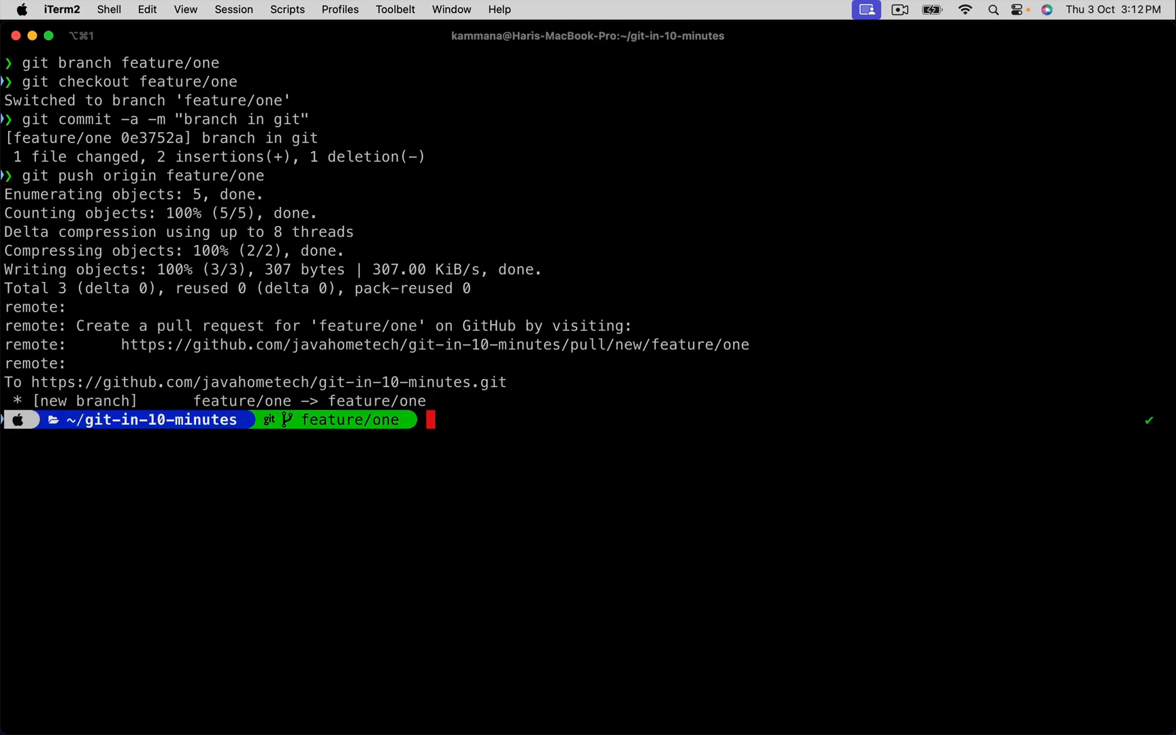
mouse_move(581, 232)
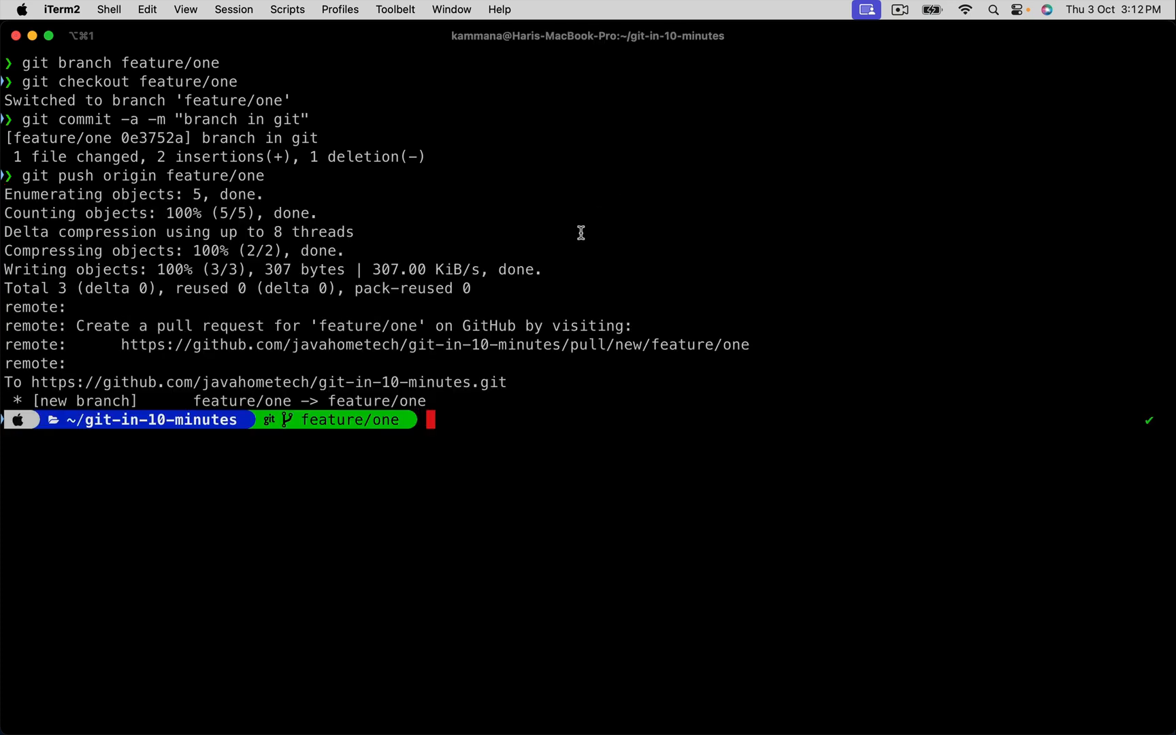
mouse_move(514, 281)
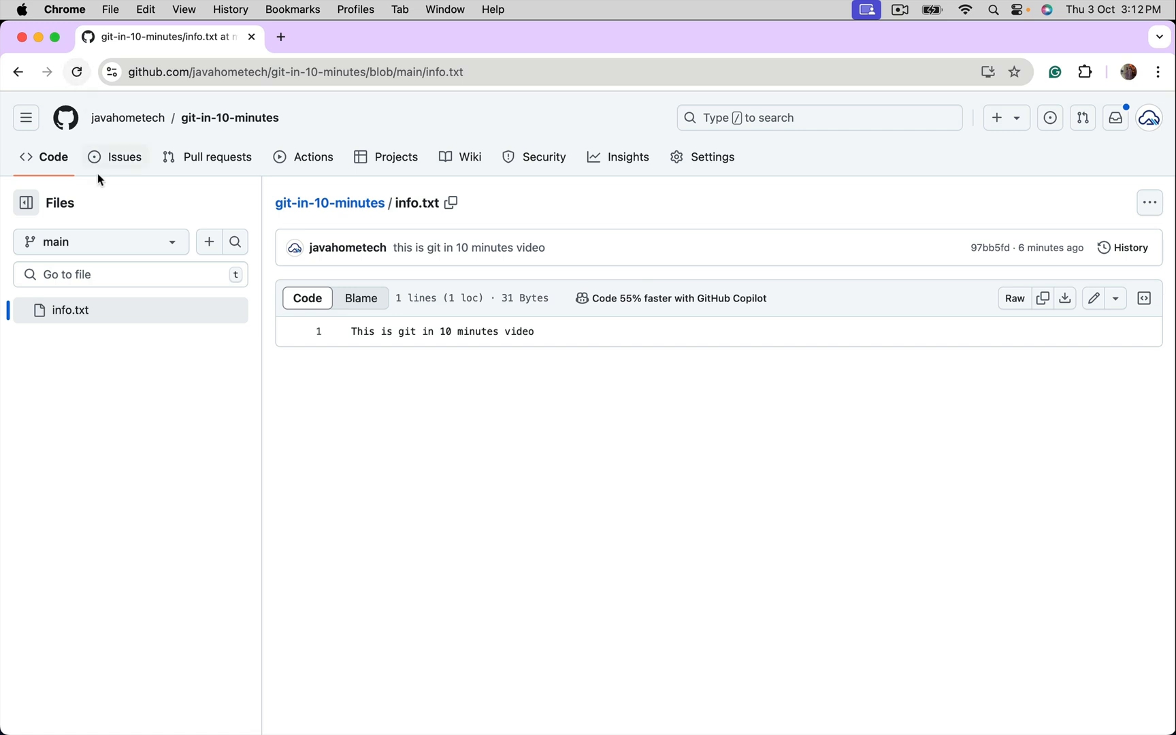
left_click(101, 242)
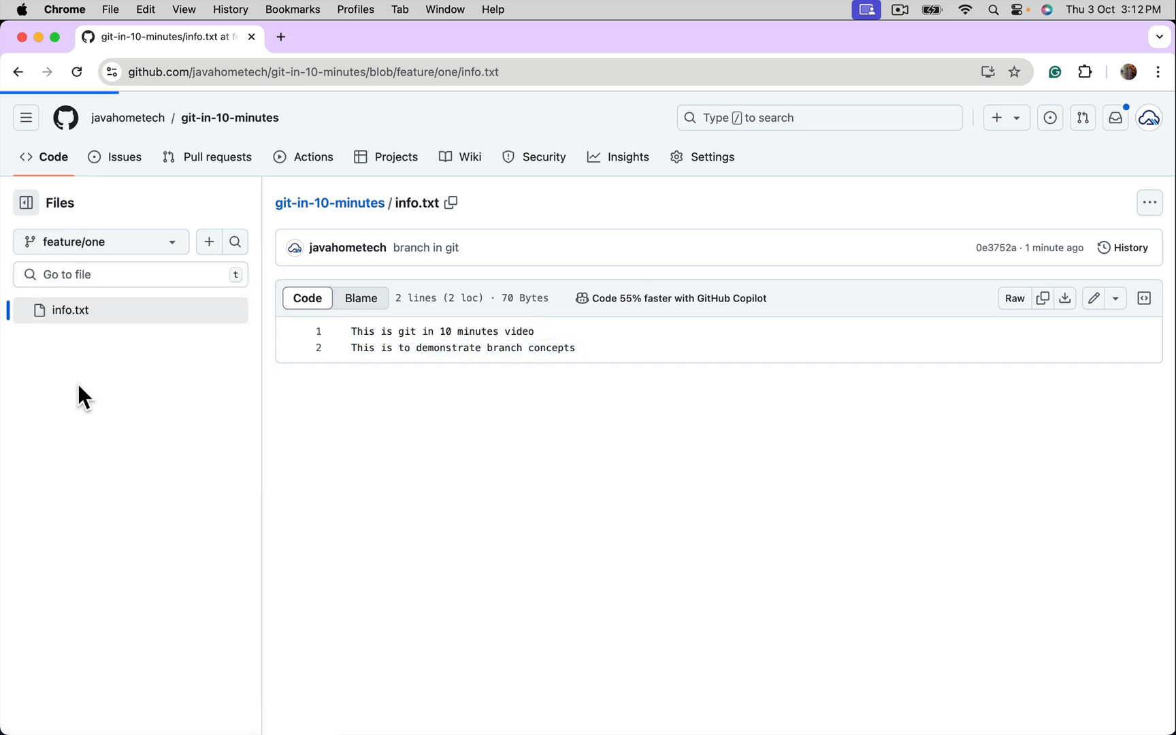
left_click(101, 243)
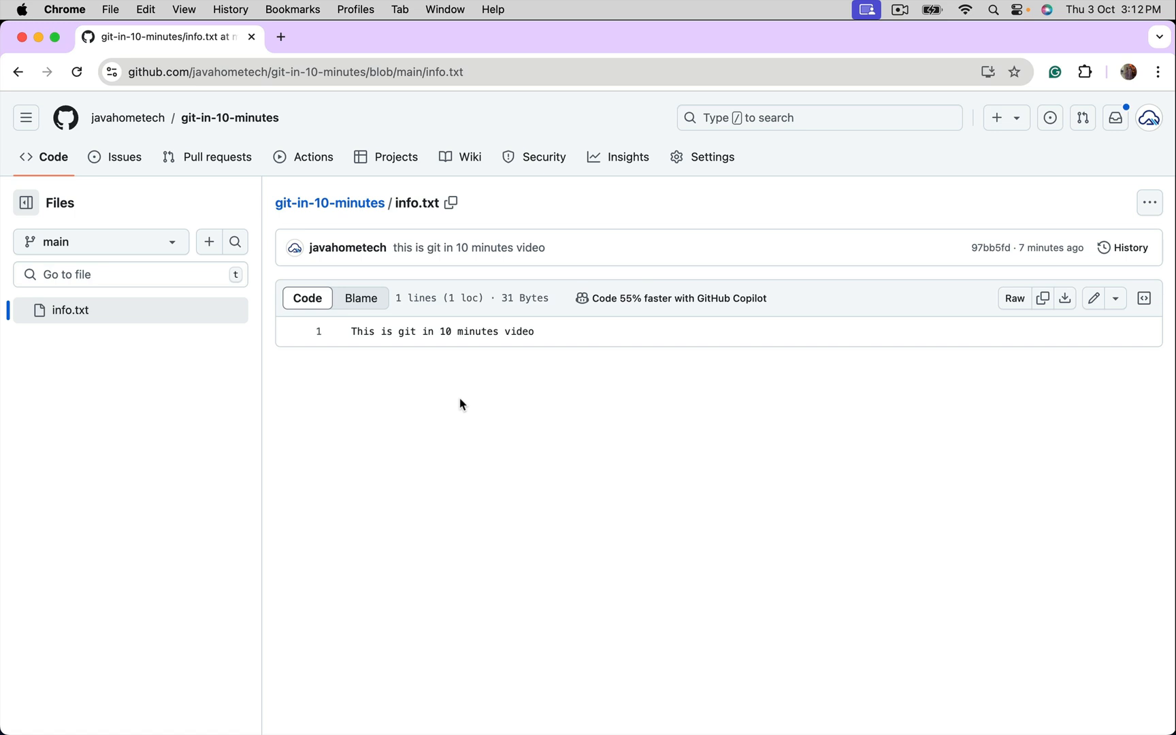
mouse_move(465, 410)
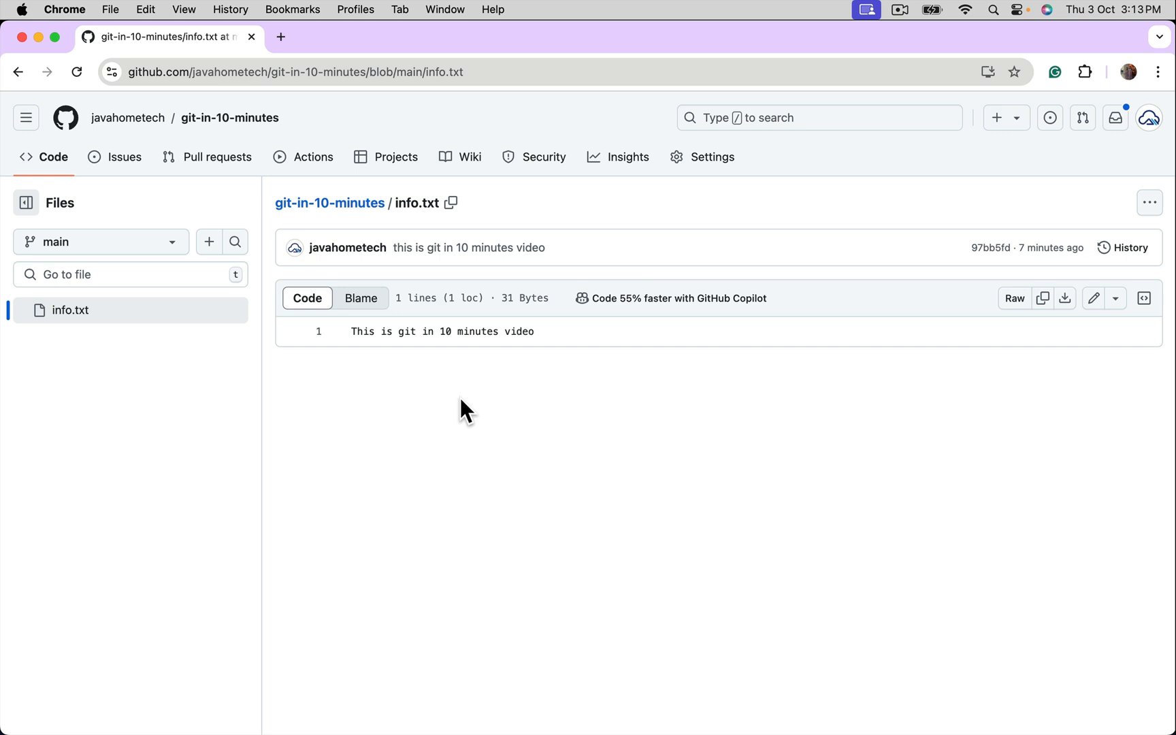
mouse_move(215, 166)
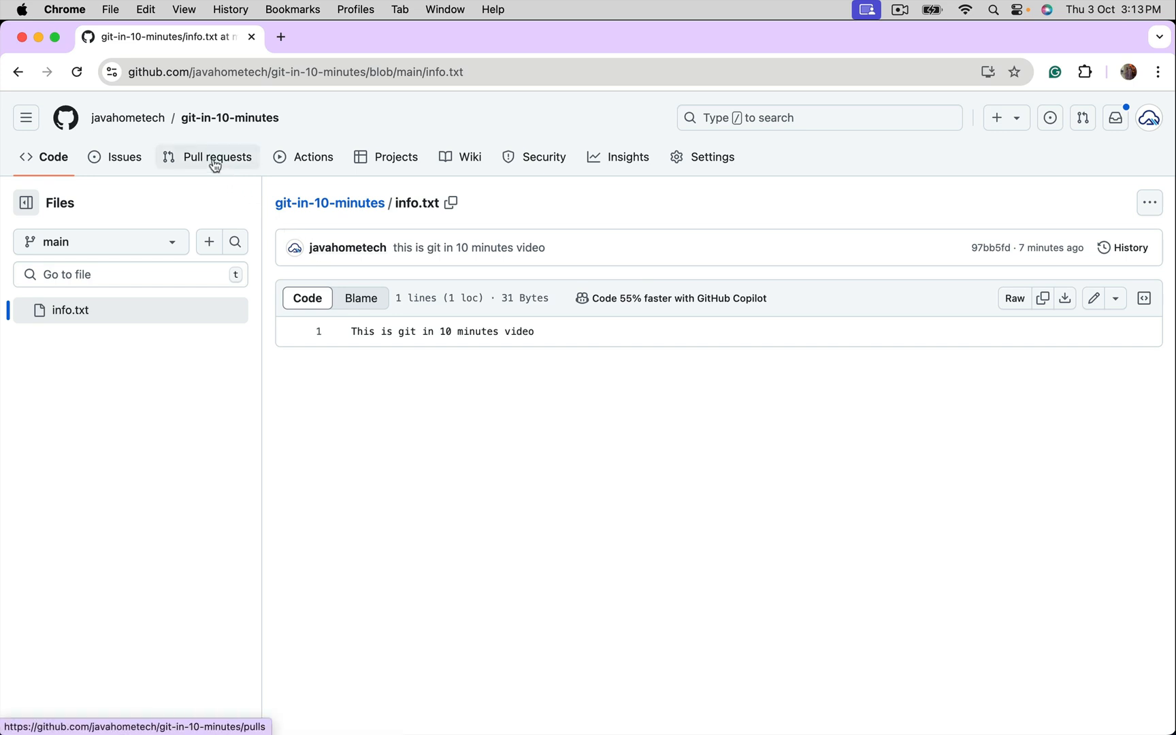
- From the Pull requests tab, start Compare & pull request for feature/one into main
left_click(215, 158)
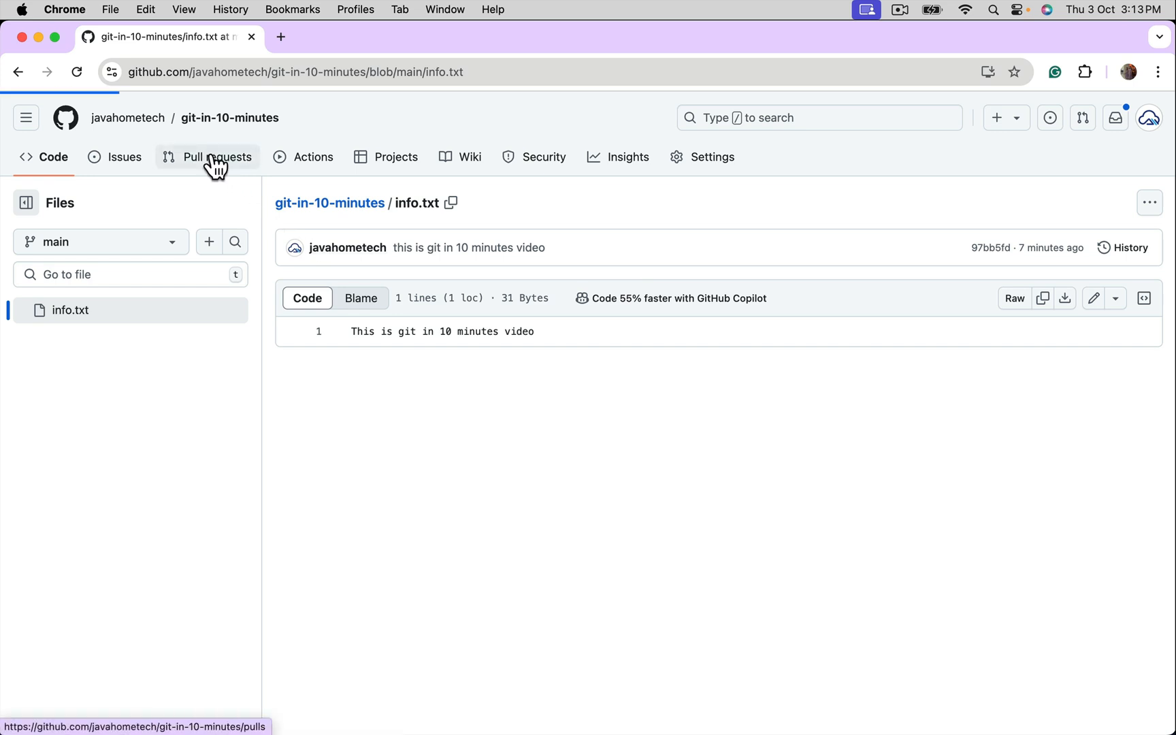
left_click(216, 156)
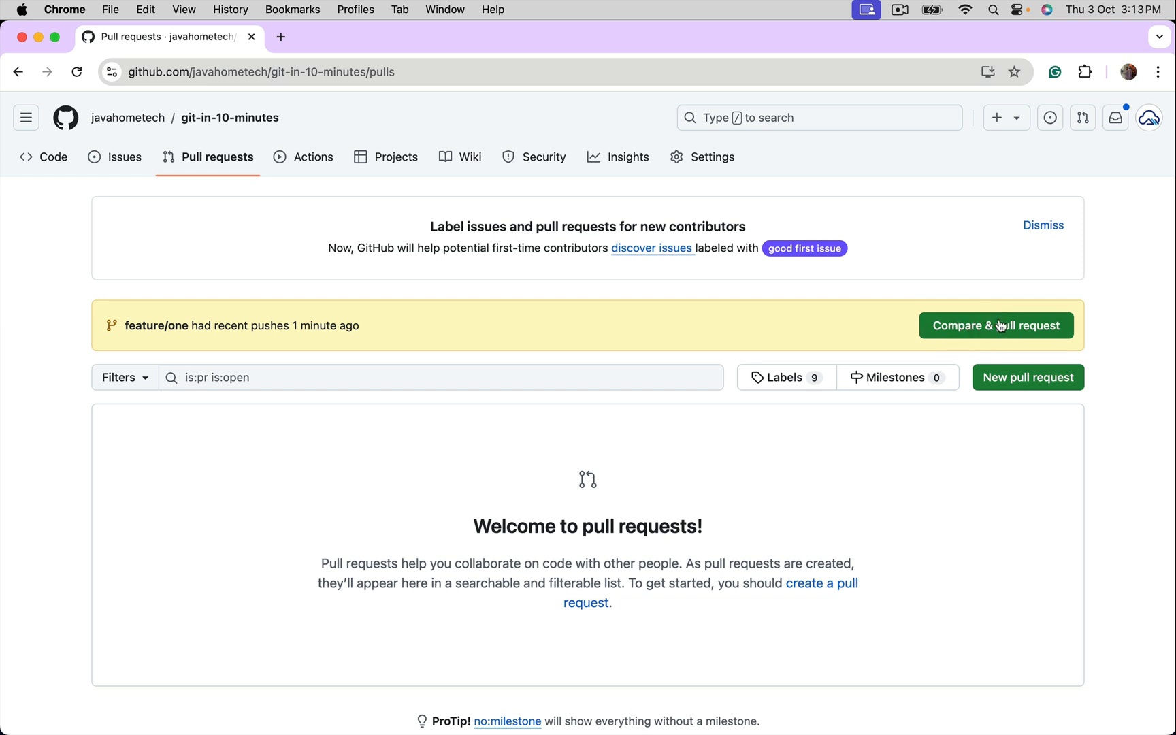
left_click(996, 326)
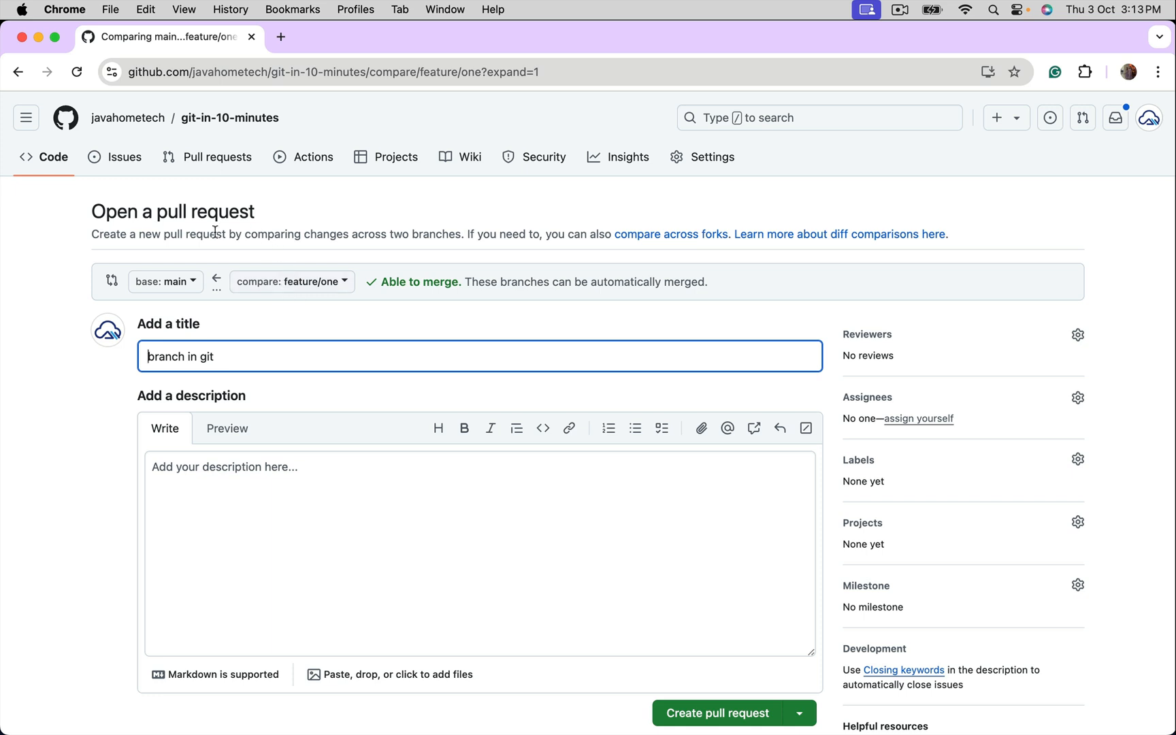
mouse_move(162, 286)
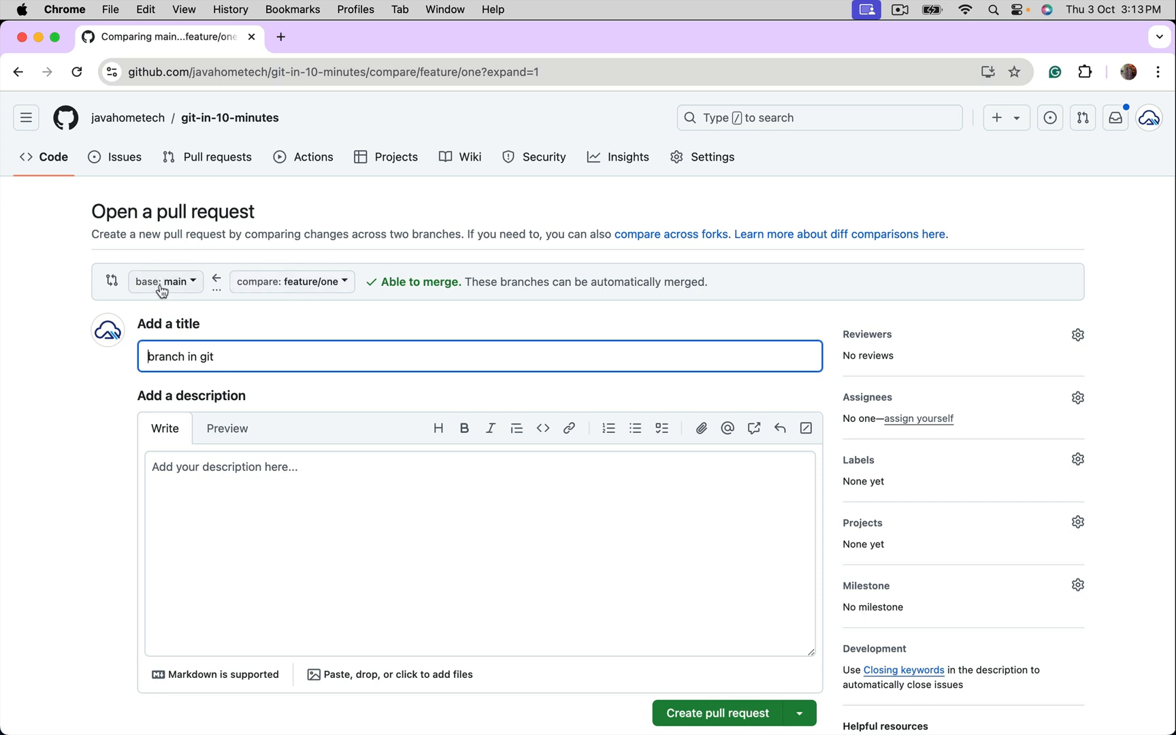
mouse_move(181, 276)
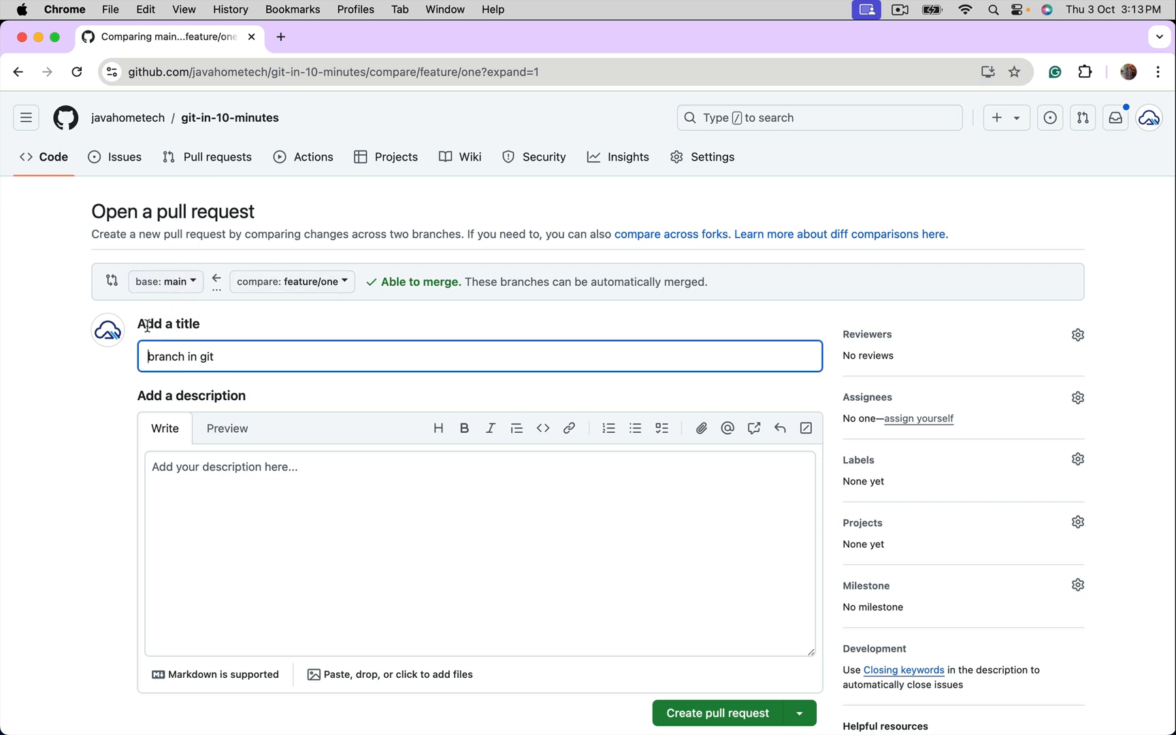
scroll("down", 3)
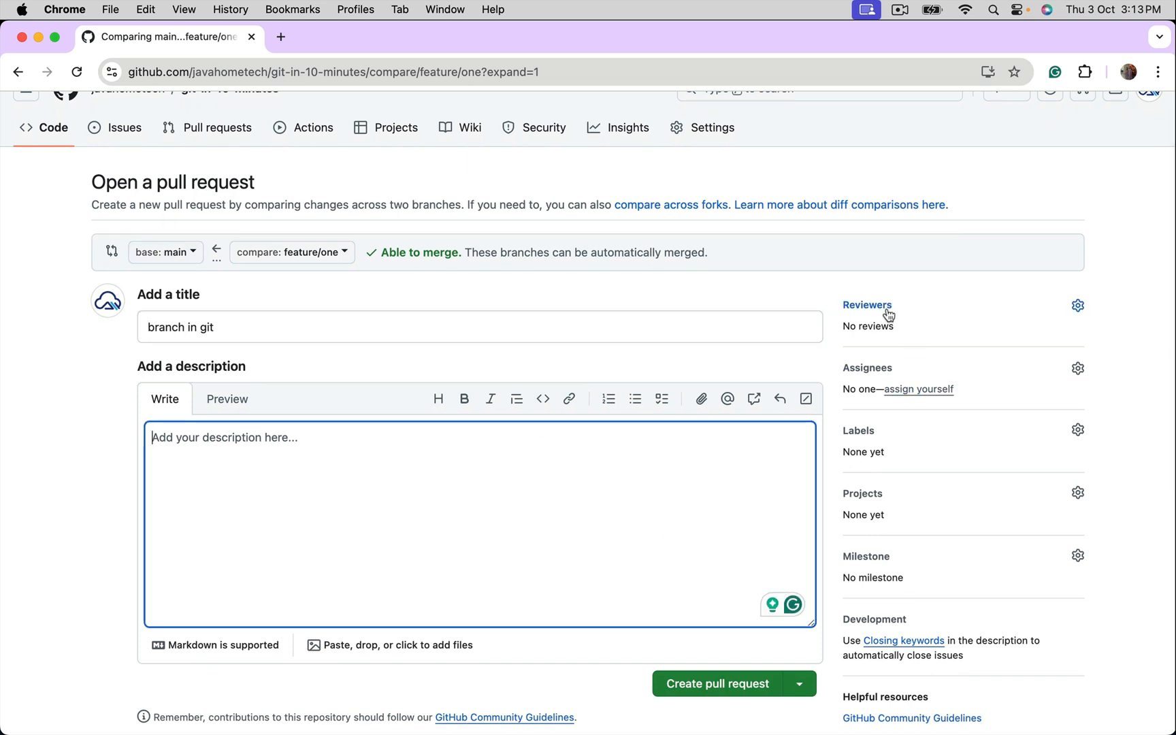
mouse_move(837, 344)
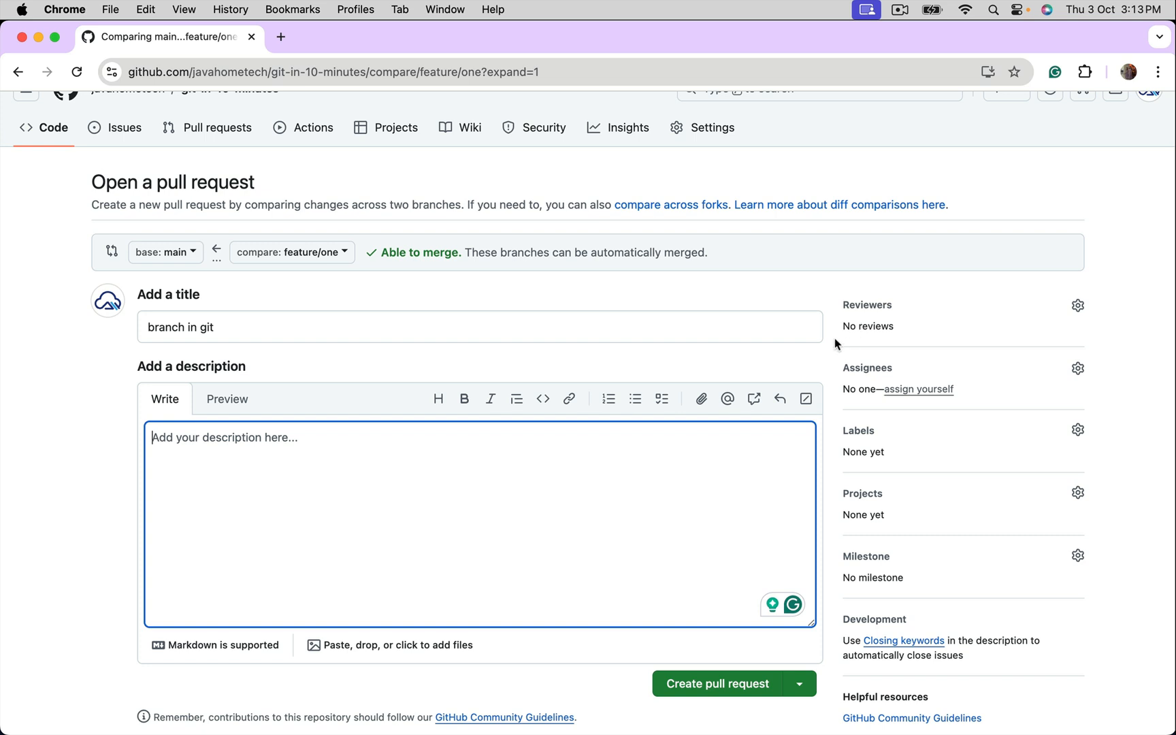
mouse_move(881, 319)
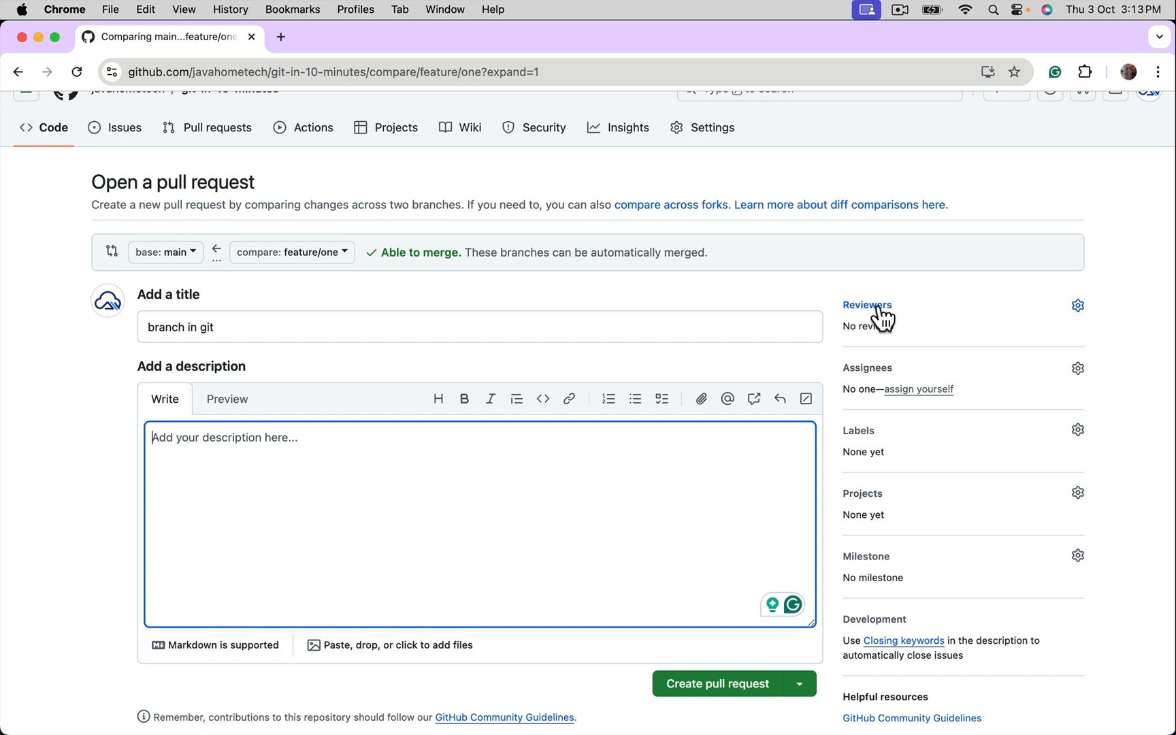
mouse_move(415, 314)
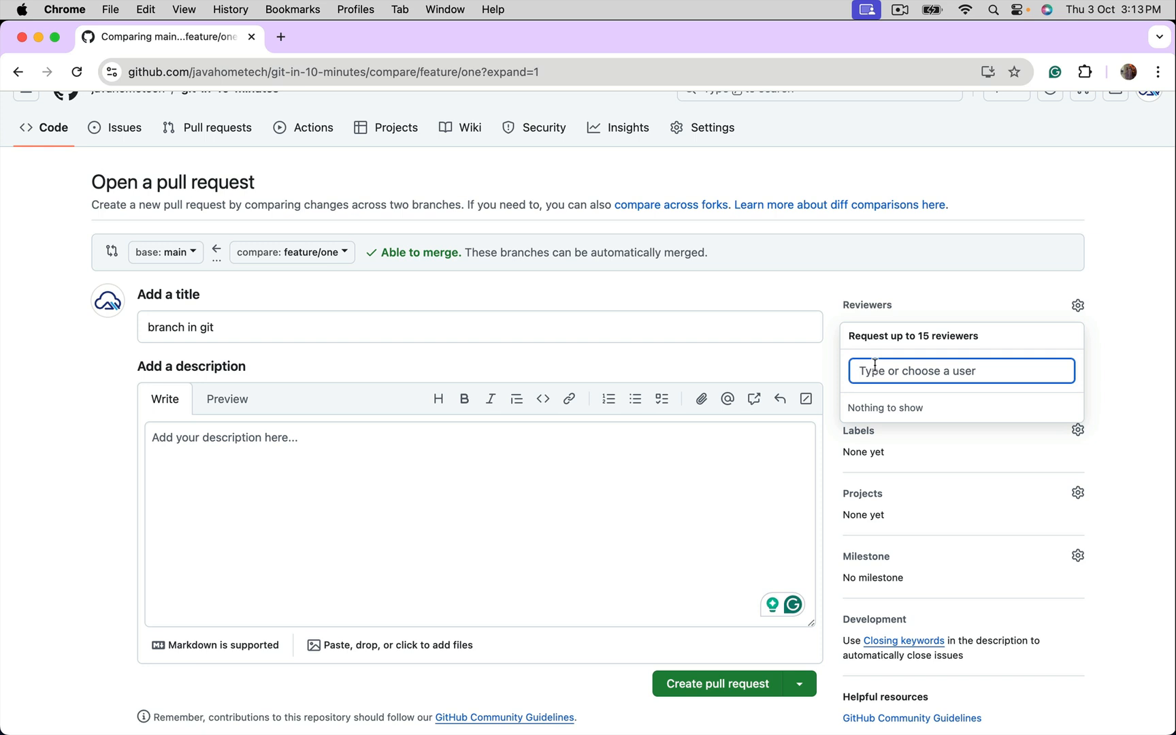
mouse_move(630, 536)
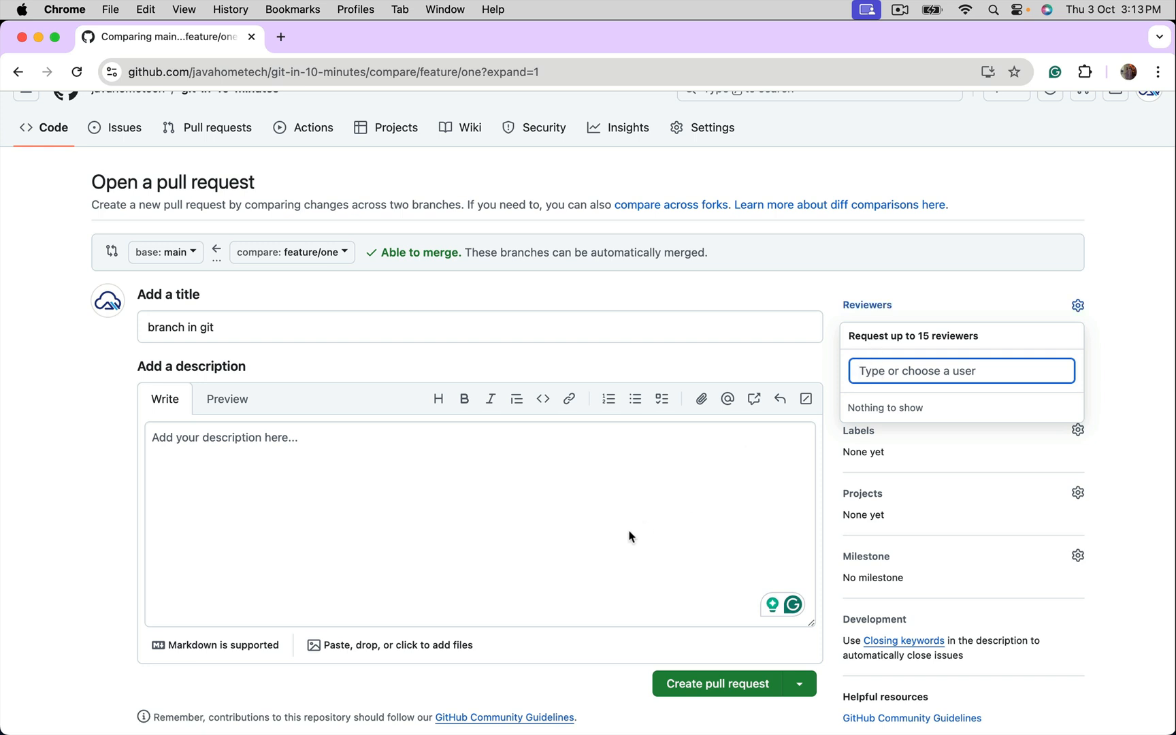
- Create pull request #1 and review its Commits and Files changed for info.txt
left_click(717, 683)
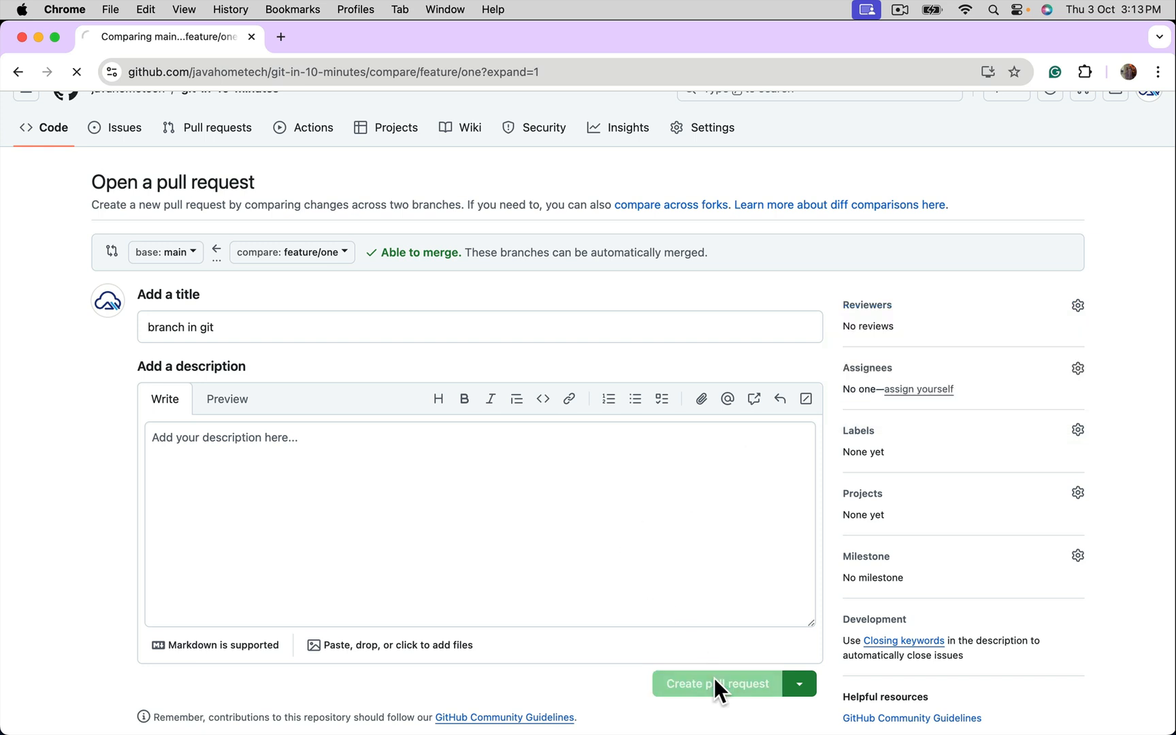
left_click(717, 683)
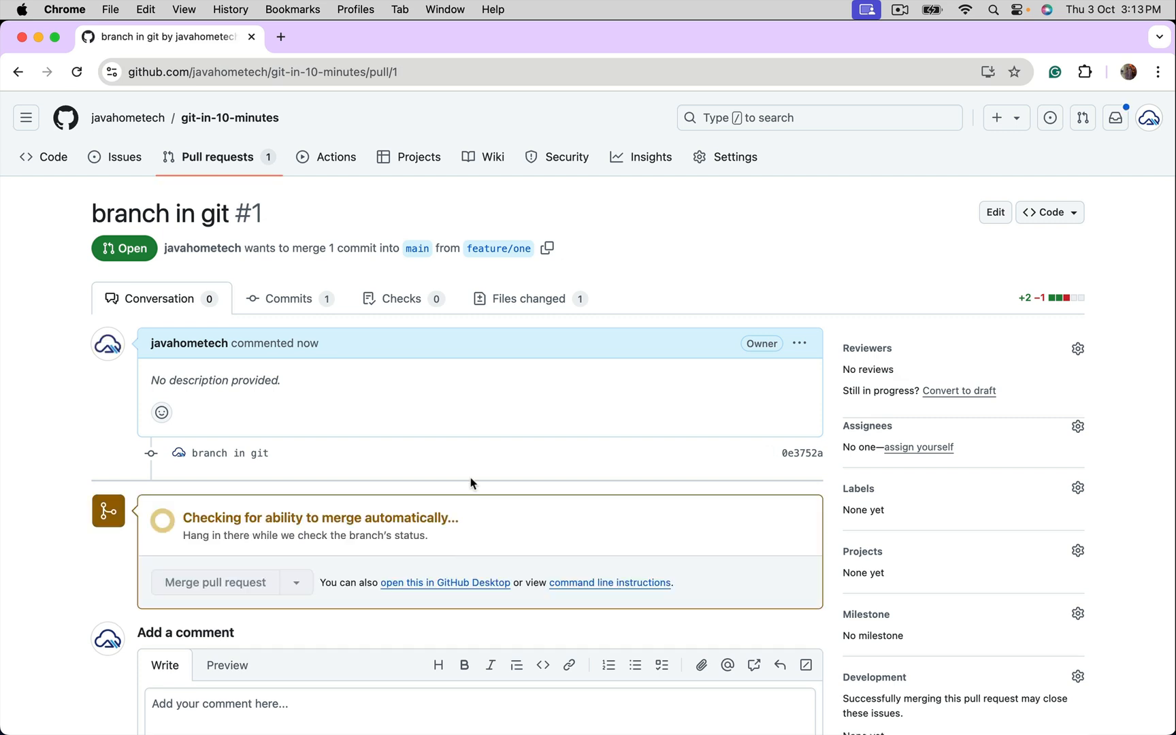
mouse_move(474, 490)
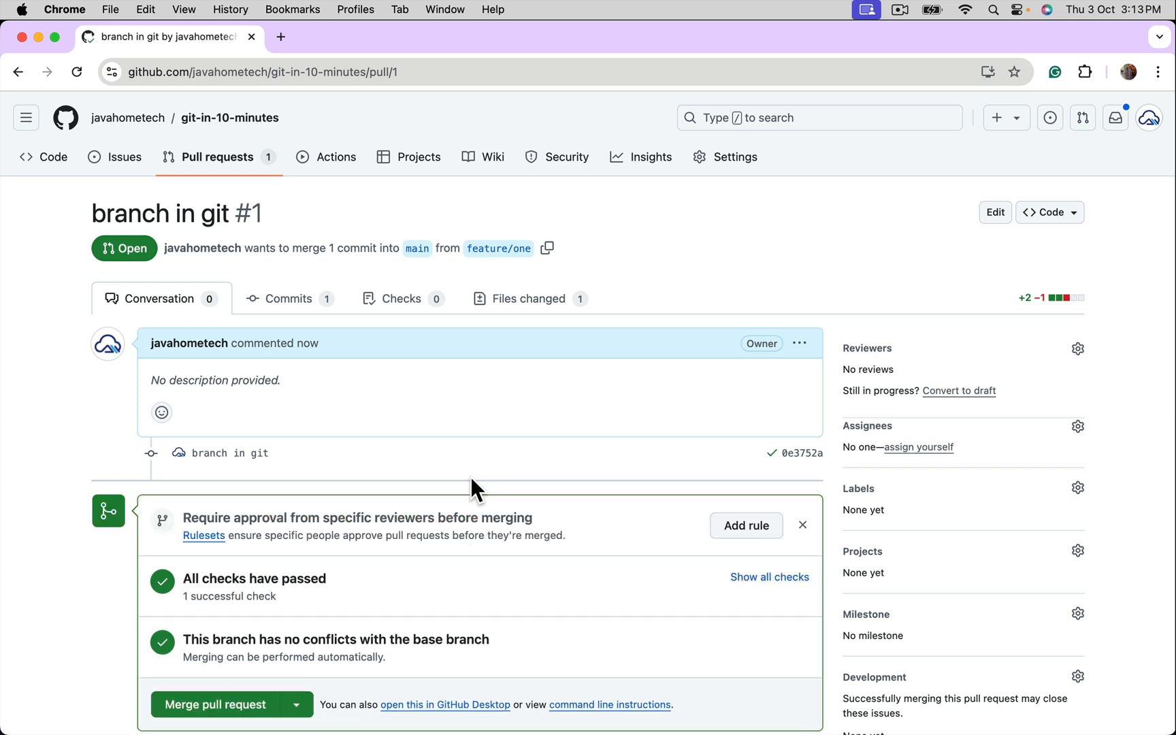
mouse_move(301, 300)
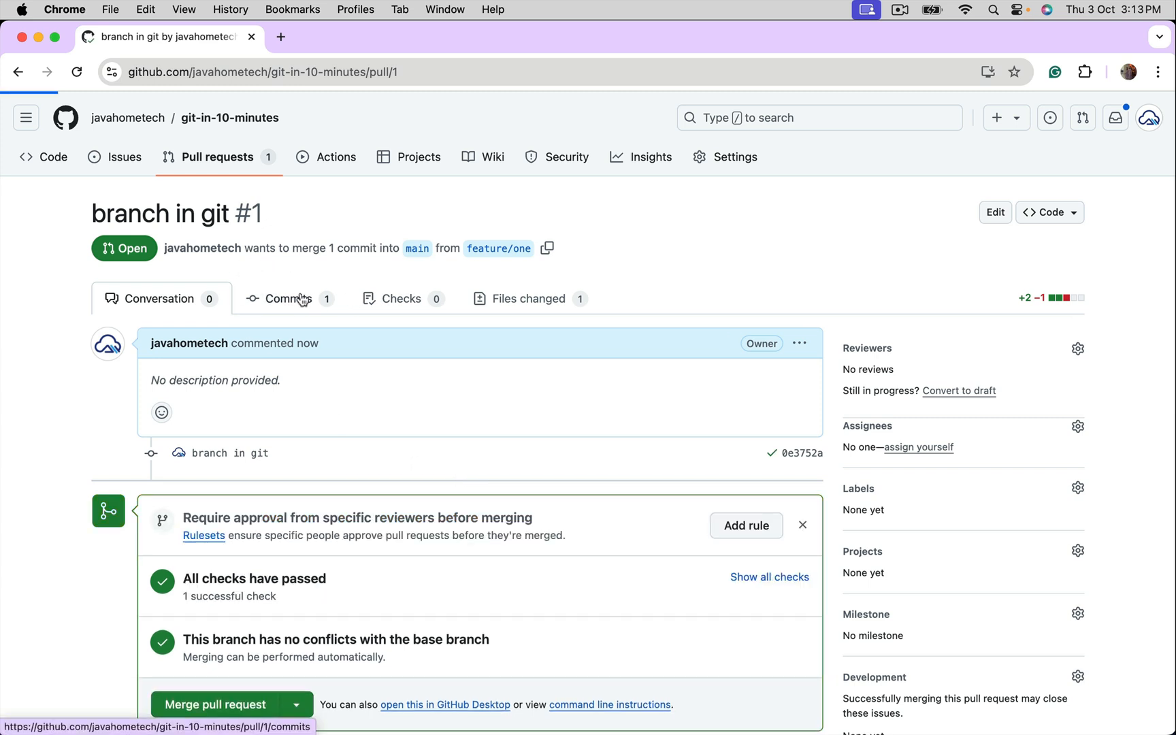
left_click(288, 298)
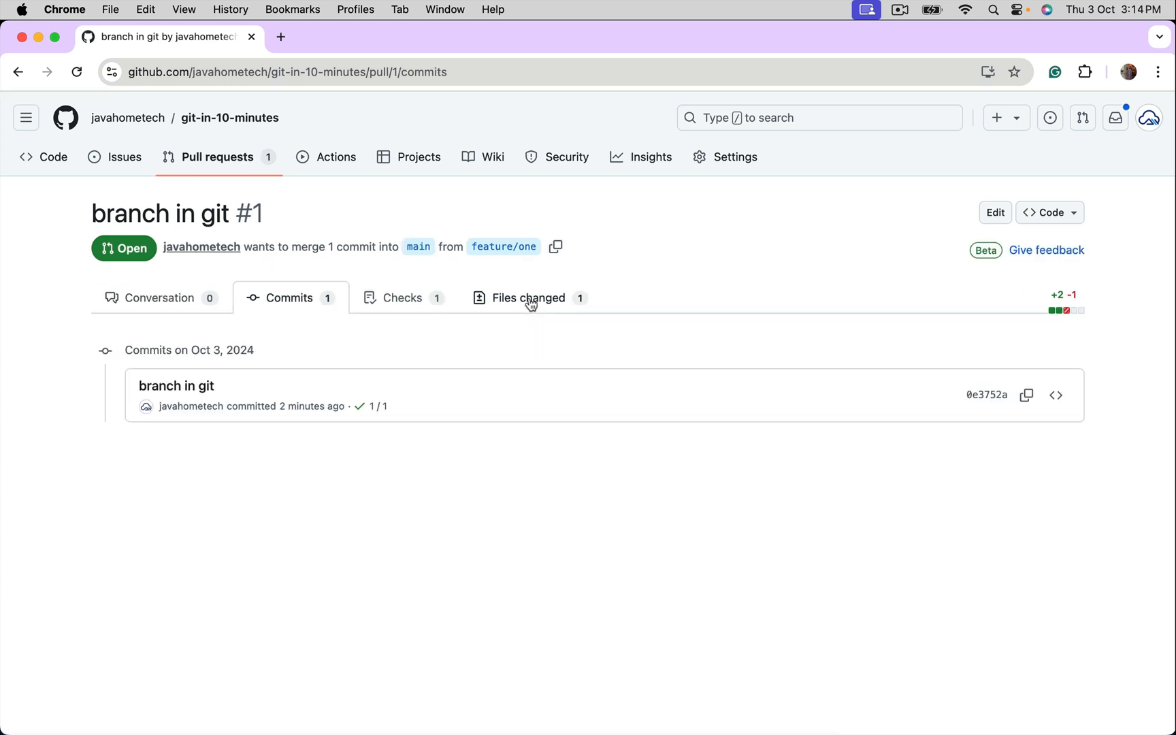
left_click(528, 298)
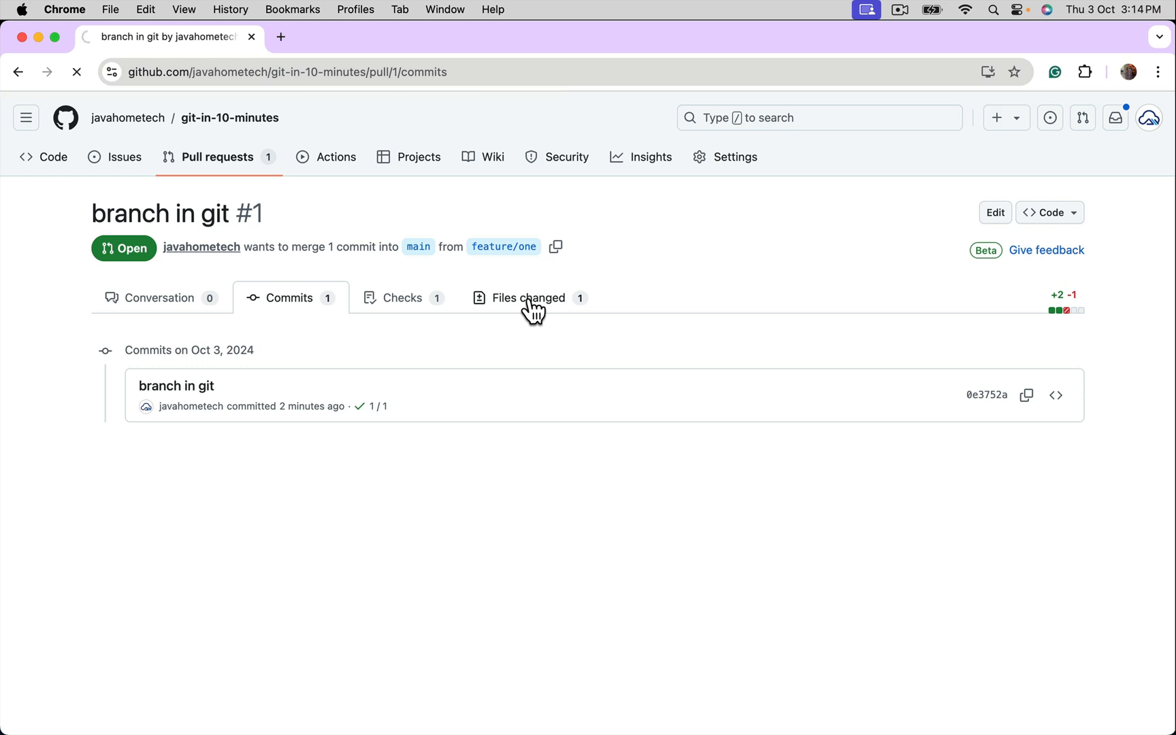
left_click(527, 298)
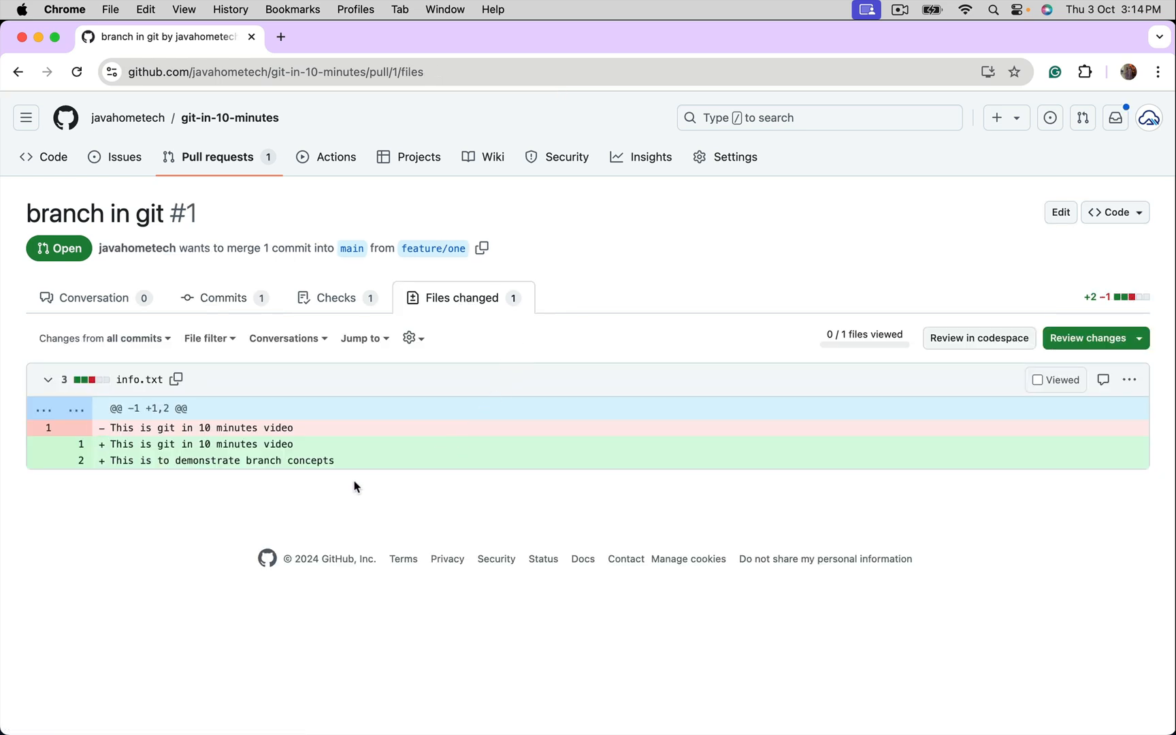
mouse_move(351, 494)
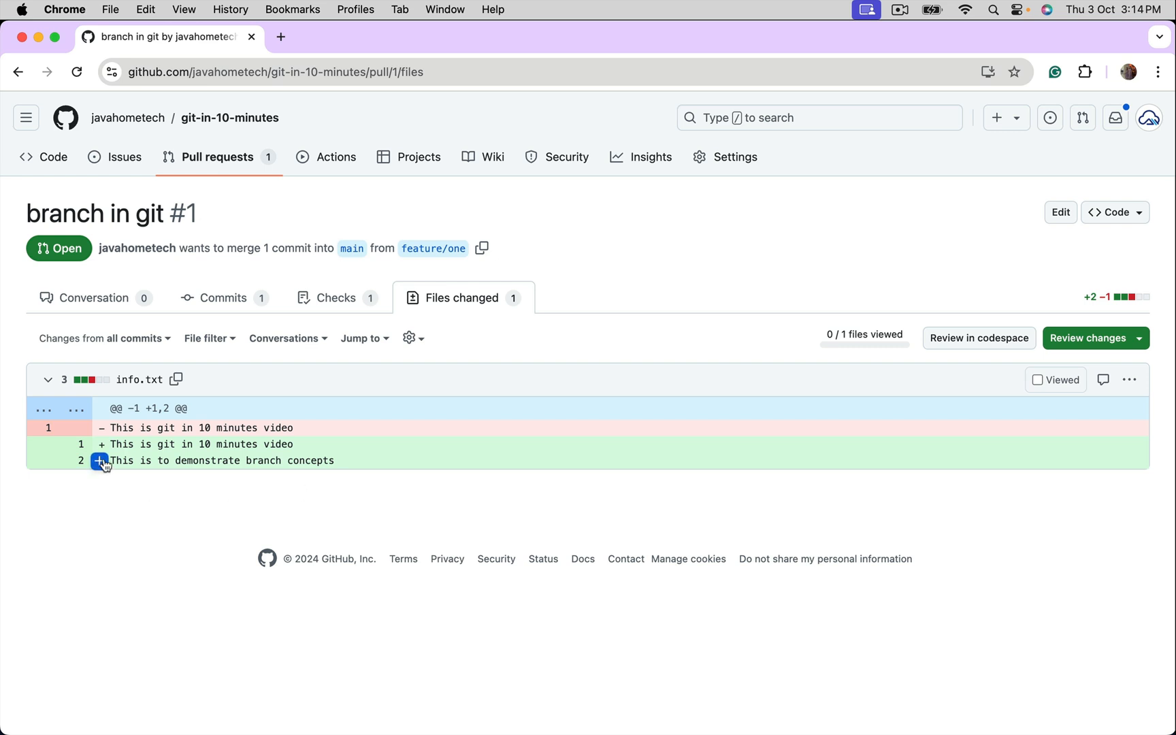
mouse_move(274, 473)
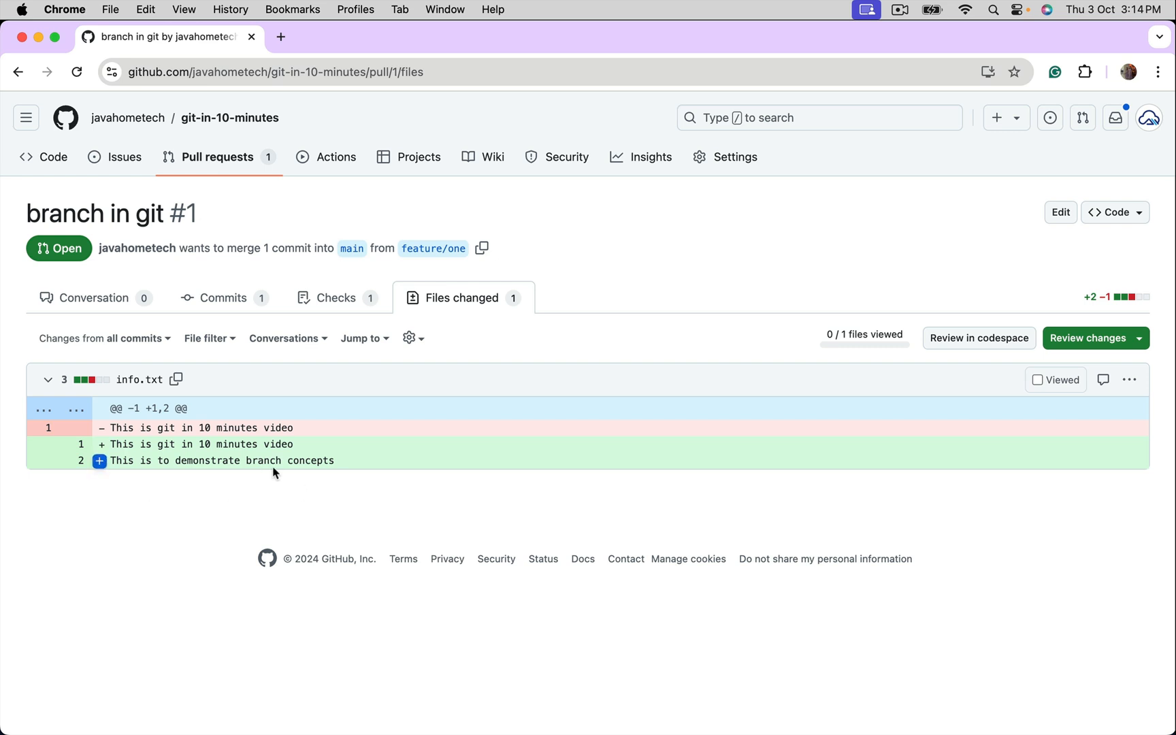
mouse_move(279, 485)
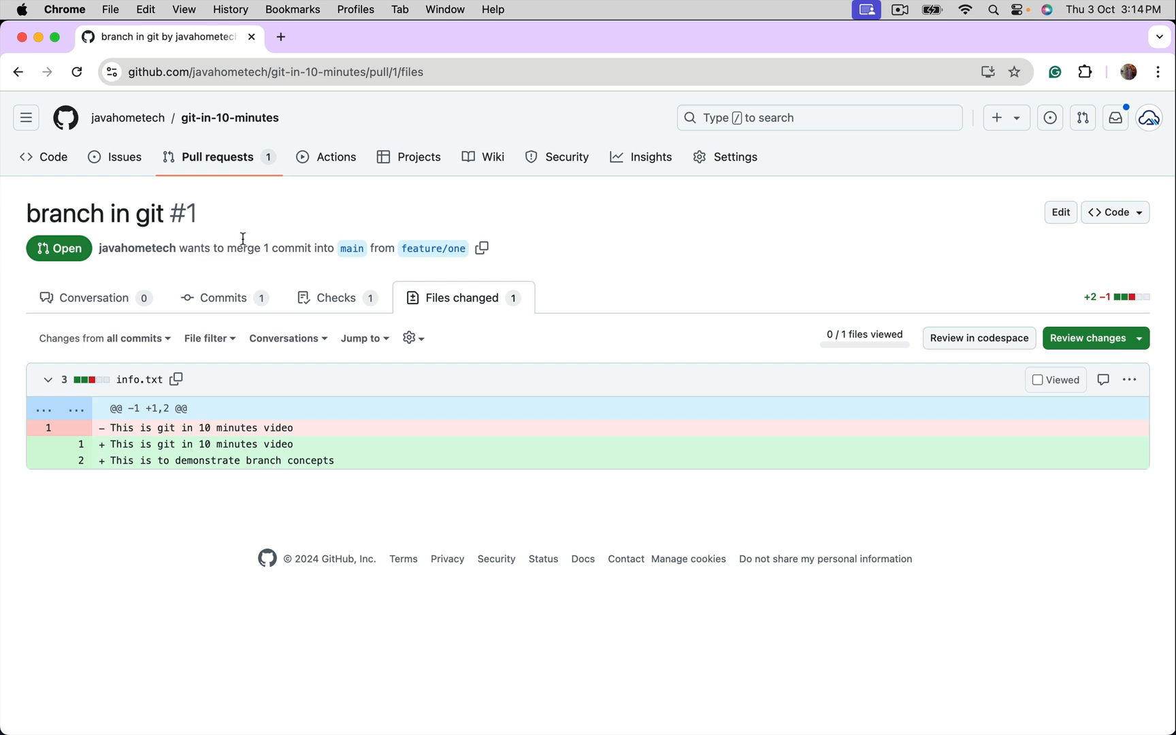
mouse_move(233, 176)
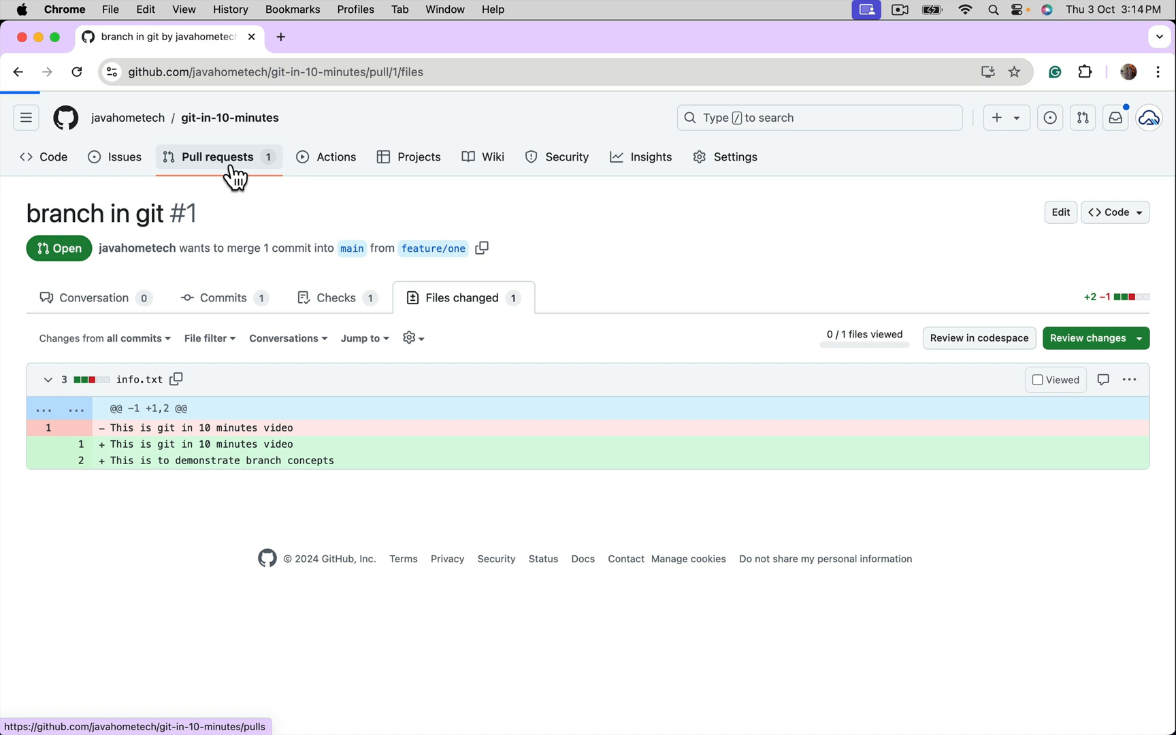
- Reopen the 'branch in git' pull request and confirm its merge into main
left_click(216, 158)
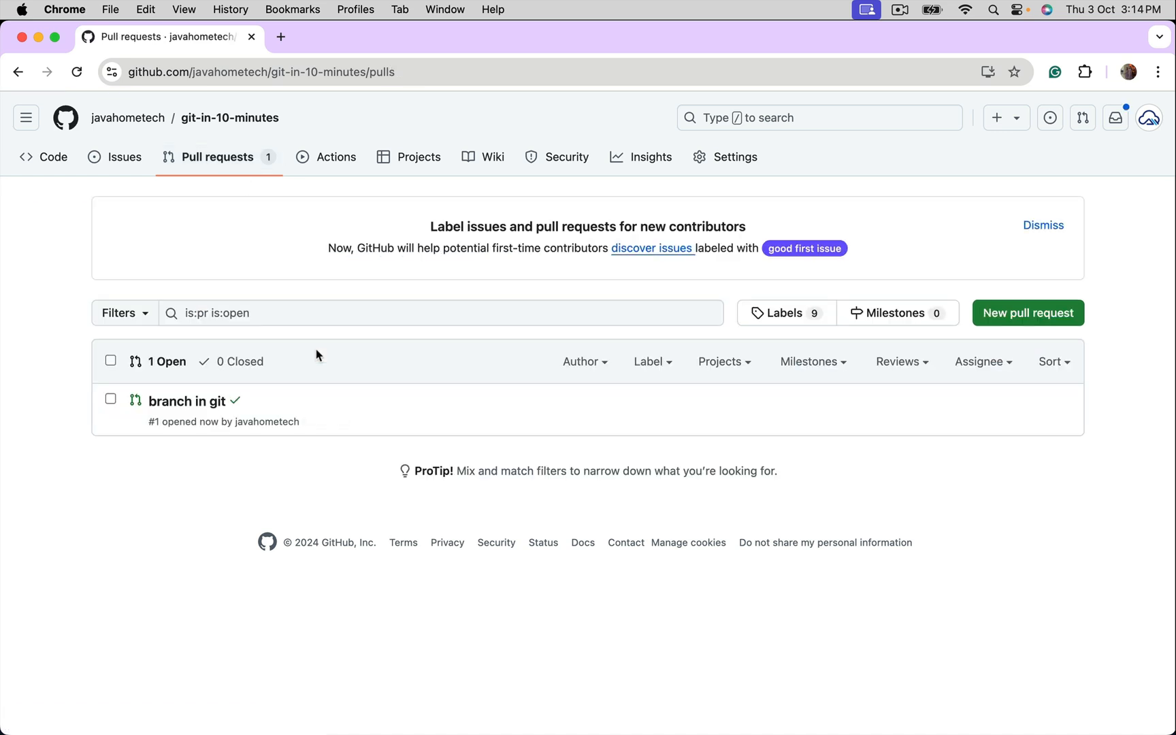
left_click(188, 401)
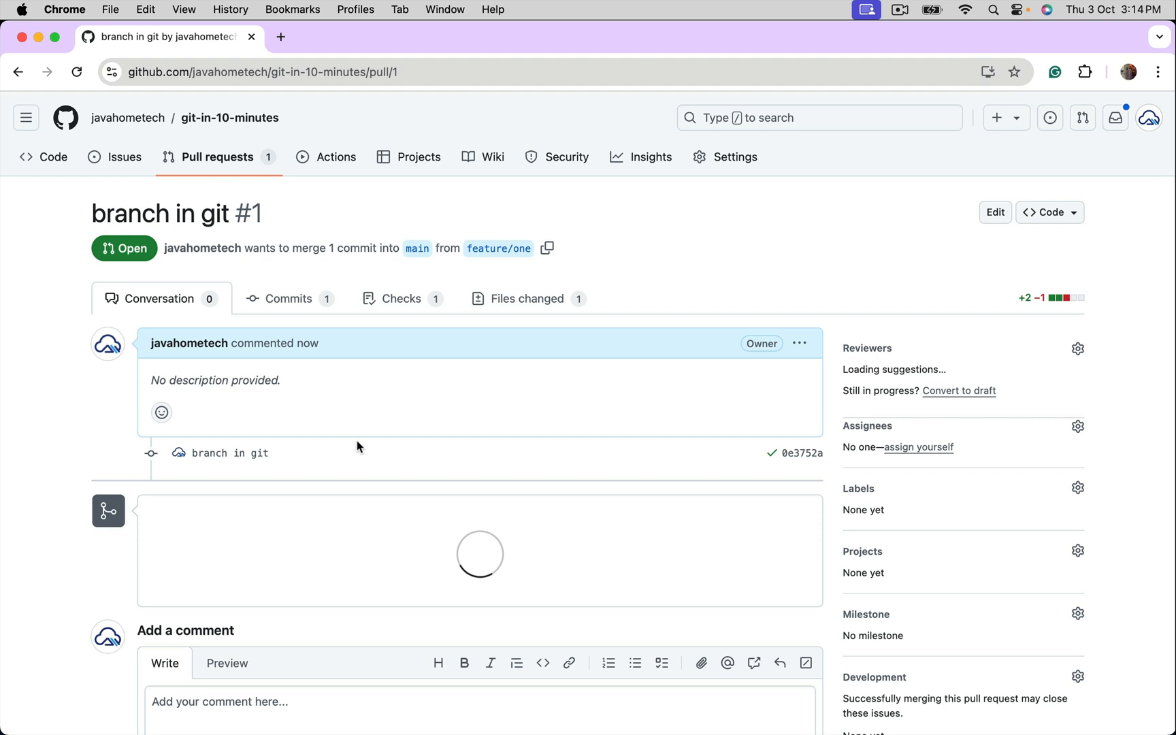
scroll("down", 3)
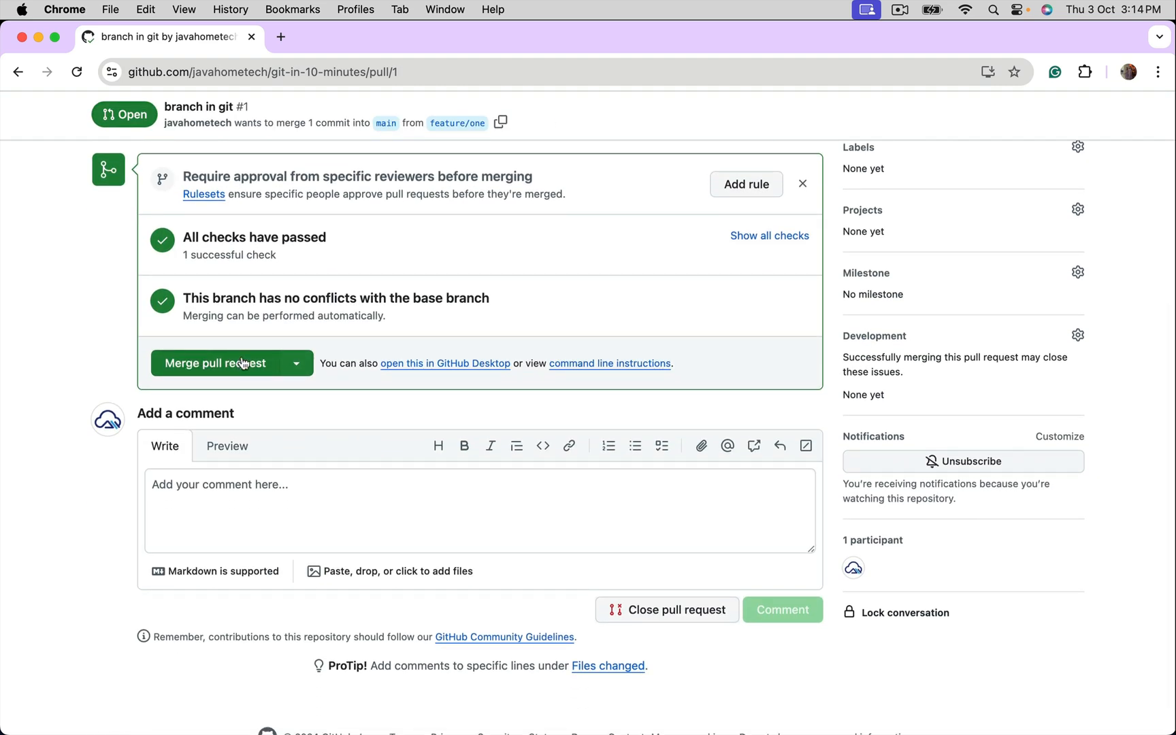
left_click(213, 363)
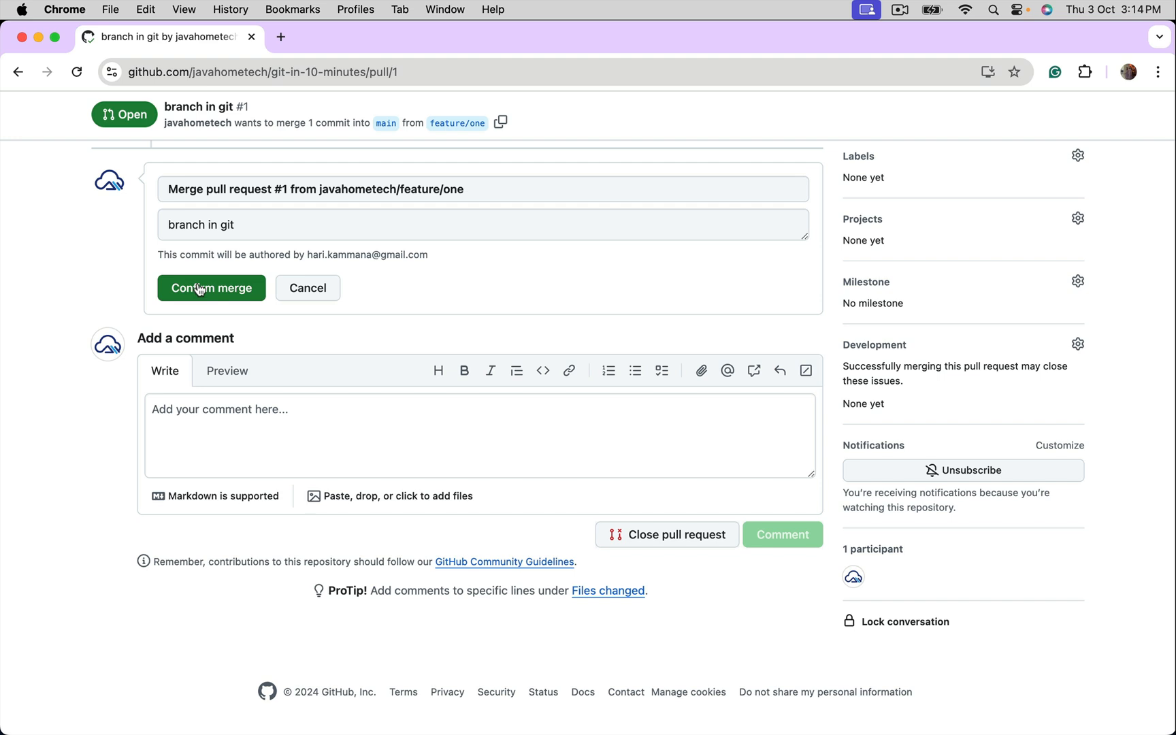
left_click(211, 289)
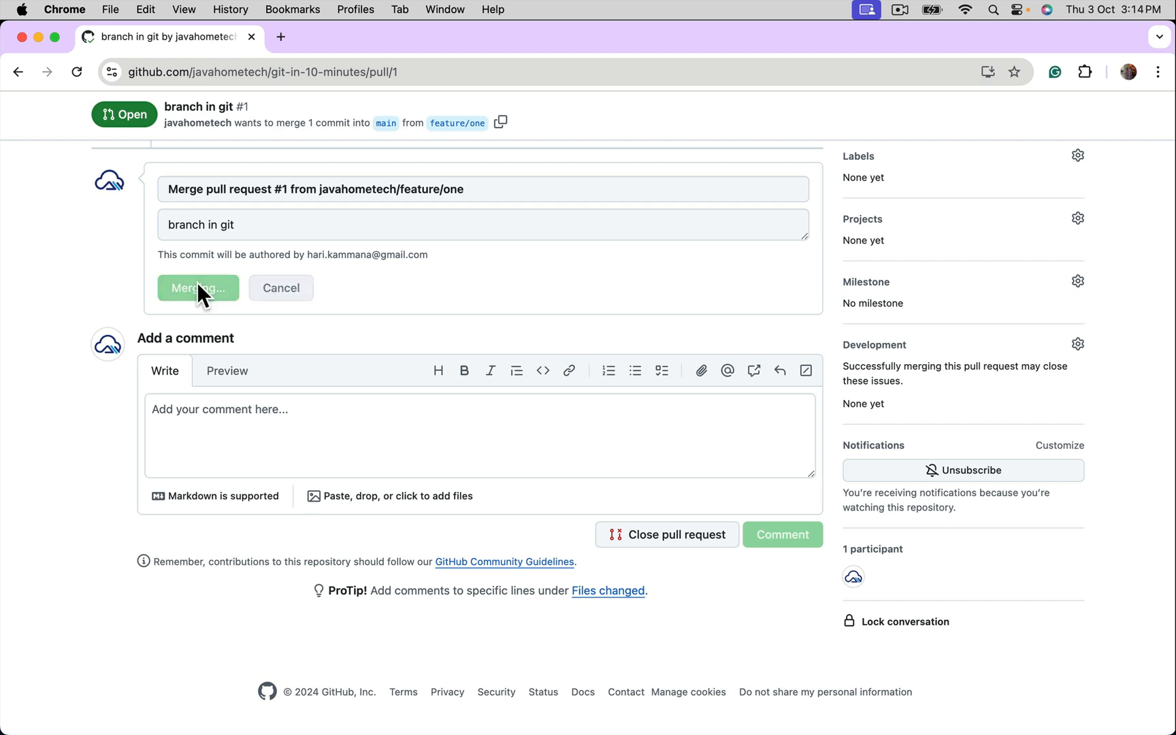
left_click(199, 289)
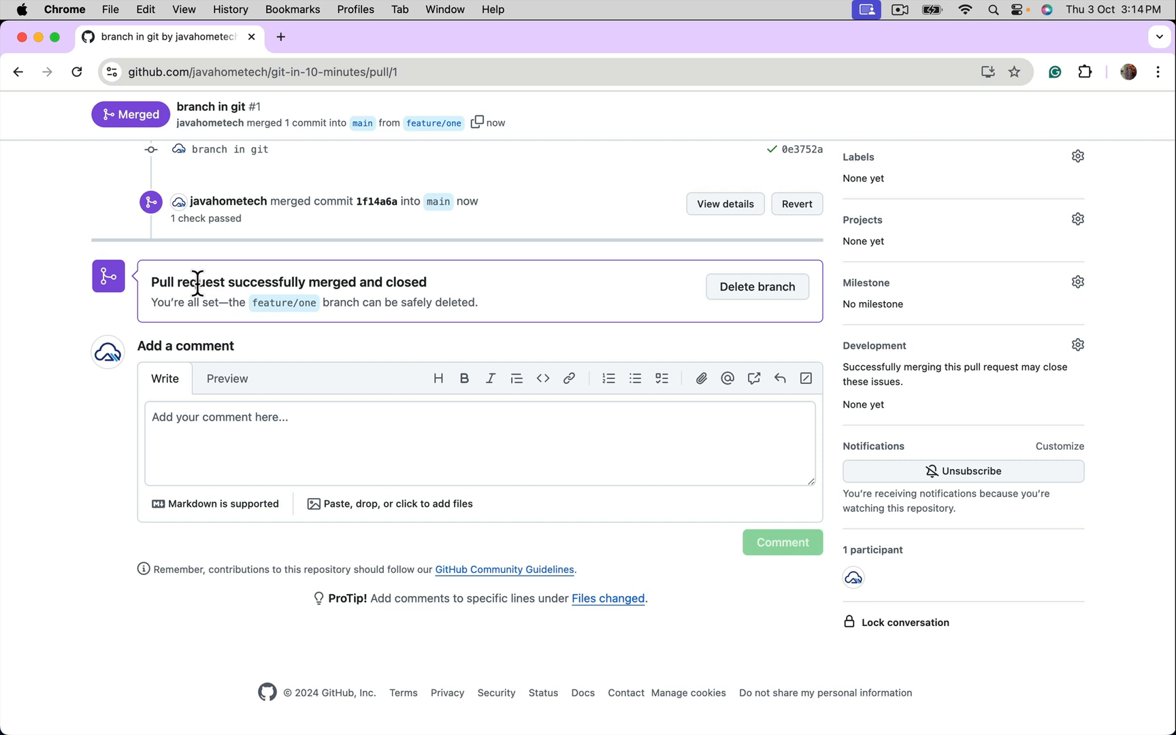
mouse_move(657, 300)
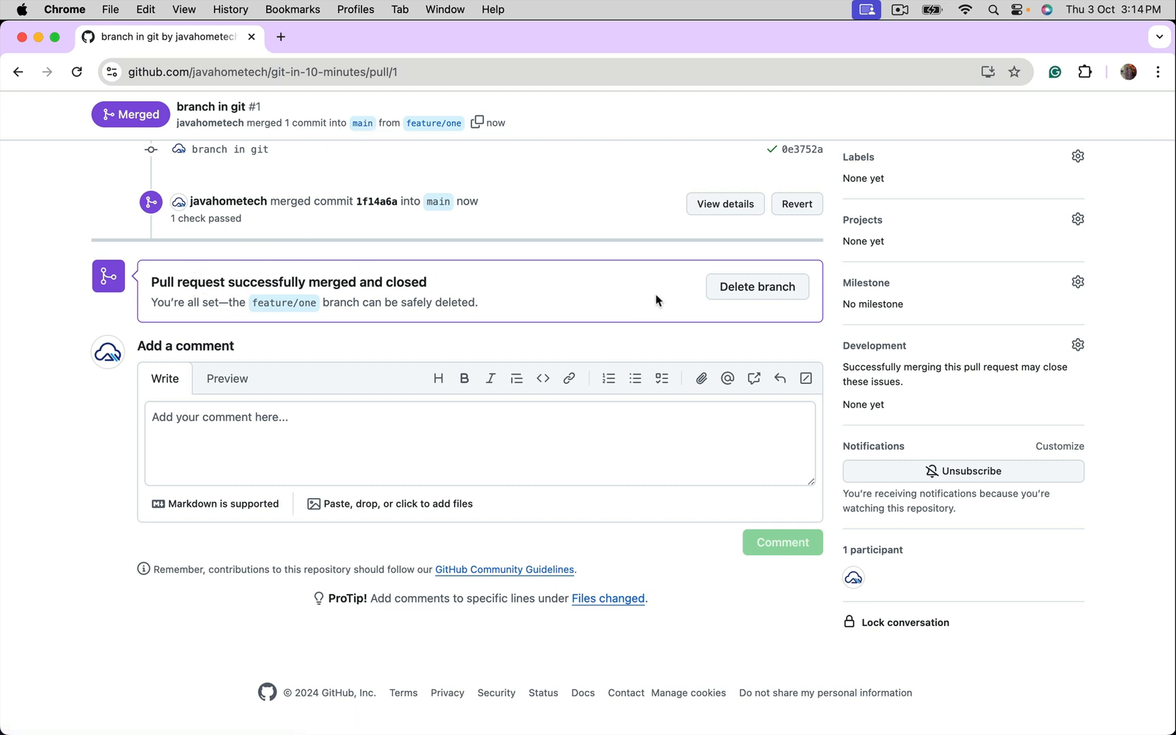
mouse_move(438, 292)
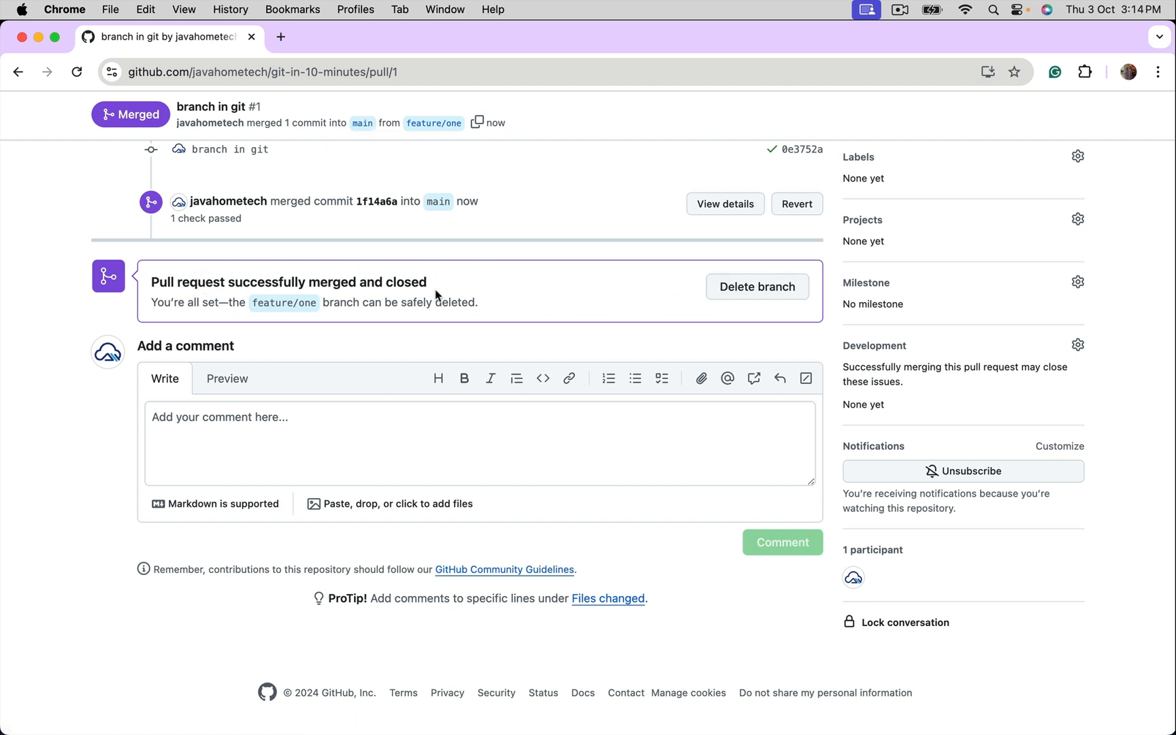
mouse_move(536, 305)
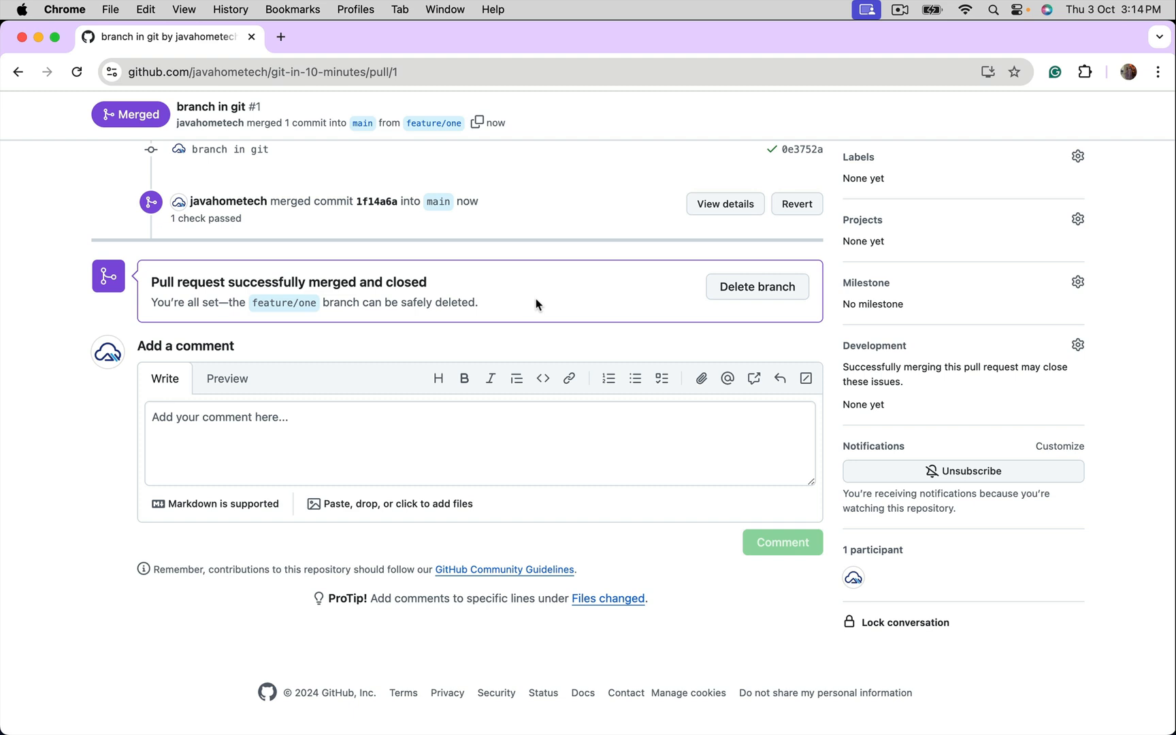
mouse_move(181, 285)
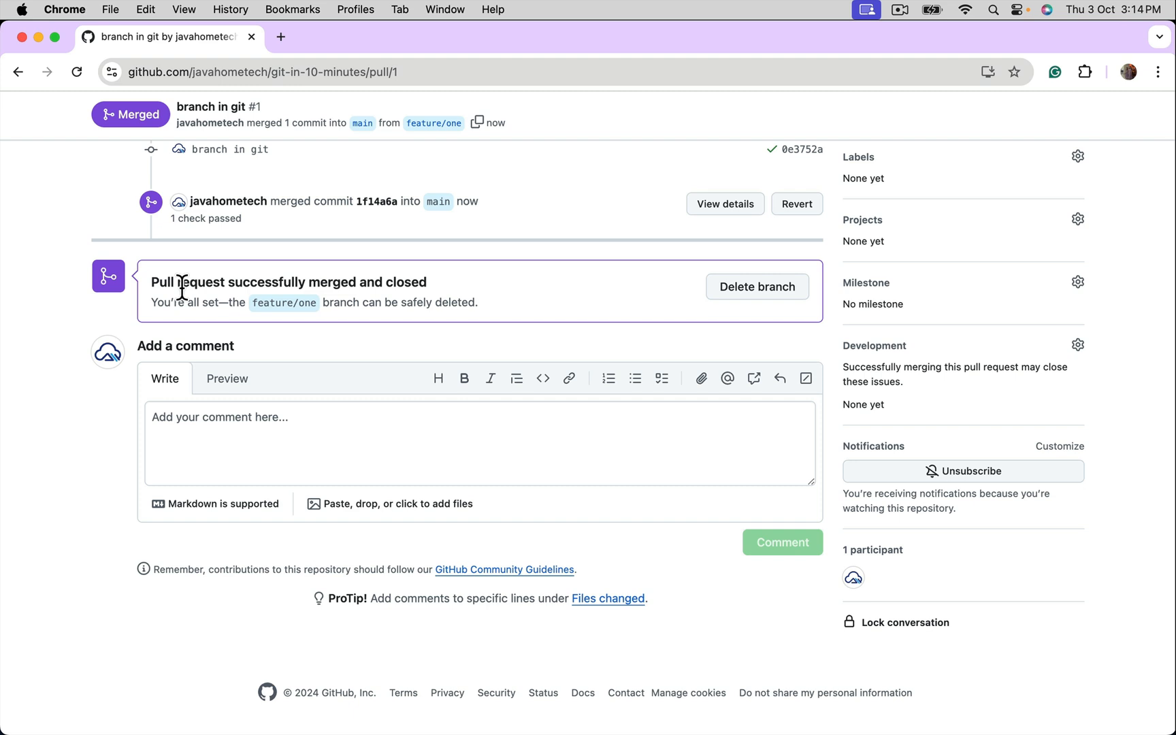
mouse_move(588, 357)
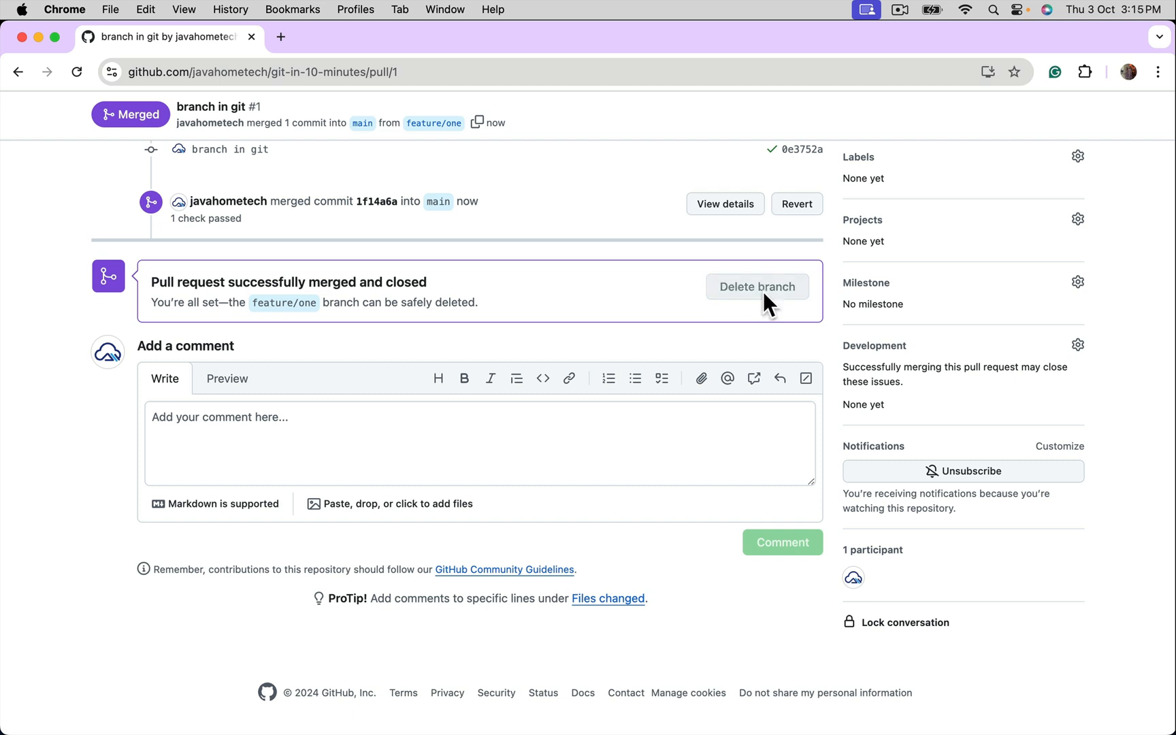
- Delete the merged feature/one branch on GitHub
left_click(758, 285)
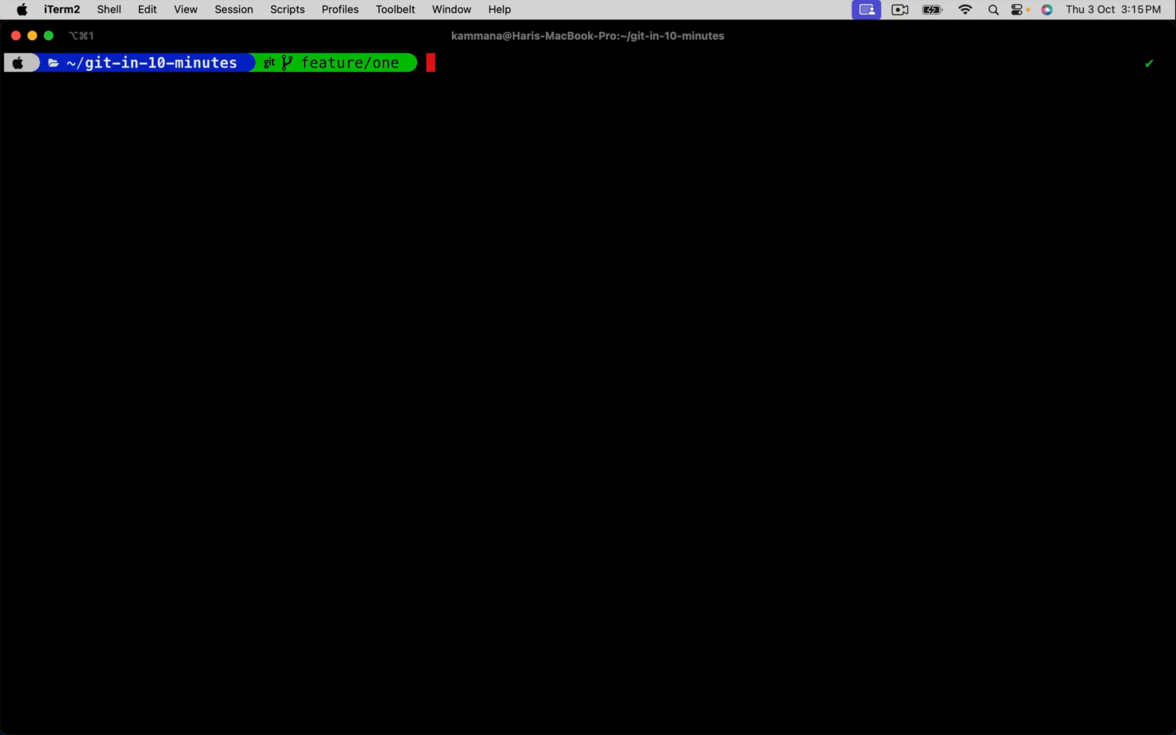
- Run git branch -d feature/one, which fails while the branch is checked out
type("git branch -d")
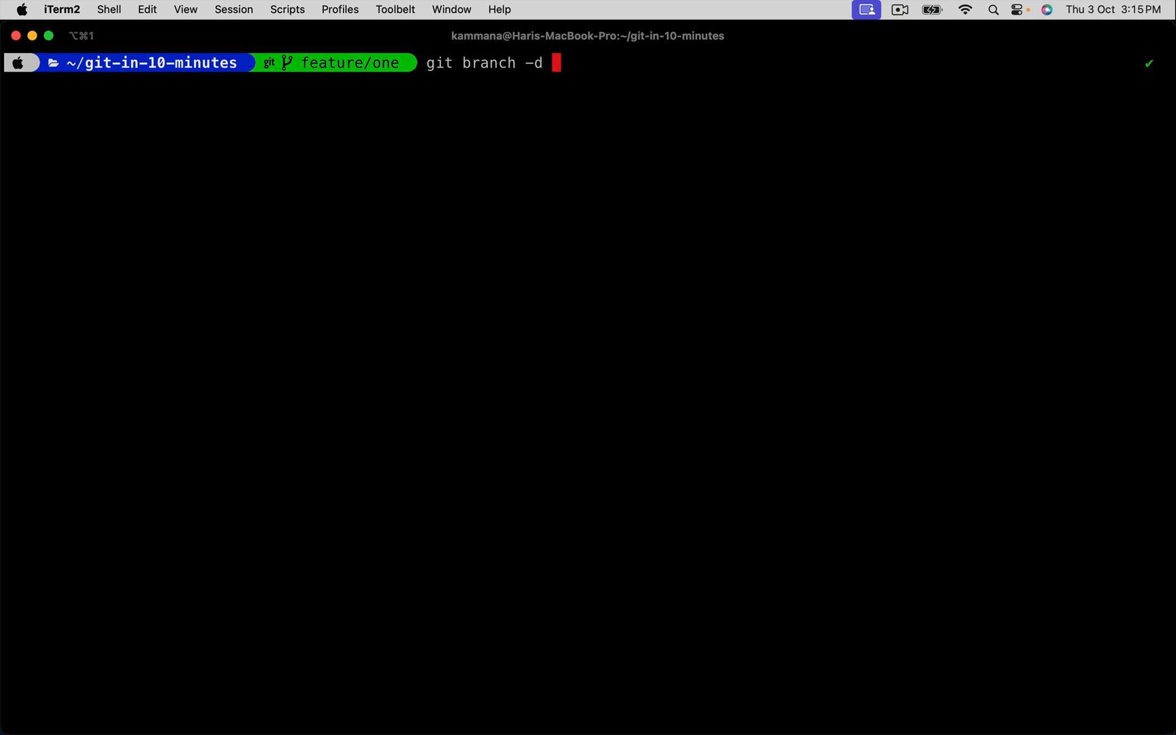
type("feature/one")
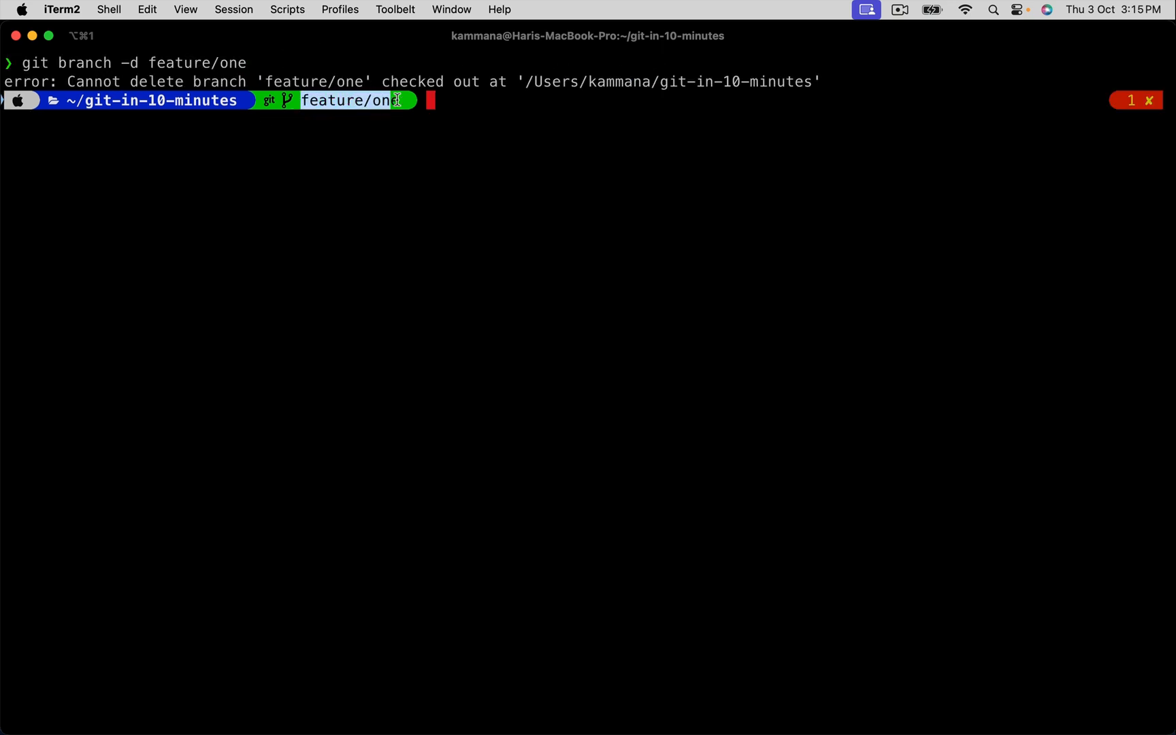
mouse_move(349, 106)
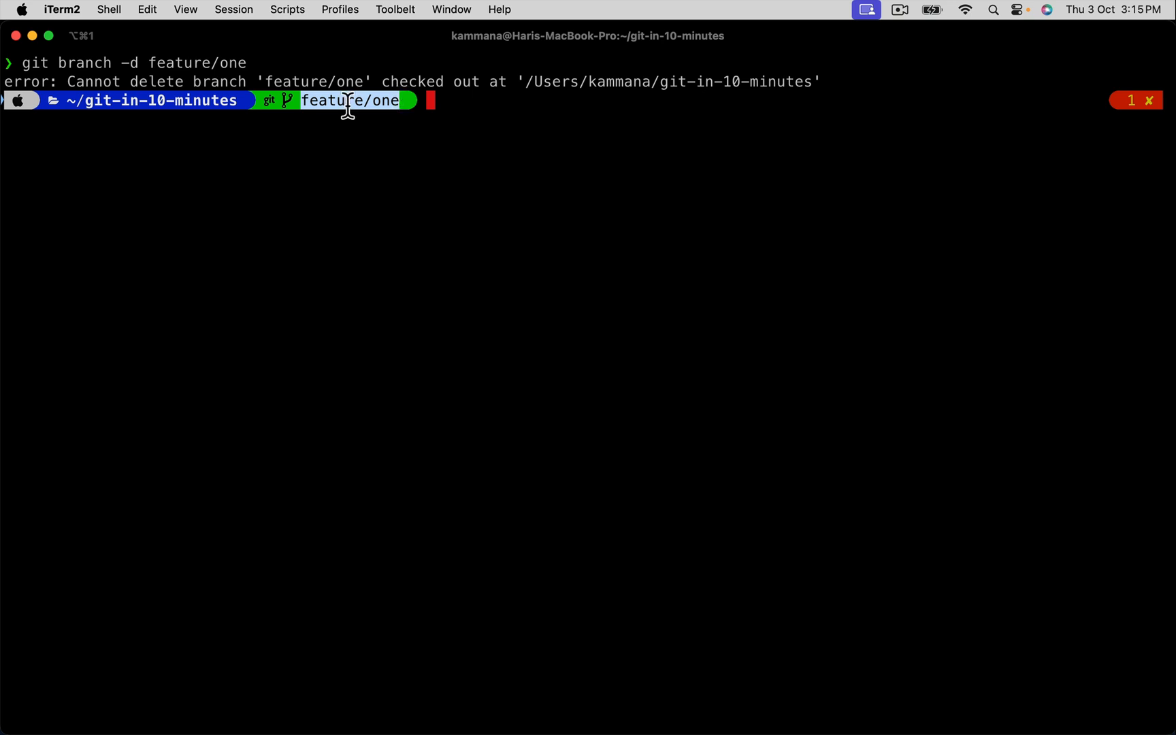
- Run git checkout main and retype git branch -d feature/one
type("git")
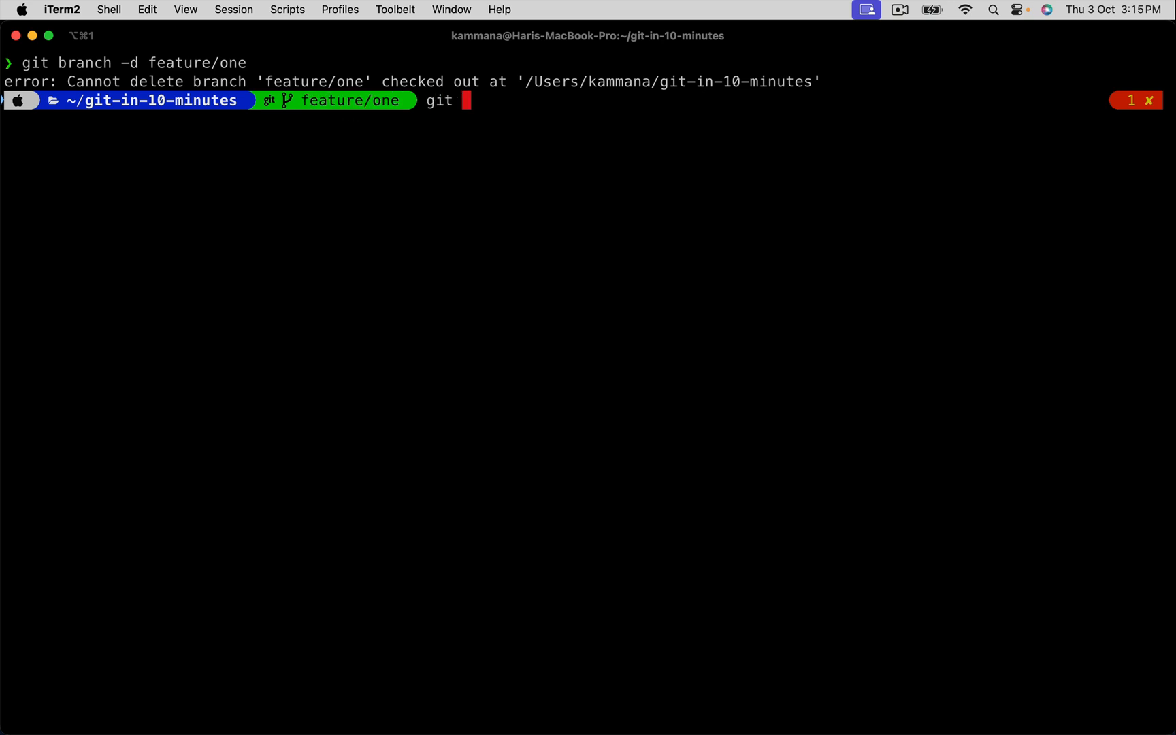
type("checkout")
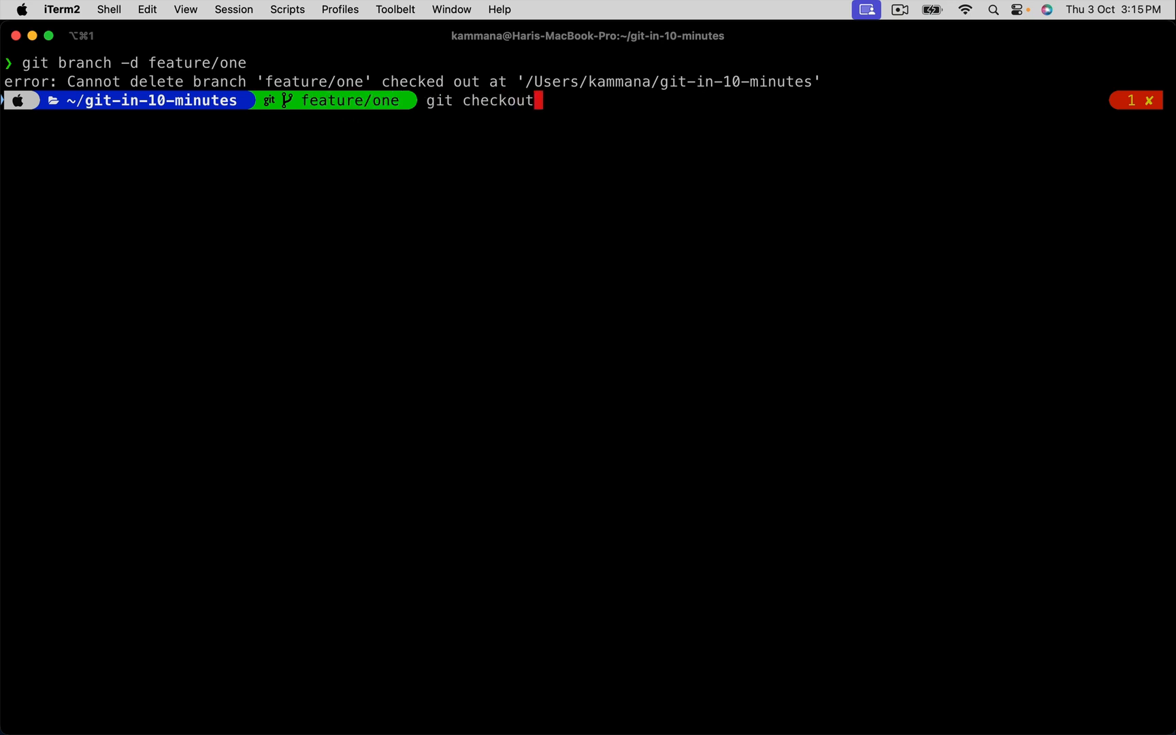
type("main")
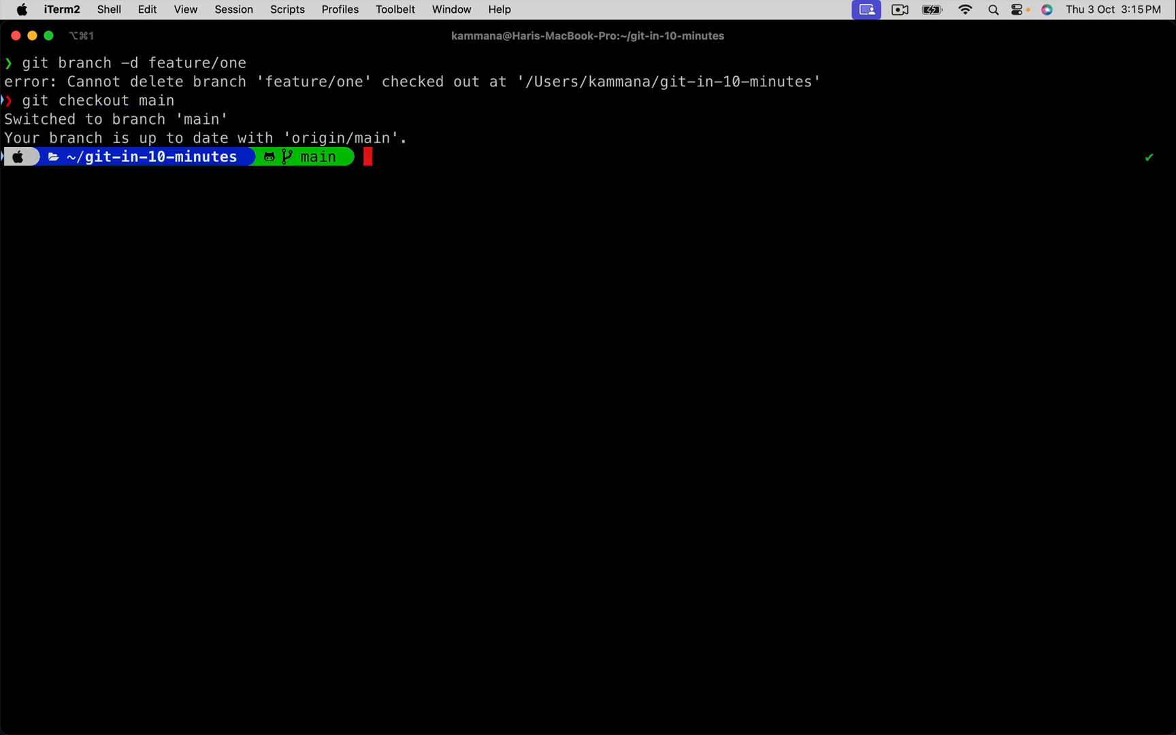
type("git branch -d feature/one")
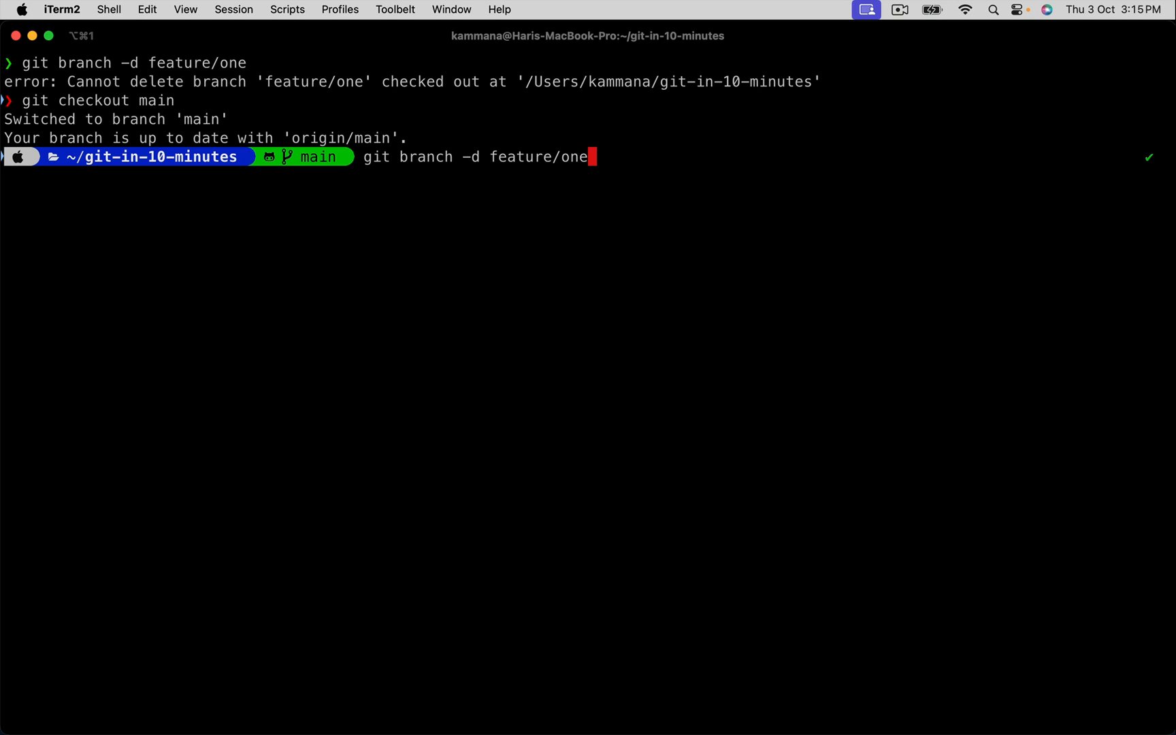
- Run the delete, see it refused as not fully merged, and highlight feature/one and -D in the hint
key("Enter")
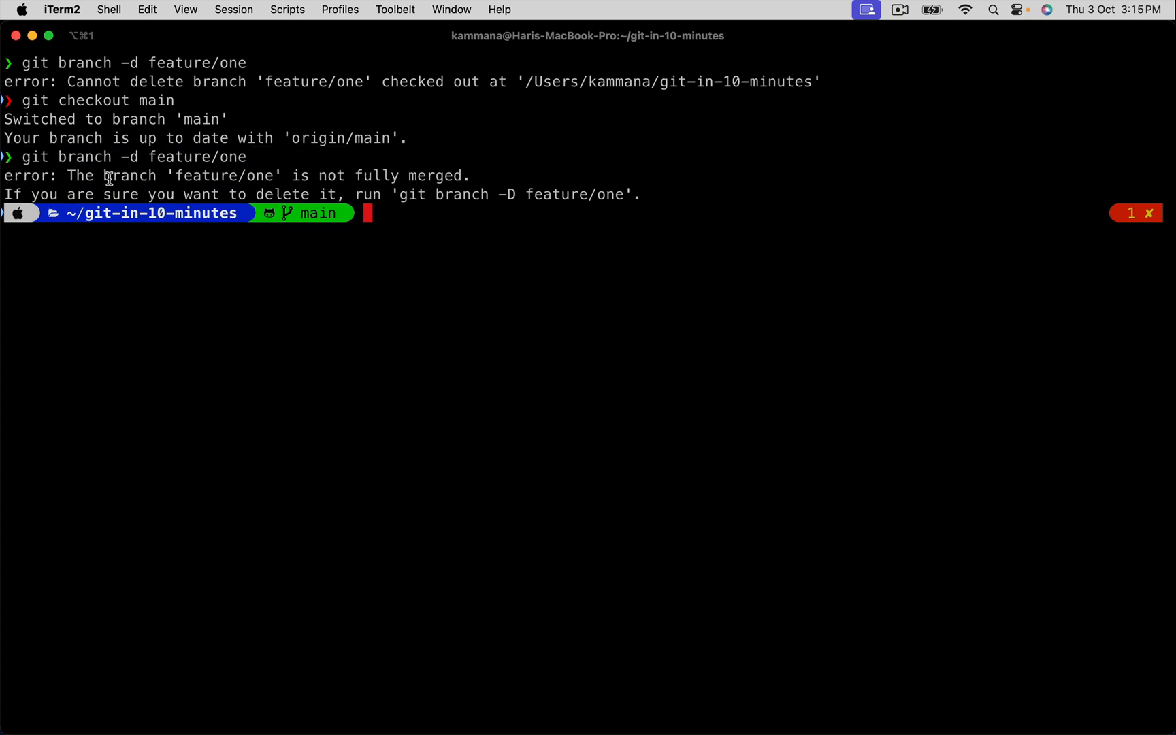
mouse_move(487, 177)
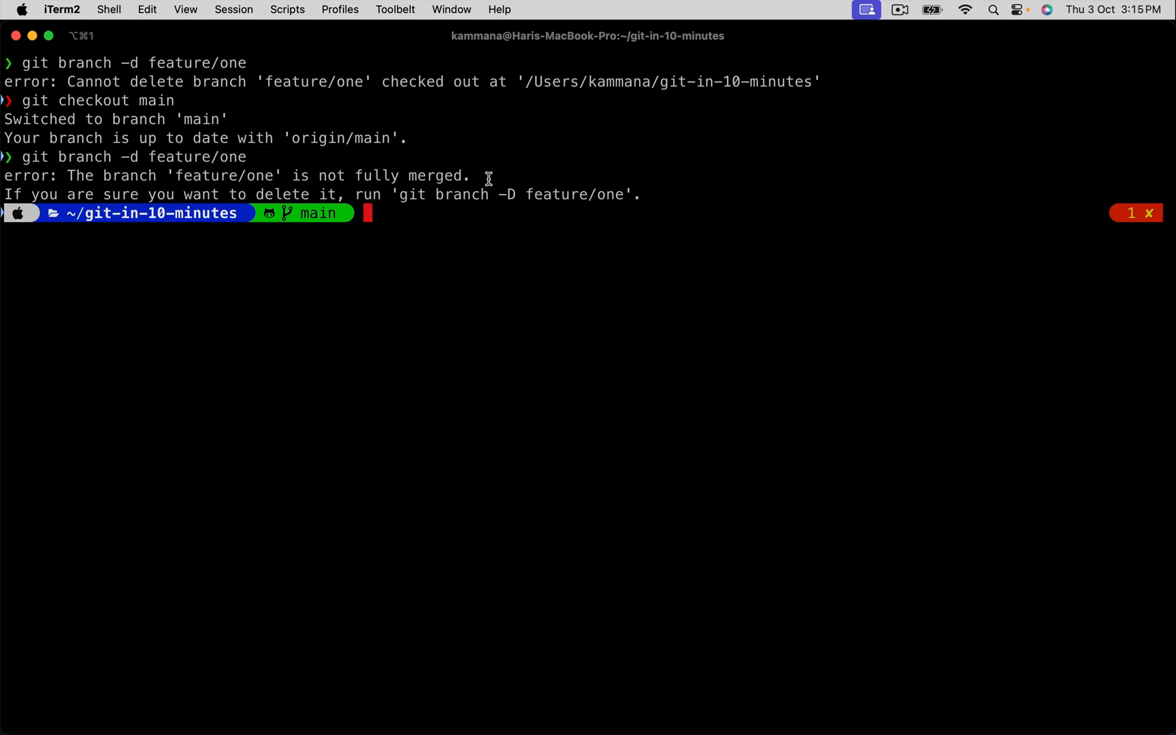
mouse_move(213, 178)
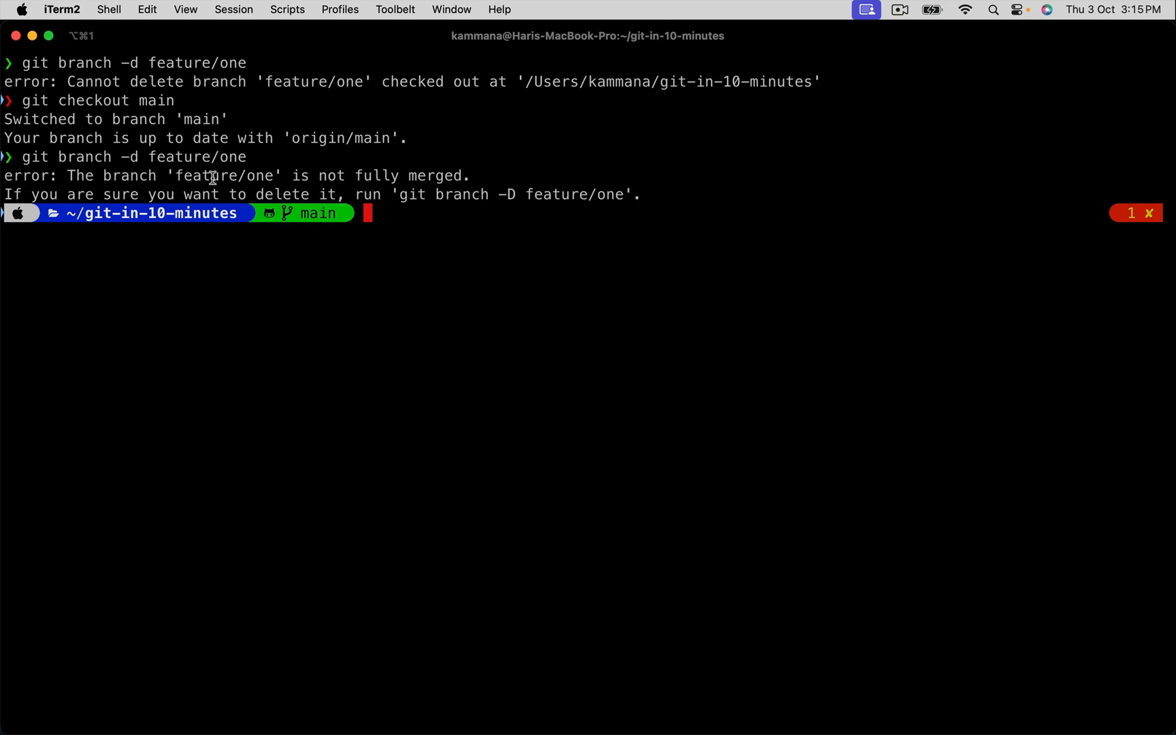
double_click(217, 175)
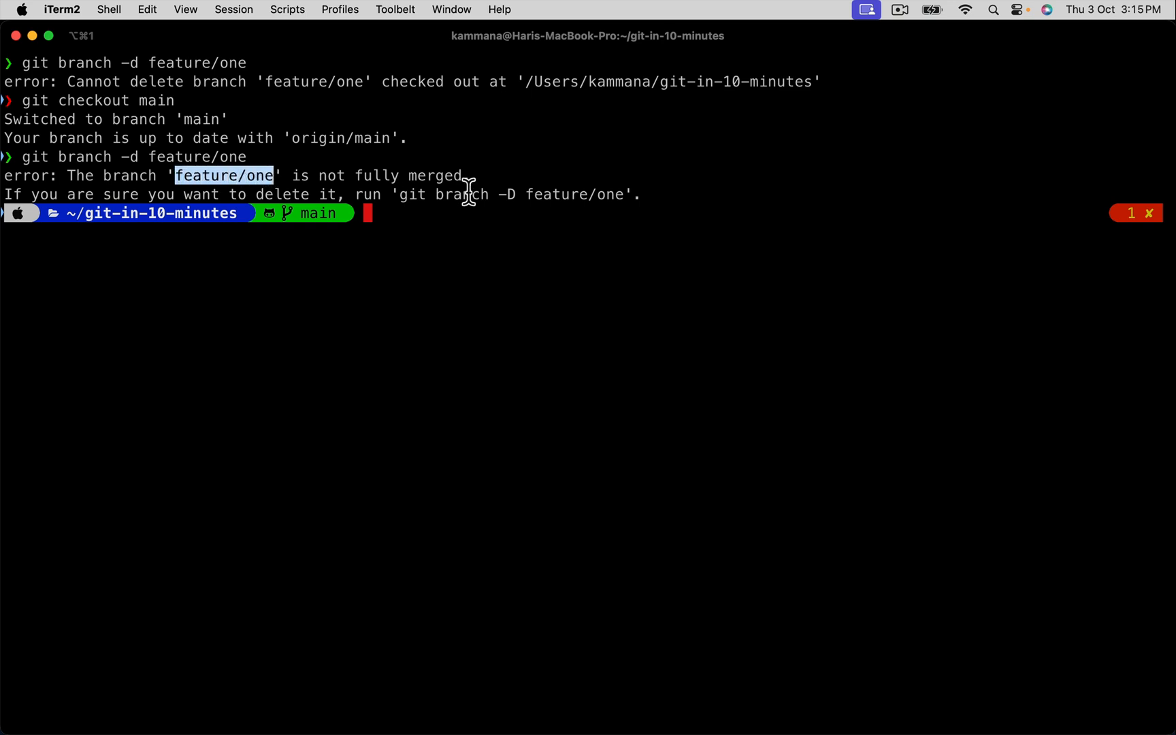
mouse_move(407, 196)
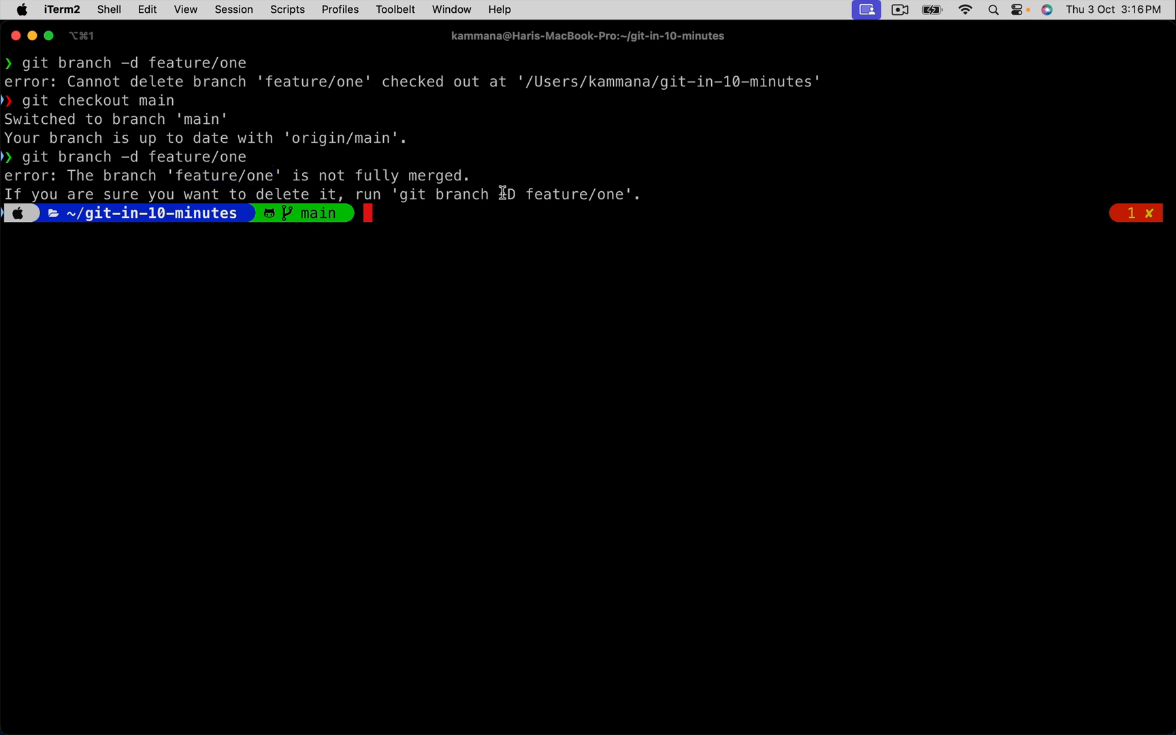
double_click(507, 195)
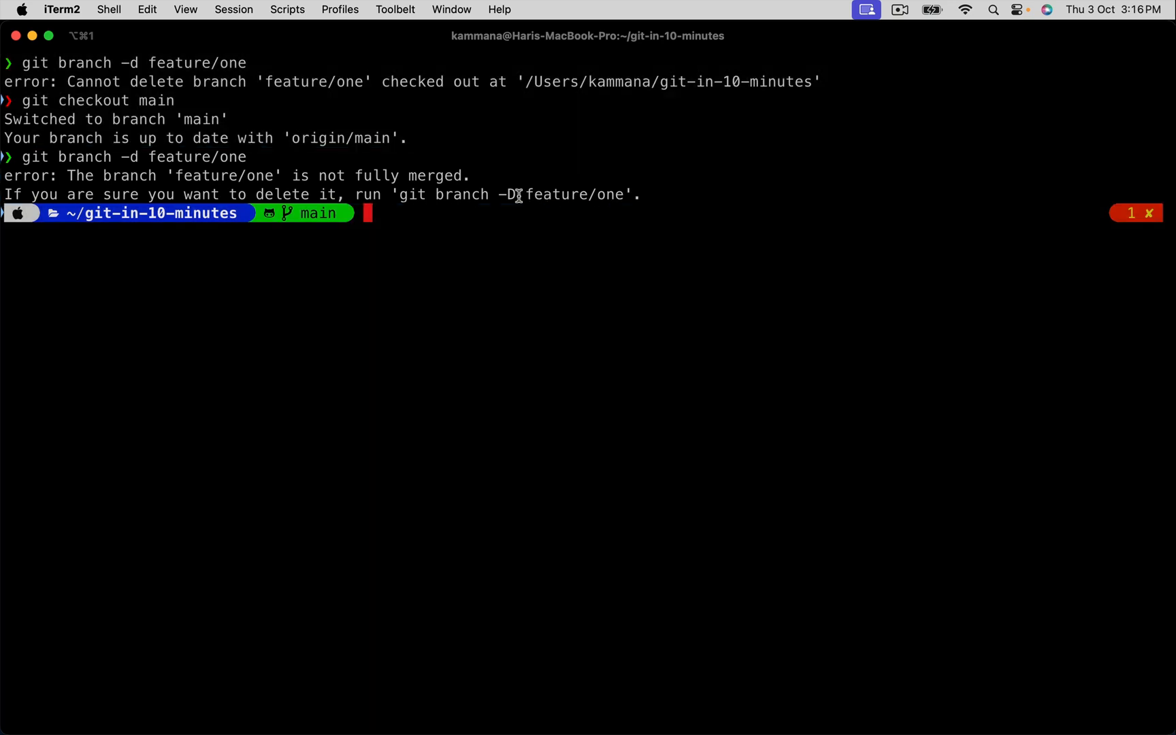
double_click(509, 194)
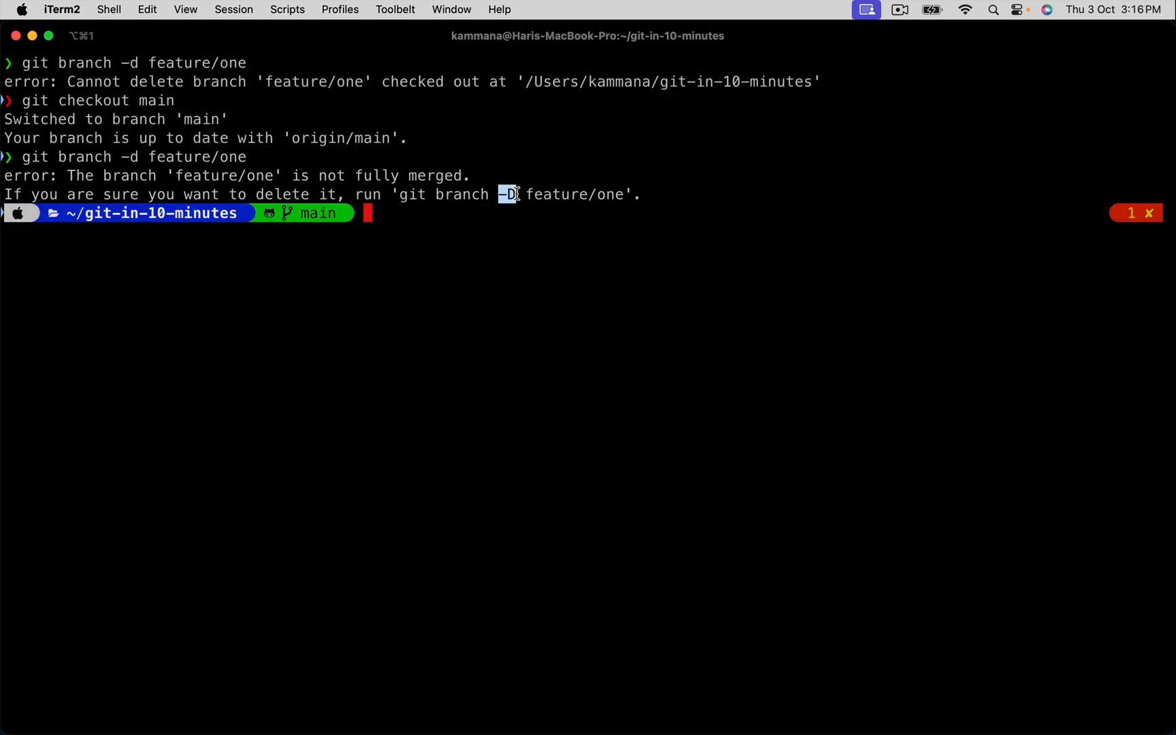
mouse_move(456, 226)
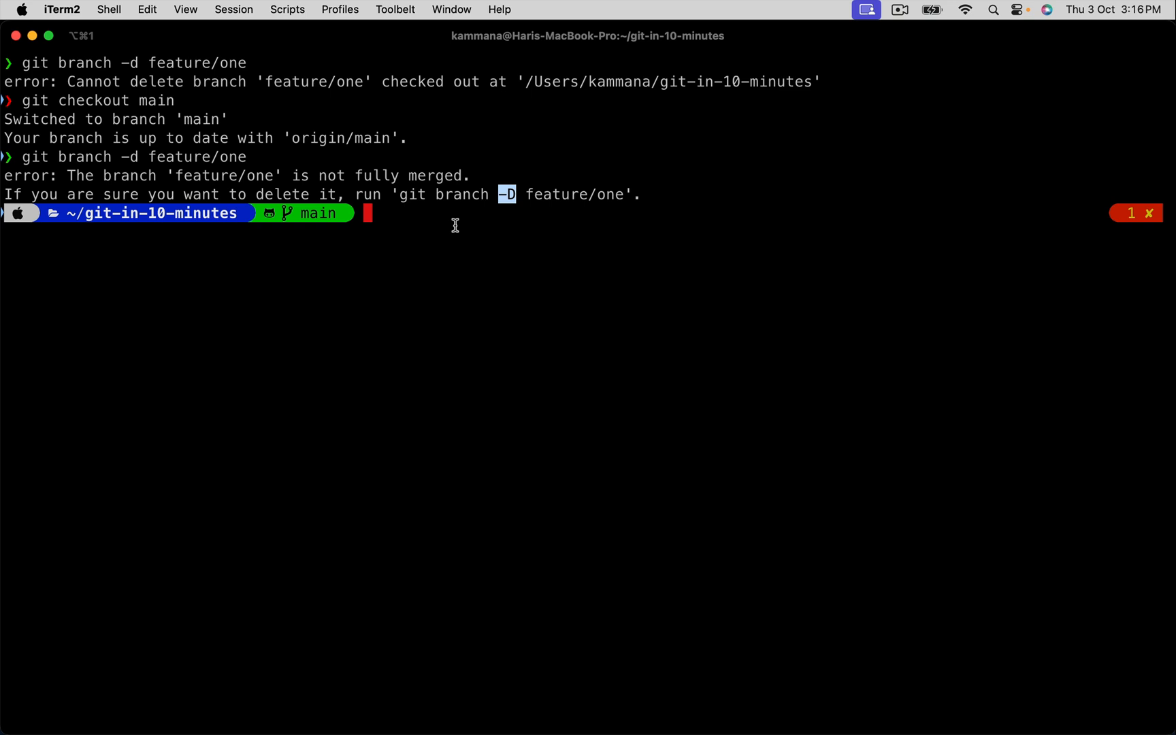
mouse_move(456, 226)
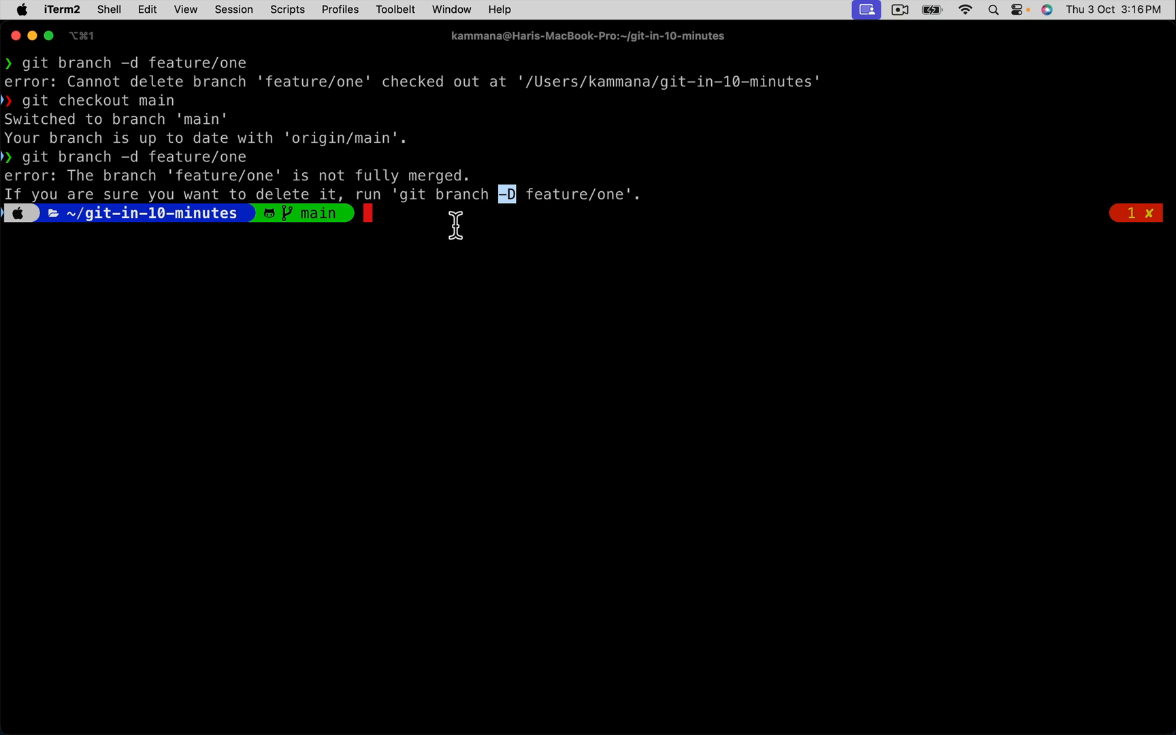
mouse_move(438, 174)
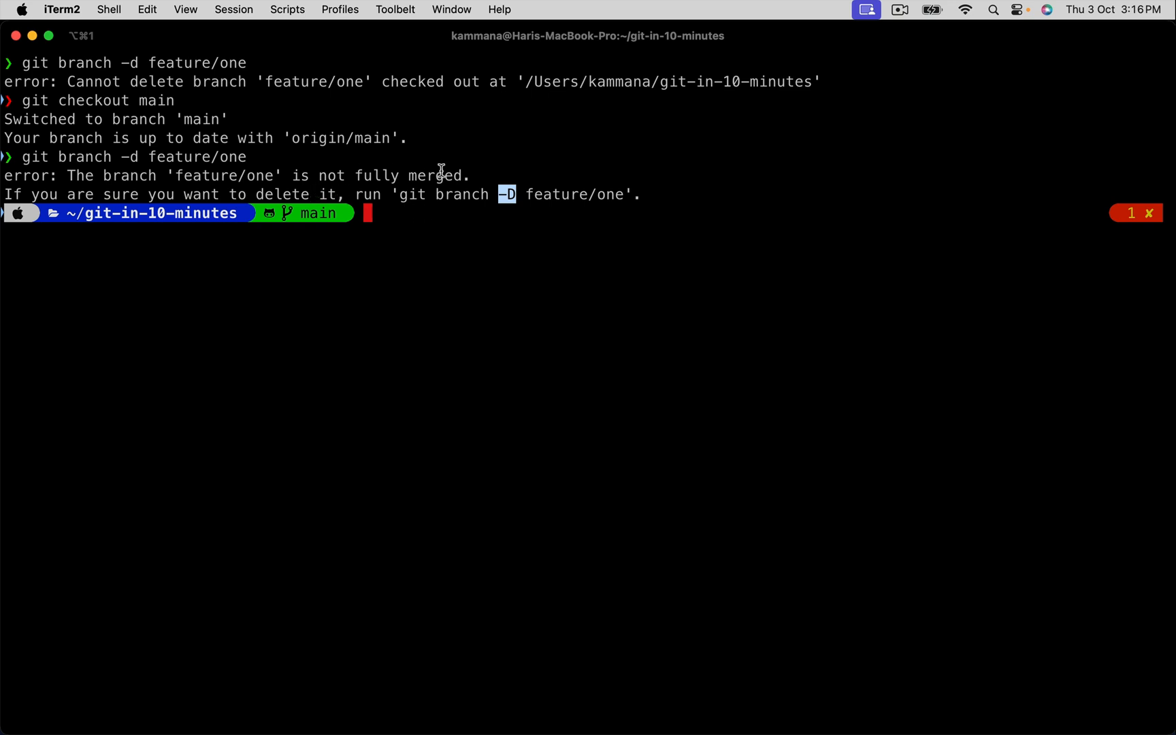
mouse_move(425, 236)
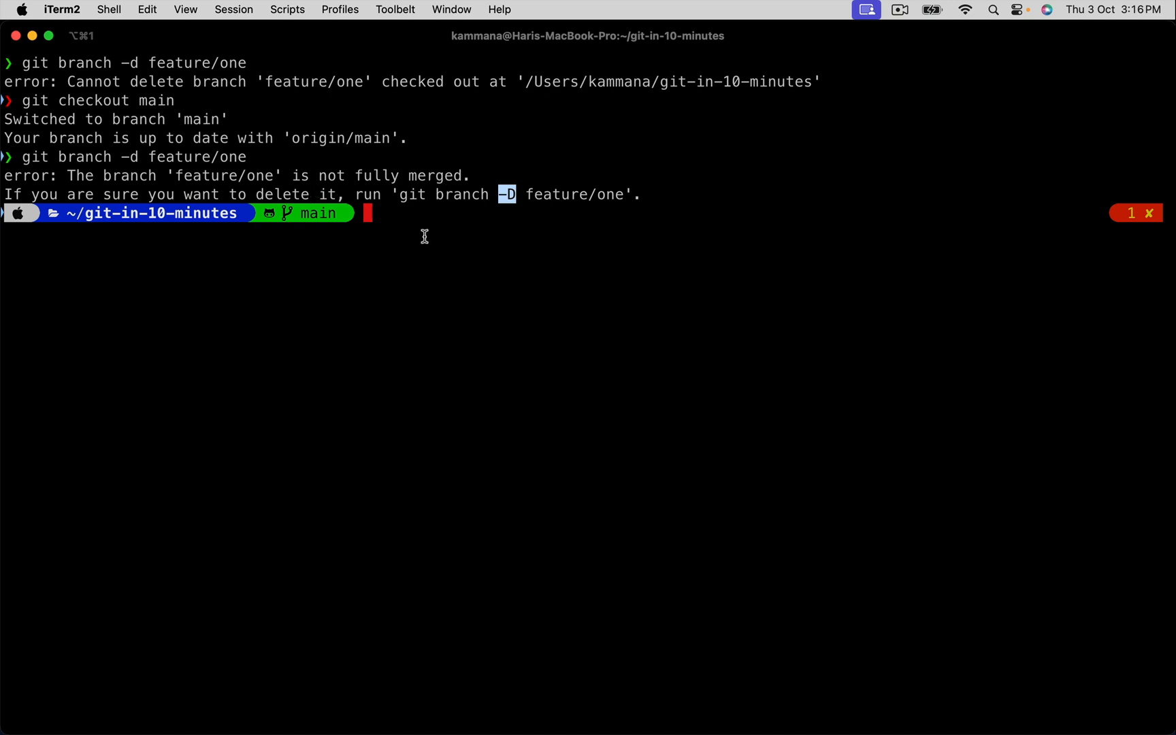
mouse_move(279, 177)
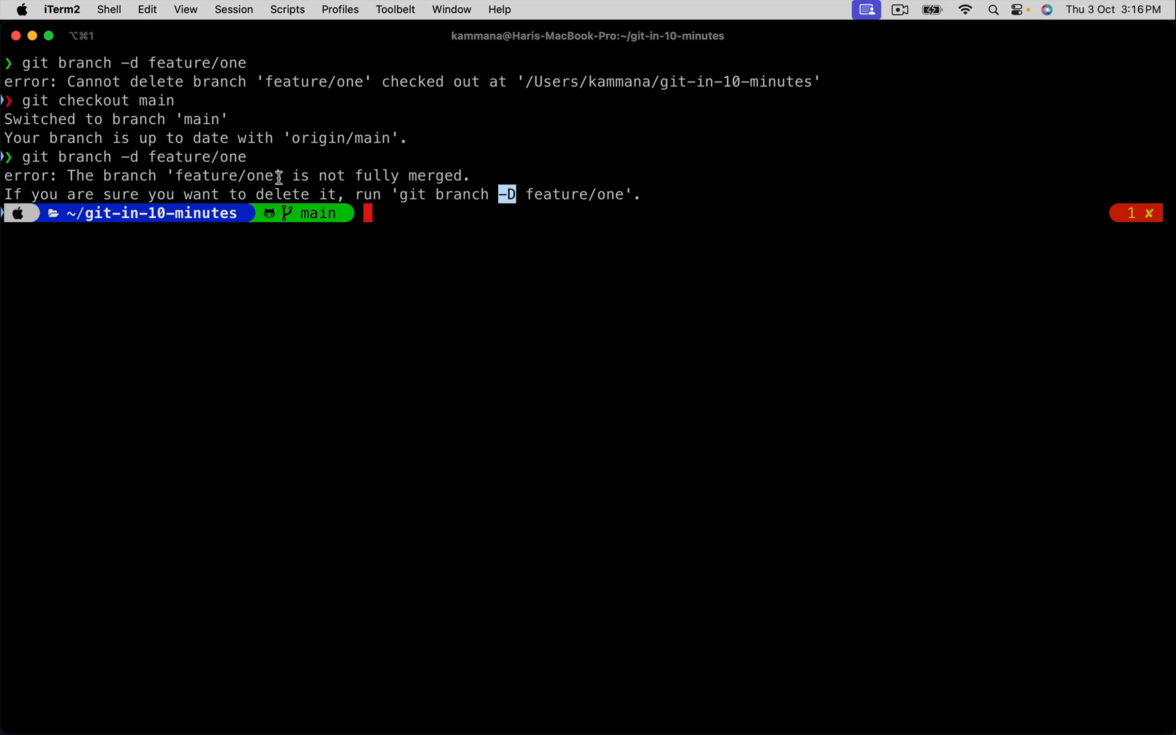
mouse_move(443, 211)
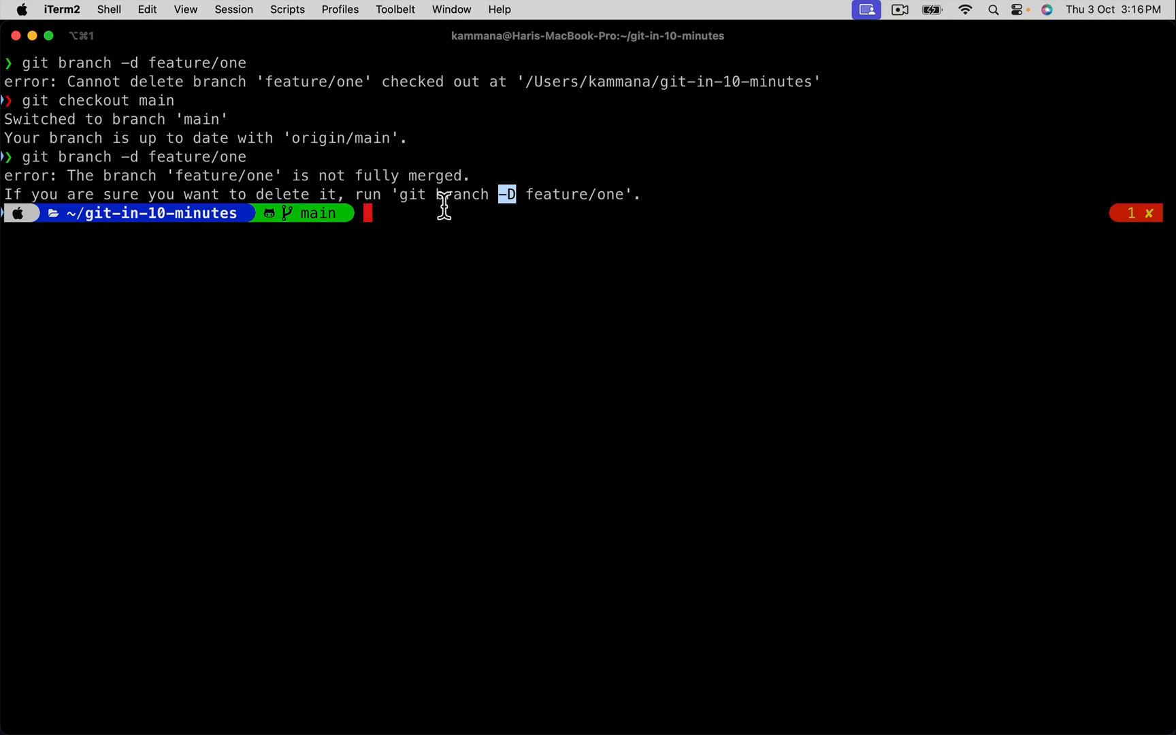
type("git")
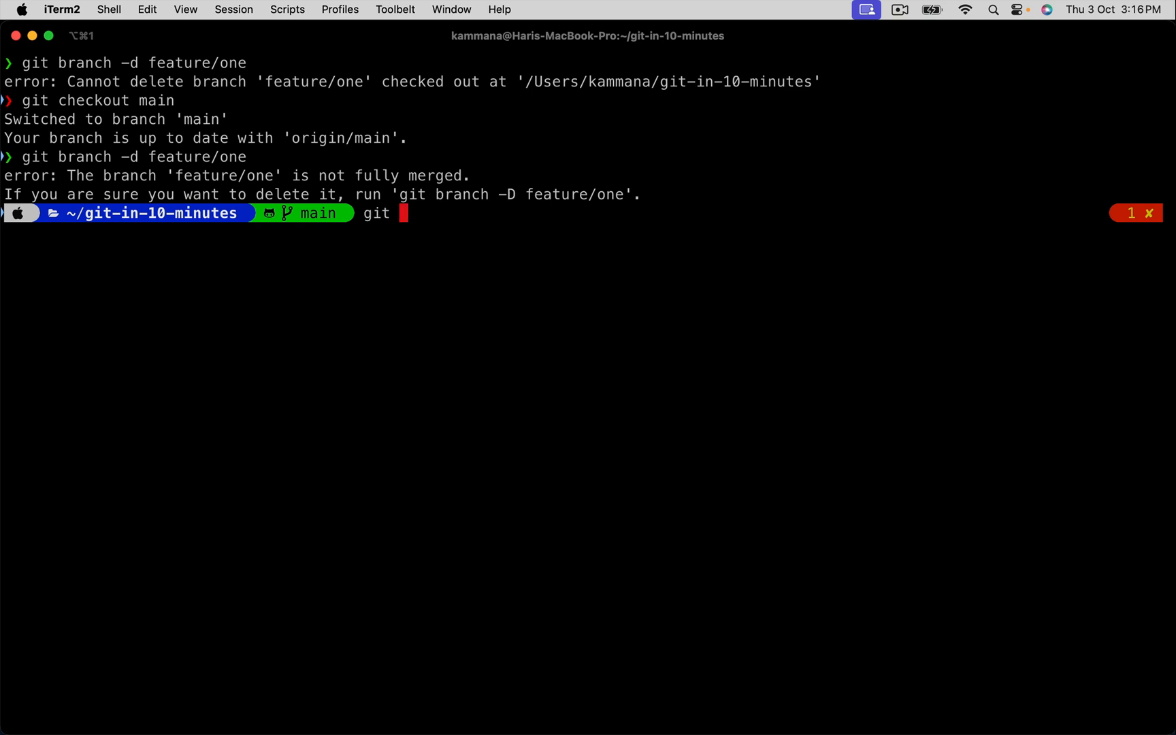
- Run git pull origin main, then retype git branch -d feature/one
type("pull")
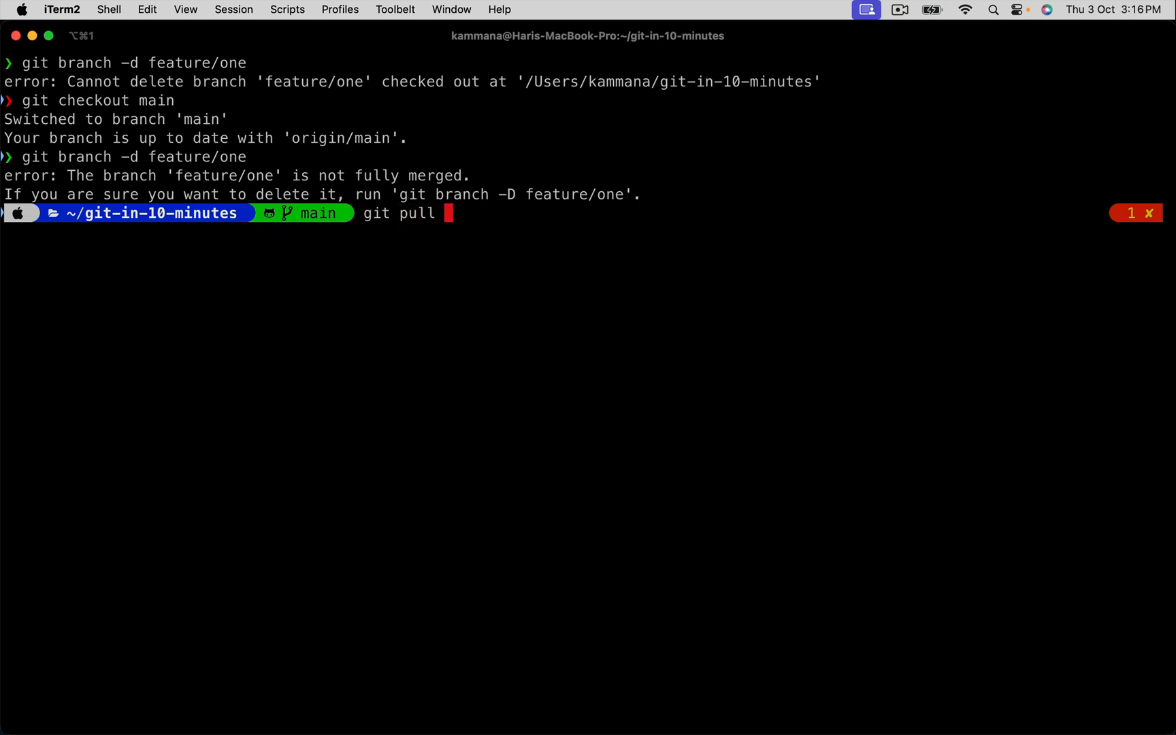
type("origin ma")
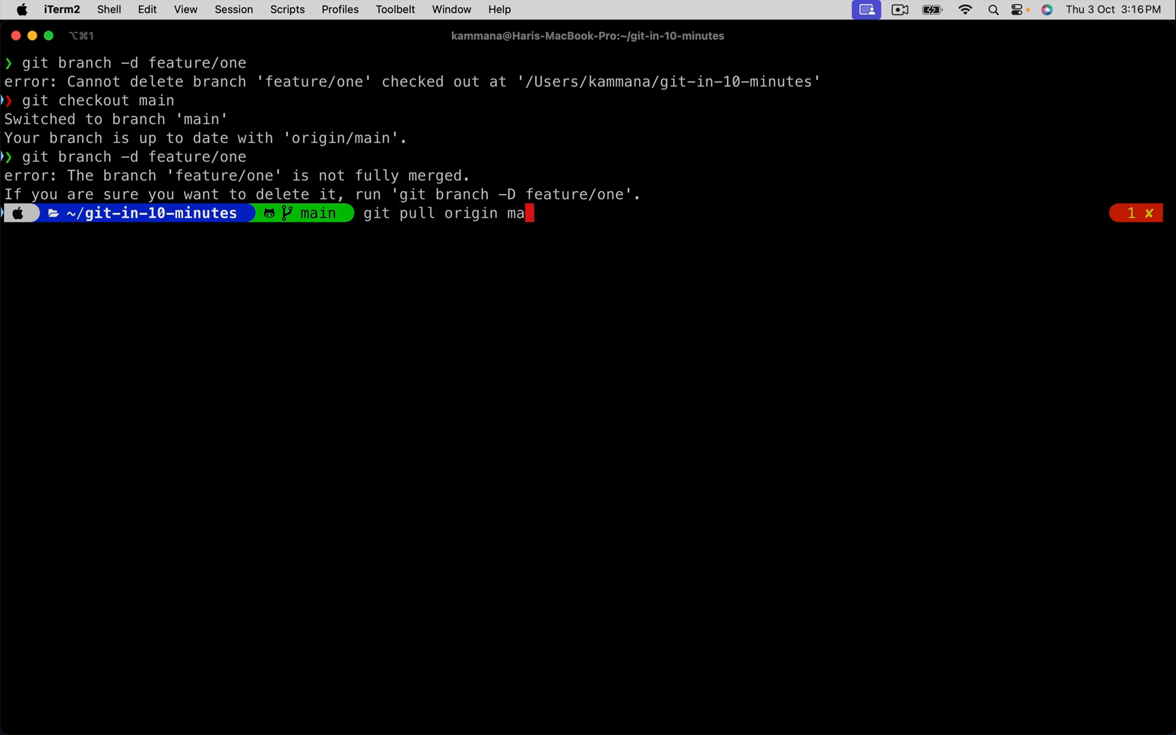
type("in")
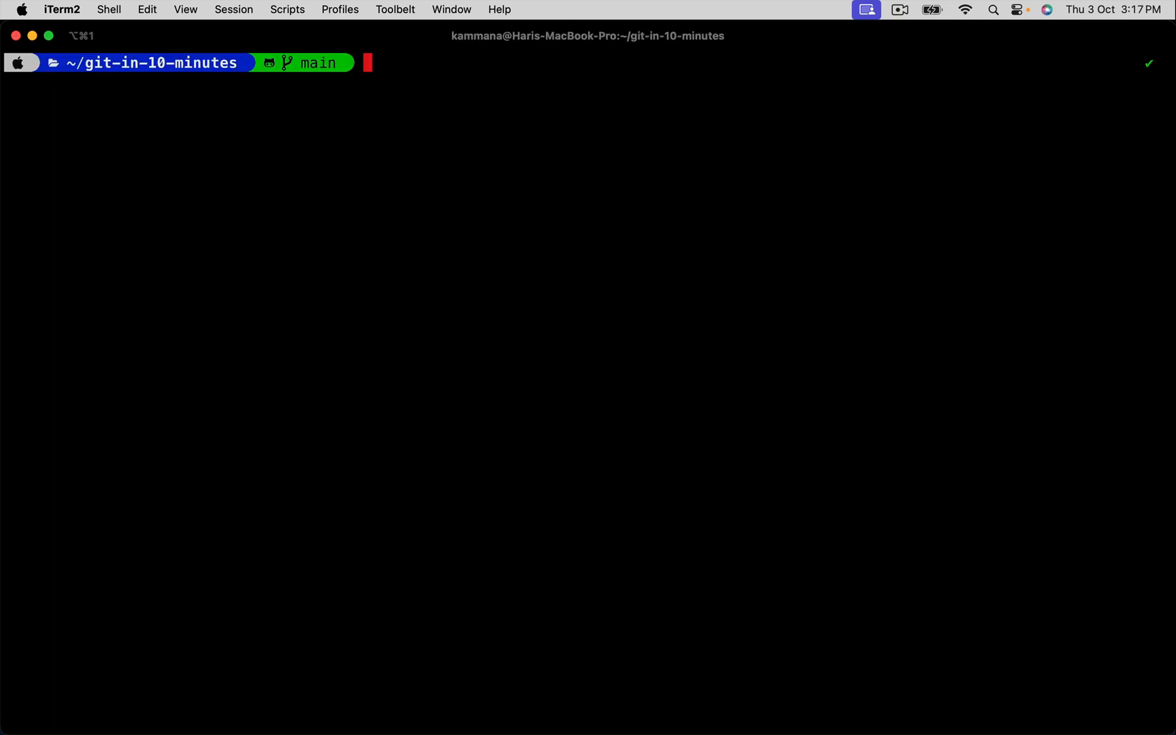
type("git branch -d feature/one")
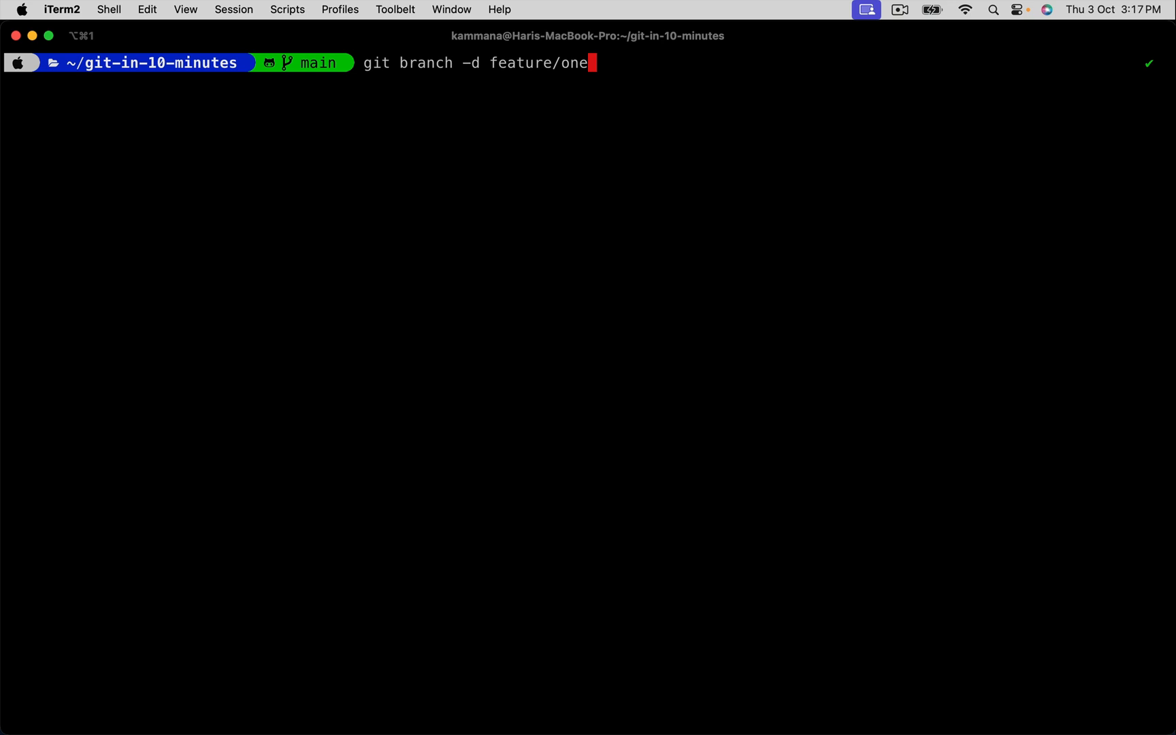